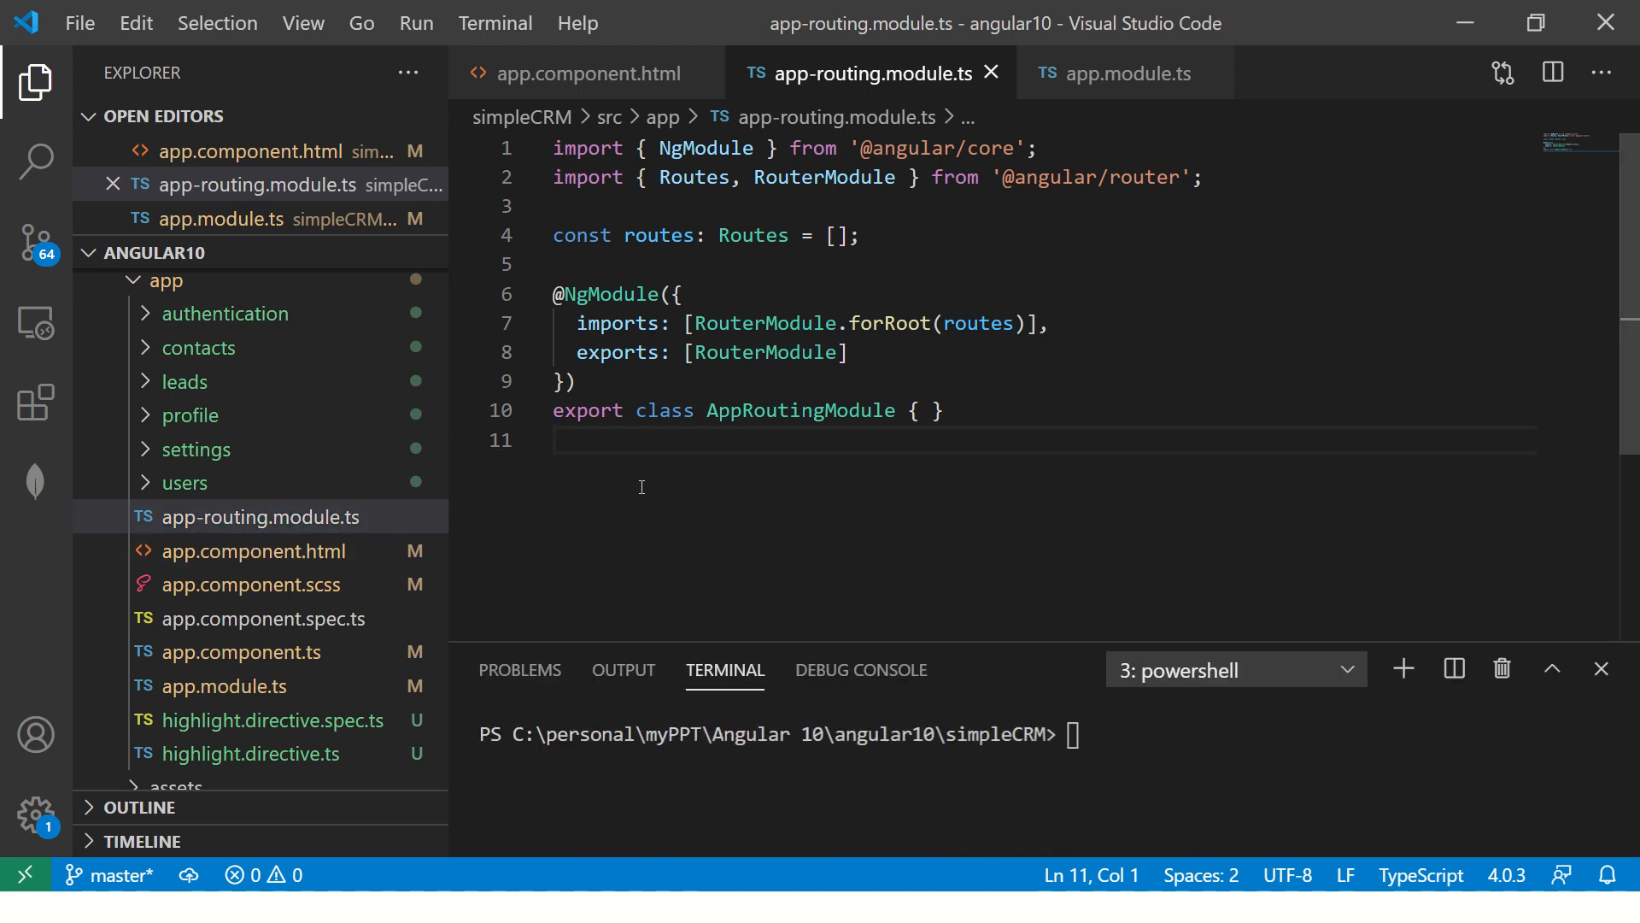
{"action": "mouse_move", "coordinate": [781, 485]}
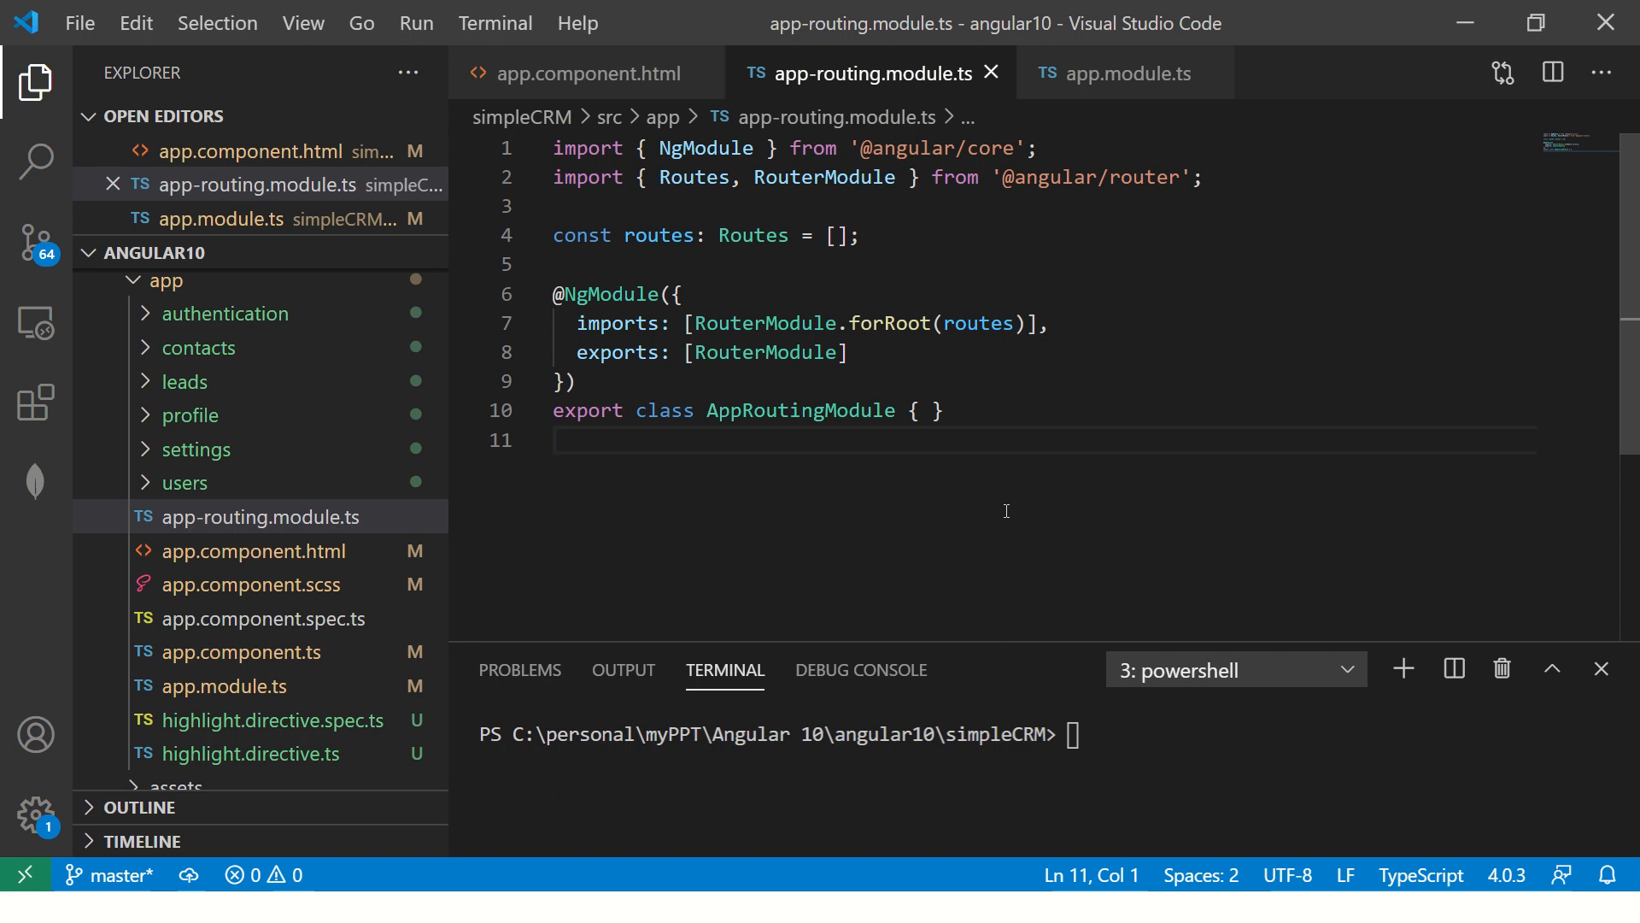
{"action": "mouse_move", "coordinate": [1023, 514]}
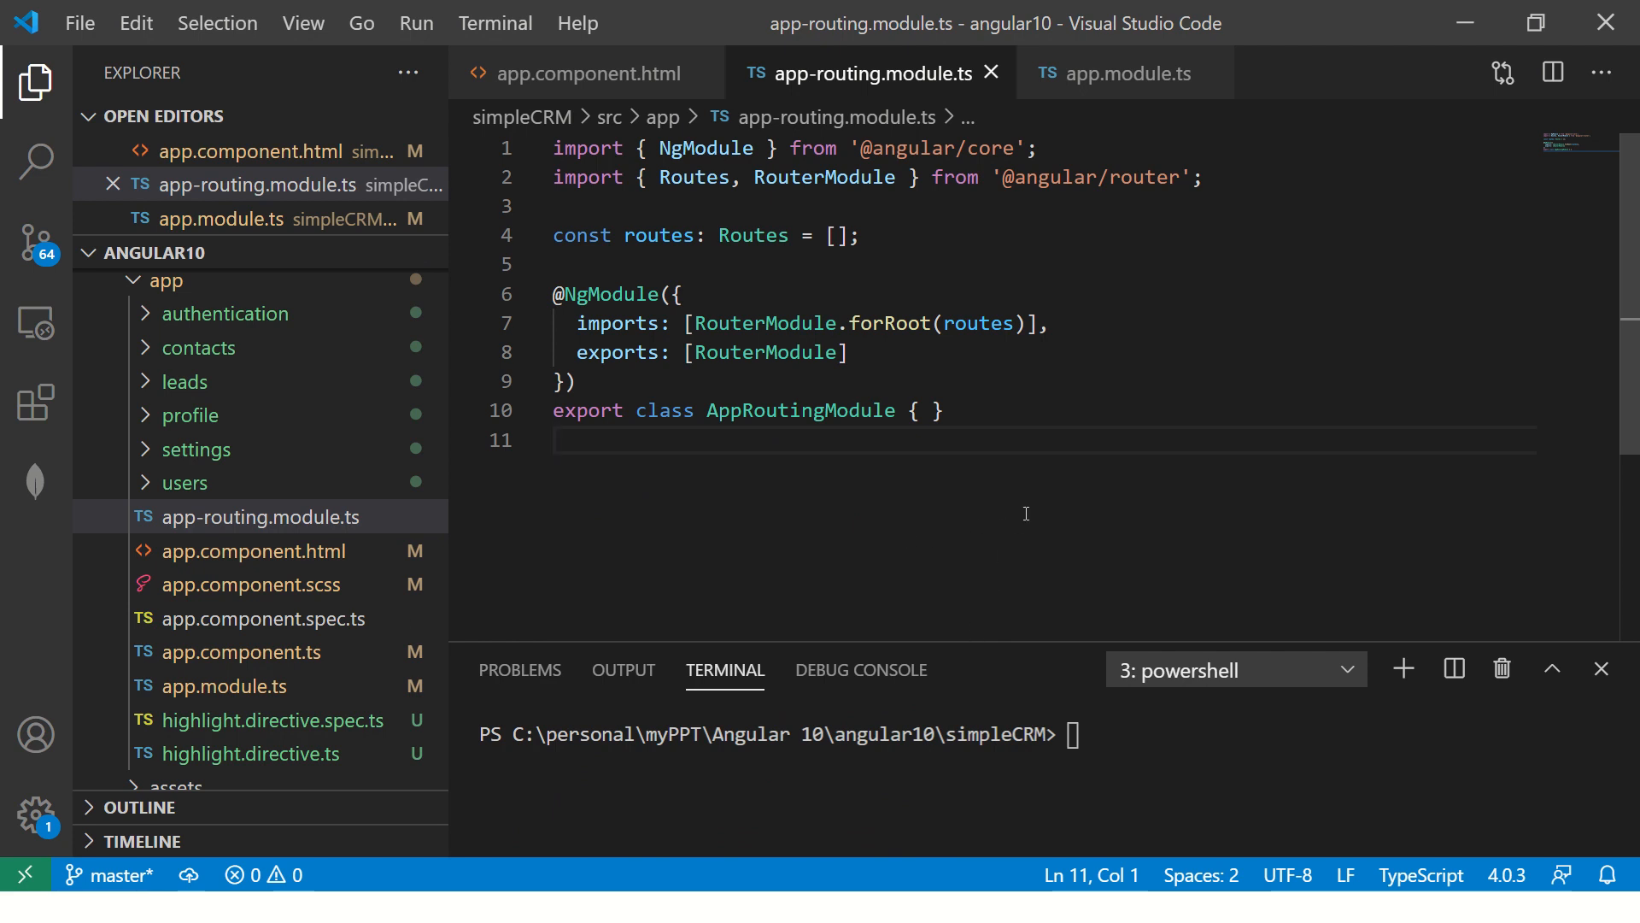
{"action": "mouse_move", "coordinate": [519, 669]}
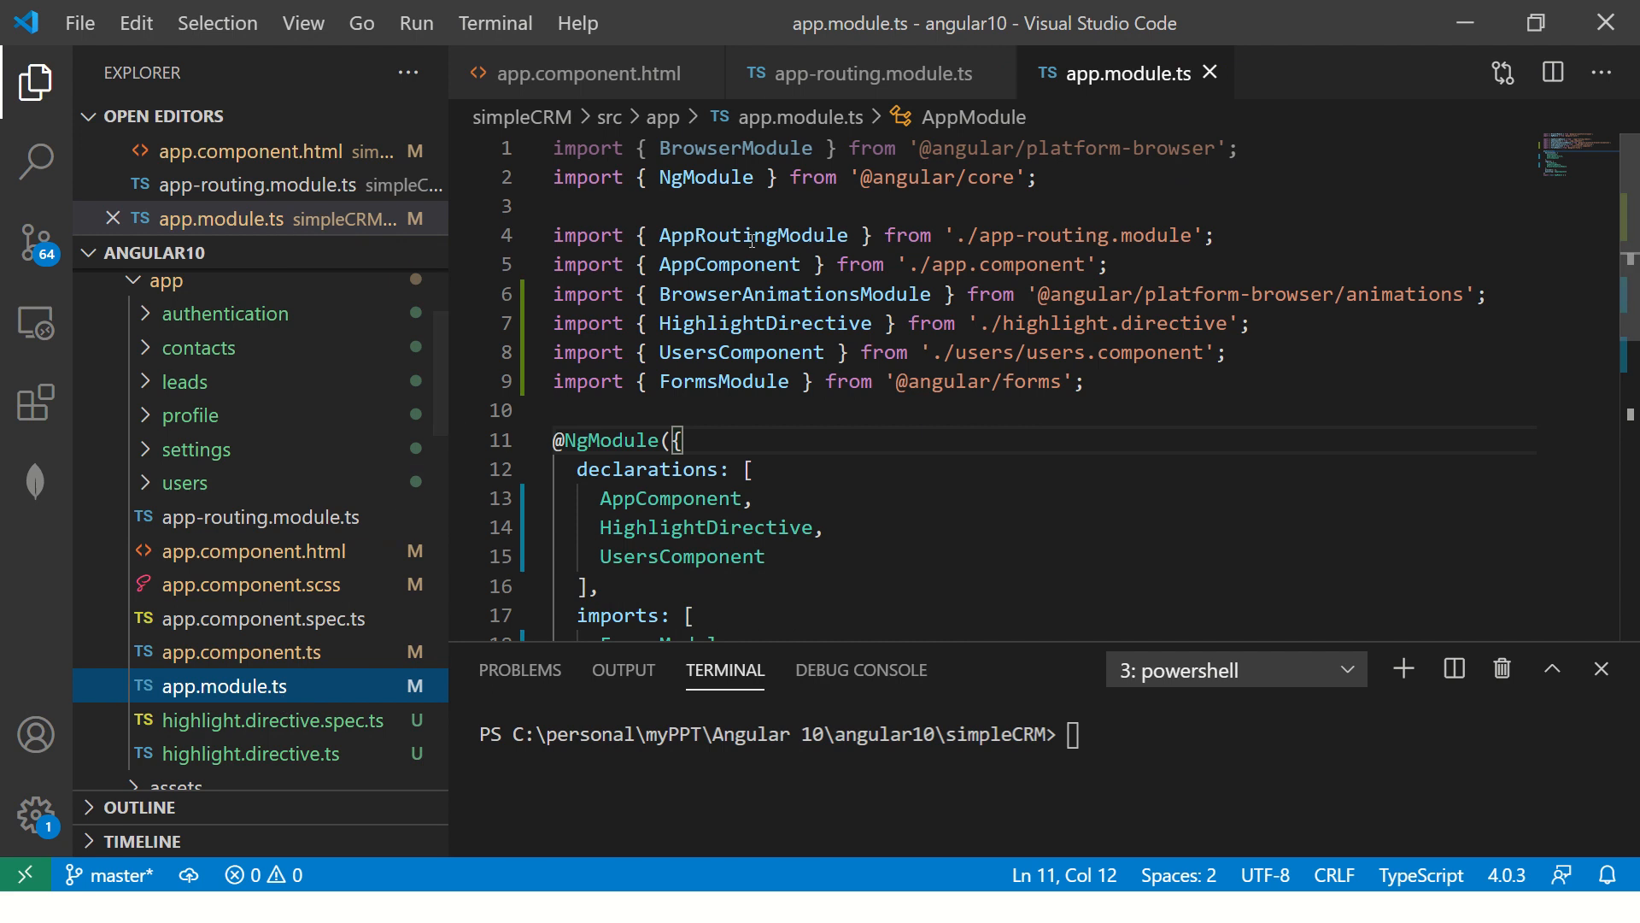
Generate the Loans component from the terminal with ng g c loans.
{"action": "left_click", "coordinate": [964, 234]}
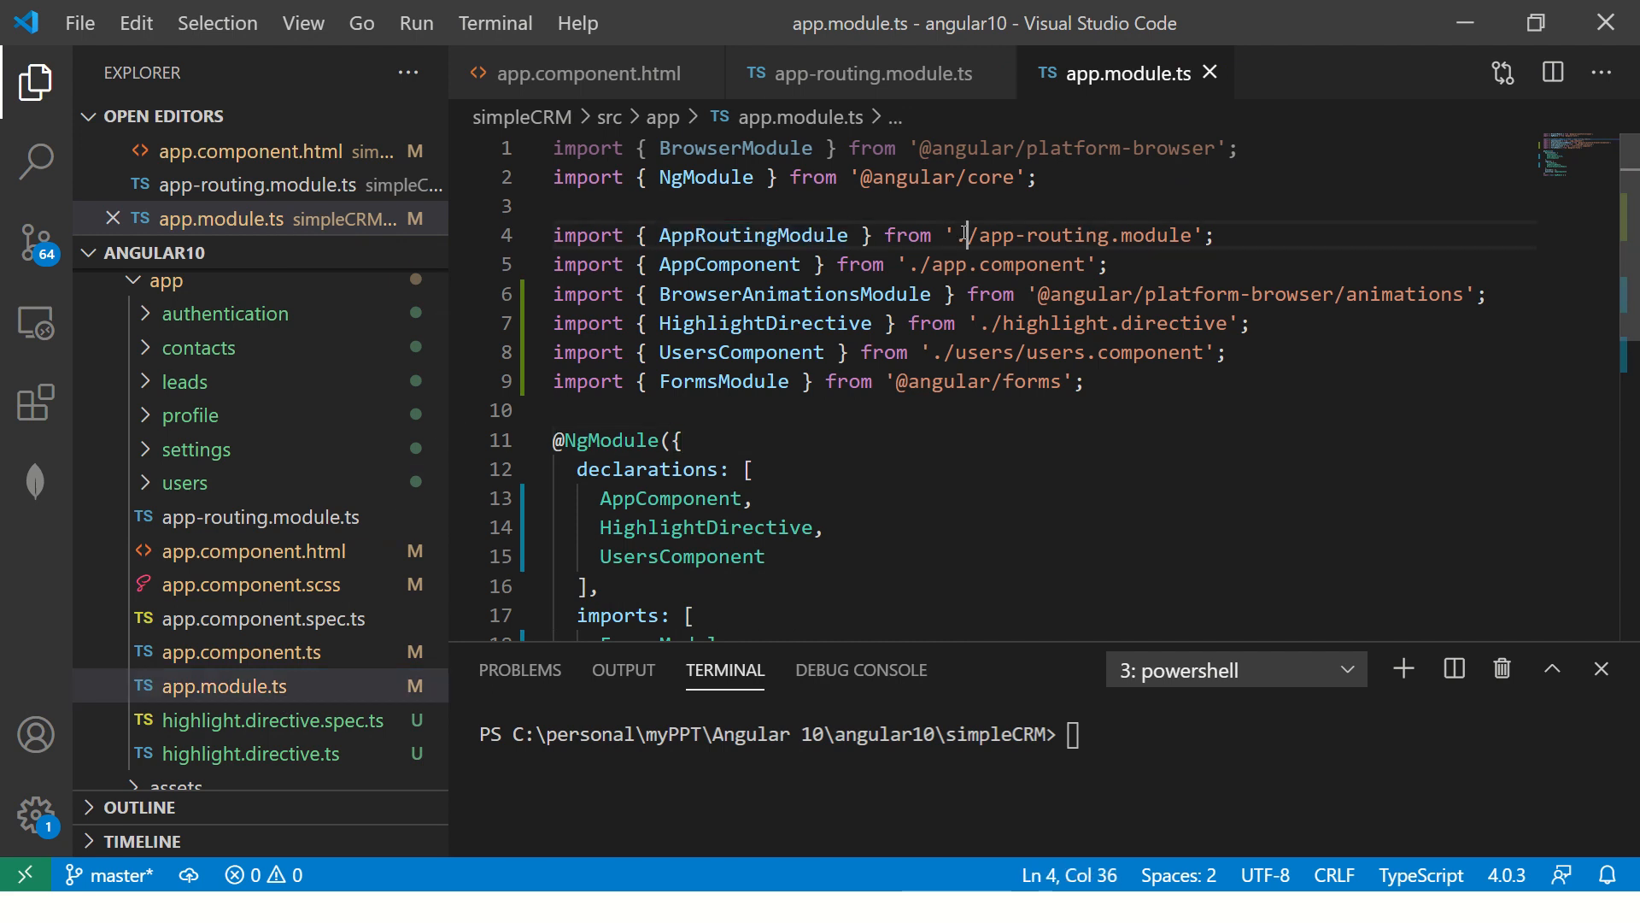
{"action": "double_click", "coordinate": [751, 234]}
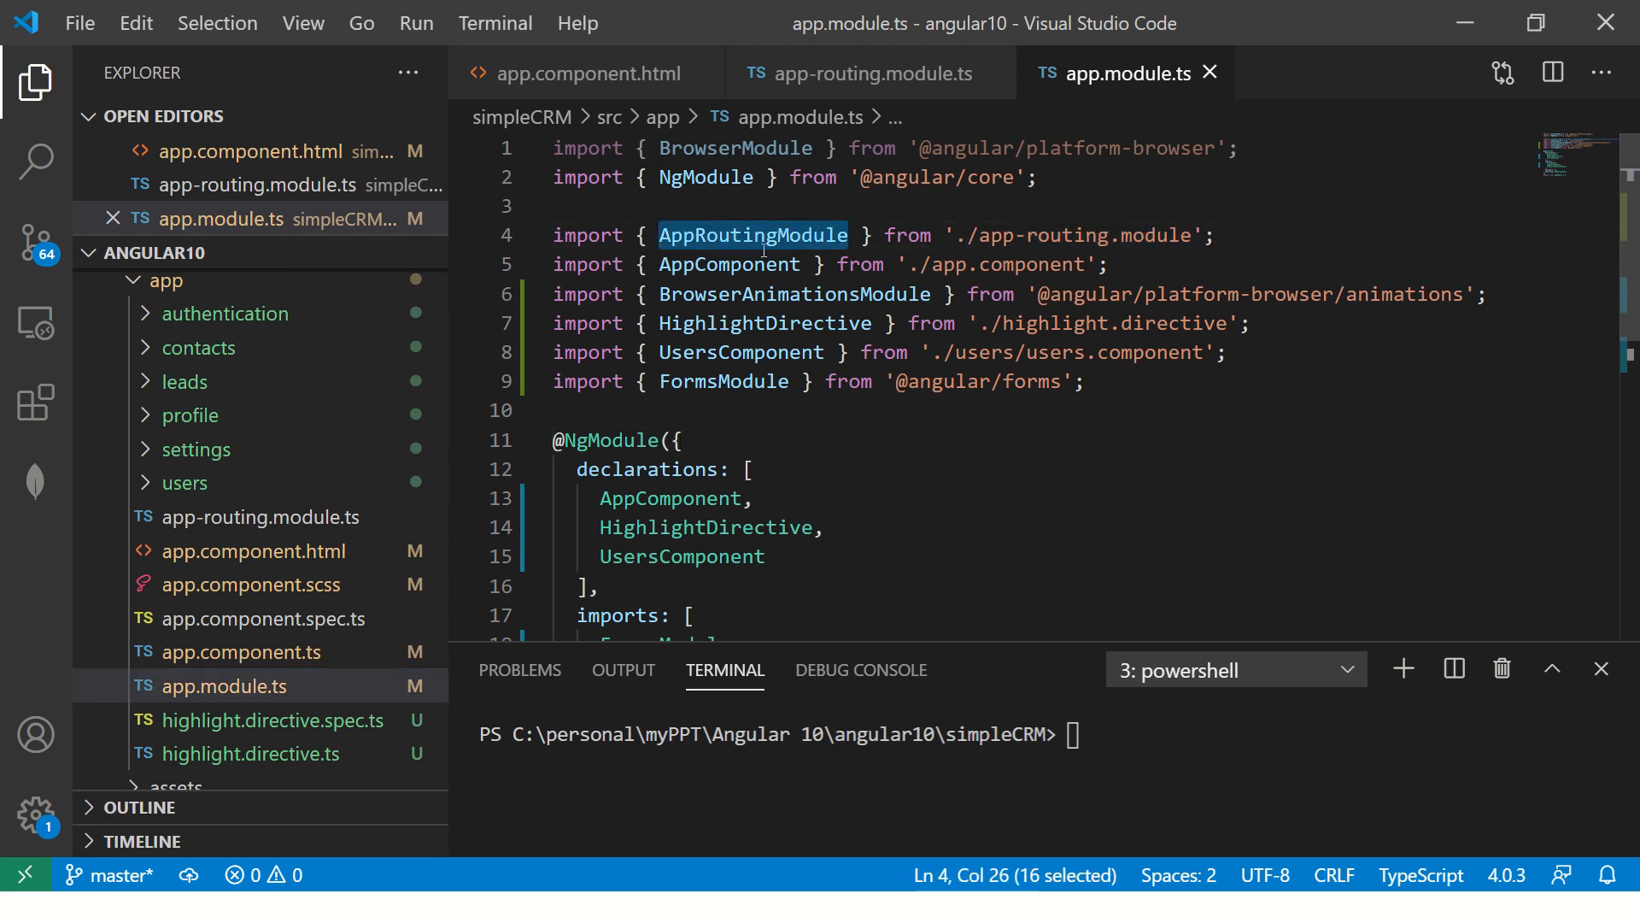
{"action": "left_click", "coordinate": [261, 516]}
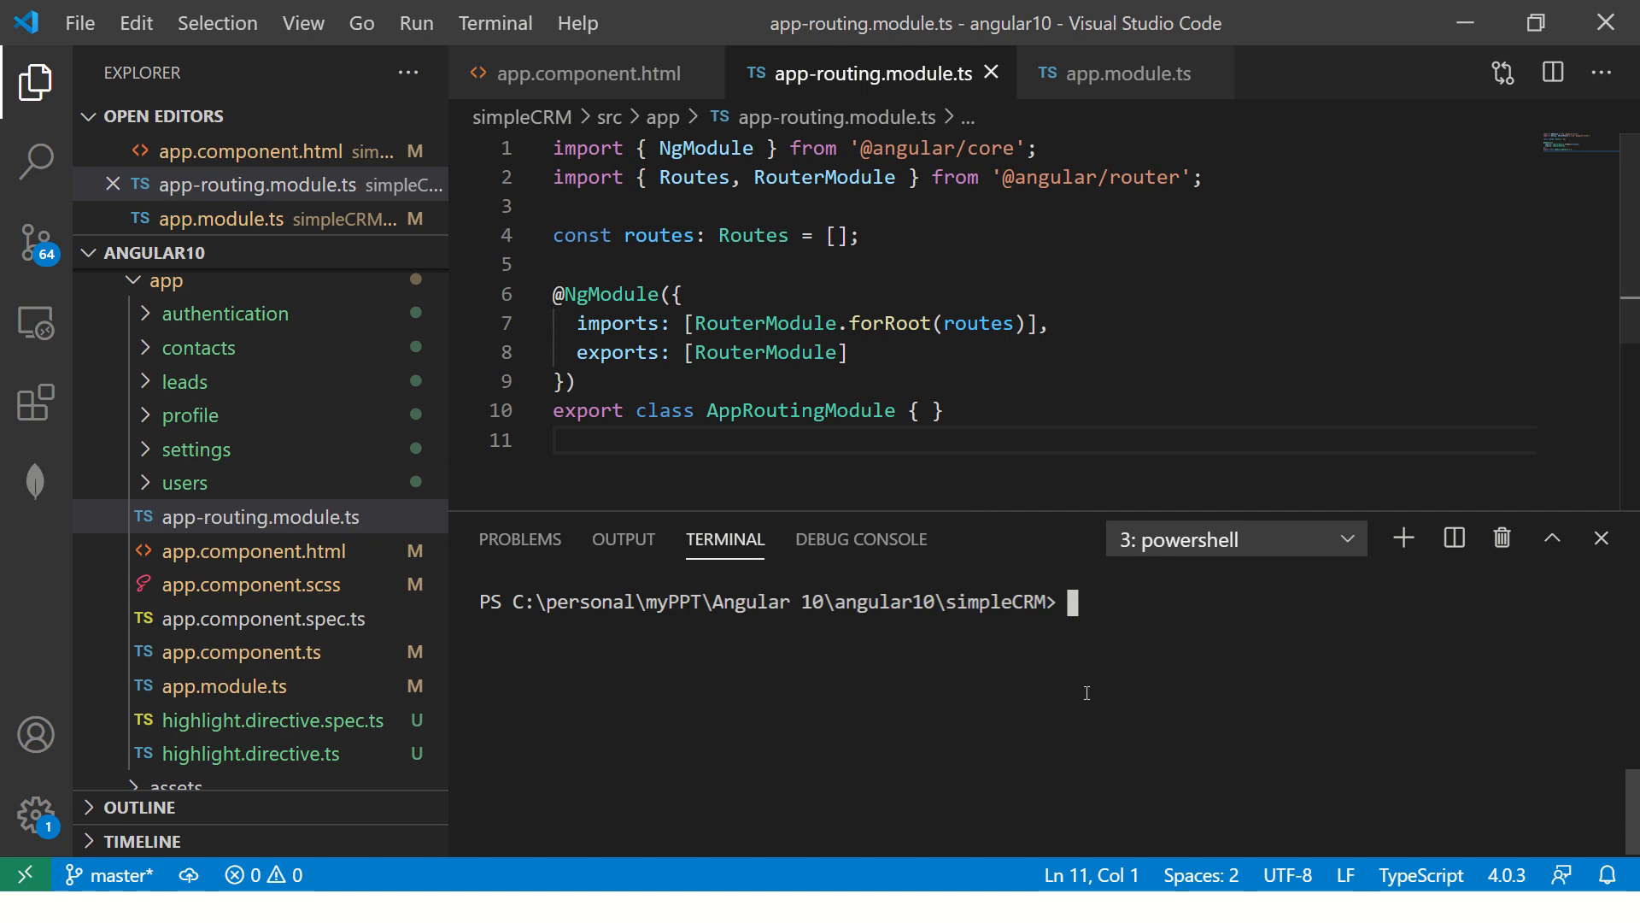
{"action": "type", "text": "ng g c"}
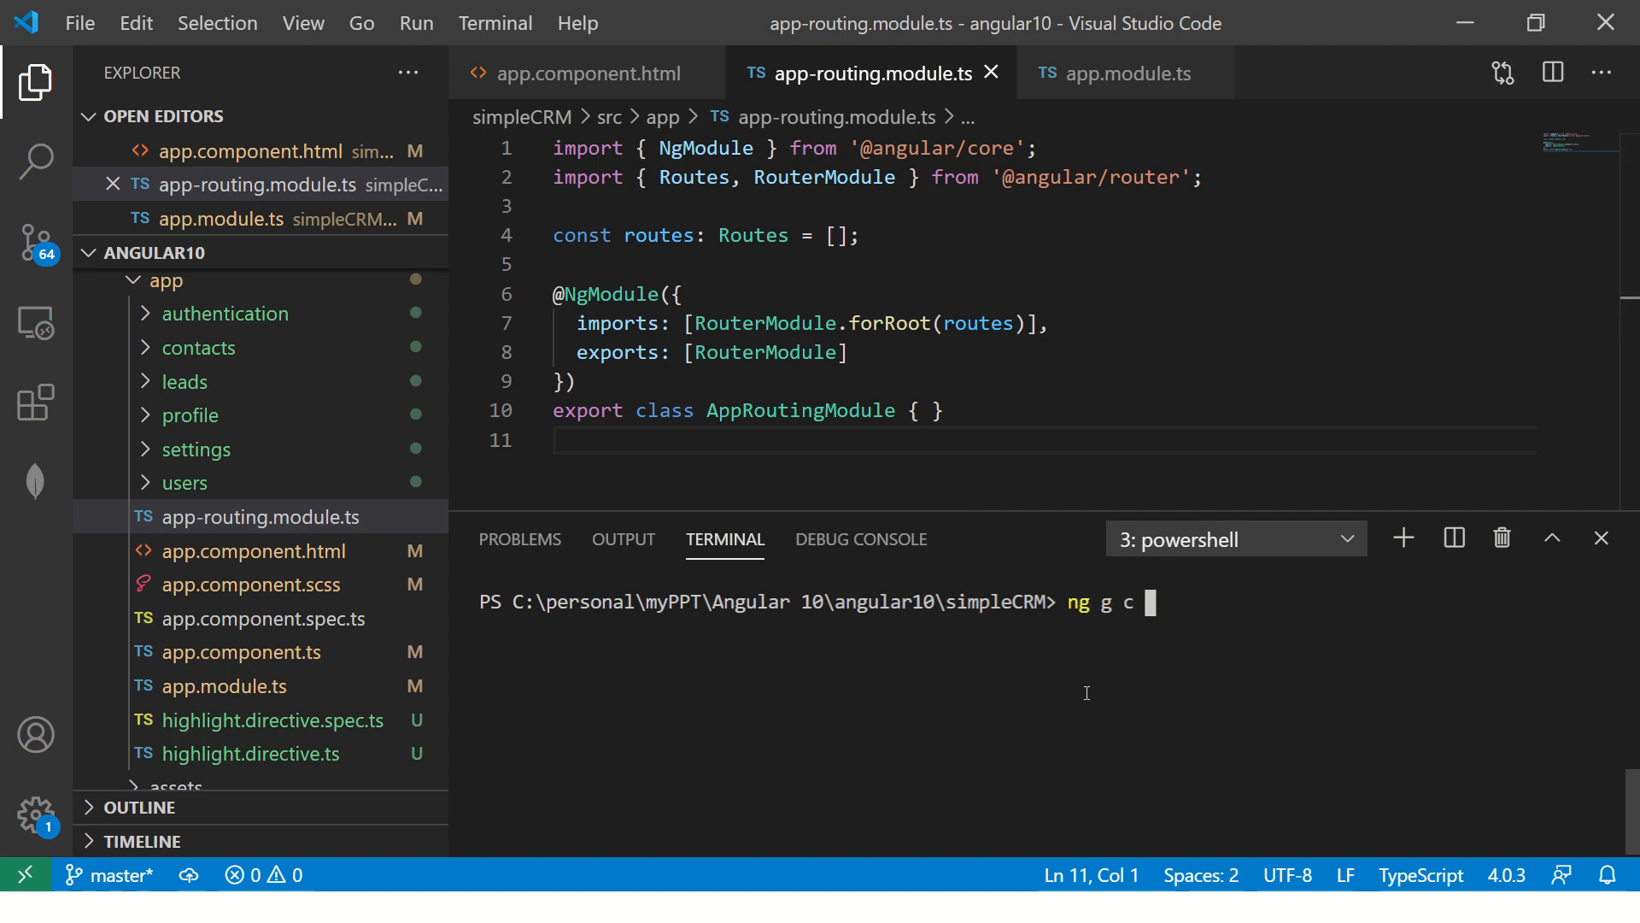
{"action": "type", "text": "loans"}
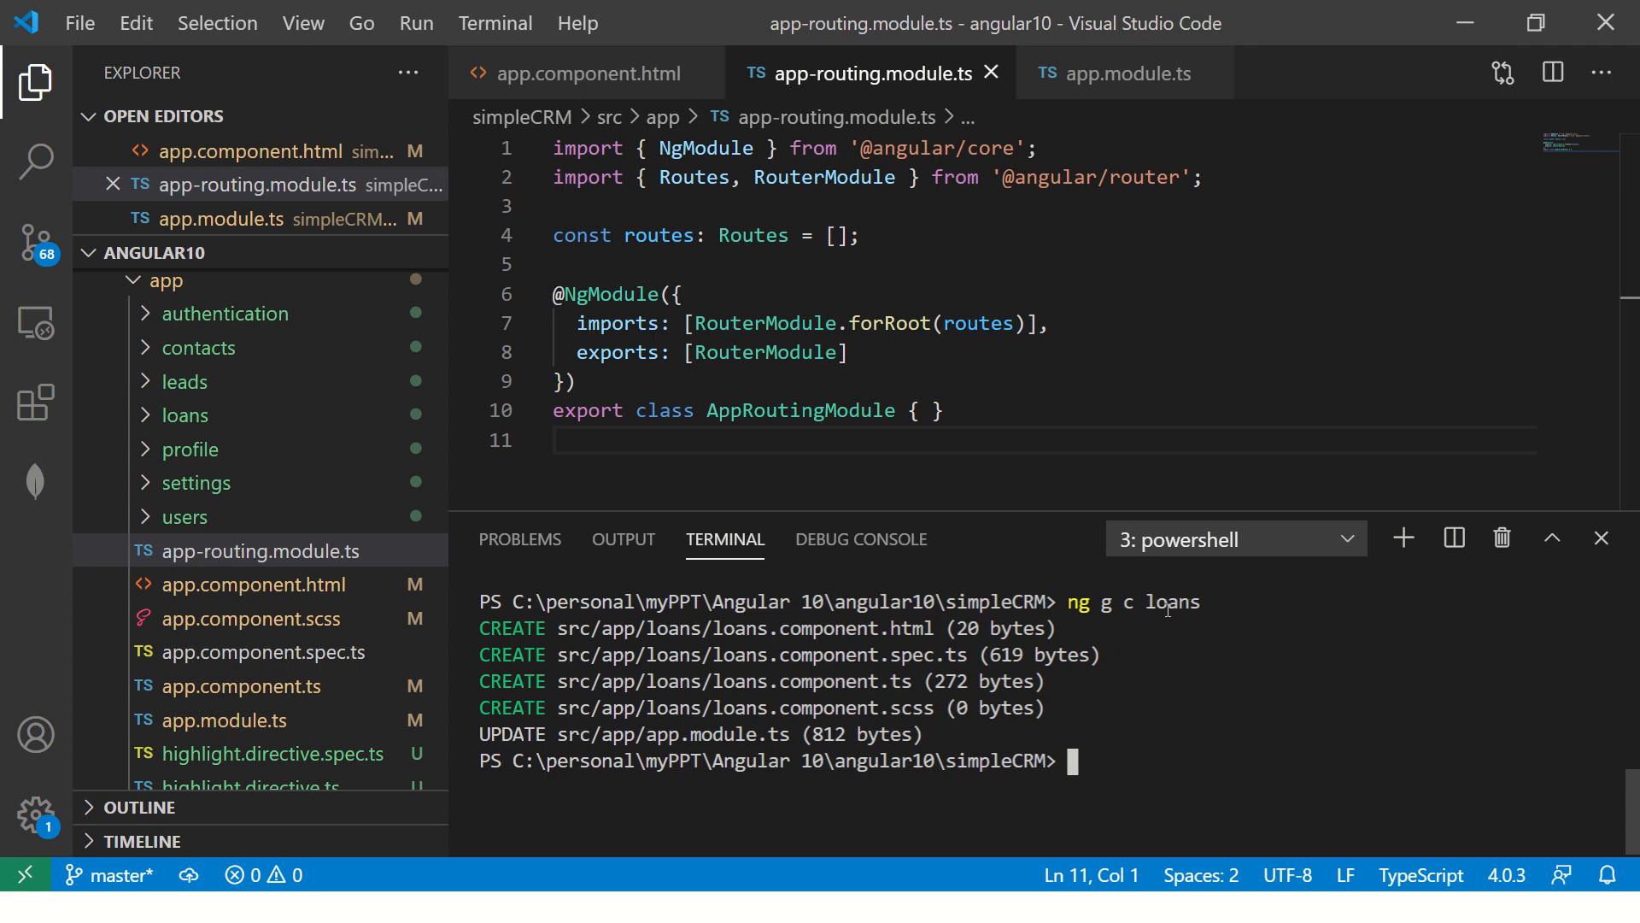
{"action": "mouse_move", "coordinate": [188, 415]}
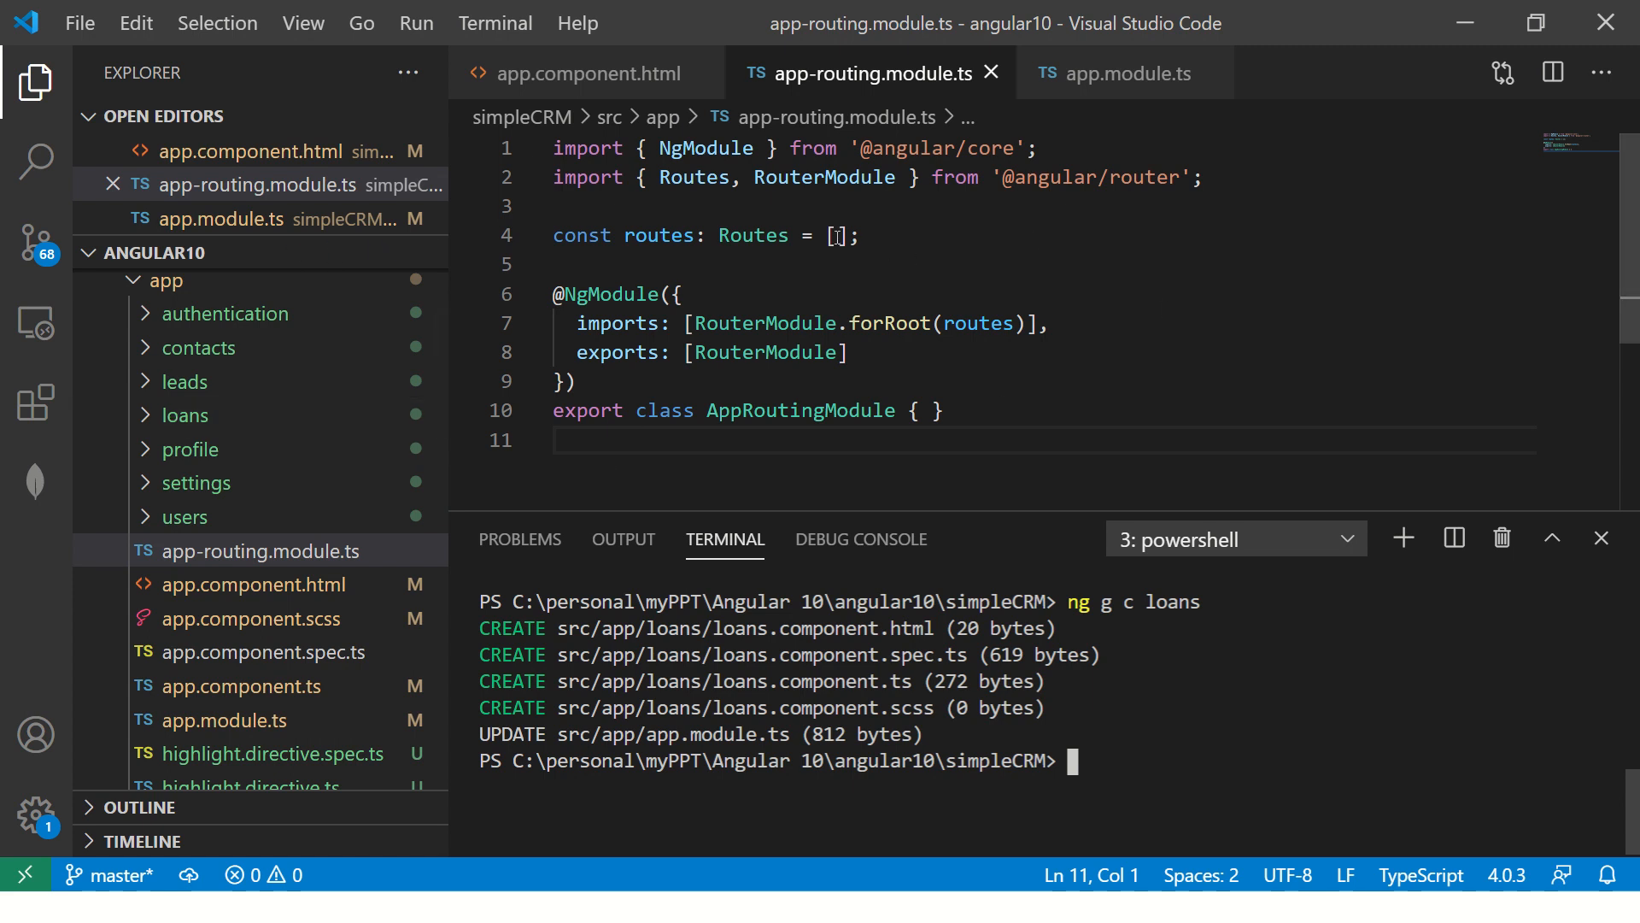
Write a route object with path 'loans' and component LoansComponent in the routes array.
{"action": "key", "text": "Enter"}
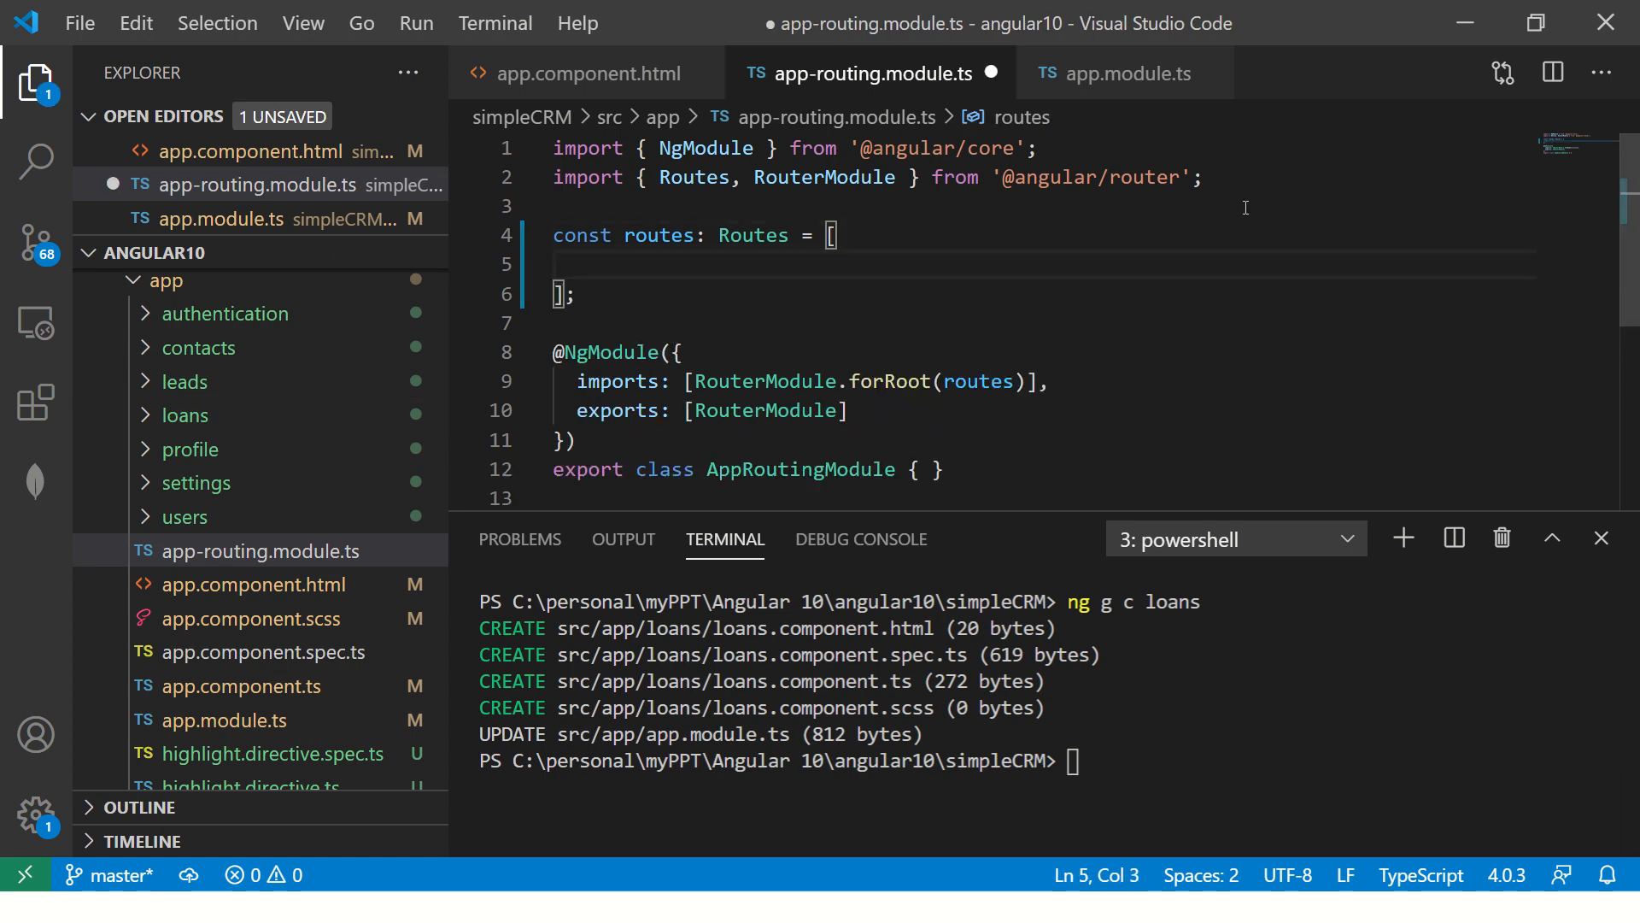
{"action": "type", "text": "{"}
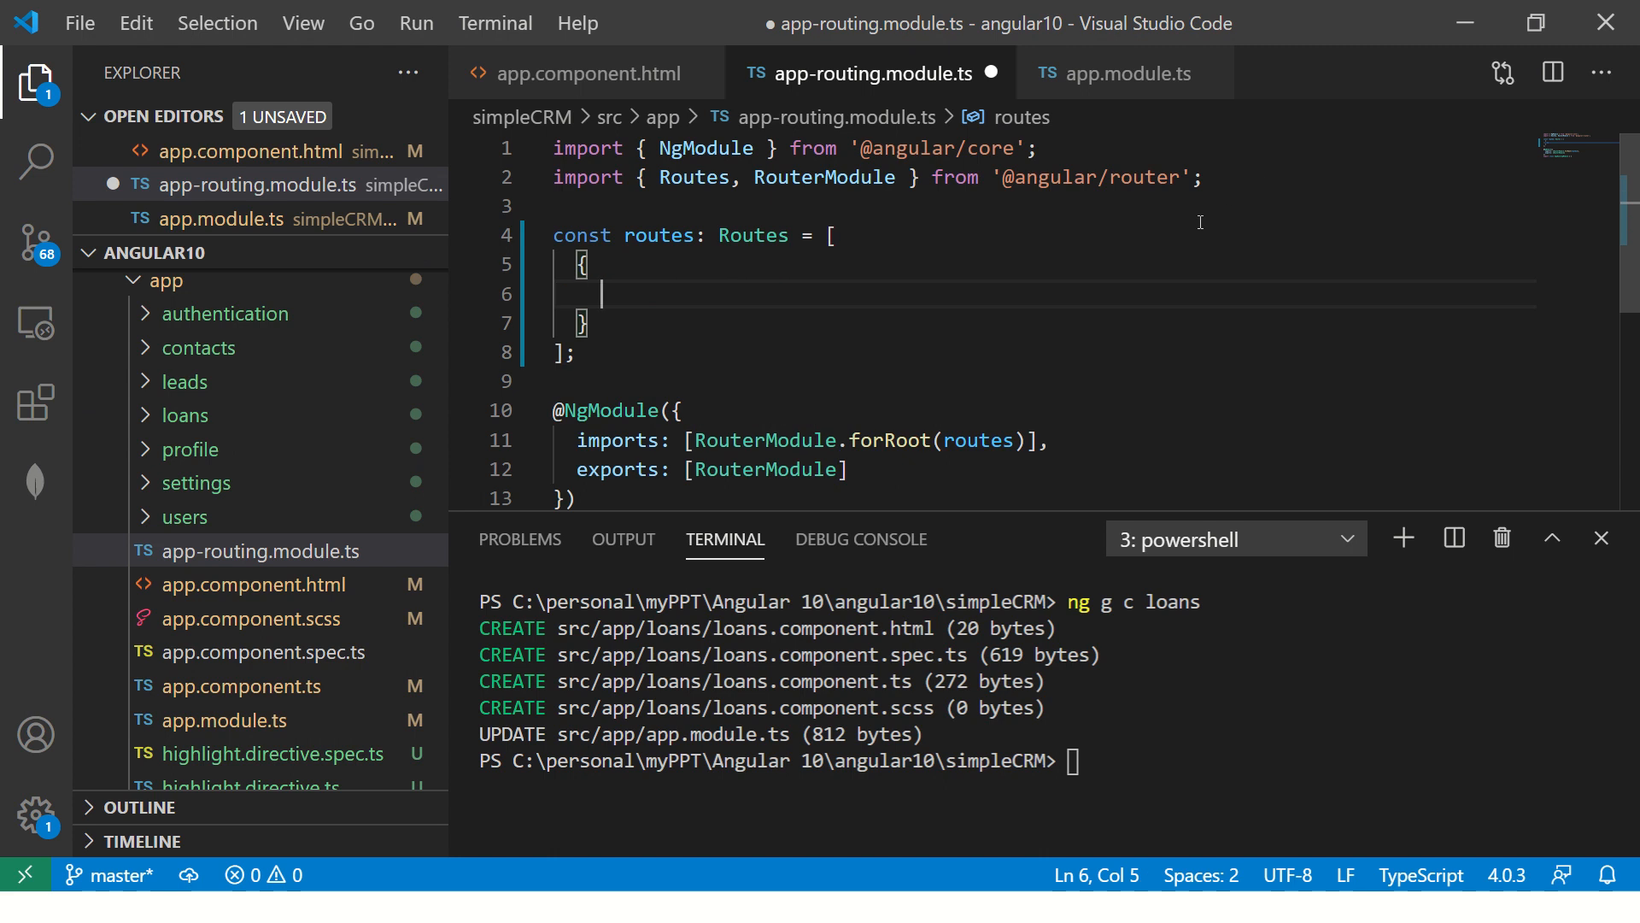
{"action": "mouse_move", "coordinate": [864, 294]}
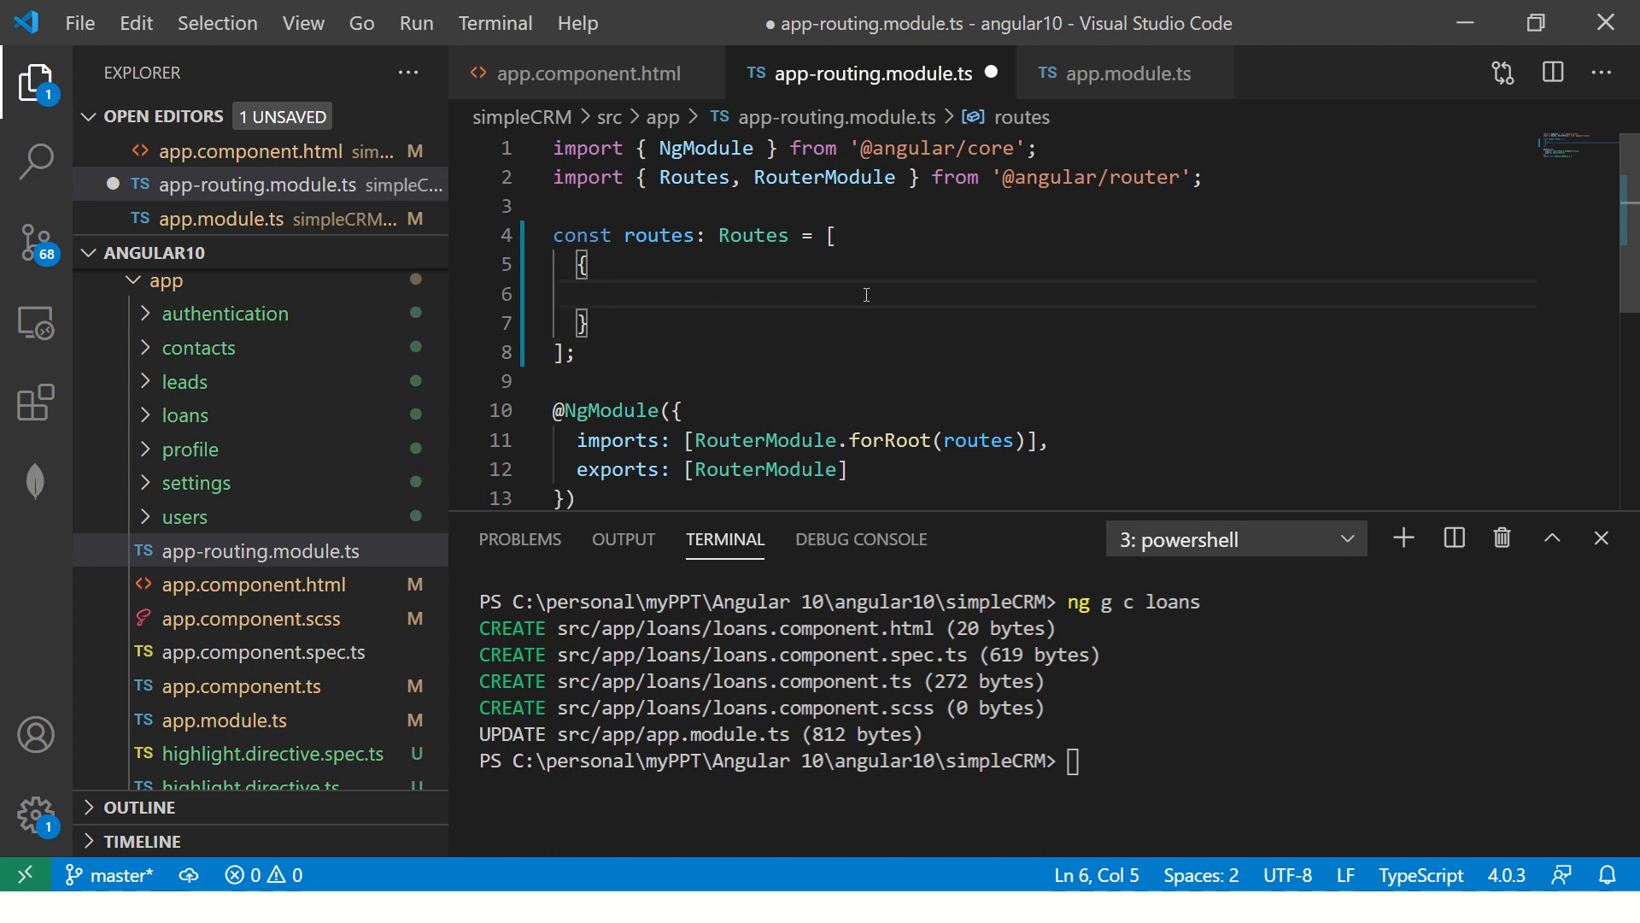
{"action": "type", "text": "path"}
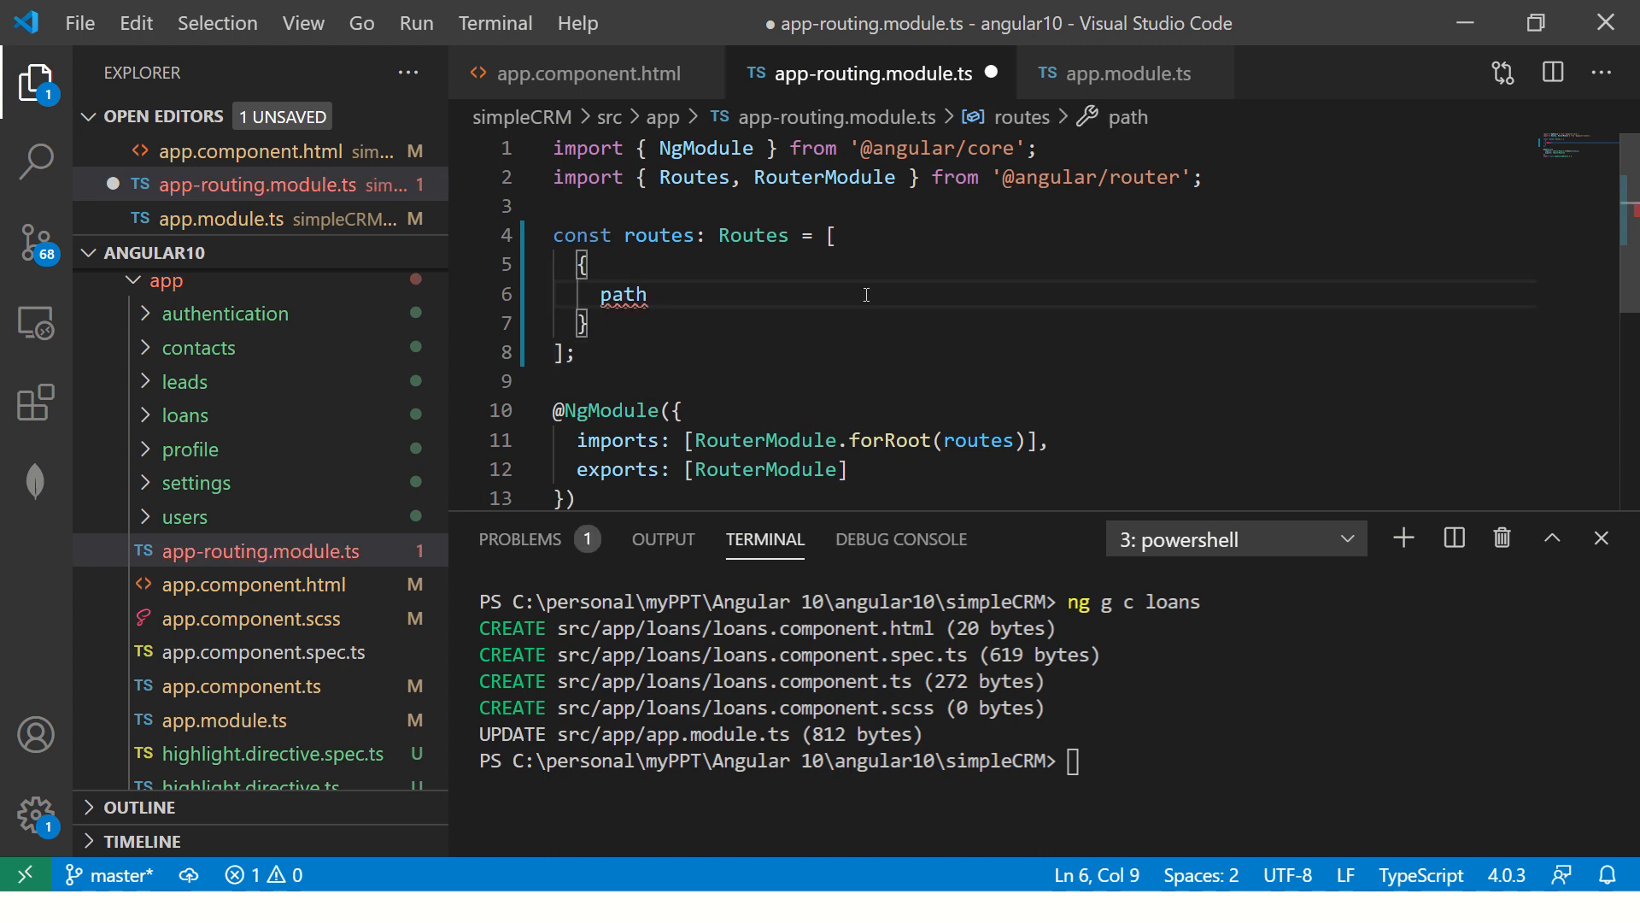
{"action": "type", "text": ":"}
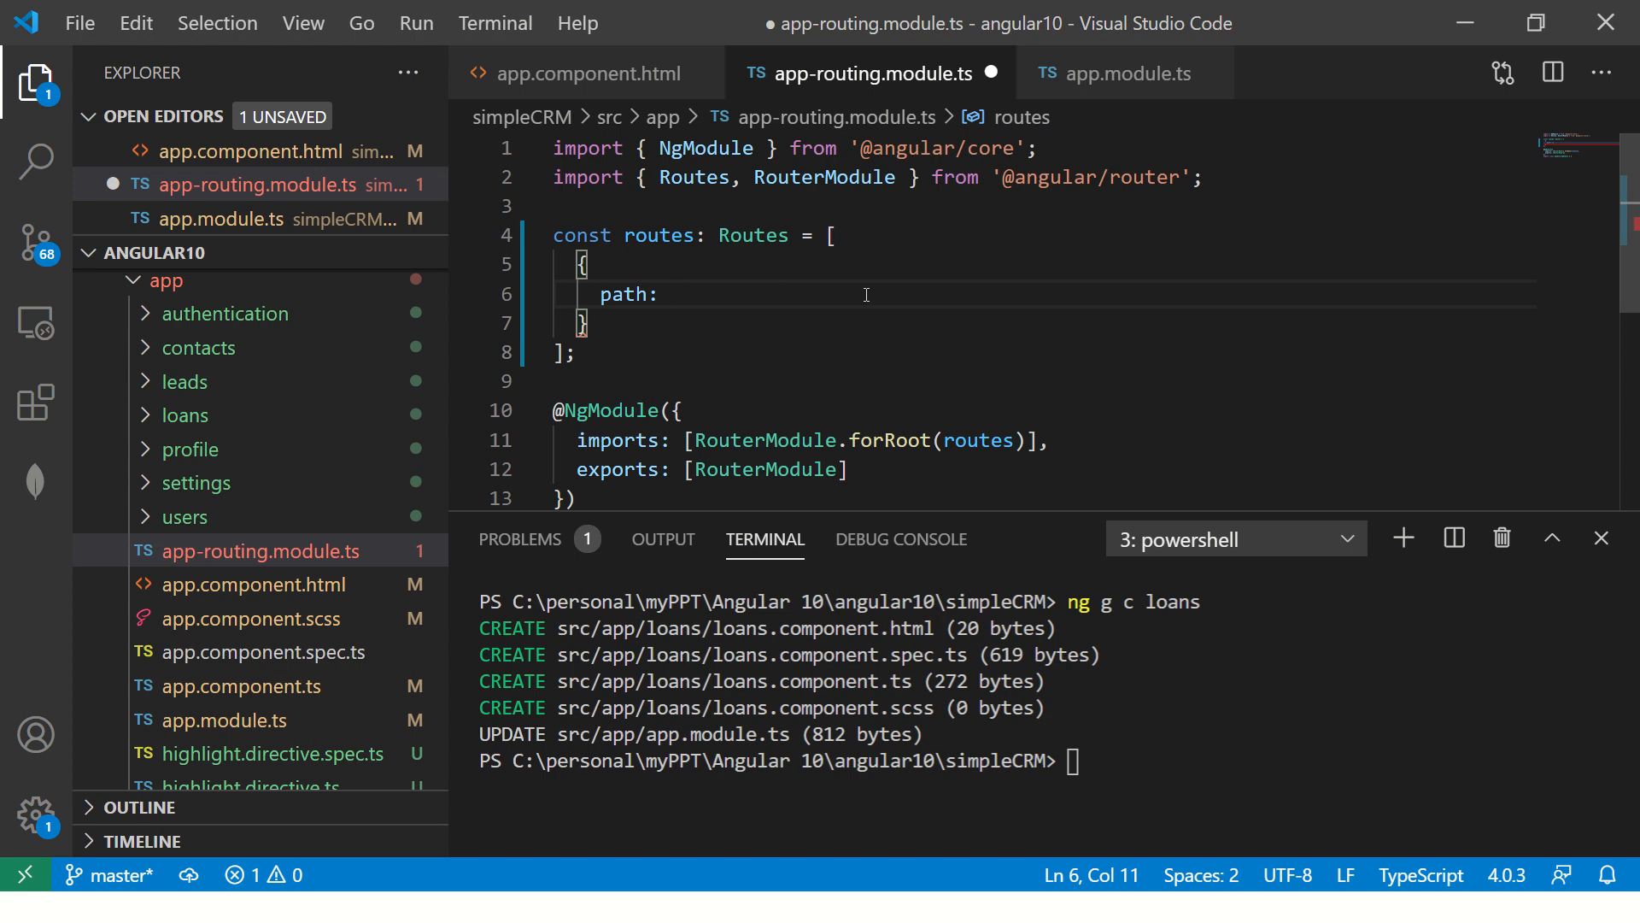
{"action": "type", "text": "'/lo"}
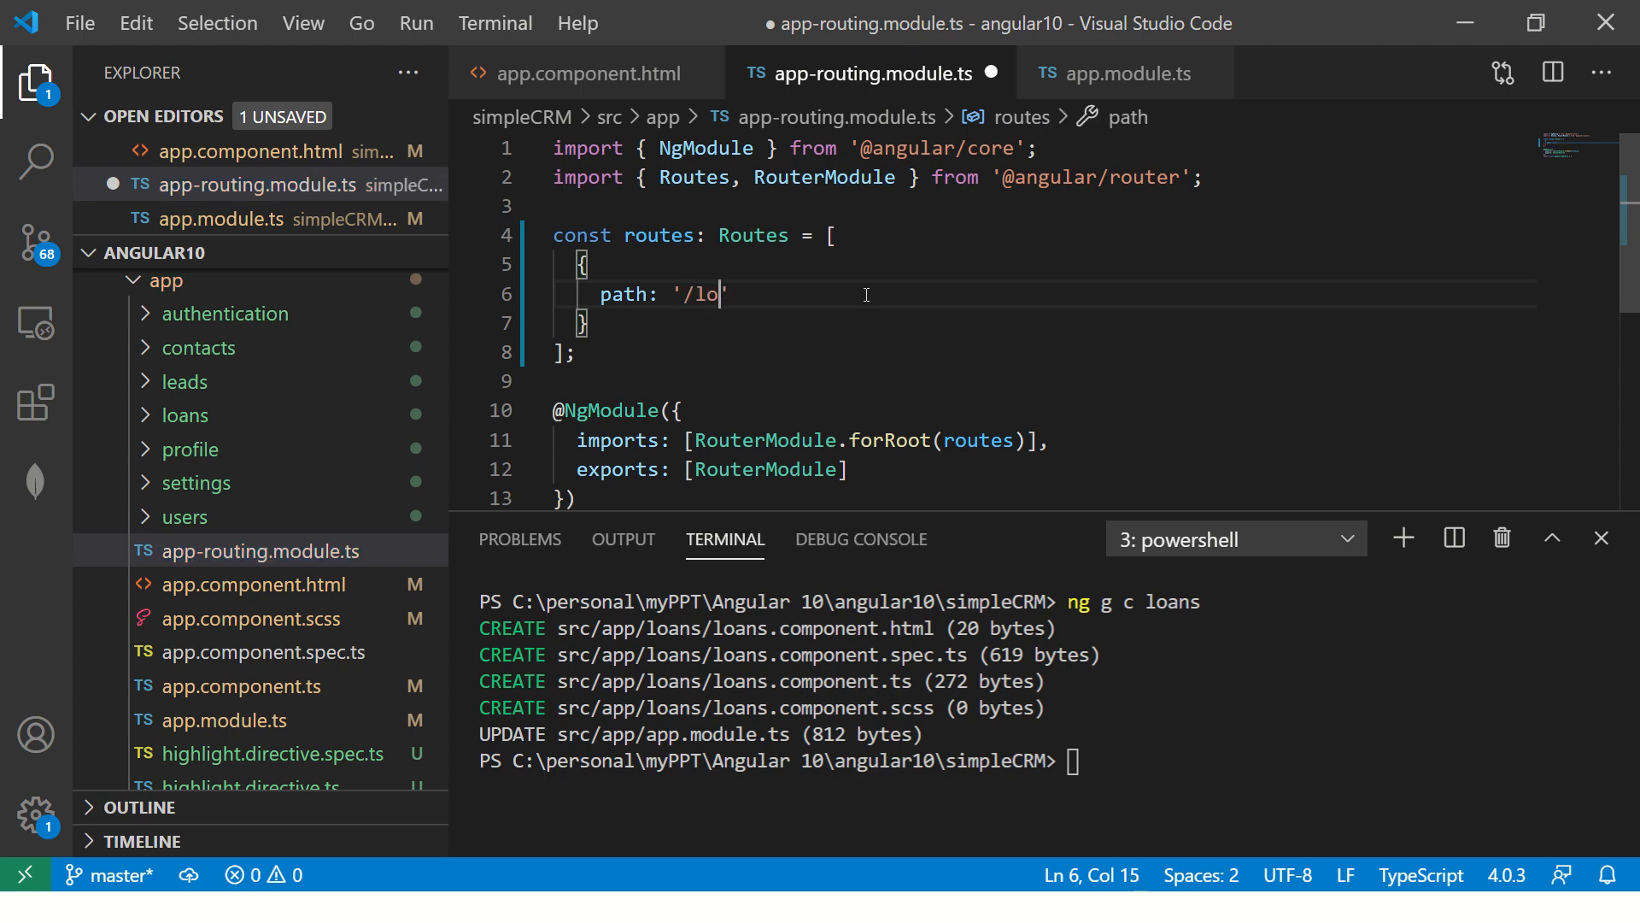
{"action": "type", "text": "ans"}
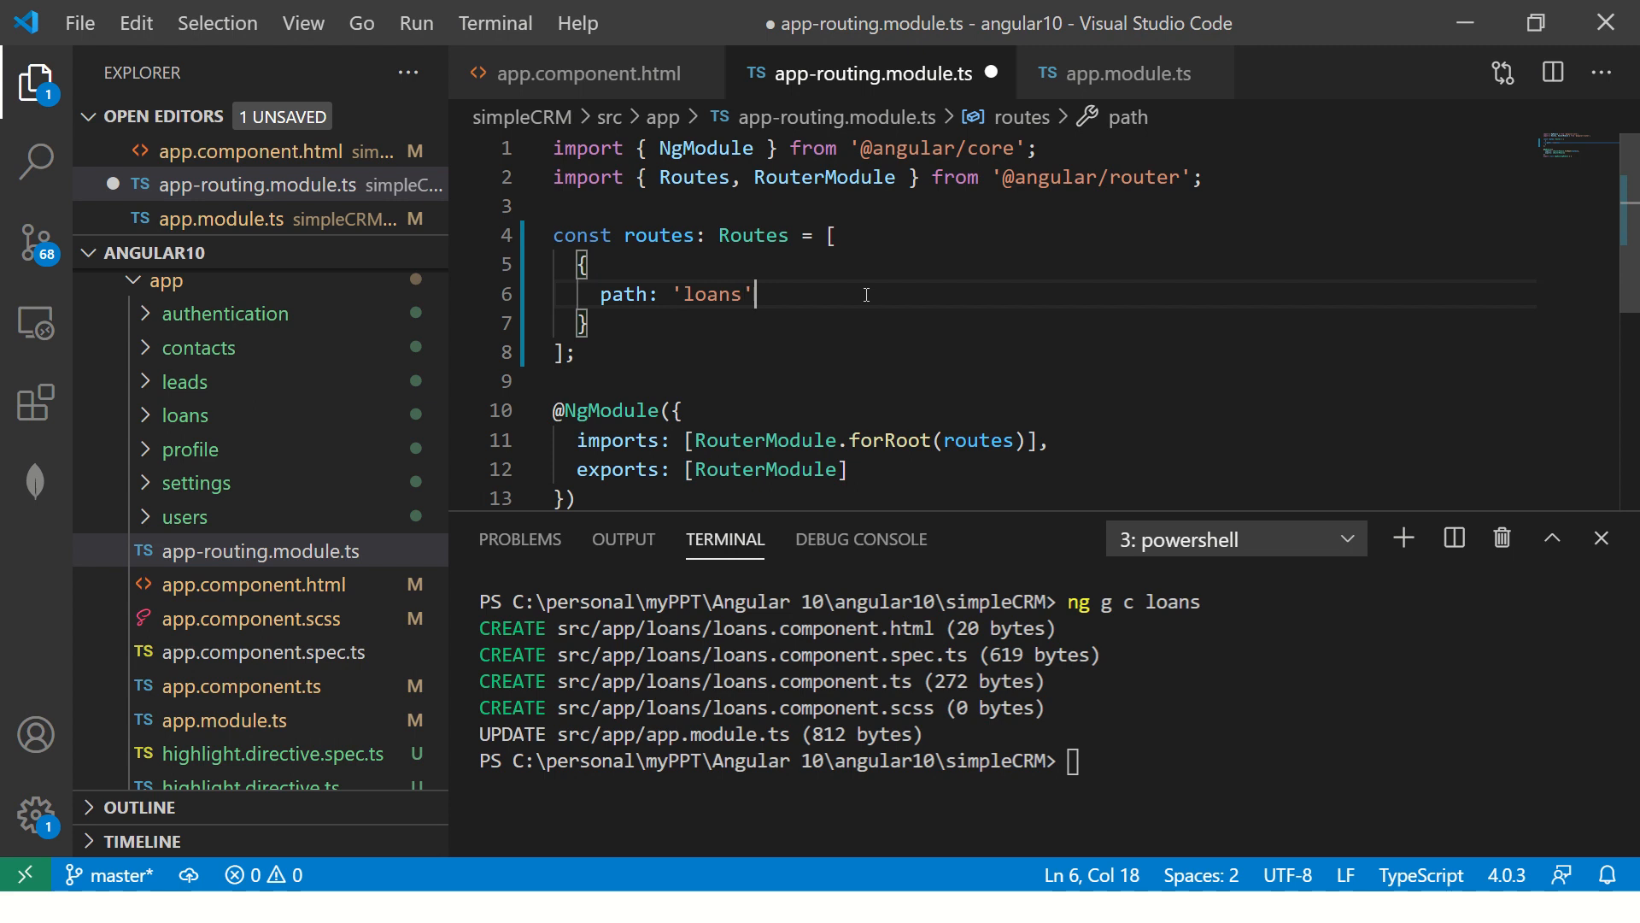
{"action": "key", "text": "Enter"}
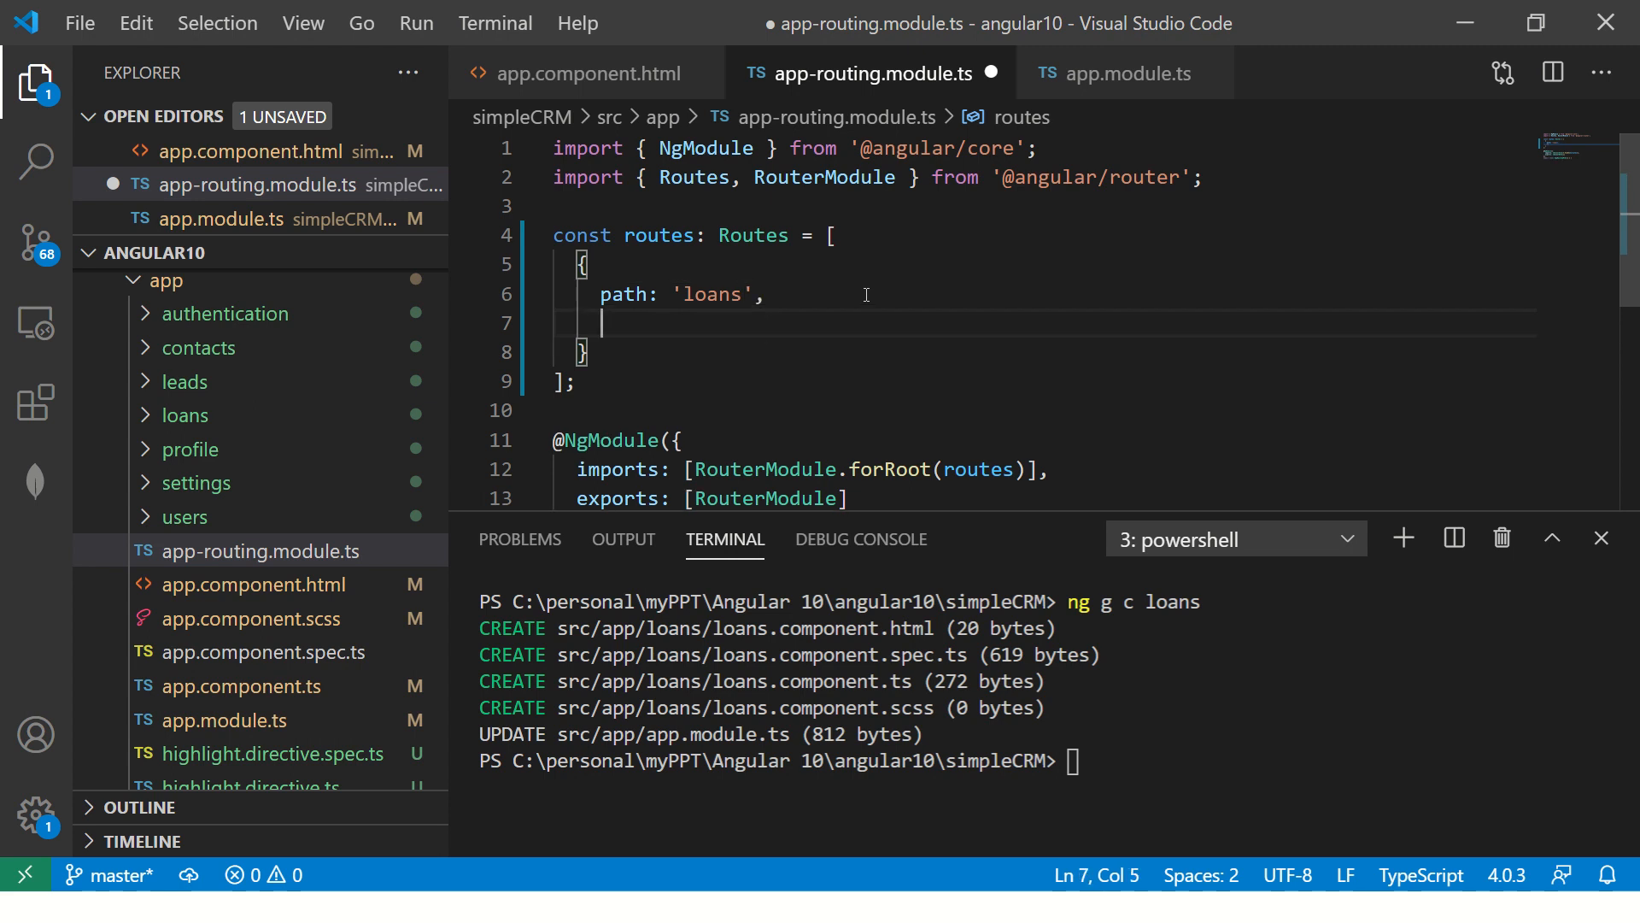
{"action": "type", "text": "component"}
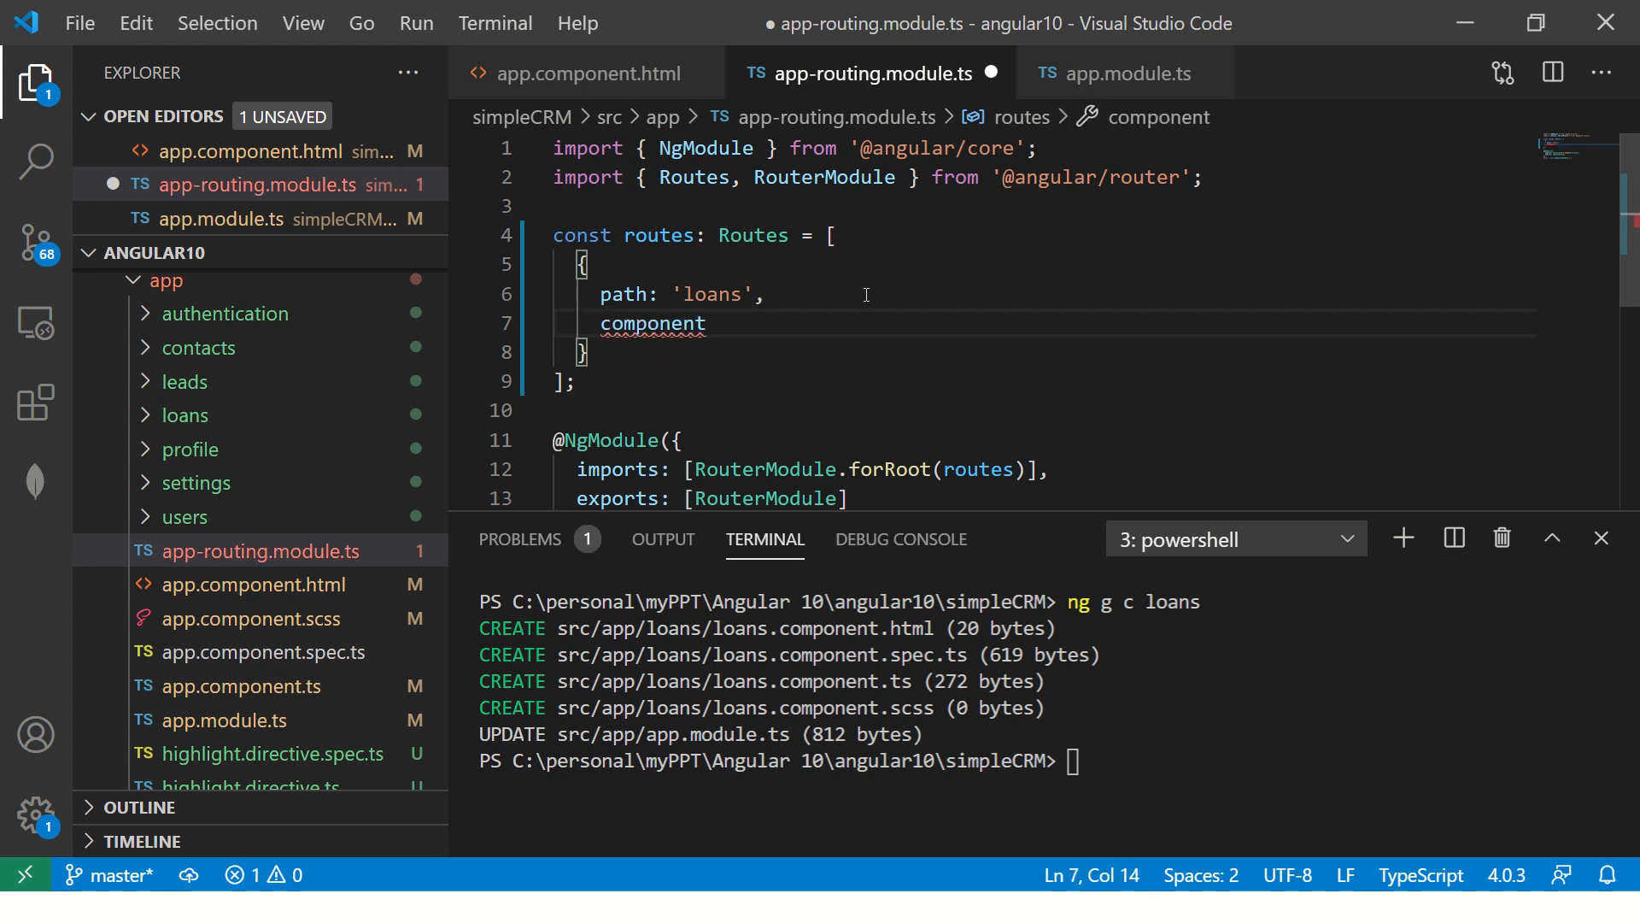
{"action": "type", "text": ":"}
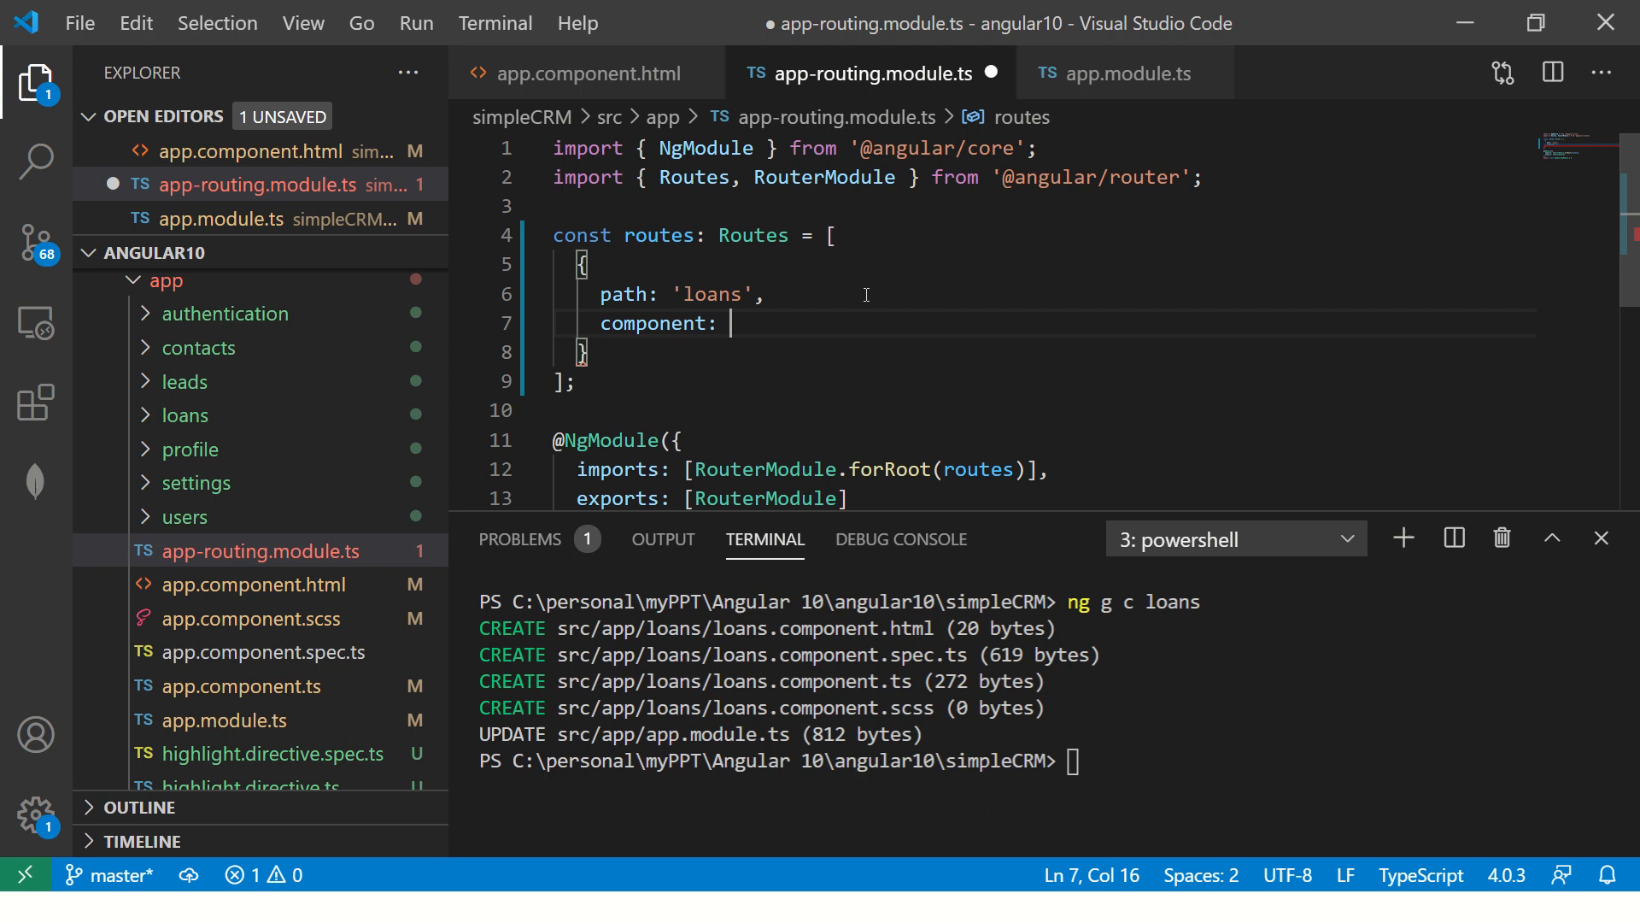
{"action": "type", "text": "LoansComponent"}
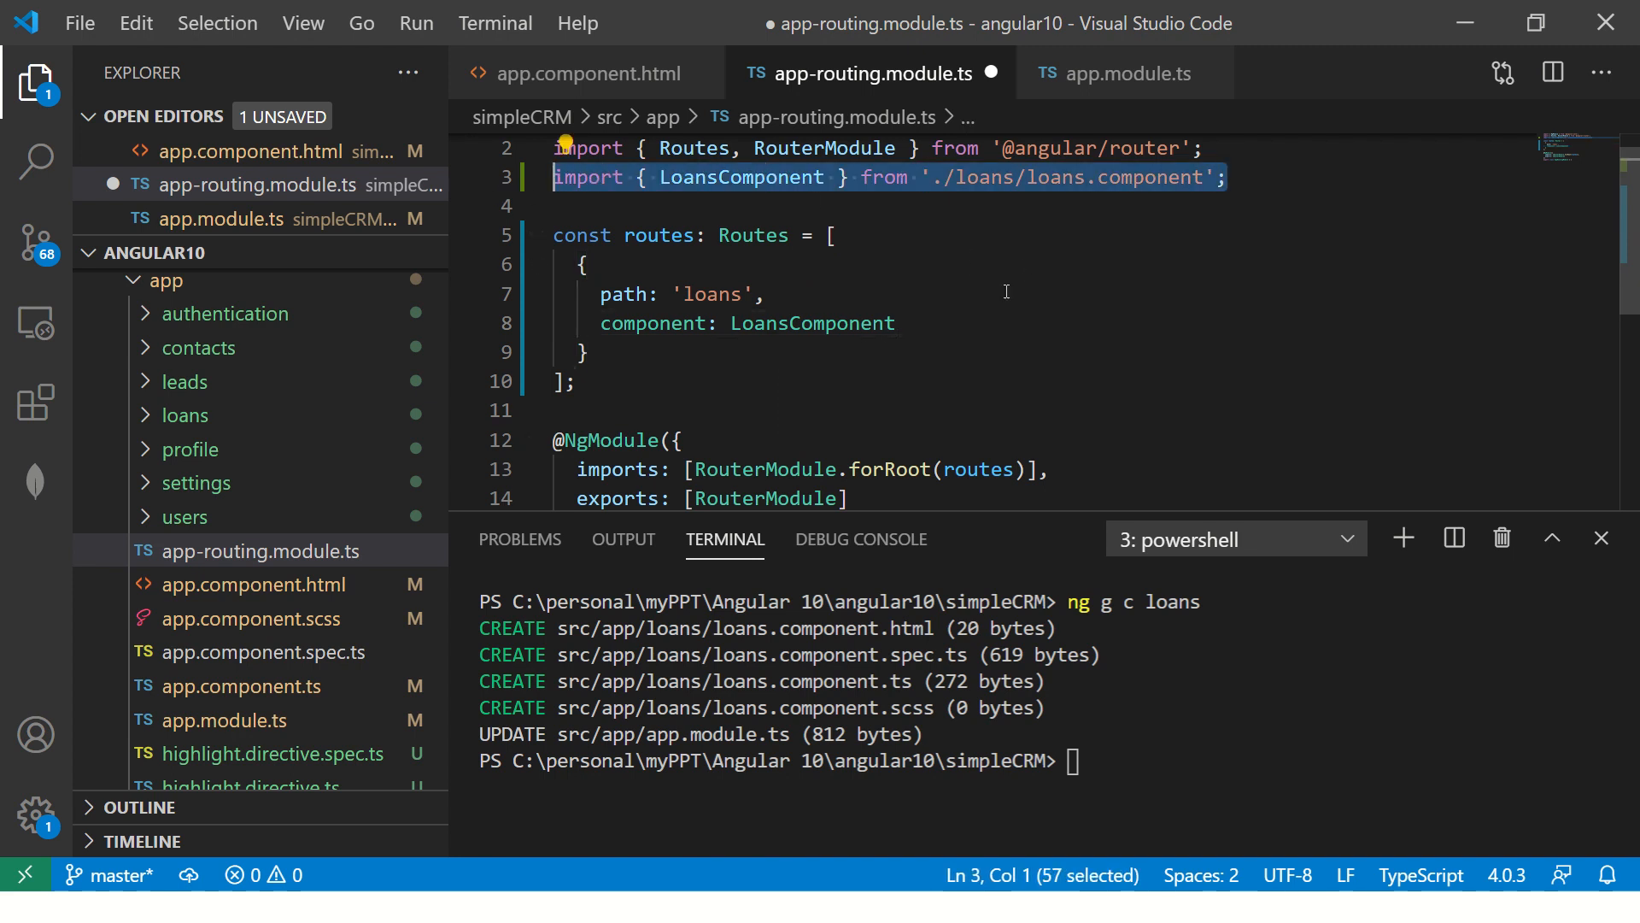
Auto-import LoansComponent into the routing module and save the file.
{"action": "double_click", "coordinate": [740, 176]}
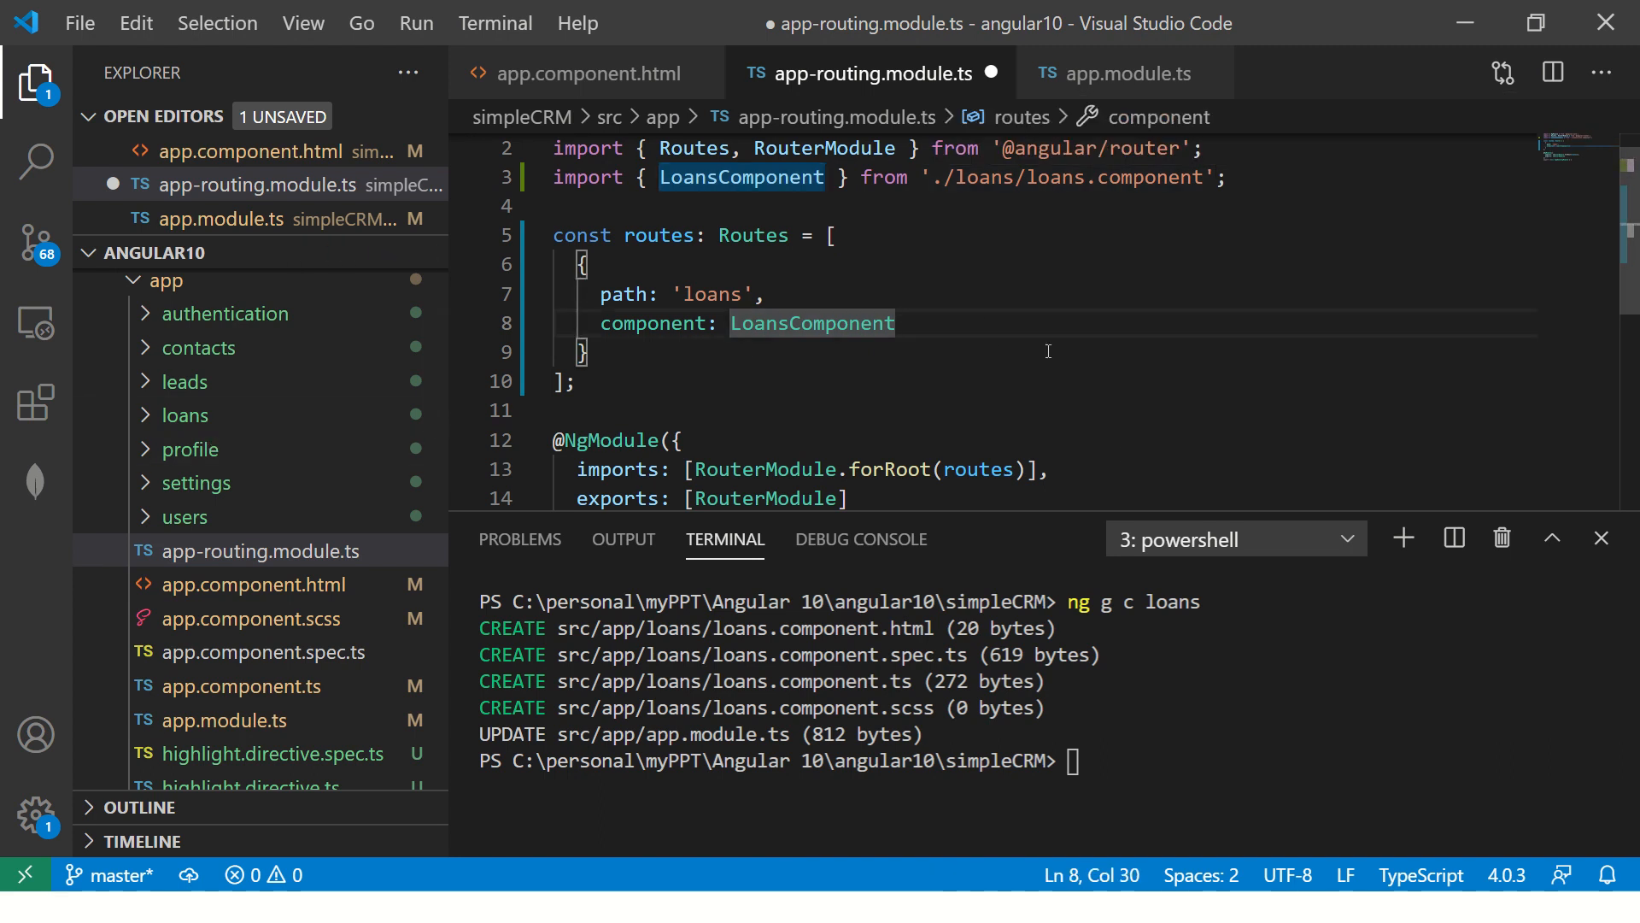
{"action": "key", "text": "ctrl+s"}
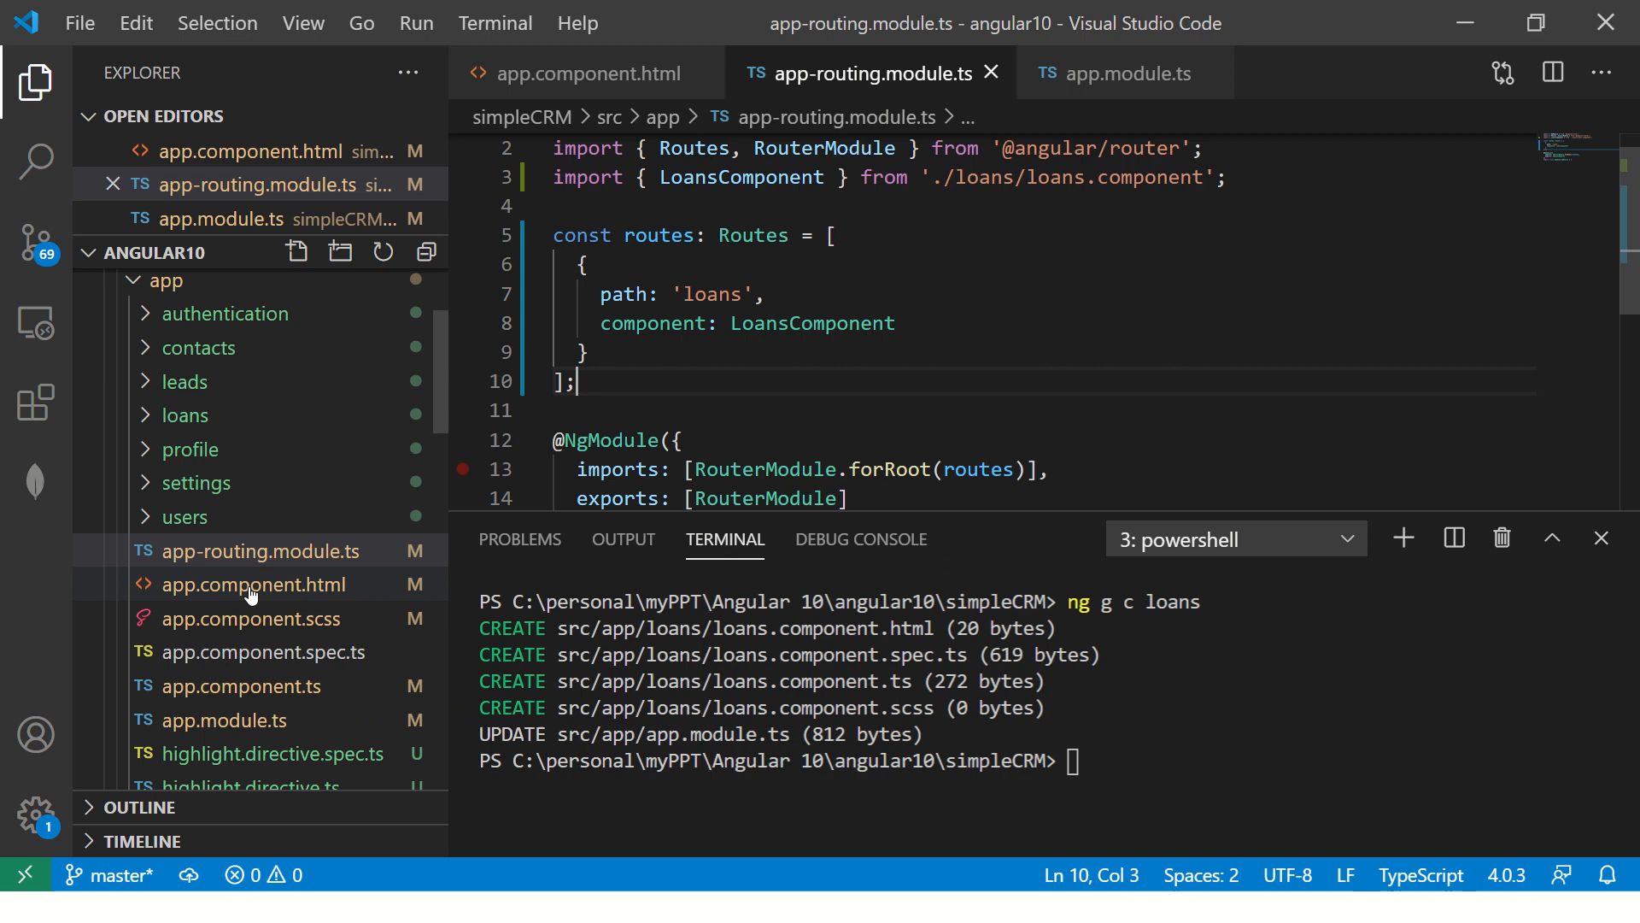
Comment out the earlier demo markup in app.component.html and clear the empty lines.
{"action": "left_click", "coordinate": [256, 584]}
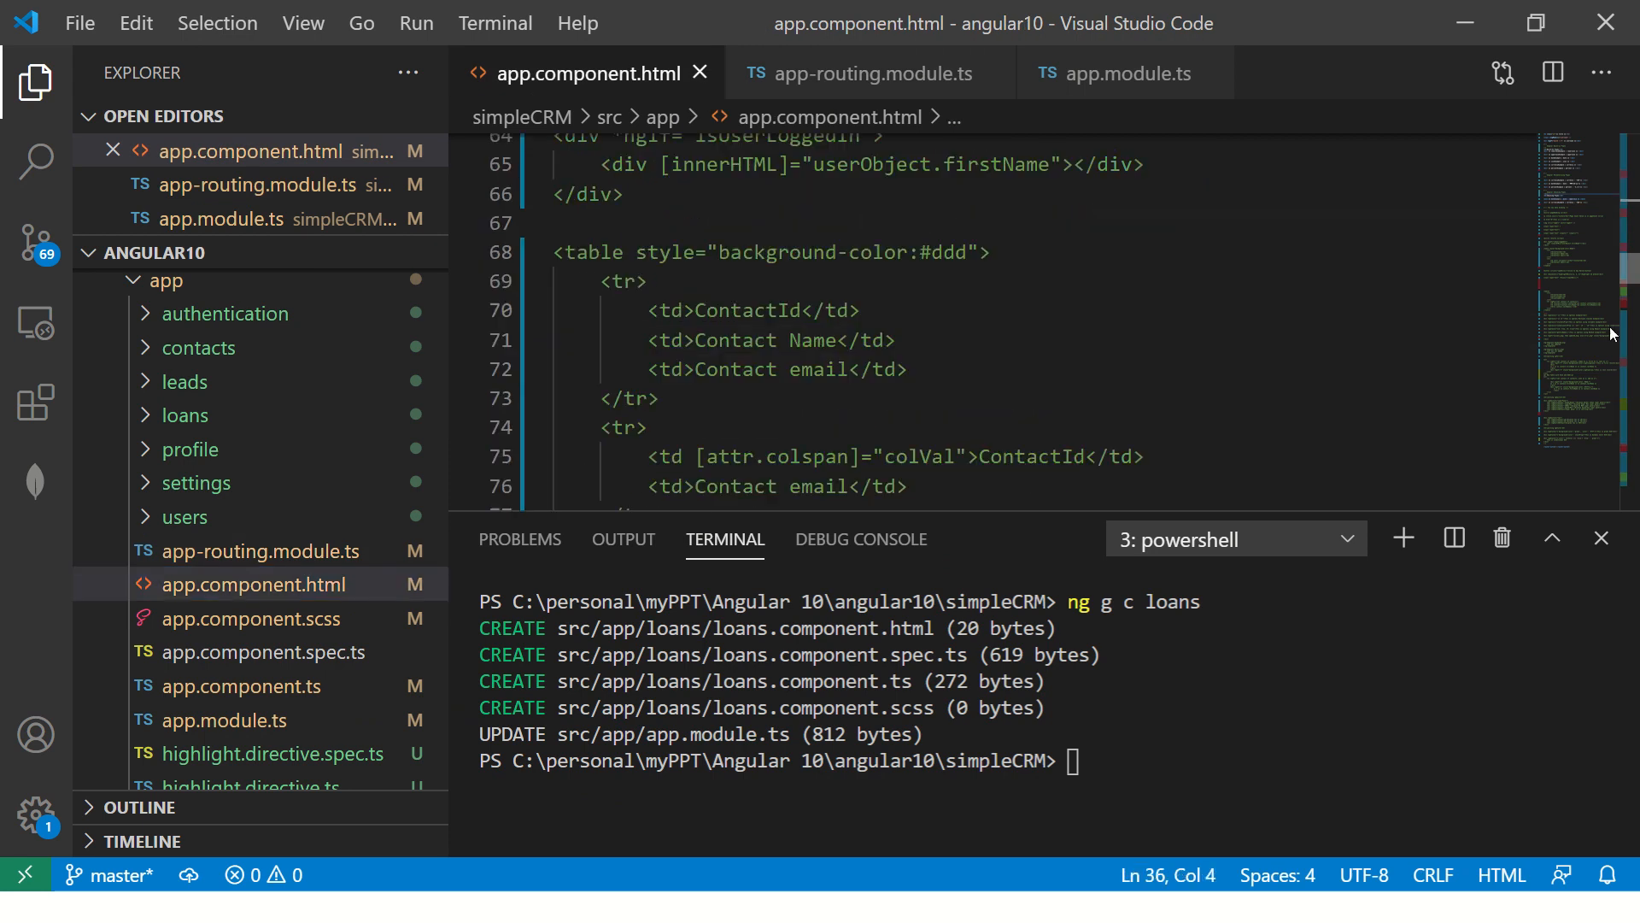
{"action": "scroll", "scroll_direction": "down", "scroll_amount": 3}
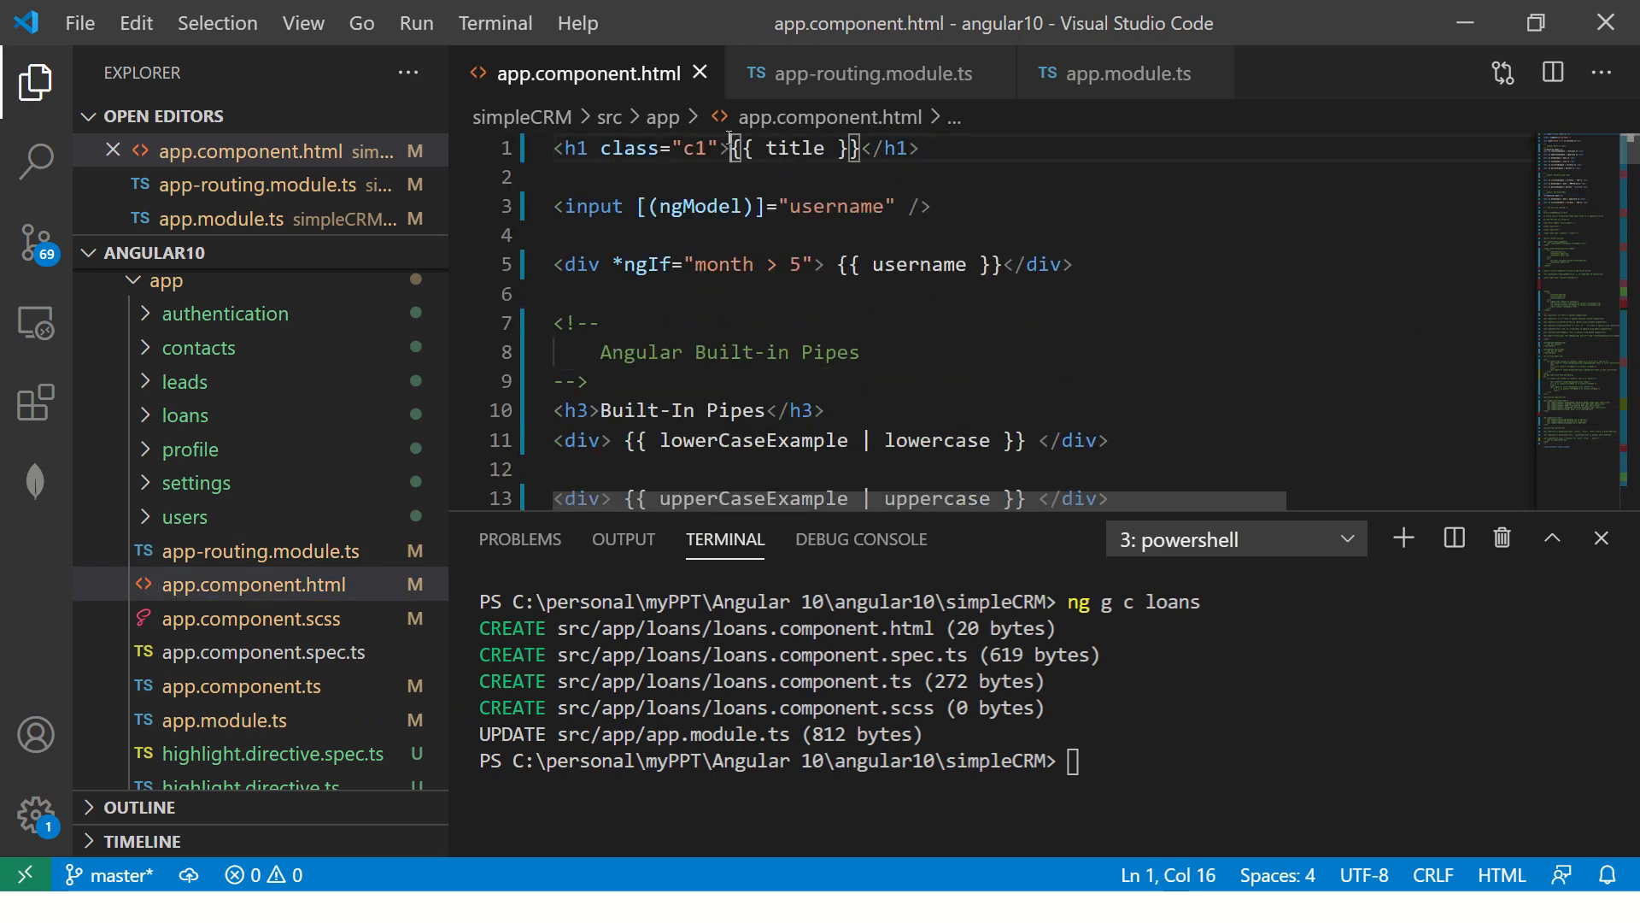
{"action": "type", "text": "<!--"}
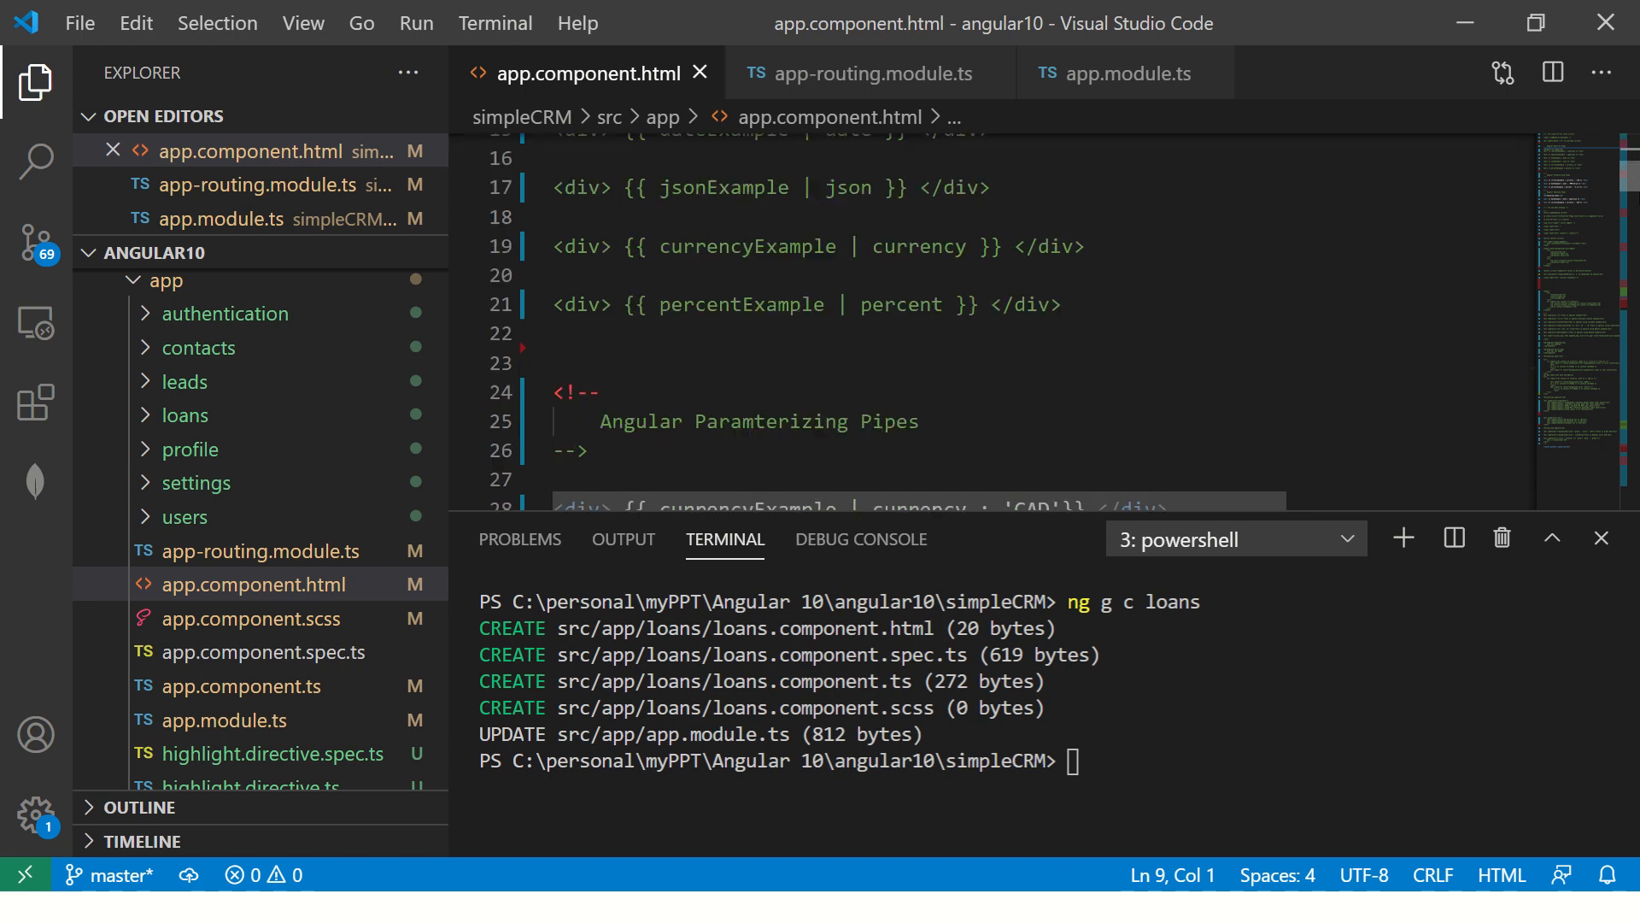
{"action": "scroll", "scroll_direction": "down", "scroll_amount": 3}
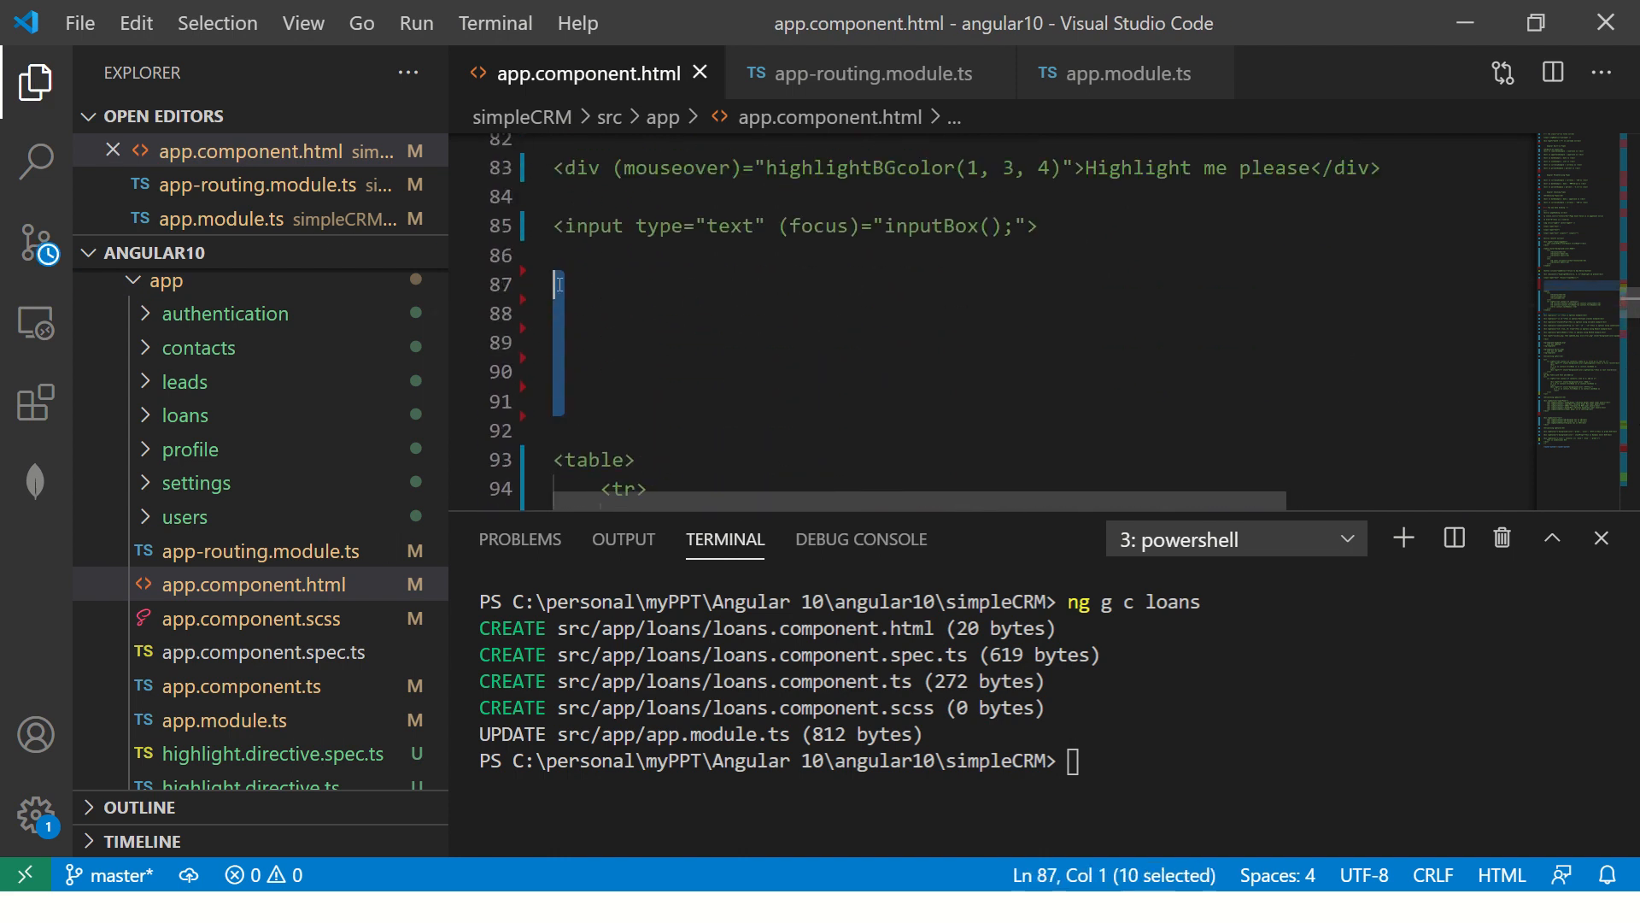
{"action": "key", "text": "Delete"}
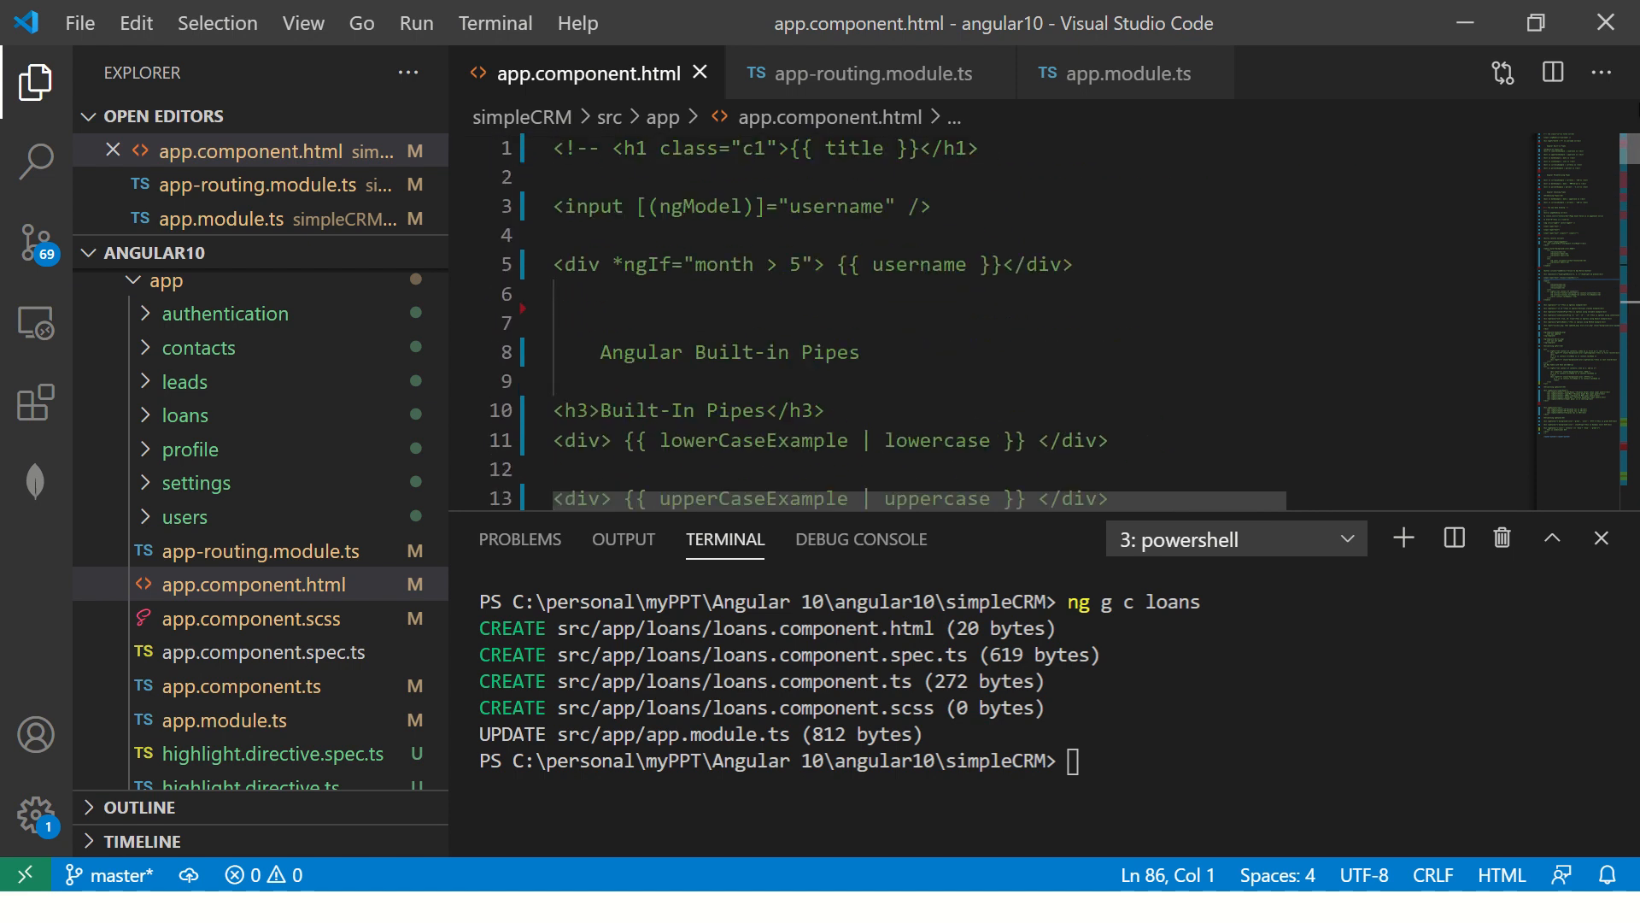
Add a comment above <router-outlet> noting it's covered next episode.
{"action": "scroll", "scroll_direction": "down", "scroll_amount": 3}
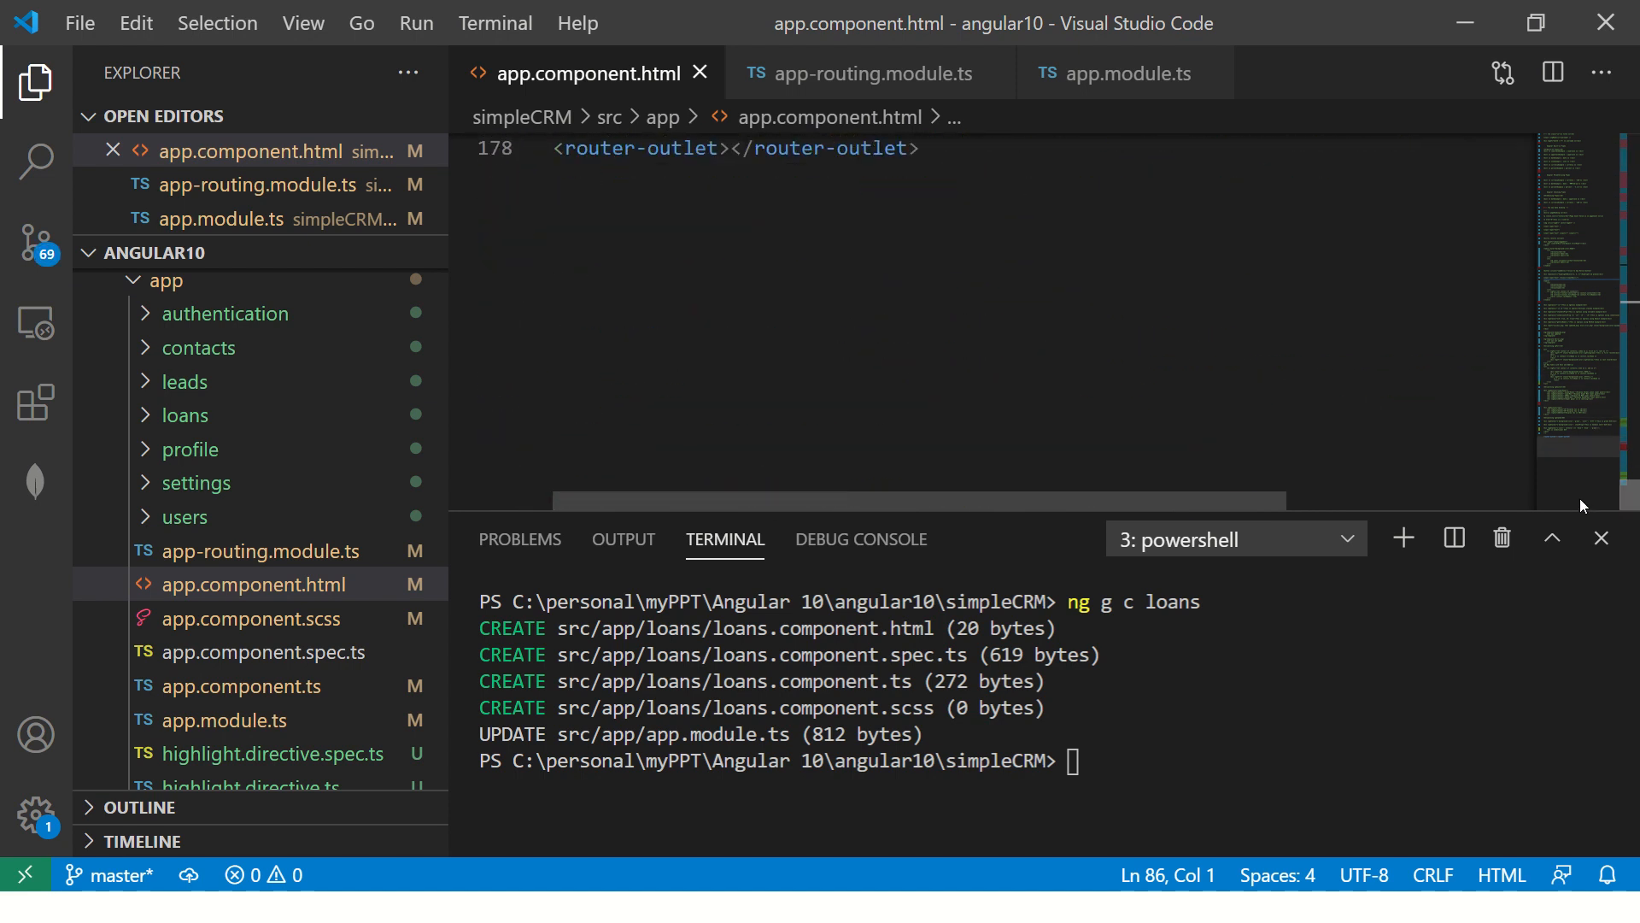
{"action": "left_click", "coordinate": [733, 376]}
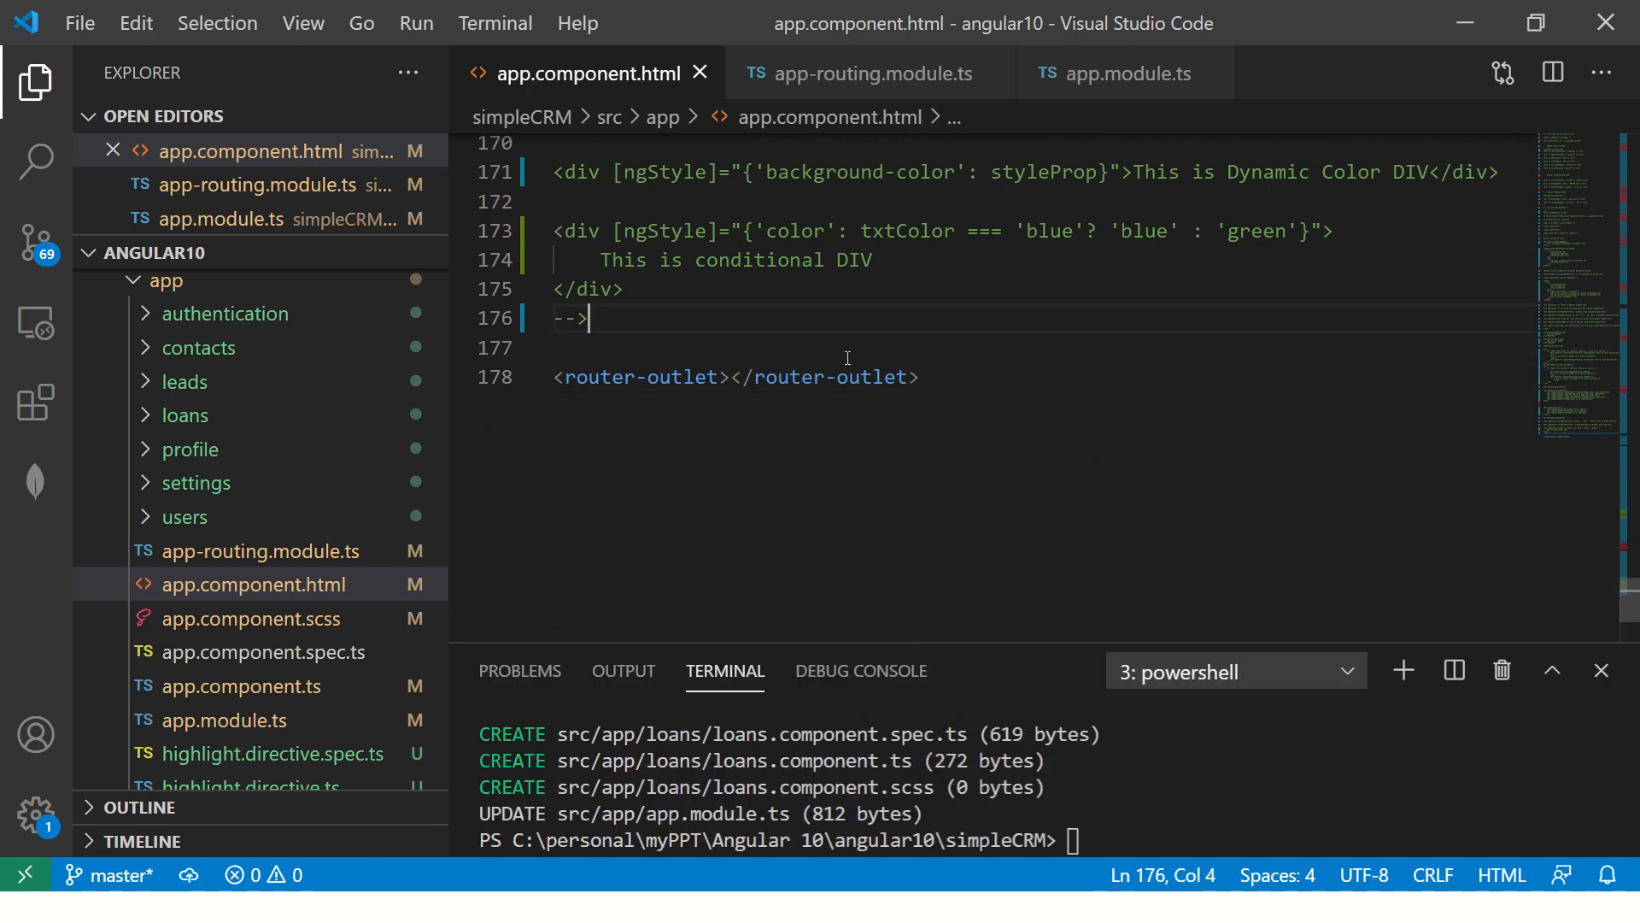
{"action": "type", "text": "<!--  -->"}
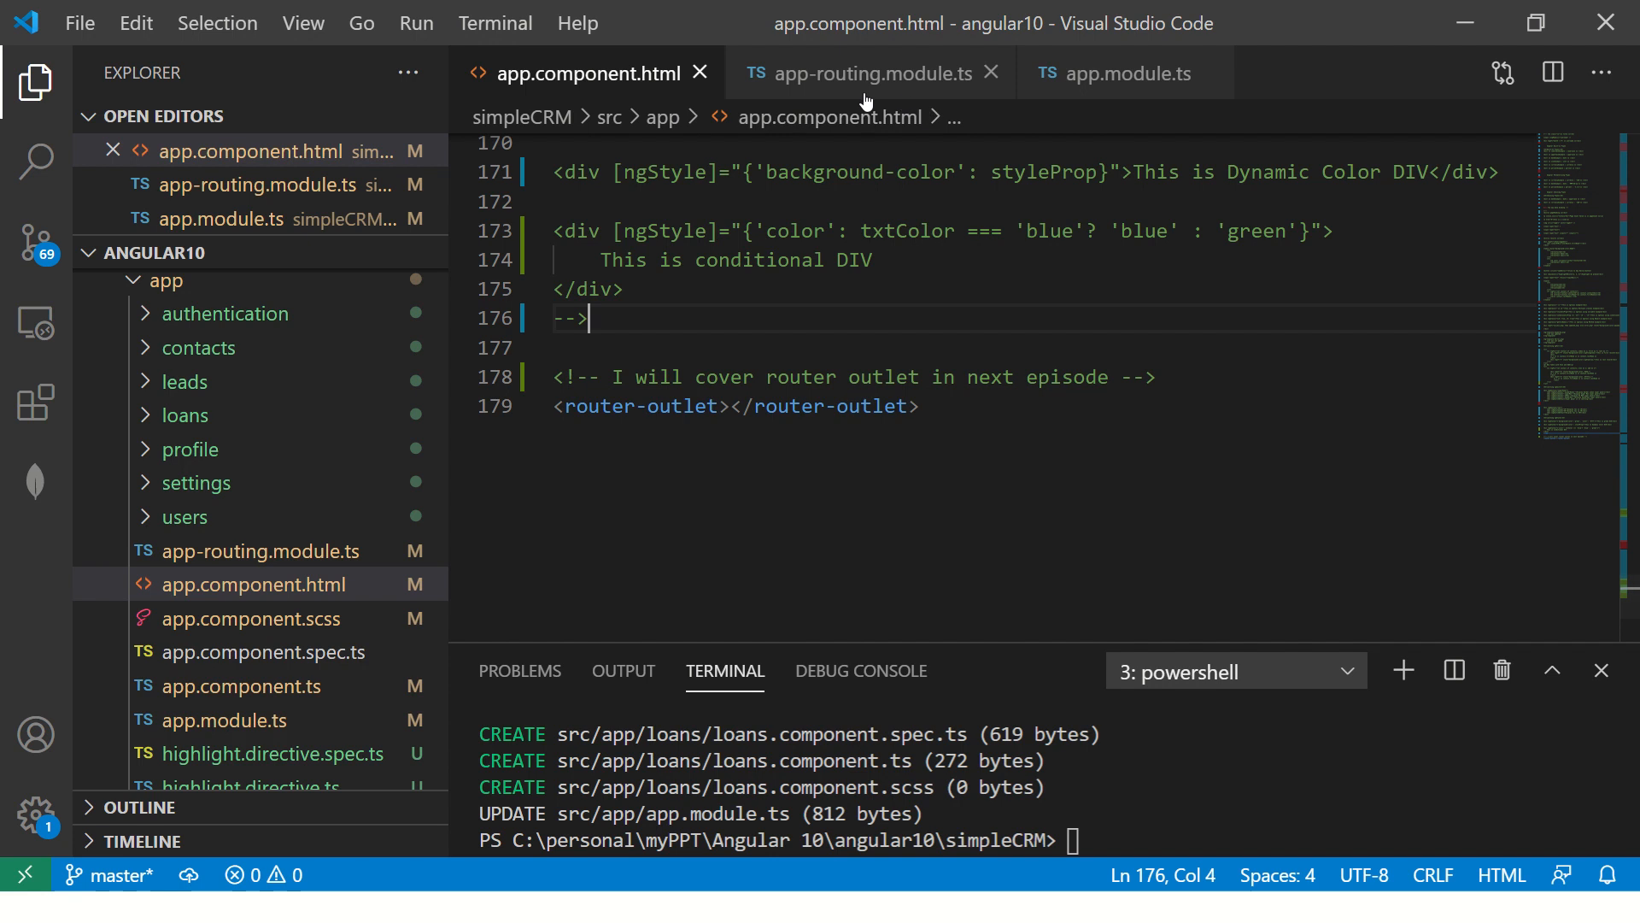
Return to app-routing.module.ts showing the 'loans' route mapped to LoansComponent.
{"action": "left_click", "coordinate": [866, 73]}
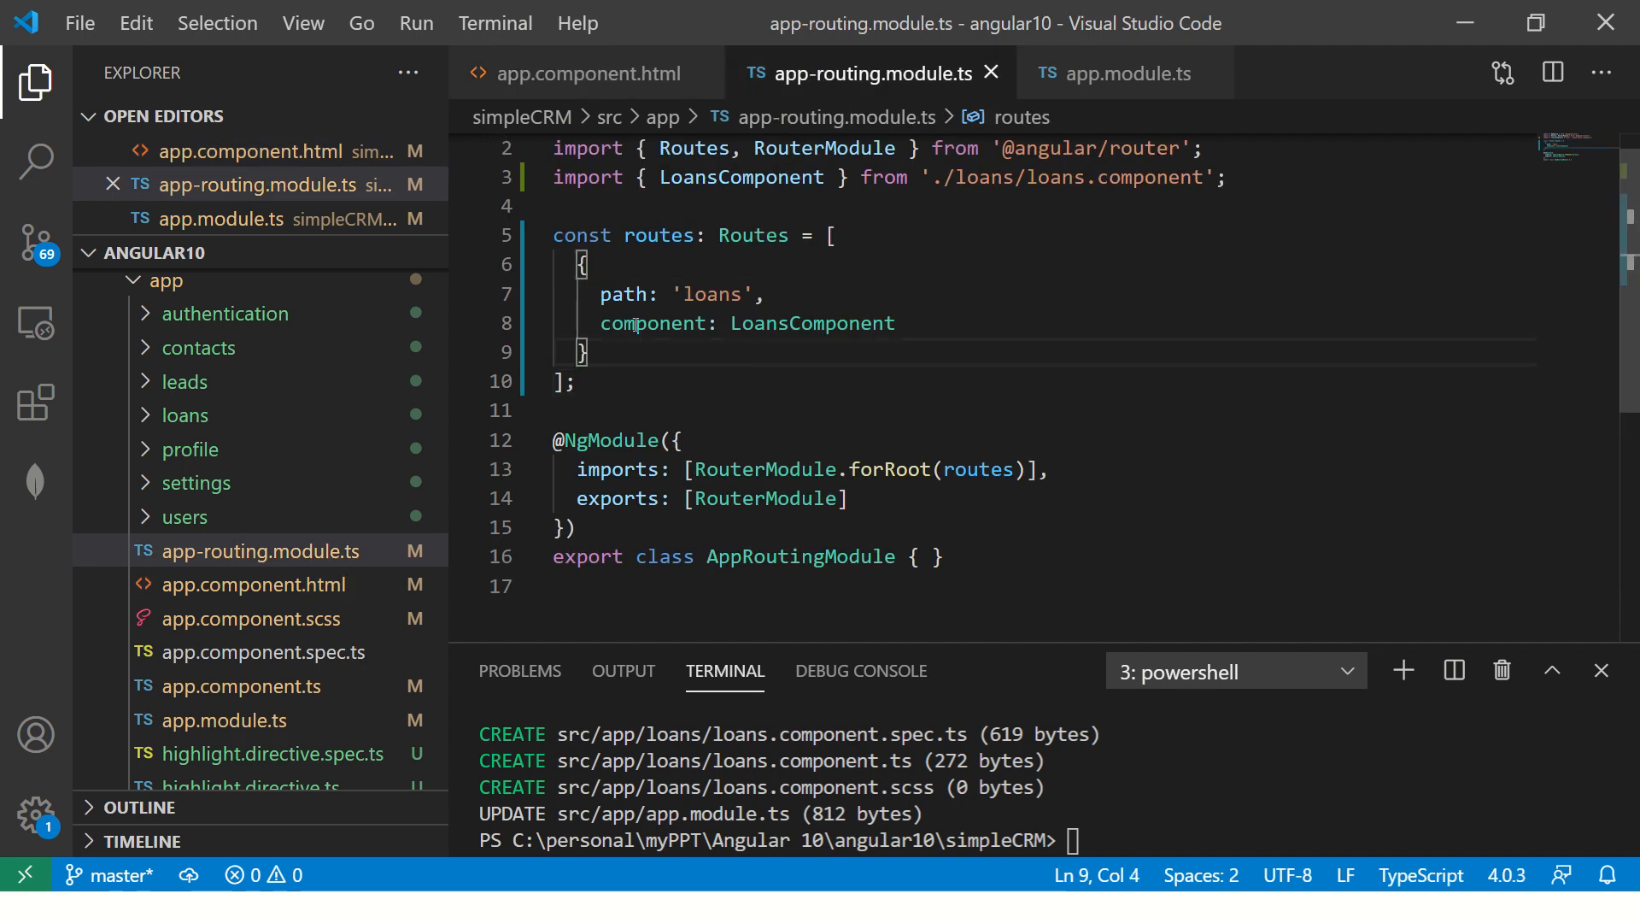
{"action": "double_click", "coordinate": [813, 323]}
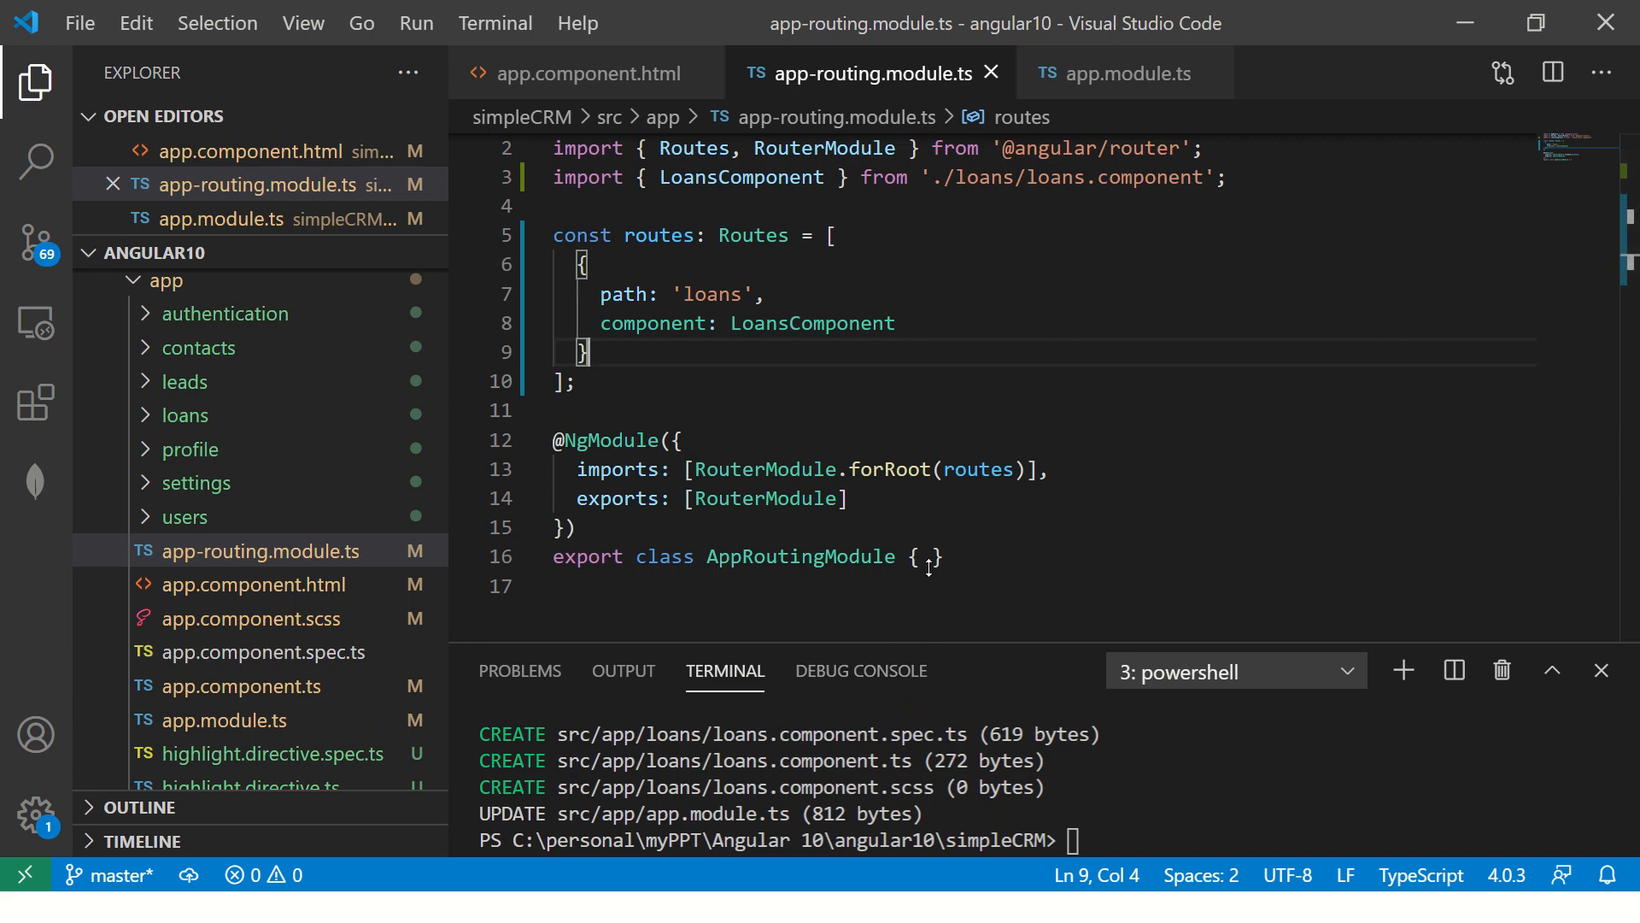
Generate the loanTypes component from the terminal with ng g c loanTypes.
{"action": "type", "text": "ng g c loan"}
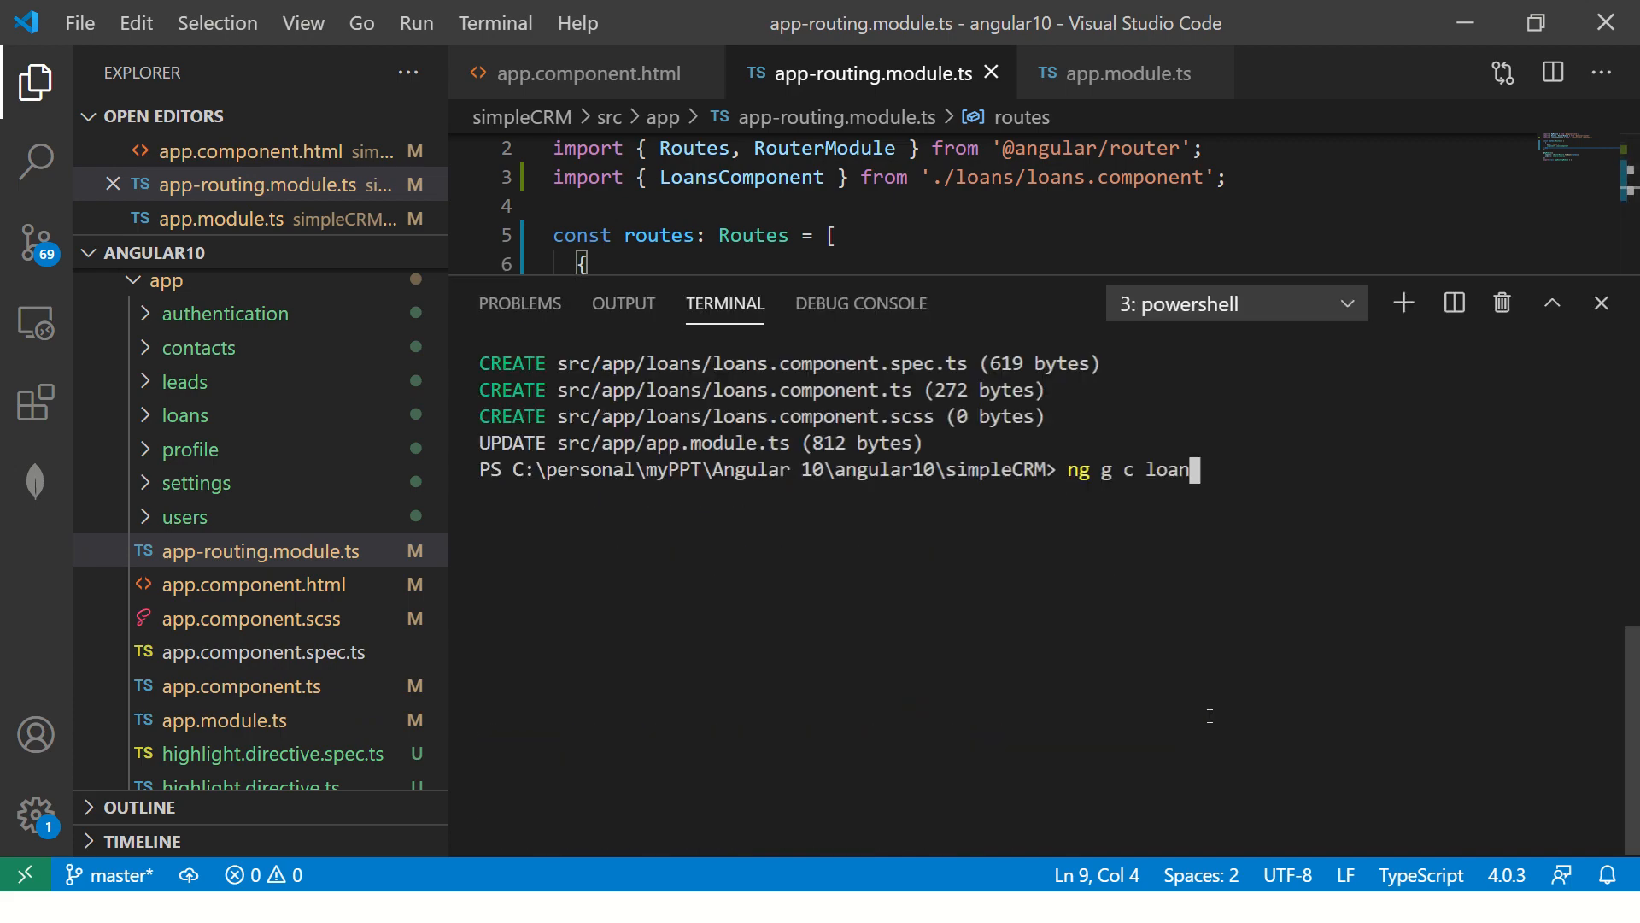
{"action": "key", "text": "Backspace"}
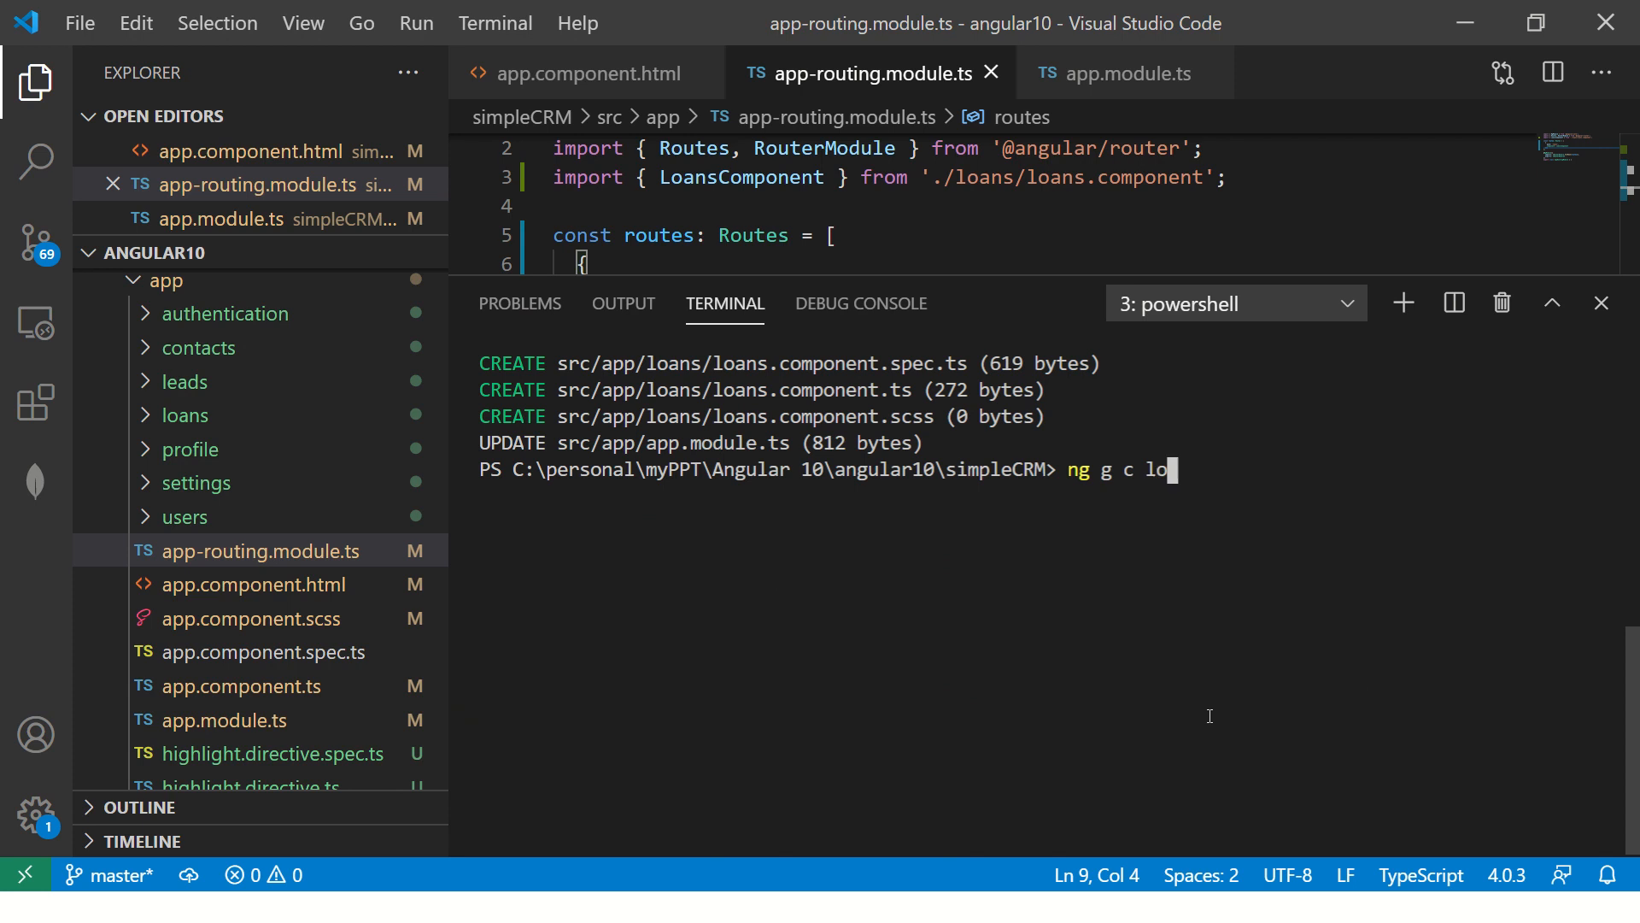
{"action": "type", "text": "any"}
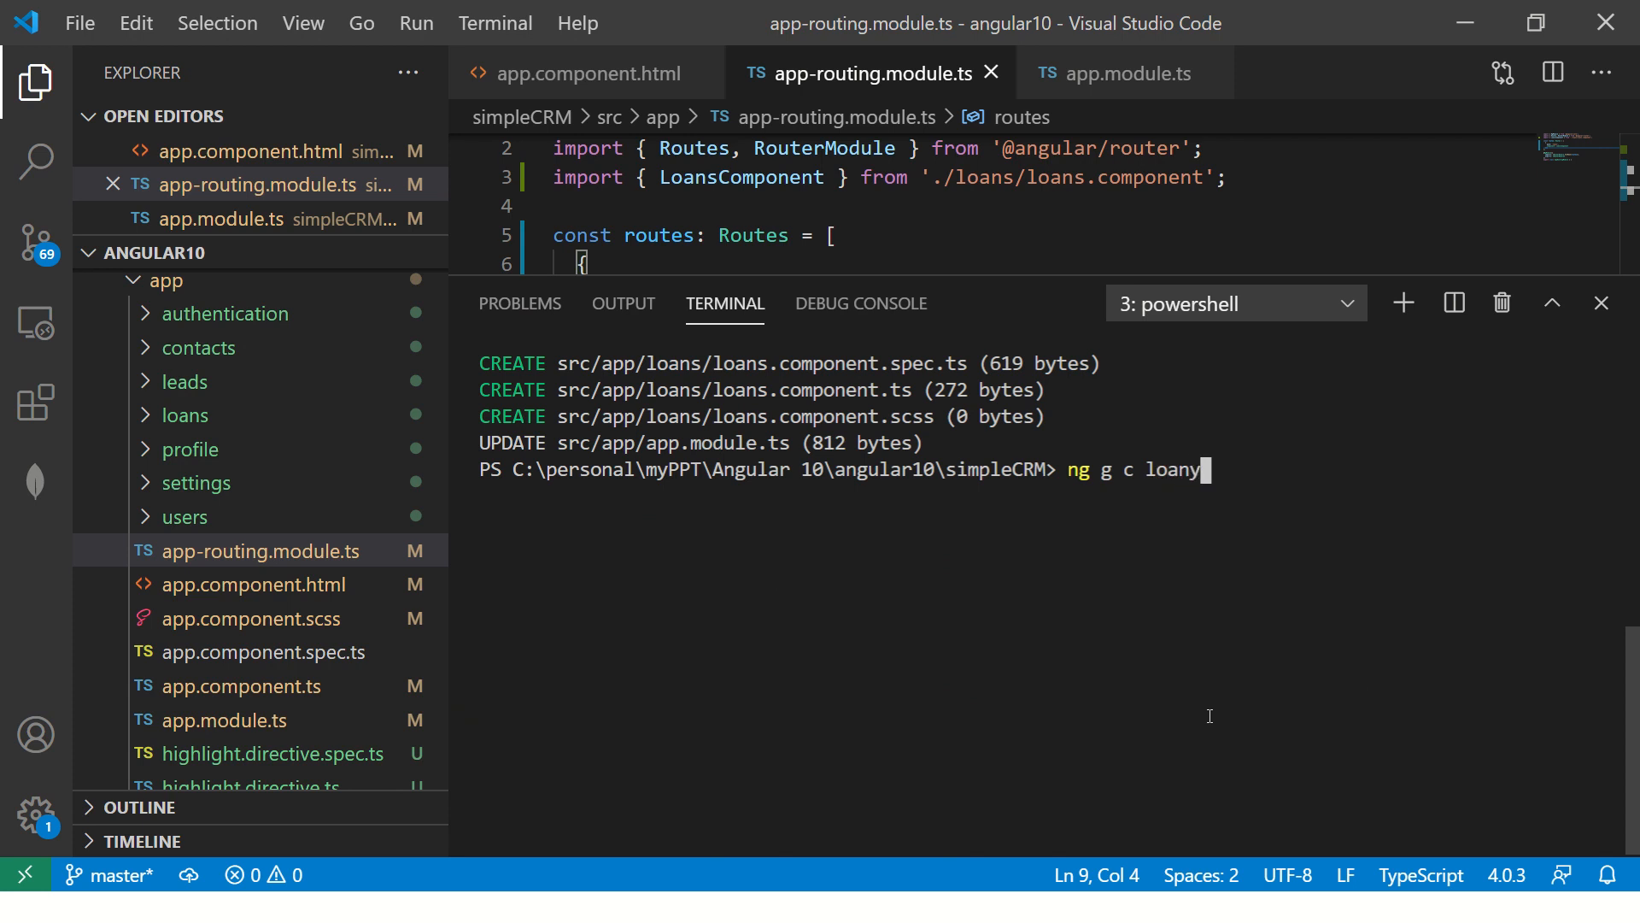
{"action": "type", "text": "Type"}
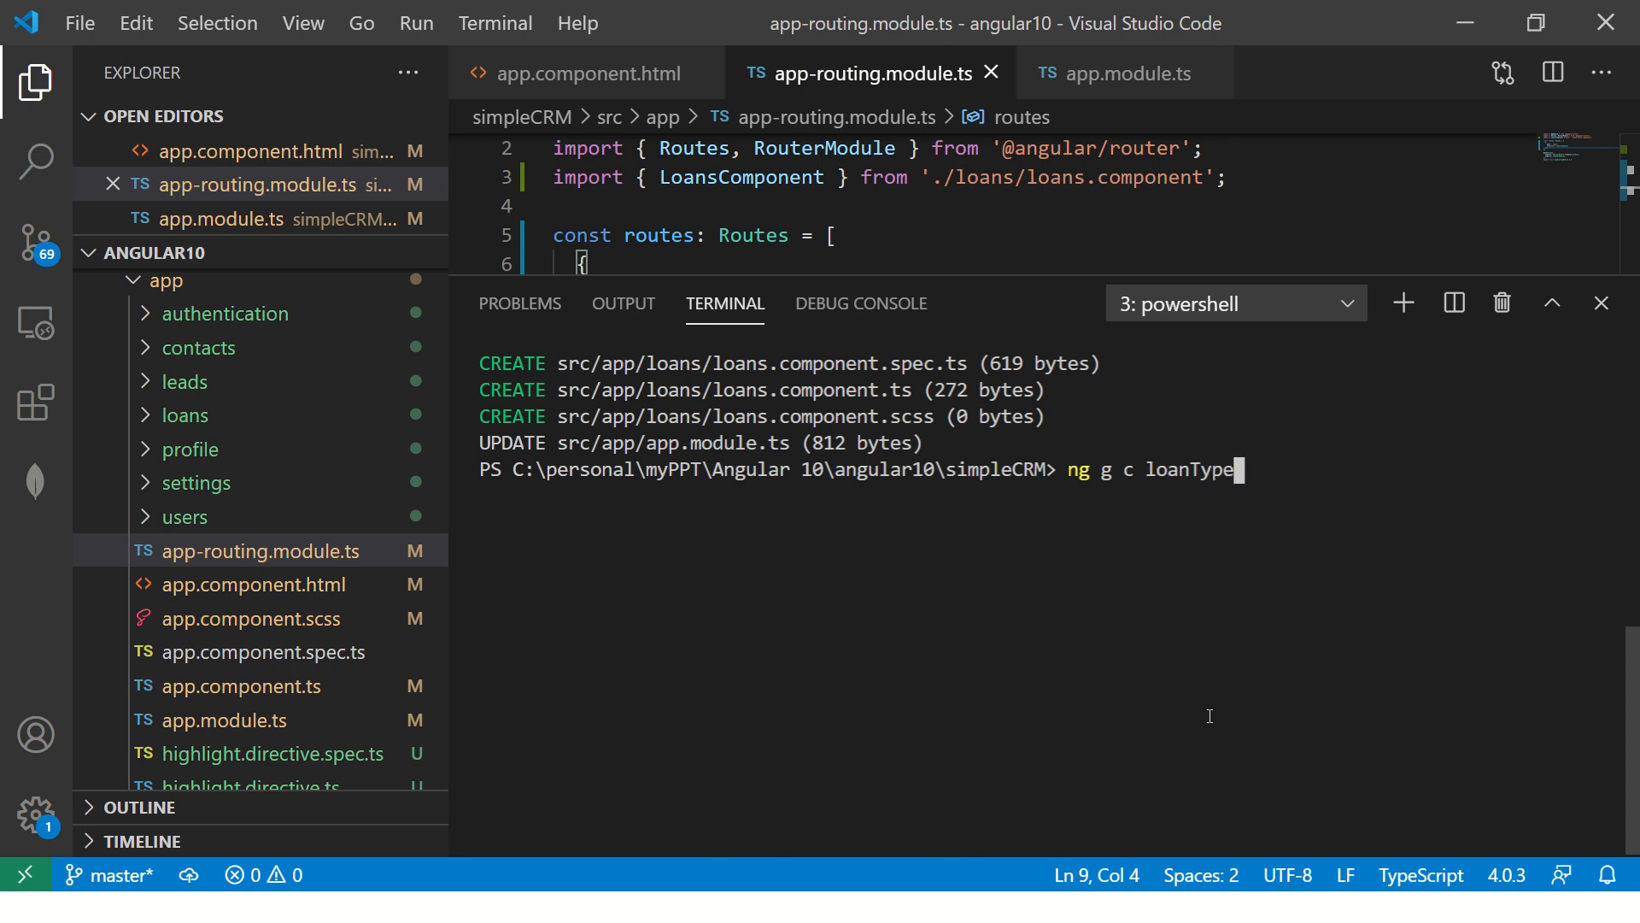
{"action": "type", "text": "s"}
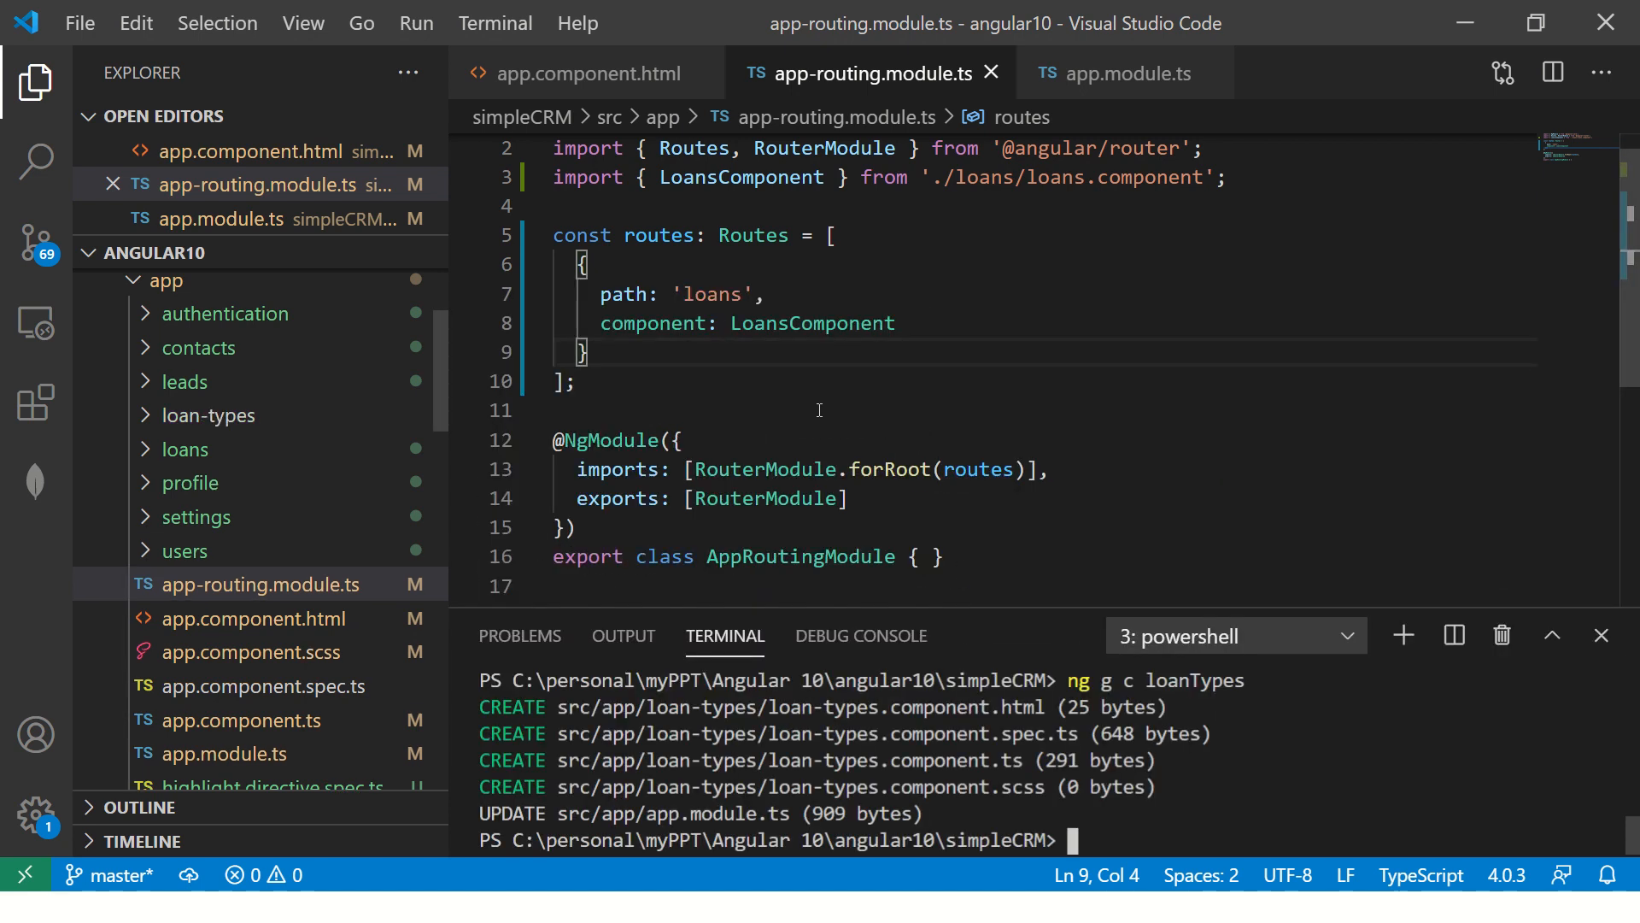
Add a 'loan-types' route loading LoanTypesComponent, import it, and save the routing module.
{"action": "type", "text": ","}
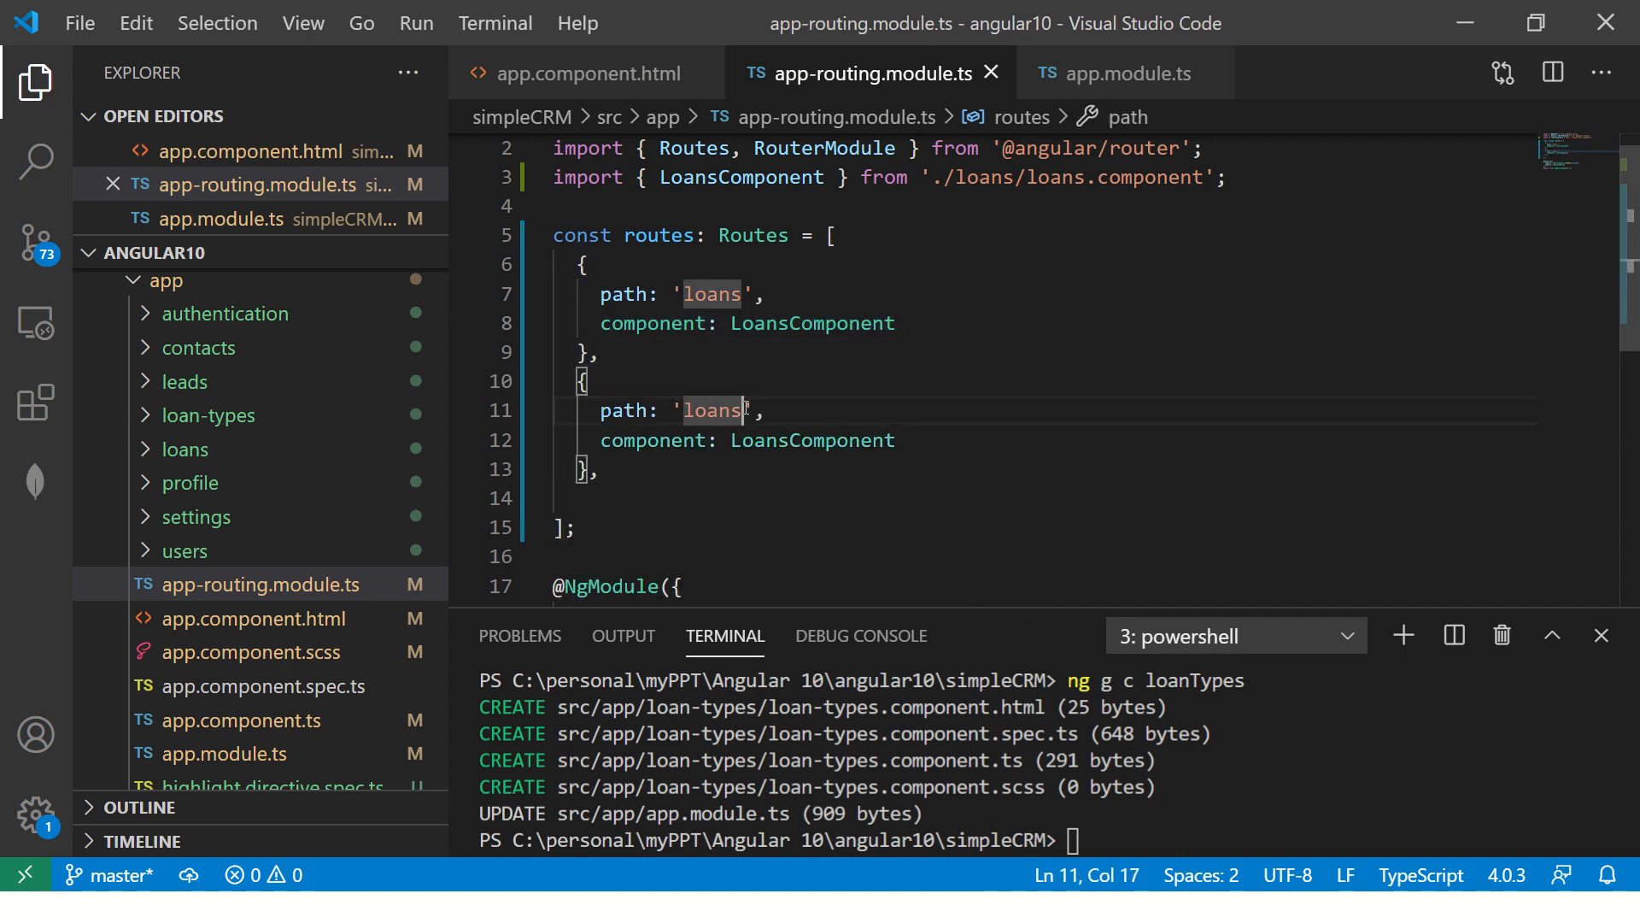
{"action": "type", "text": "-types"}
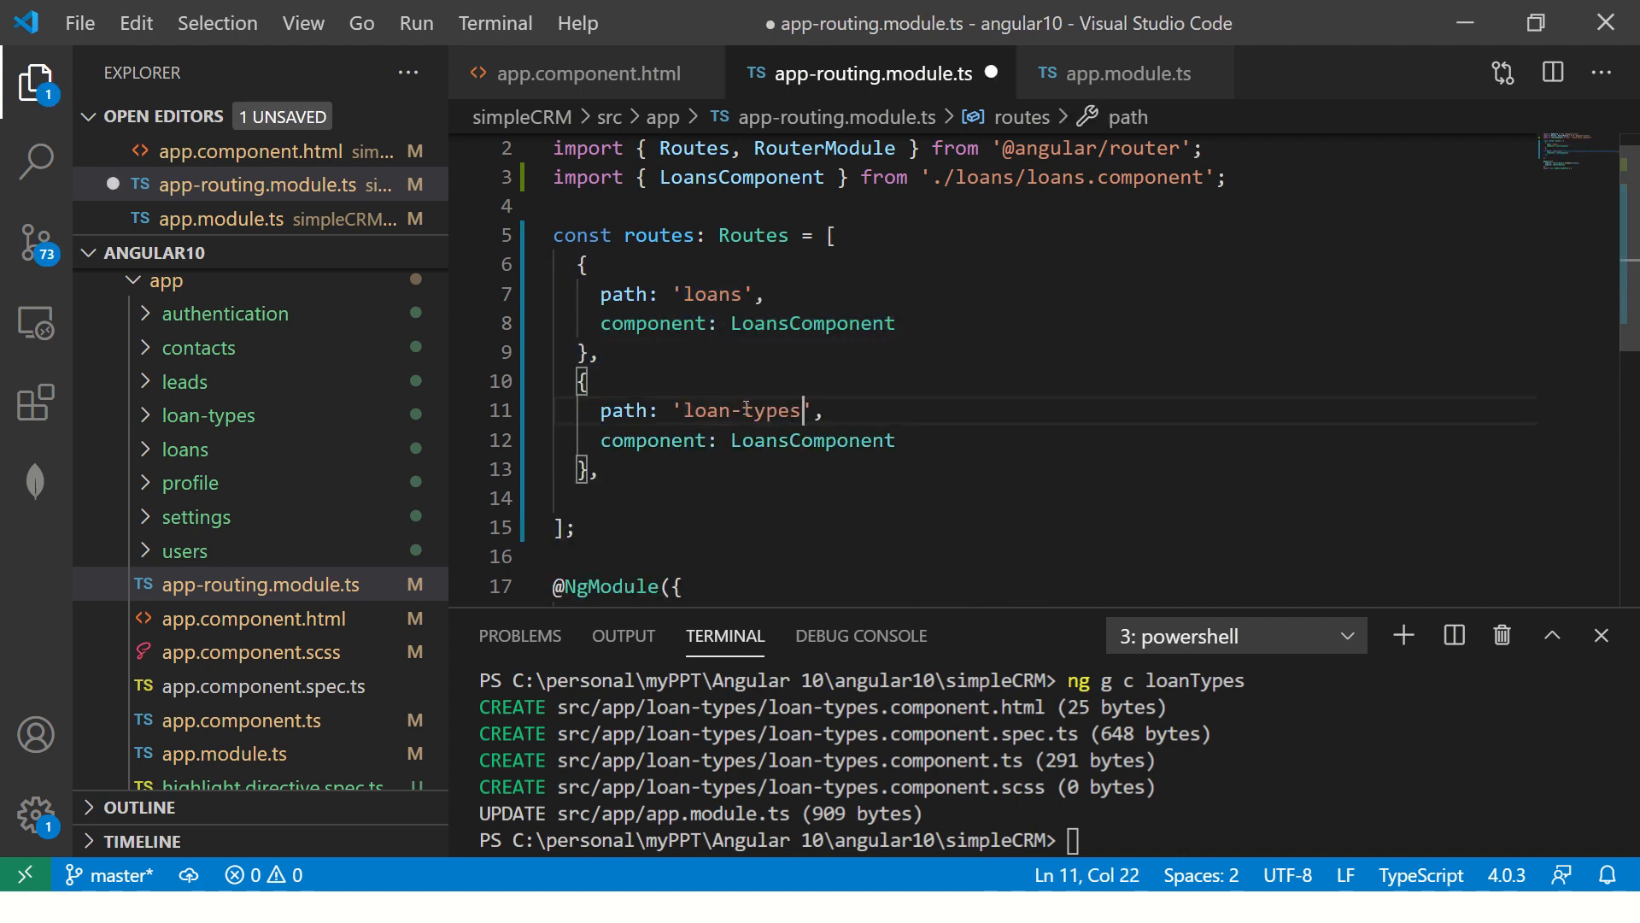
{"action": "key", "text": "ctrl+s"}
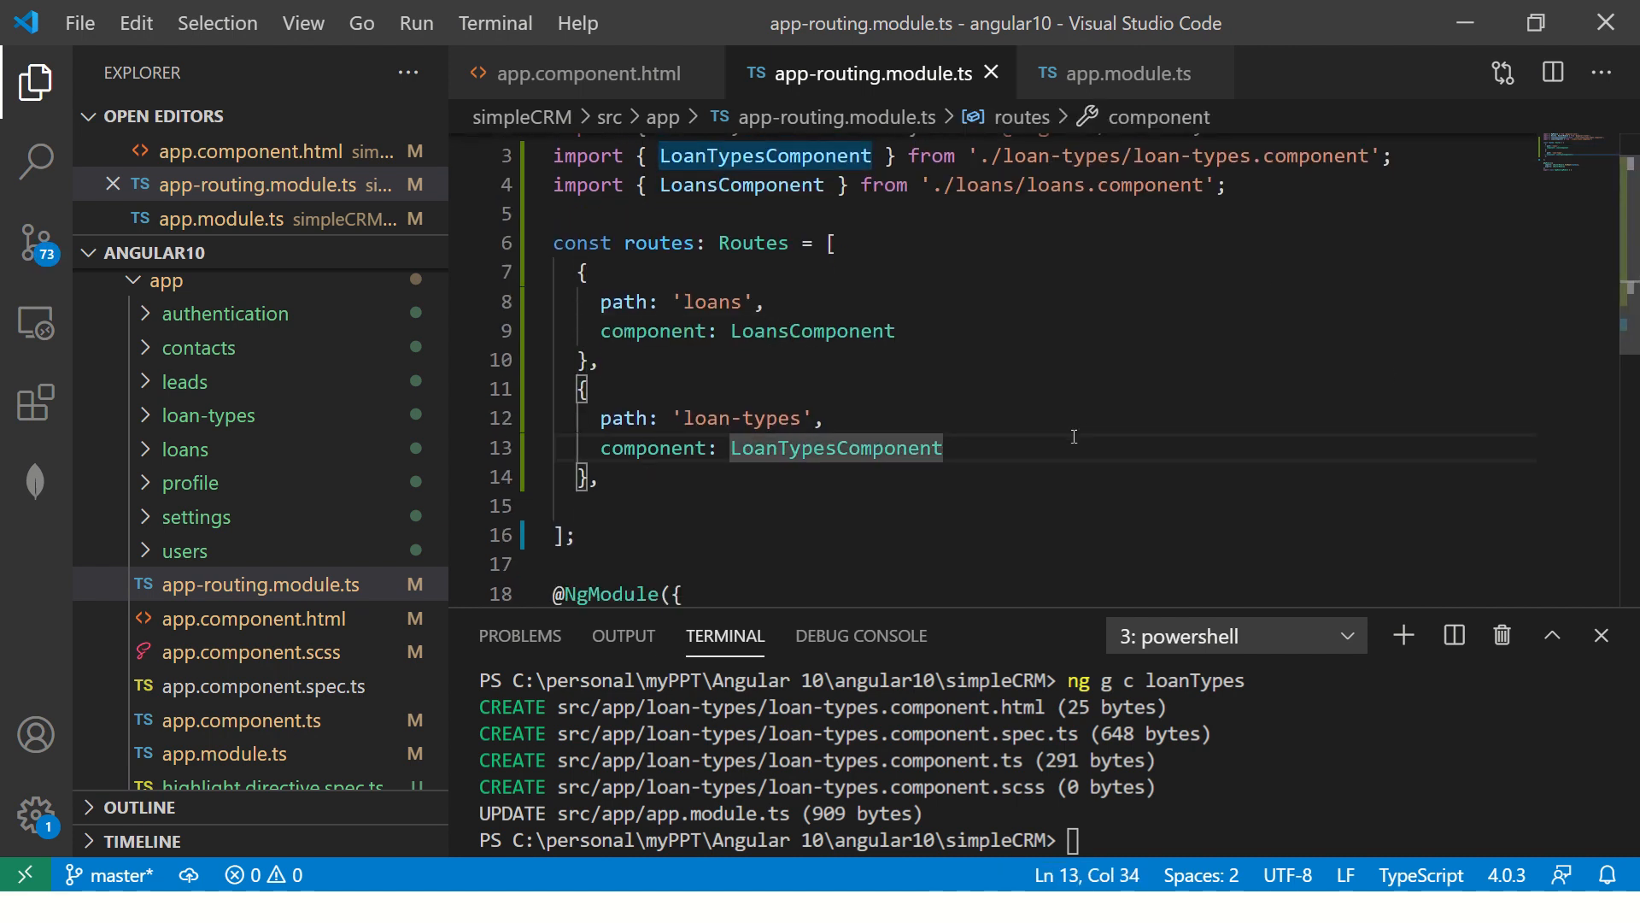
{"action": "double_click", "coordinate": [813, 329]}
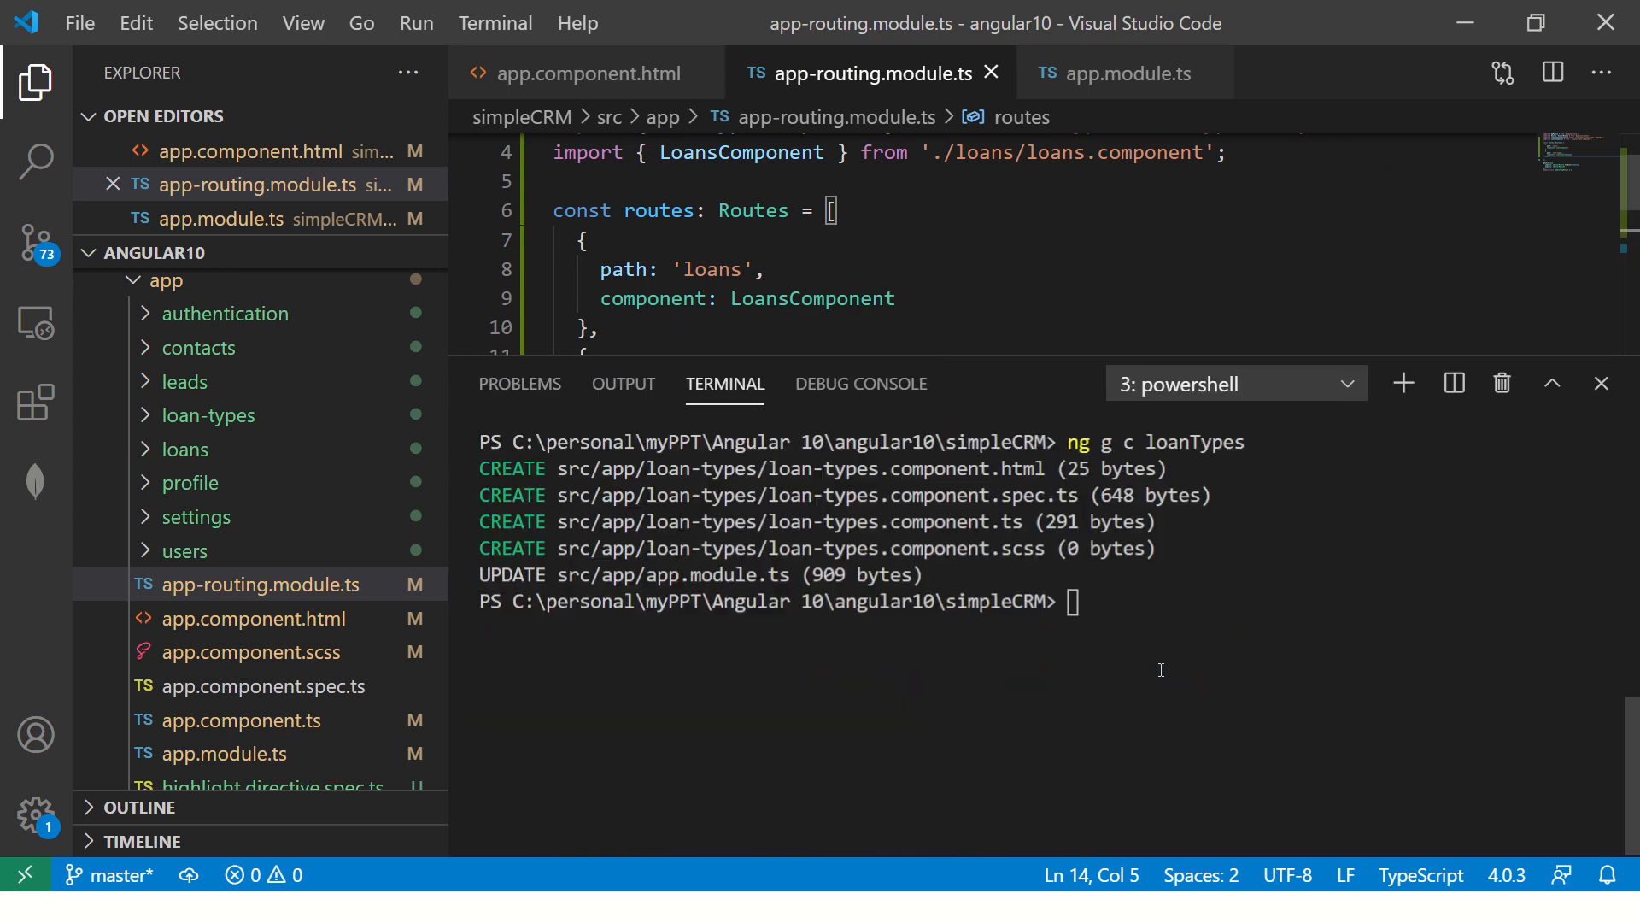
Generate the add-loans component from the terminal with ng g c add-loans.
{"action": "type", "text": "ng g c loanTyp"}
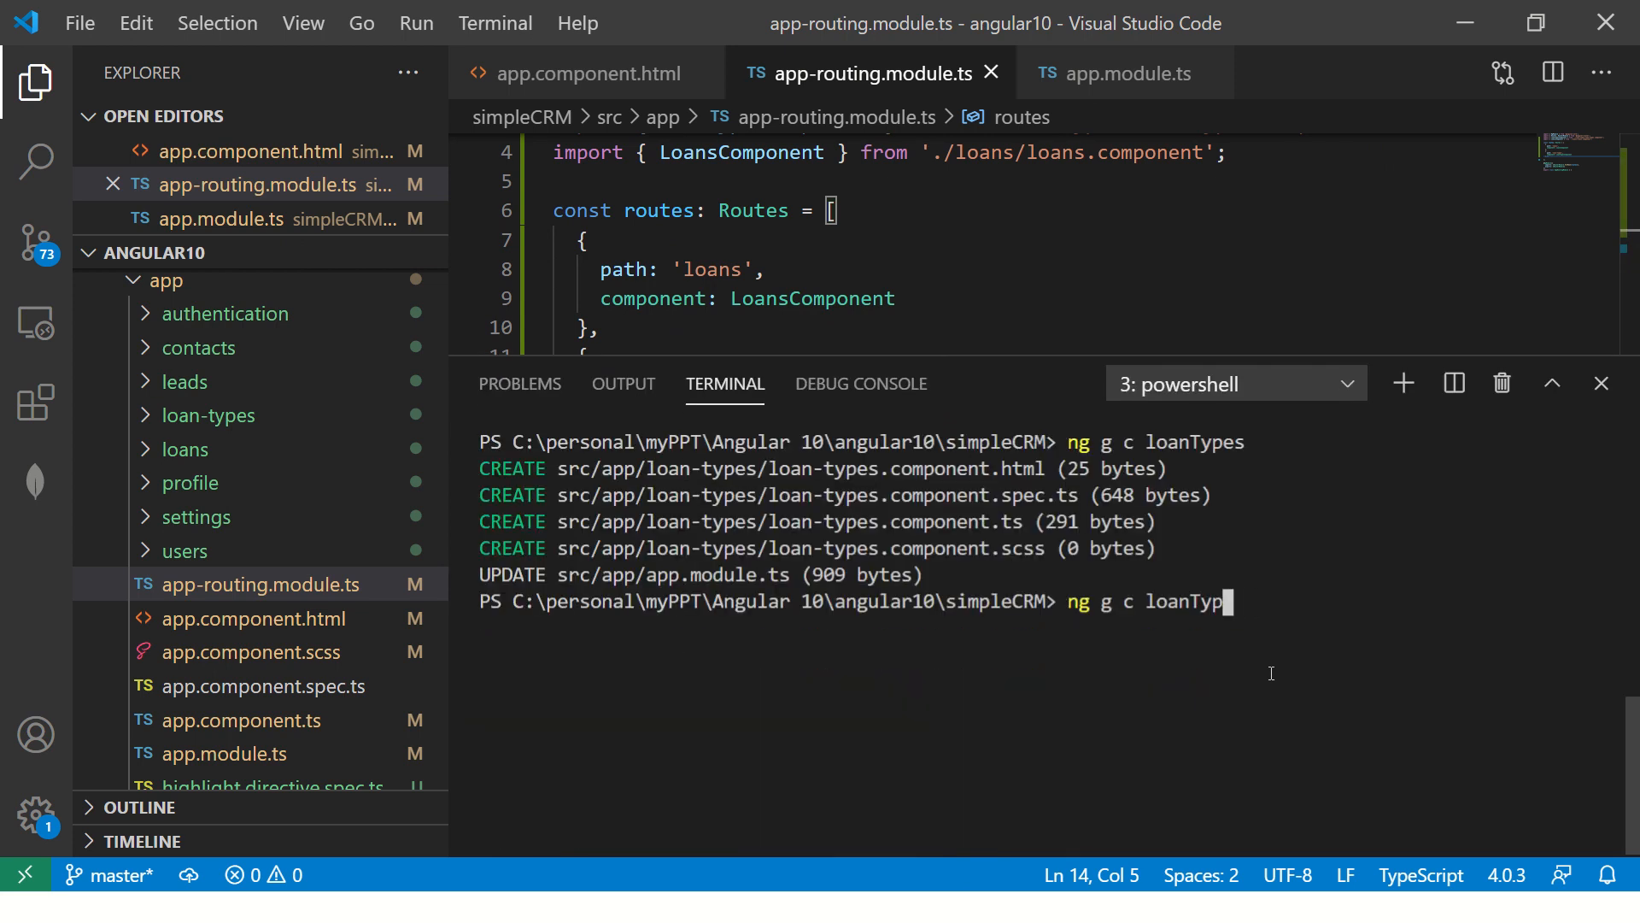
{"action": "type", "text": "add"}
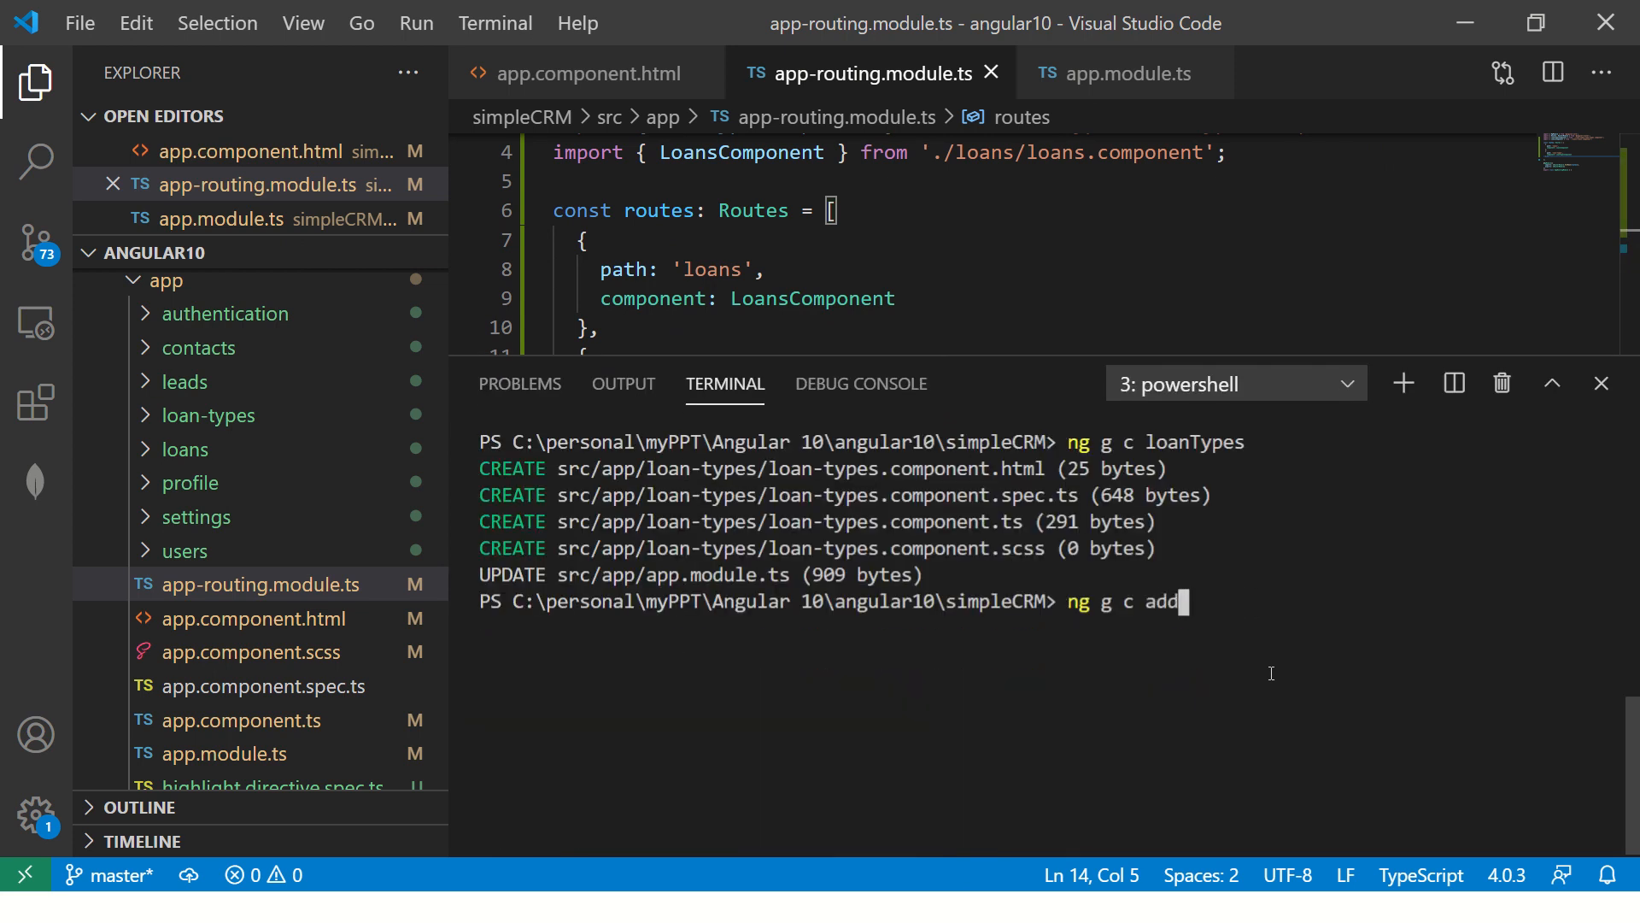
{"action": "type", "text": "-loans"}
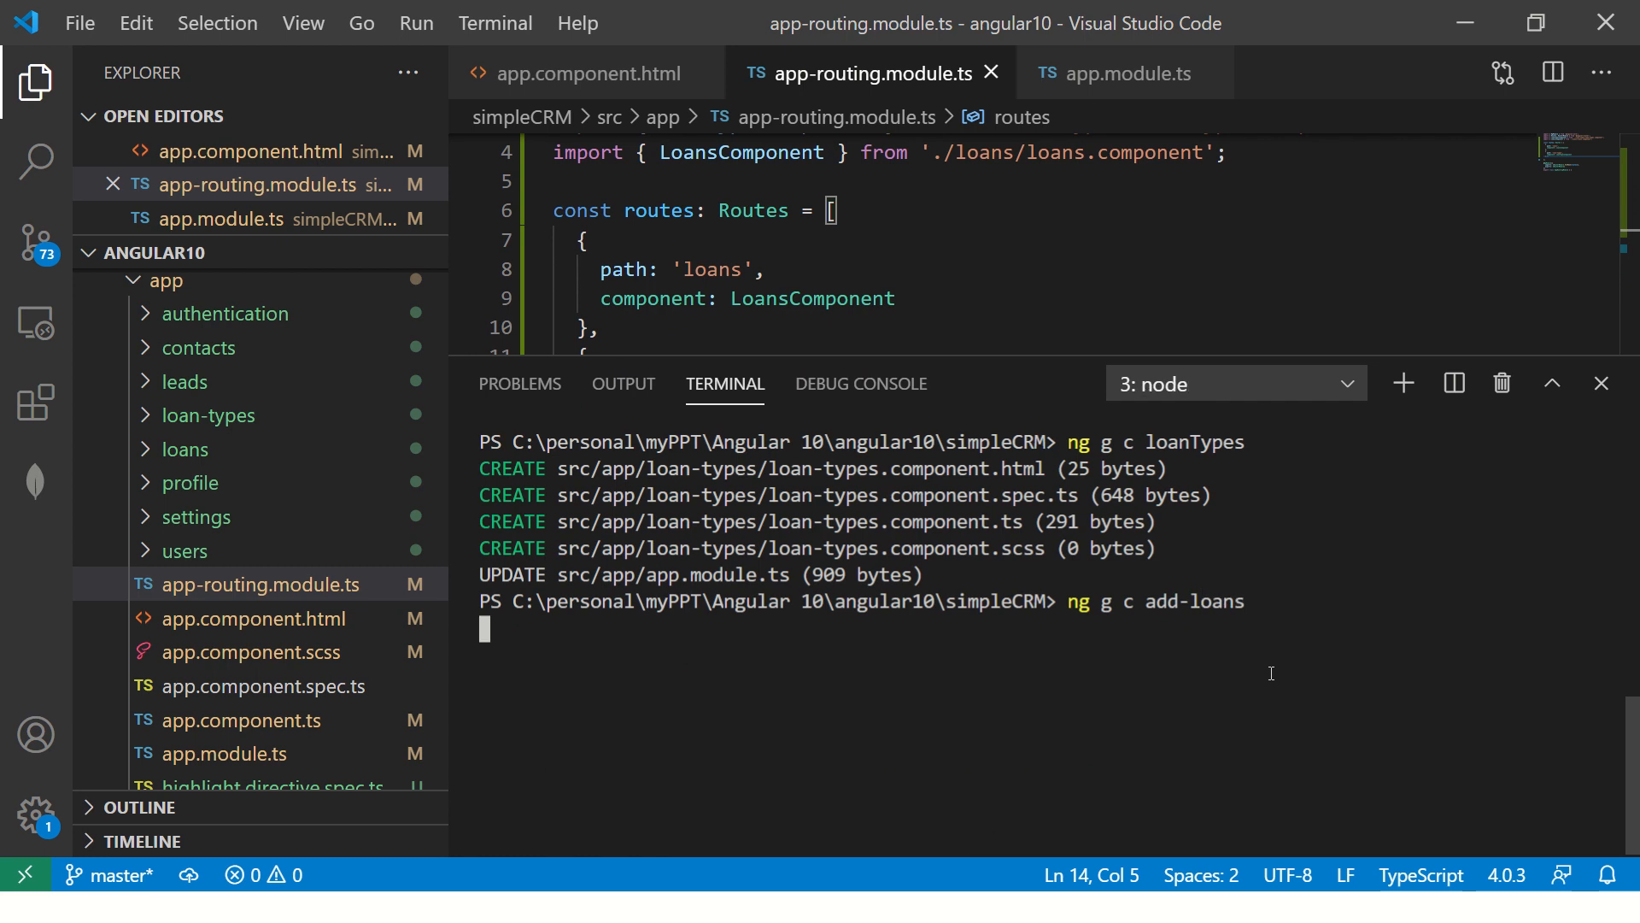
{"action": "mouse_move", "coordinate": [1220, 684]}
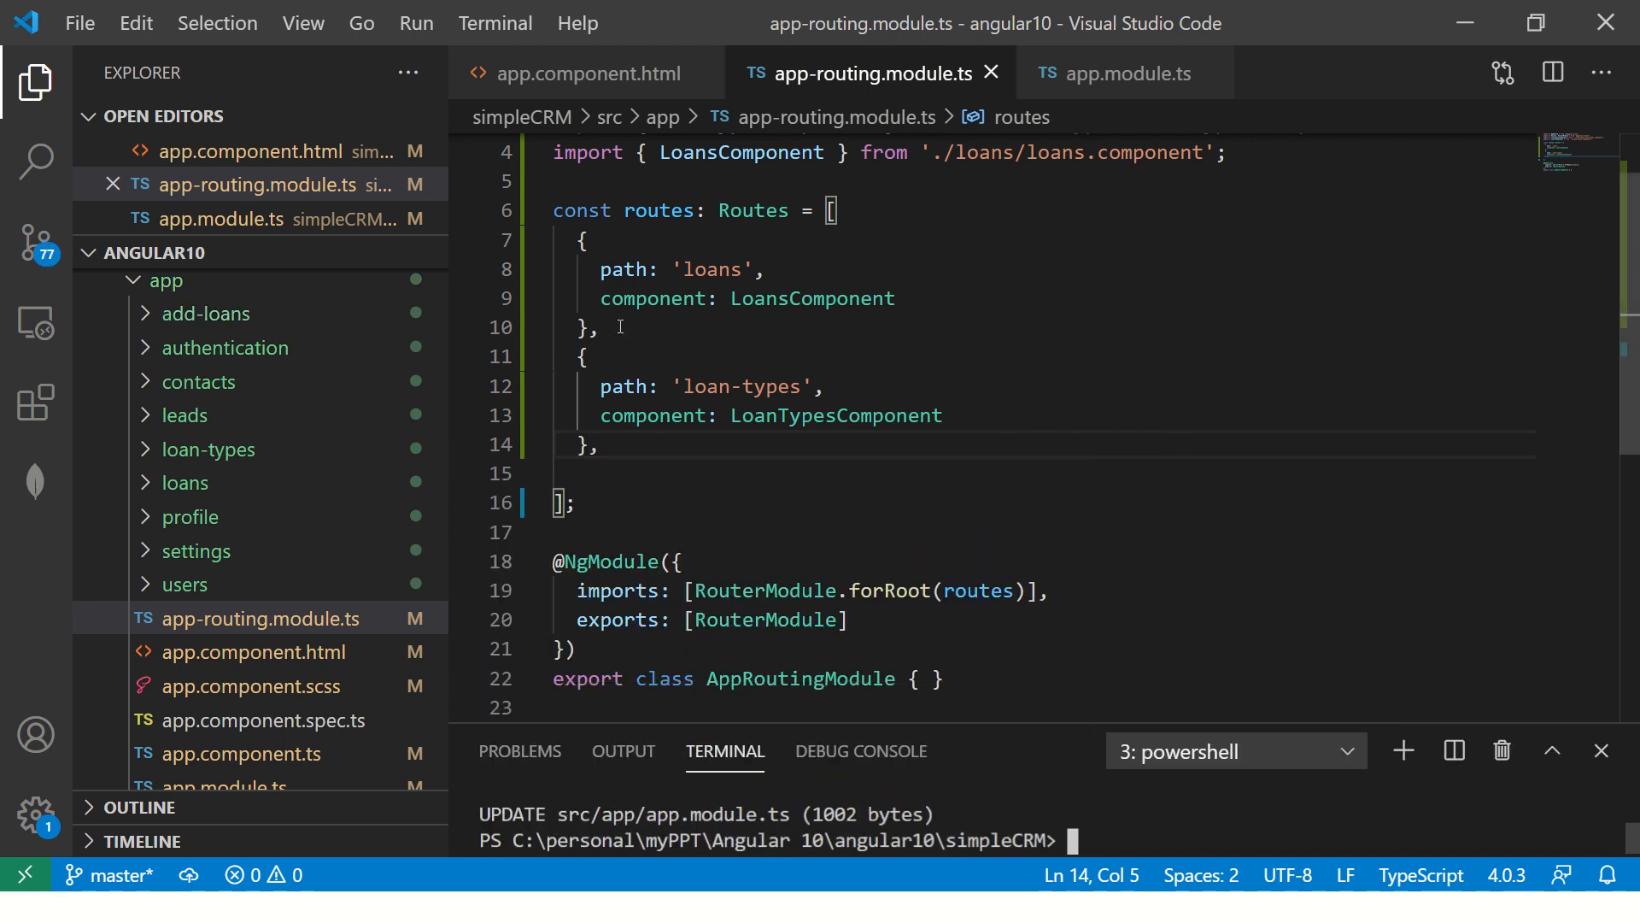
Add a 'loans/add-loan' route loading AddLoansComponent and save the routing module.
{"action": "left_click_drag", "start_coordinate": [581, 239], "coordinate": [596, 328]}
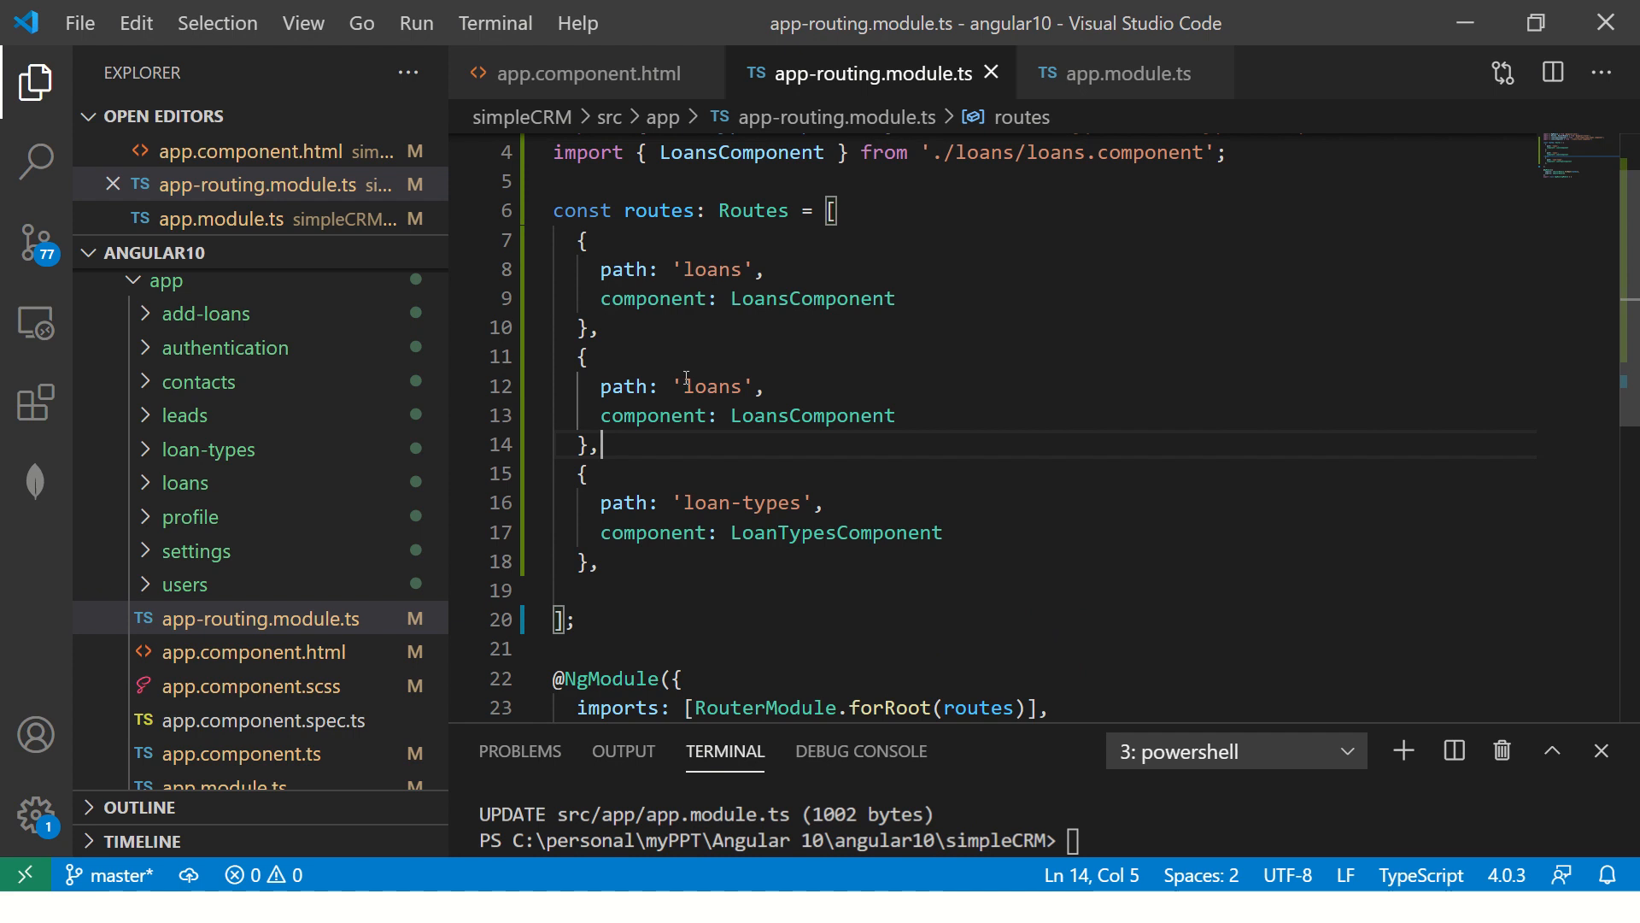
{"action": "double_click", "coordinate": [711, 386]}
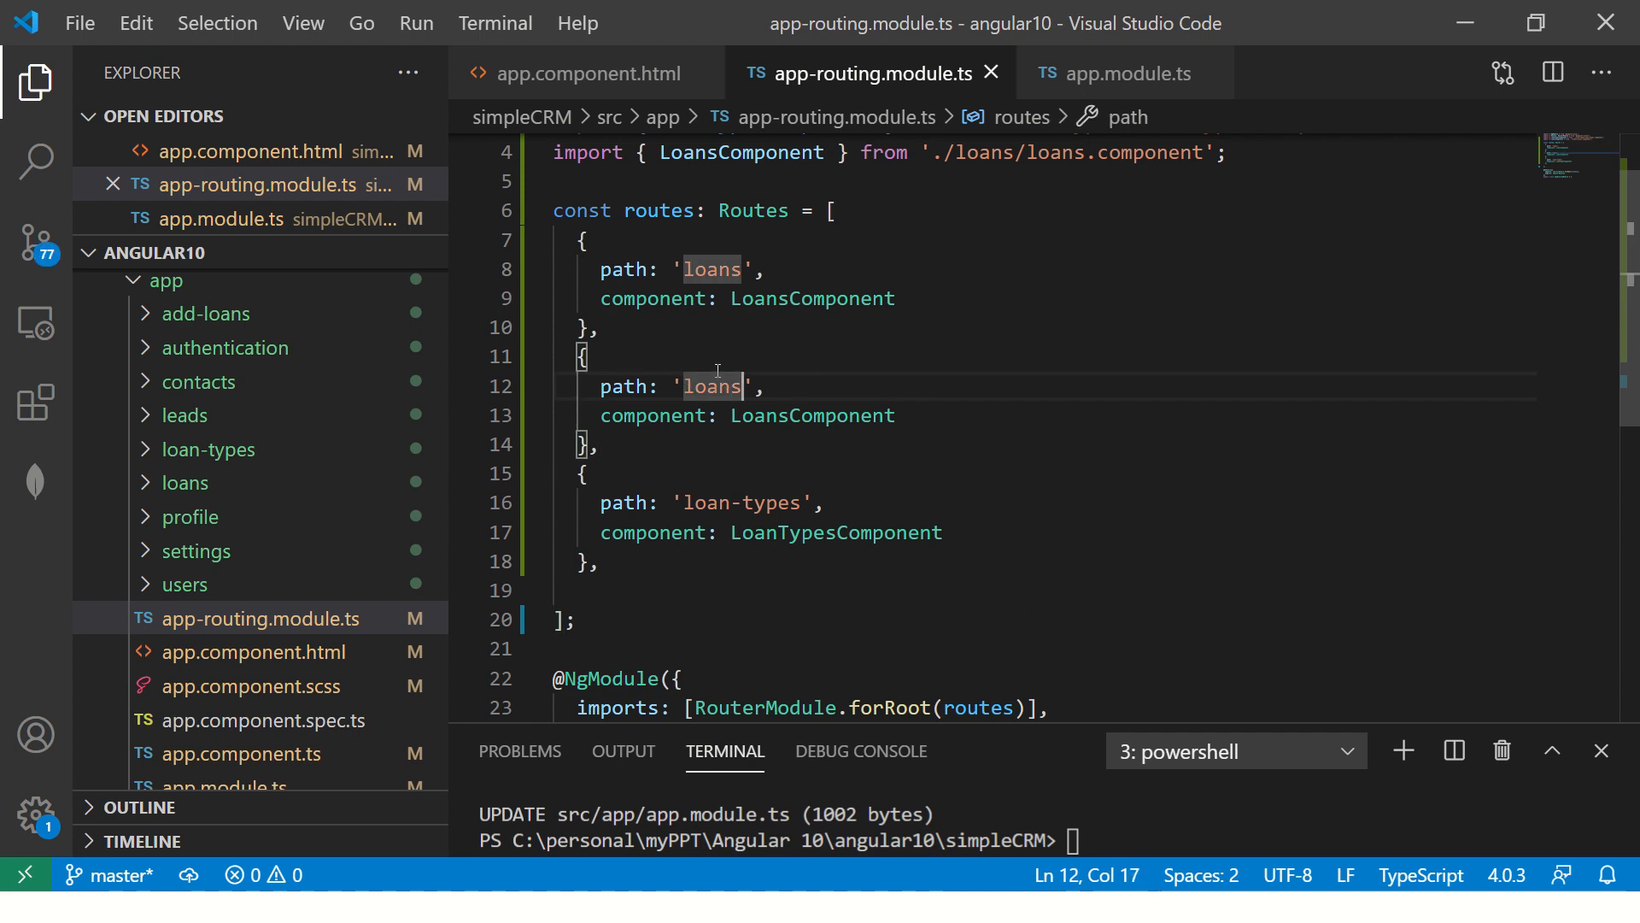
{"action": "type", "text": "/add-loan"}
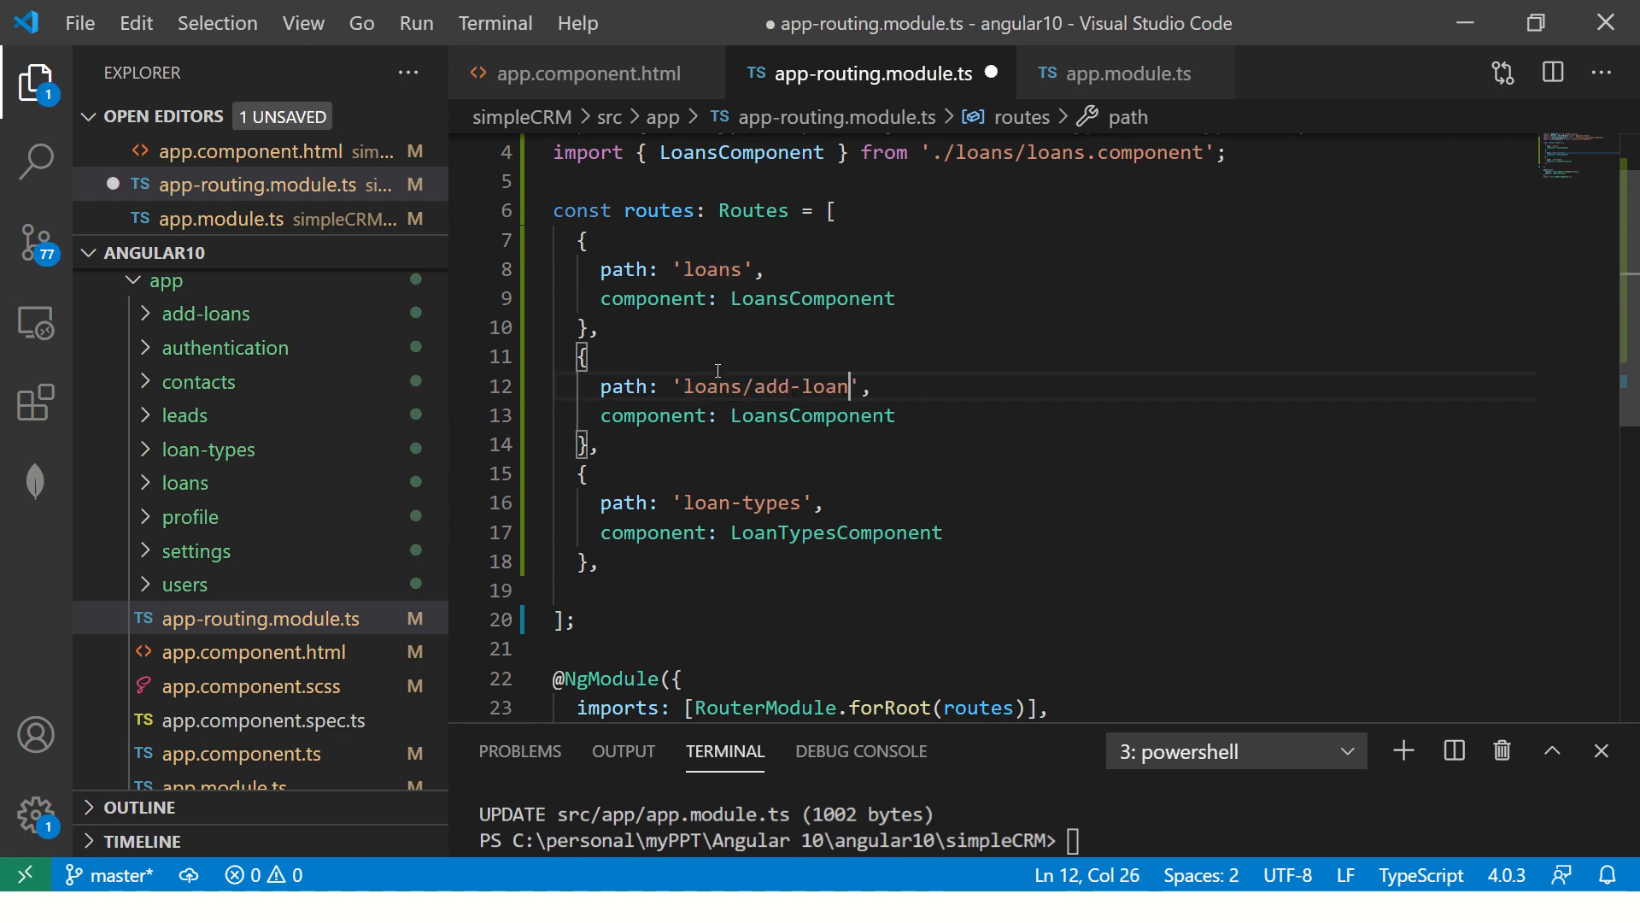
{"action": "key", "text": "ctrl+s"}
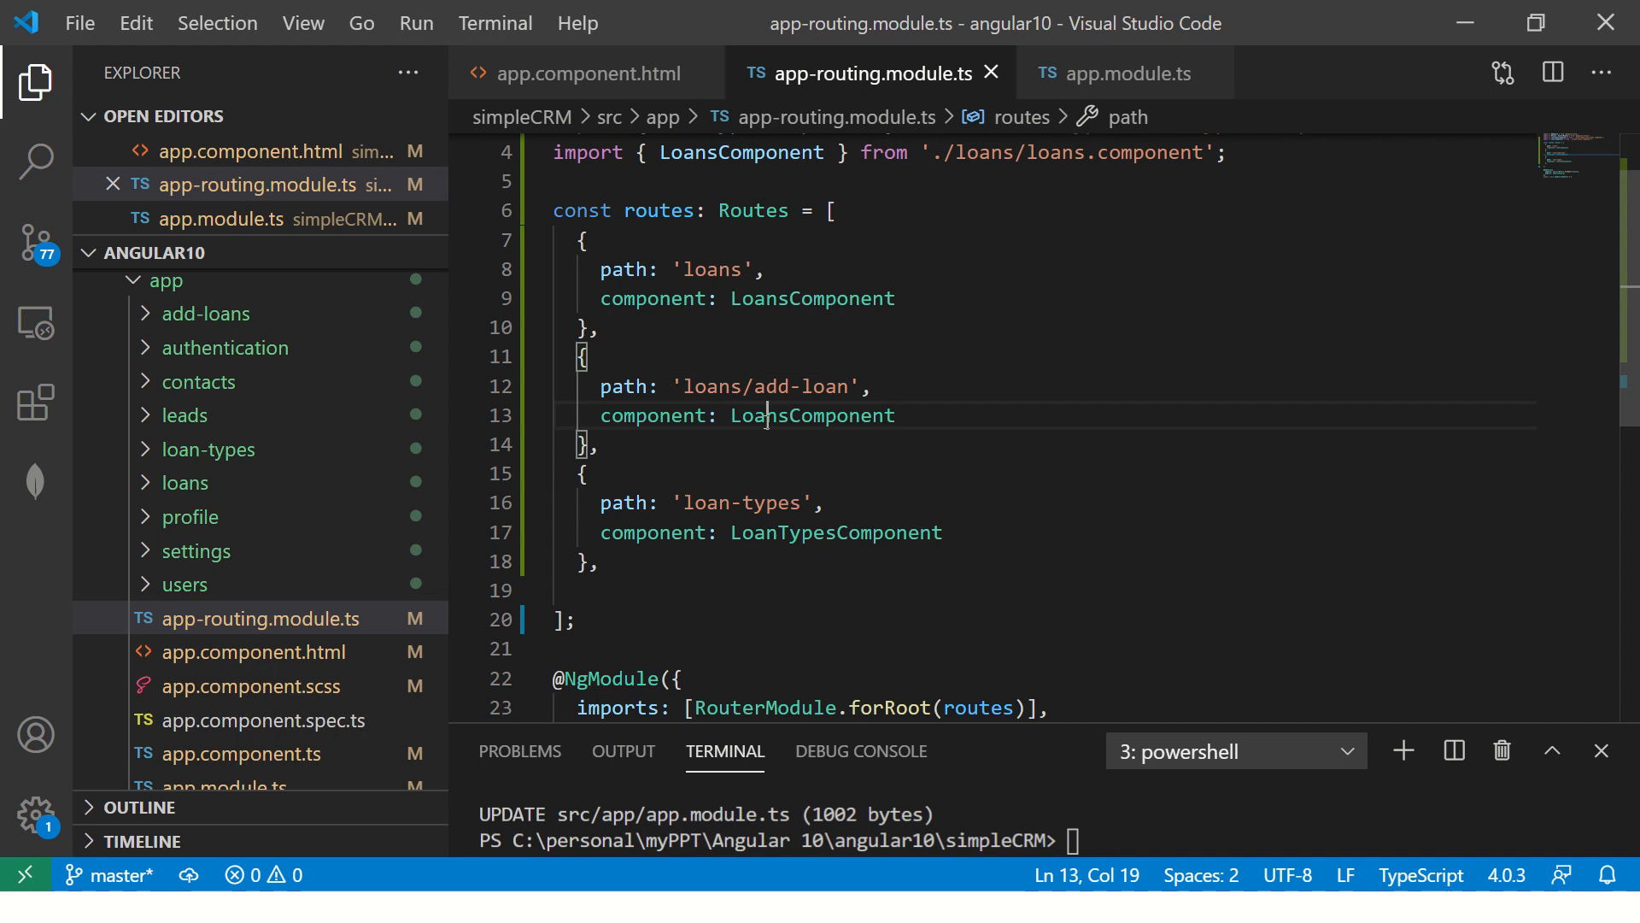
{"action": "type", "text": "Add"}
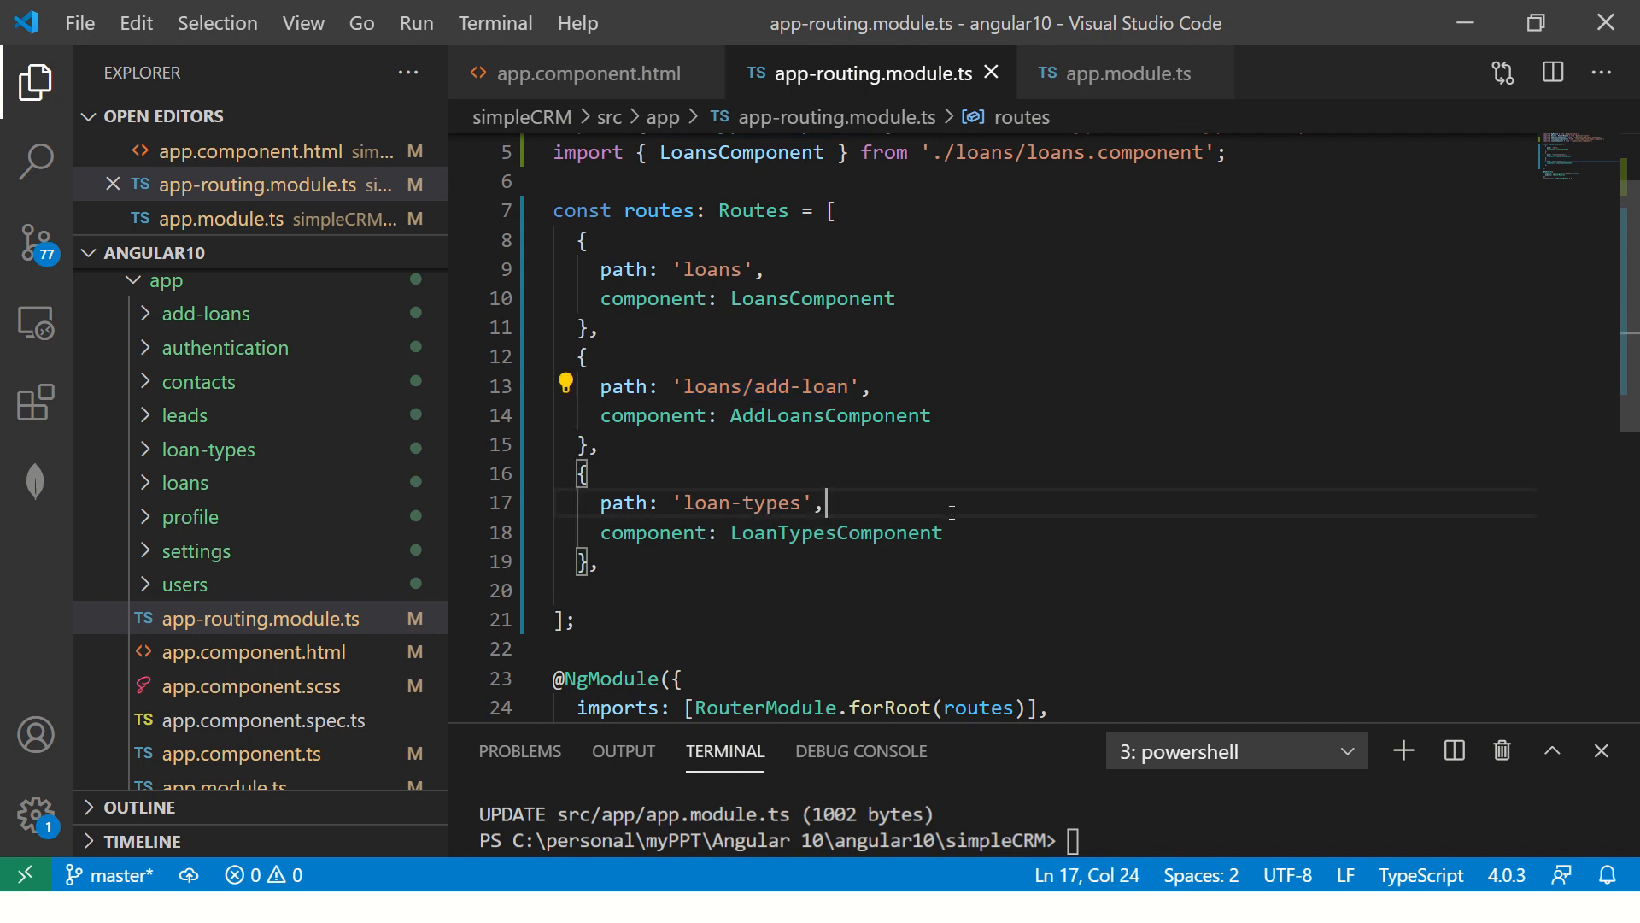
{"action": "double_click", "coordinate": [767, 386]}
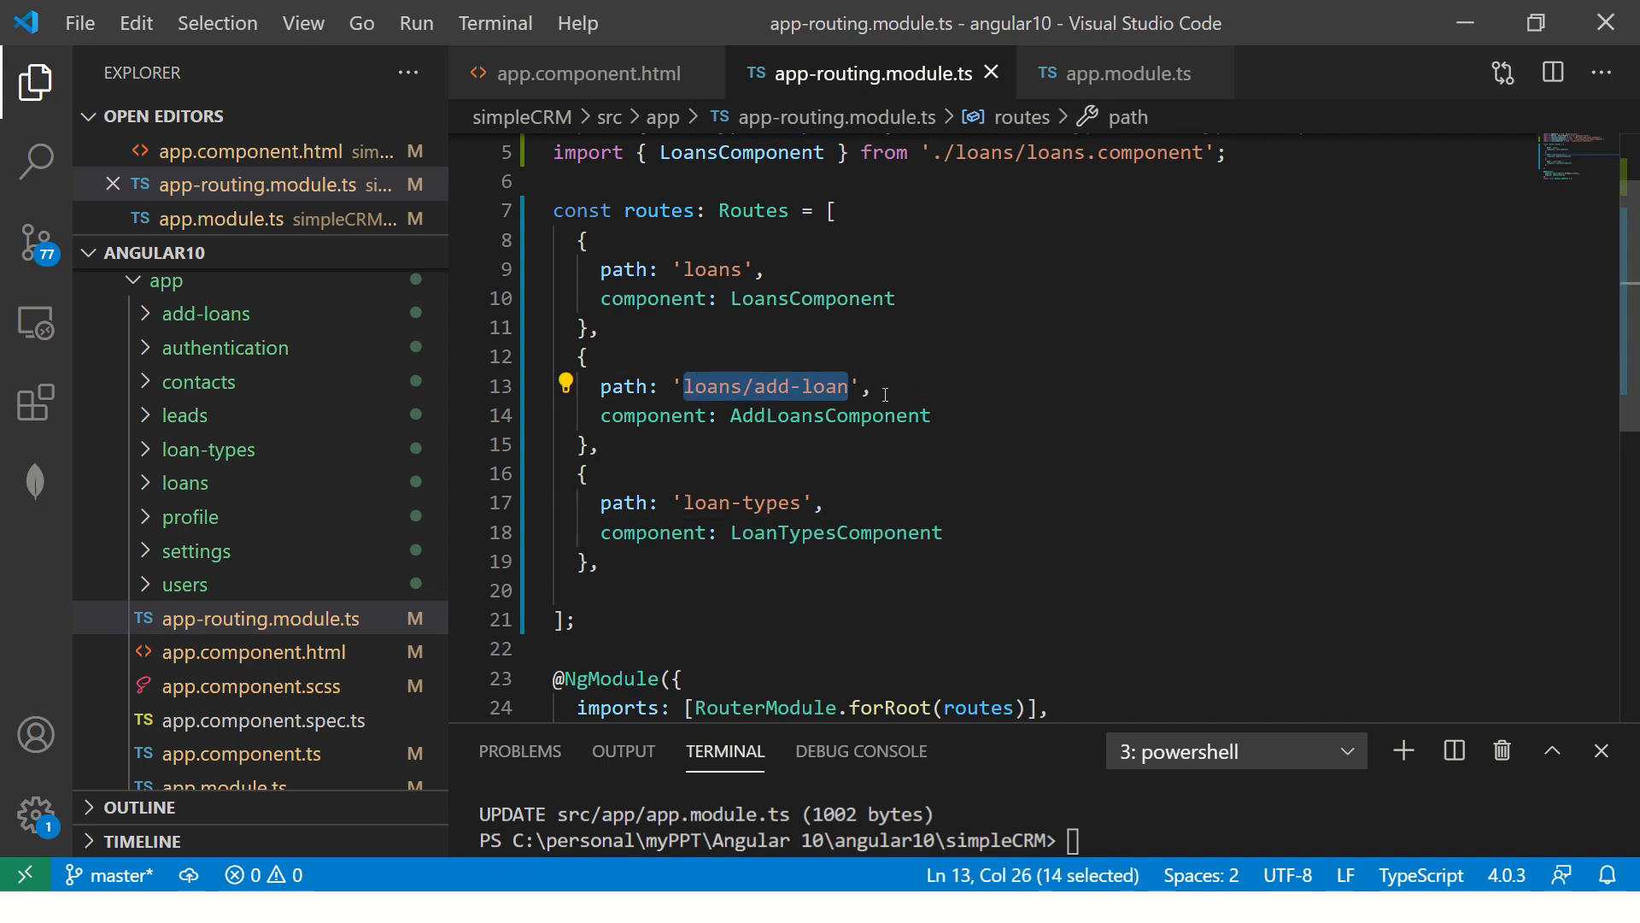
{"action": "key", "text": "alt+tab"}
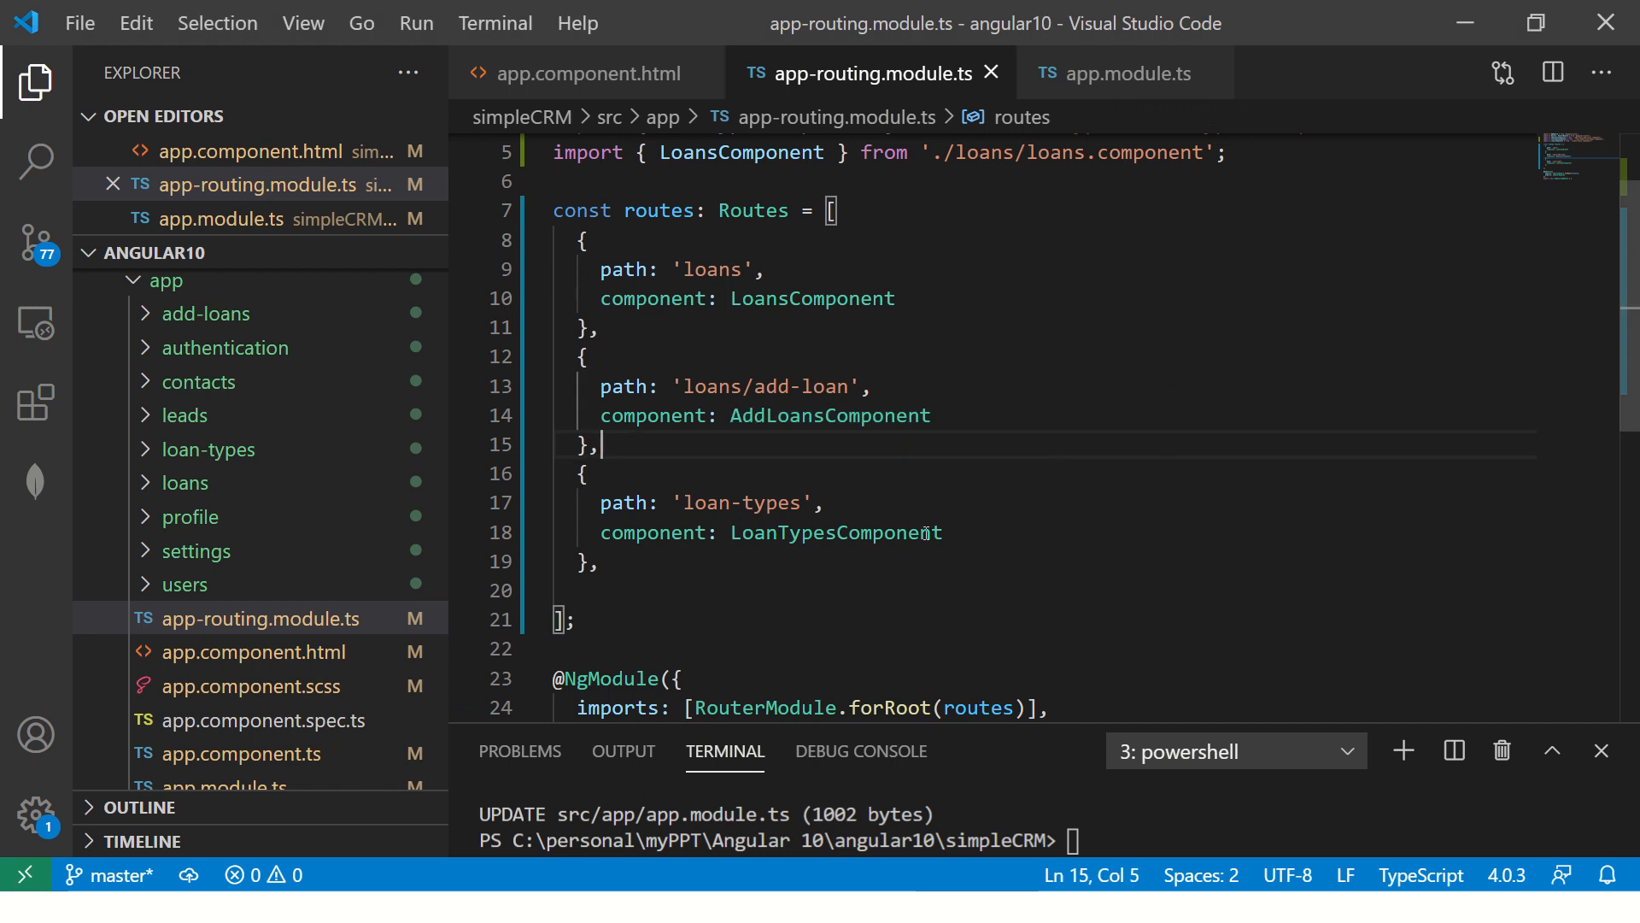
{"action": "left_click", "coordinate": [827, 415]}
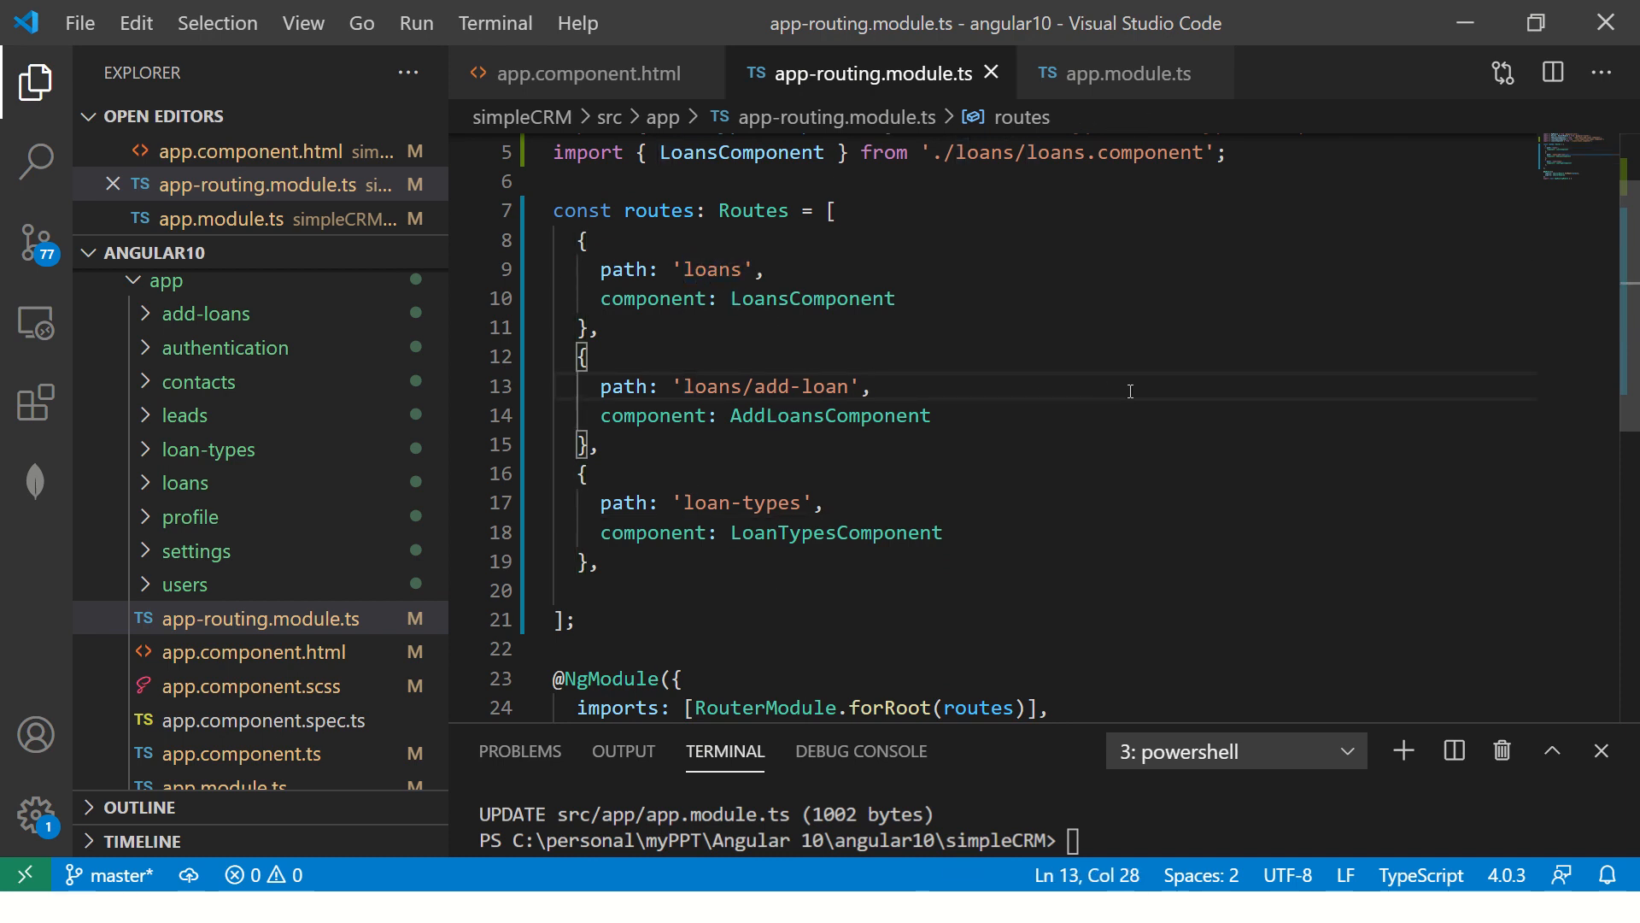
{"action": "mouse_move", "coordinate": [1154, 395]}
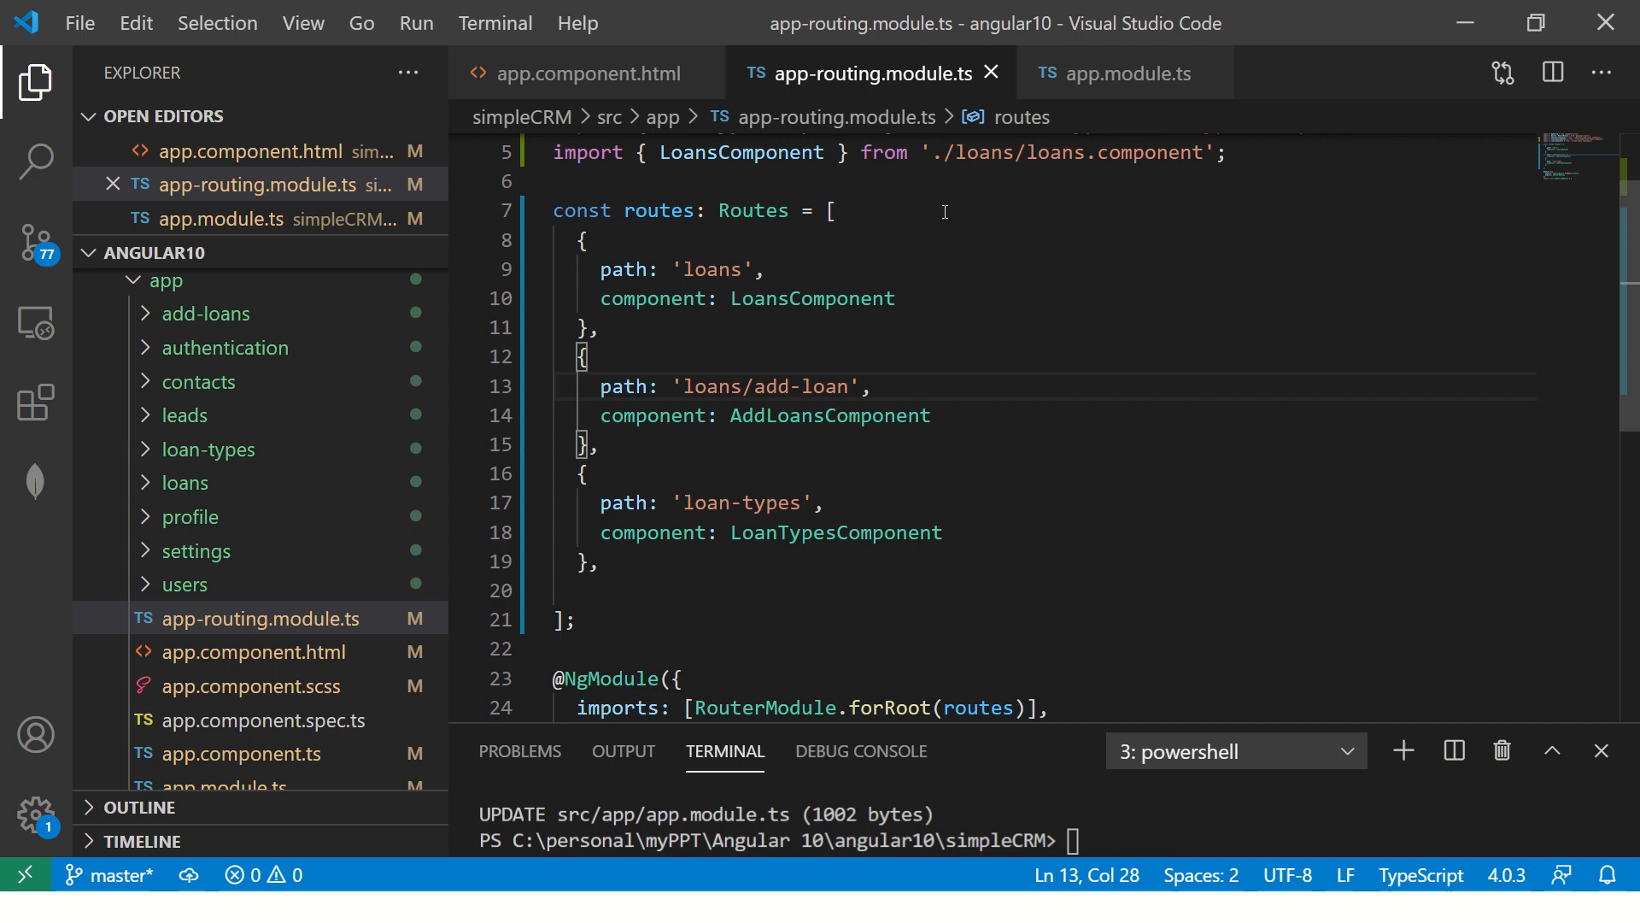
Start a /* comment block above the routes array, then create a new untitled notes file.
{"action": "key", "text": "enter"}
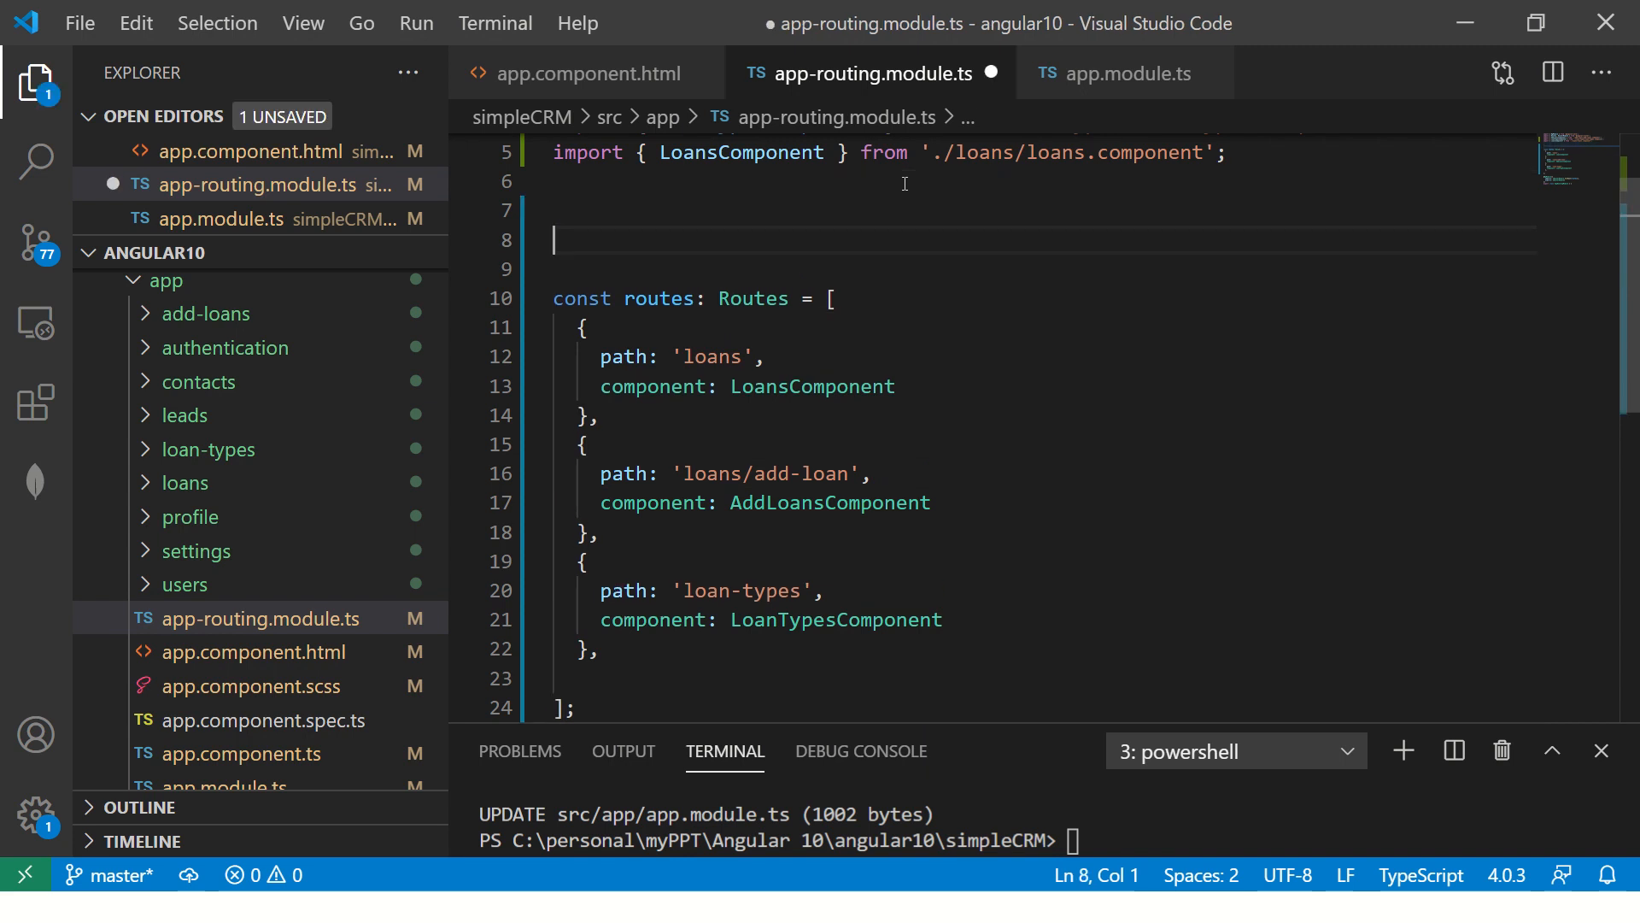
{"action": "type", "text": "/*"}
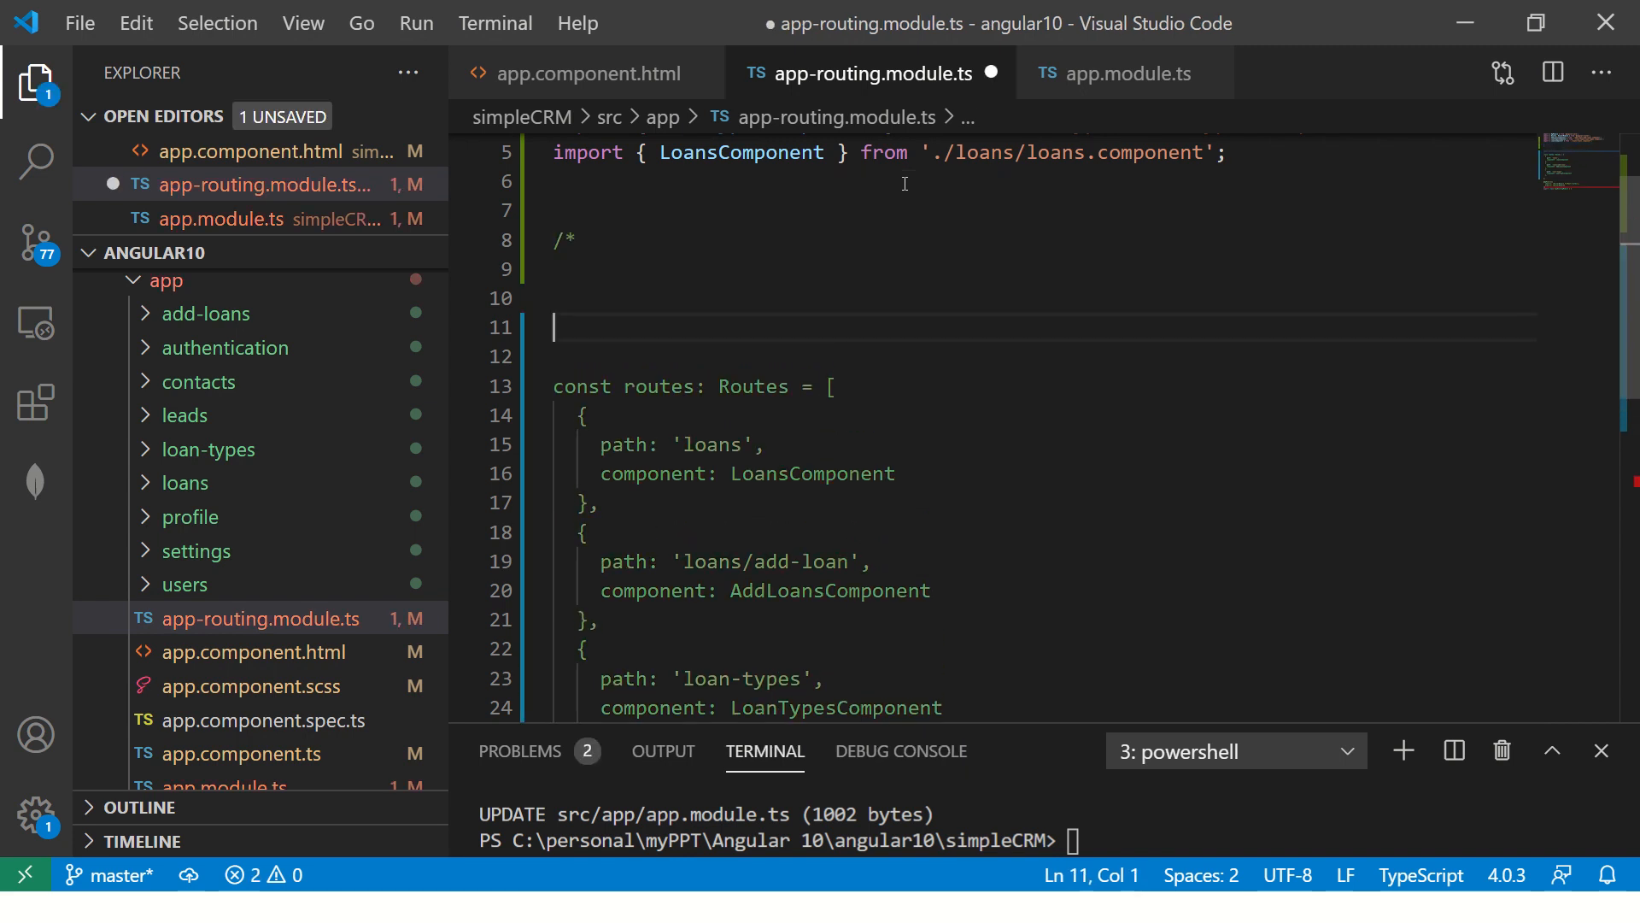
{"action": "key", "text": "ctrl+n"}
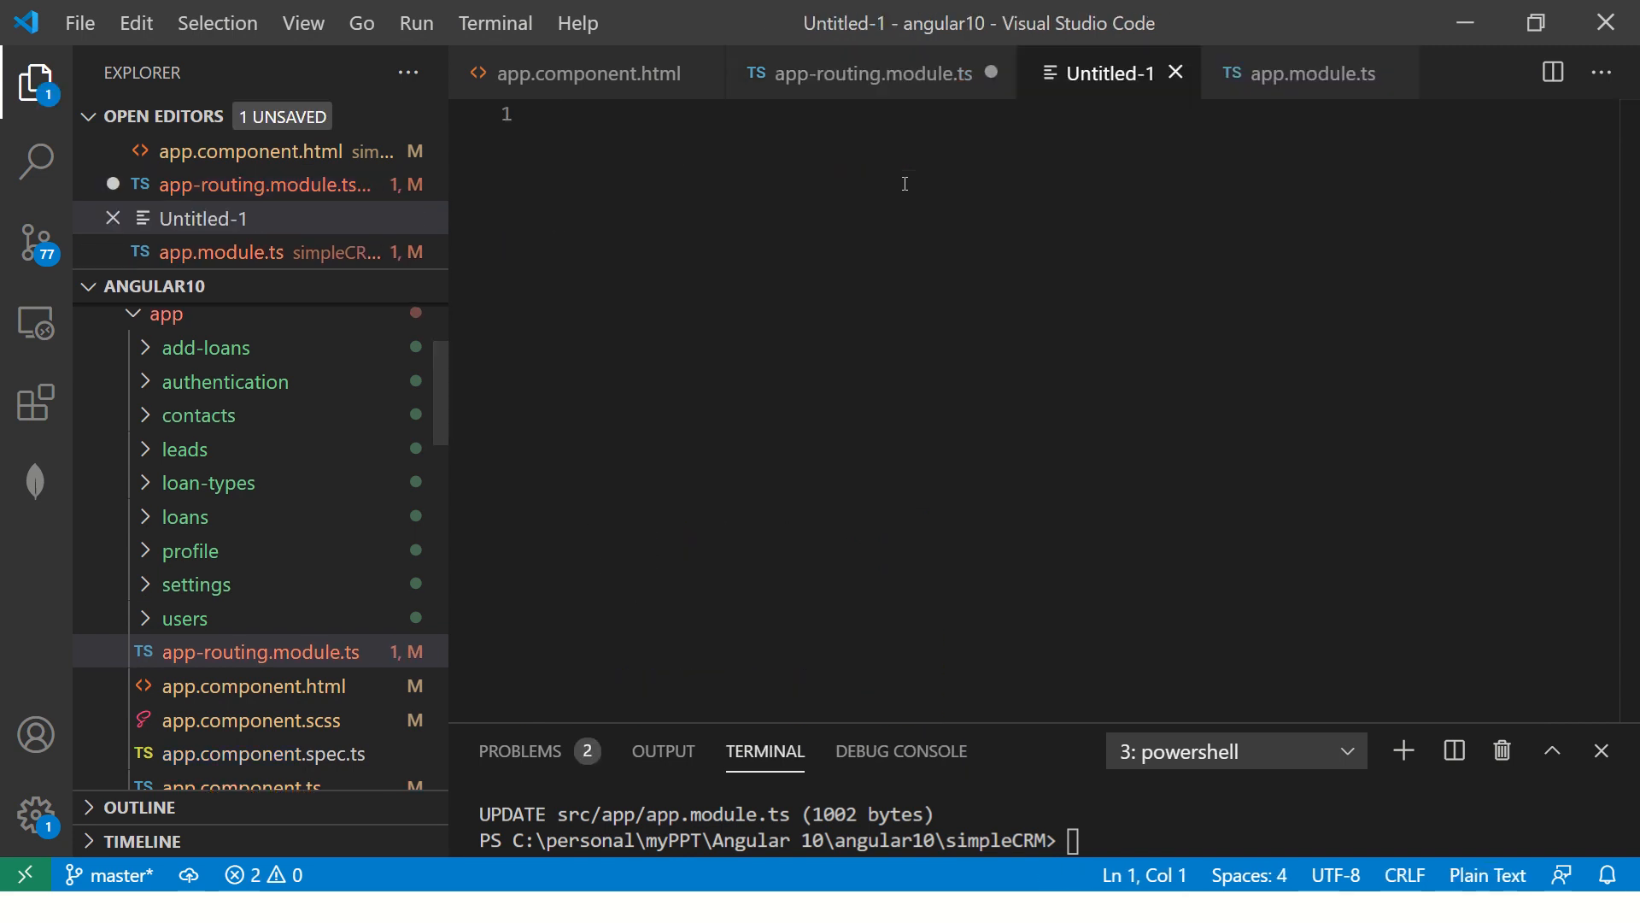
Title the notes 'Episode #35 - Component Routes' with a 'Common Mistakes' heading.
{"action": "type", "text": "Episode #35"}
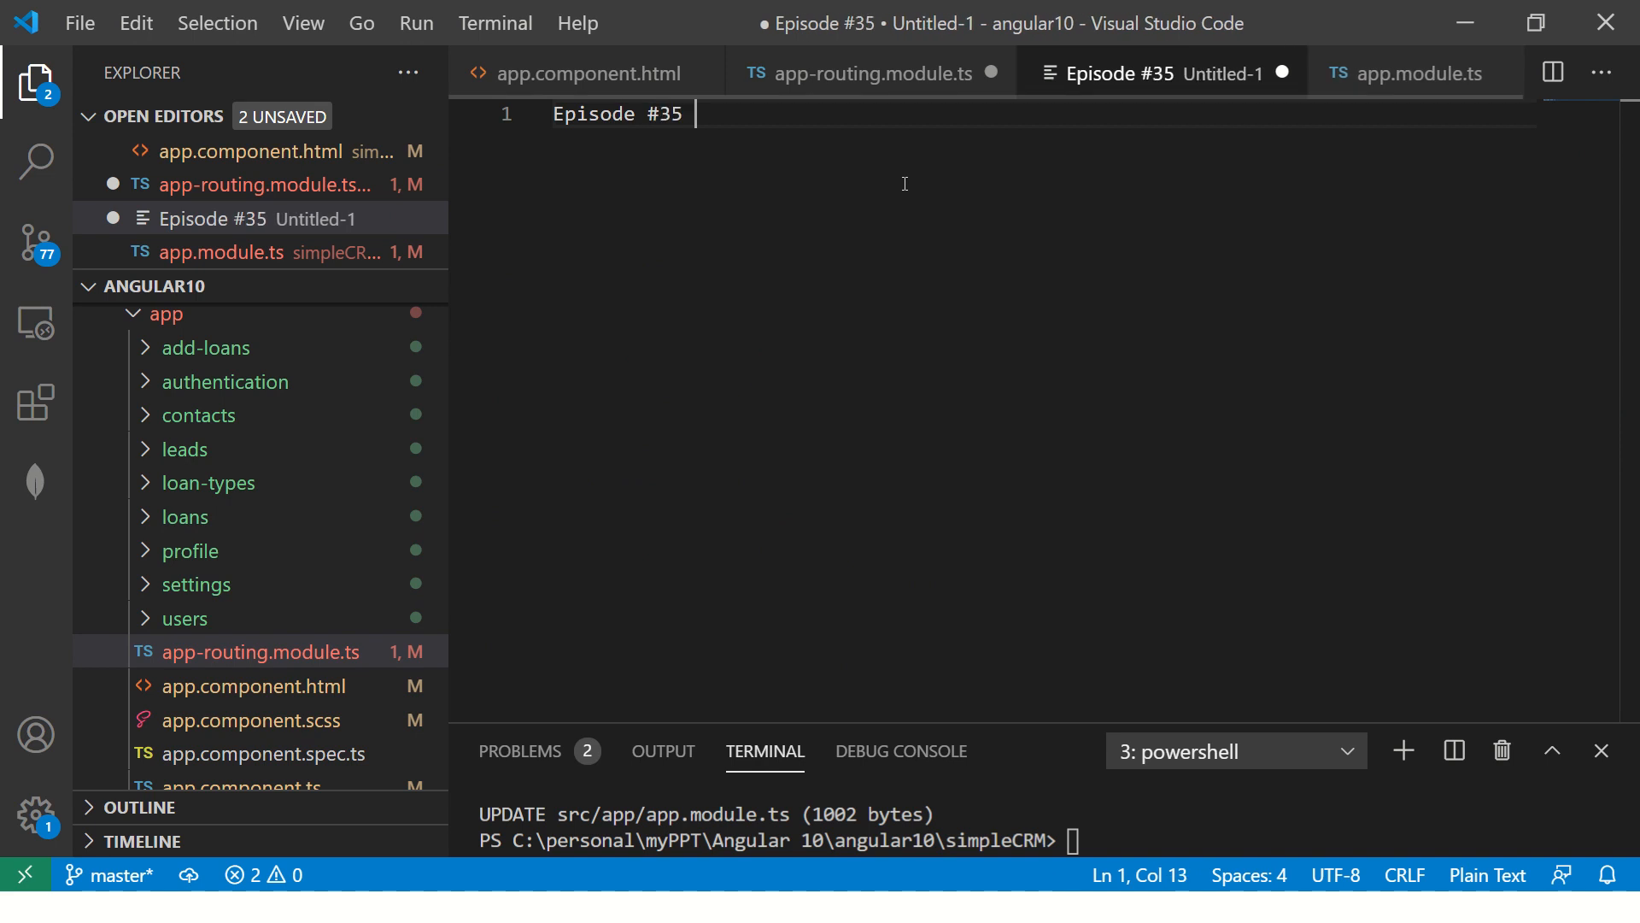
{"action": "type", "text": "- Component Routes"}
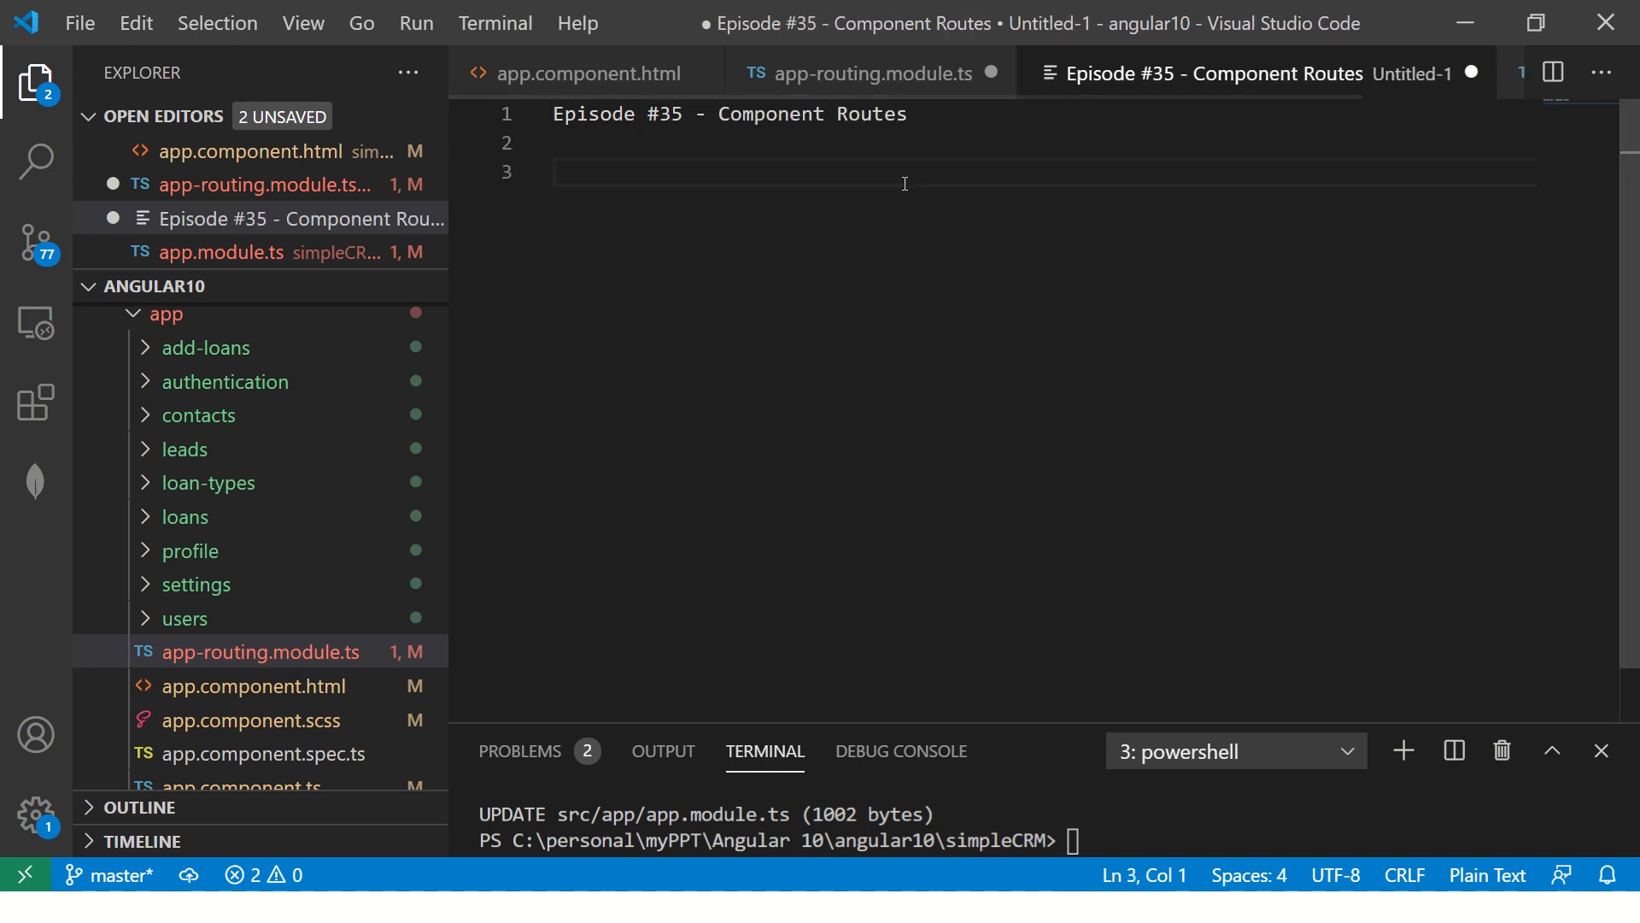
{"action": "type", "text": "Commmon Mistakes"}
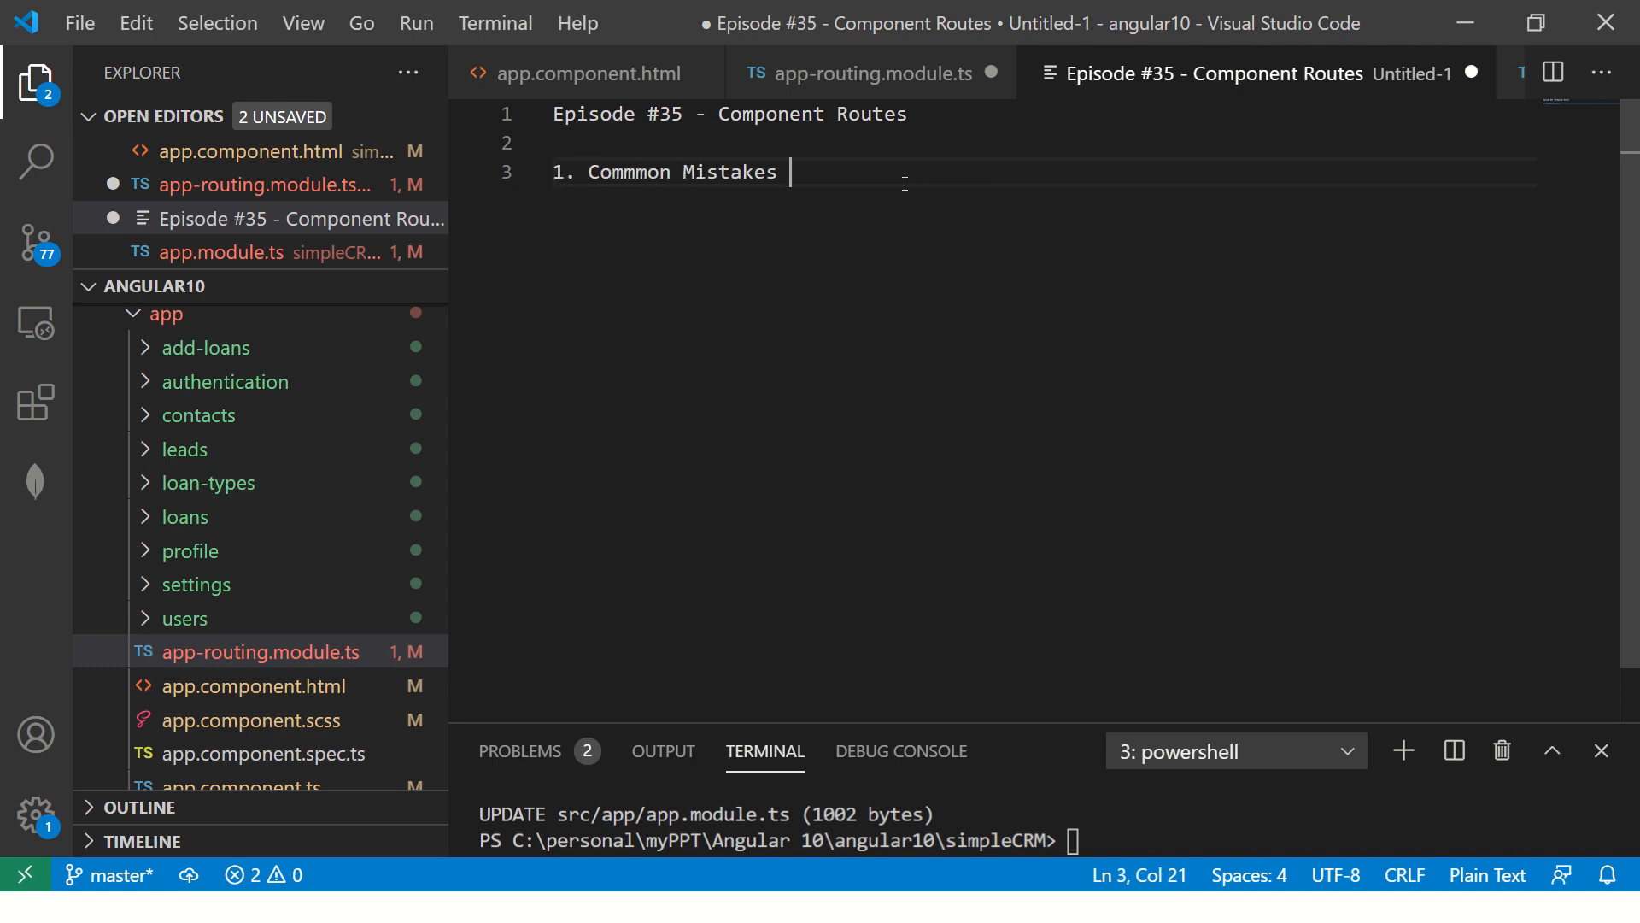
{"action": "type", "text": "lot"}
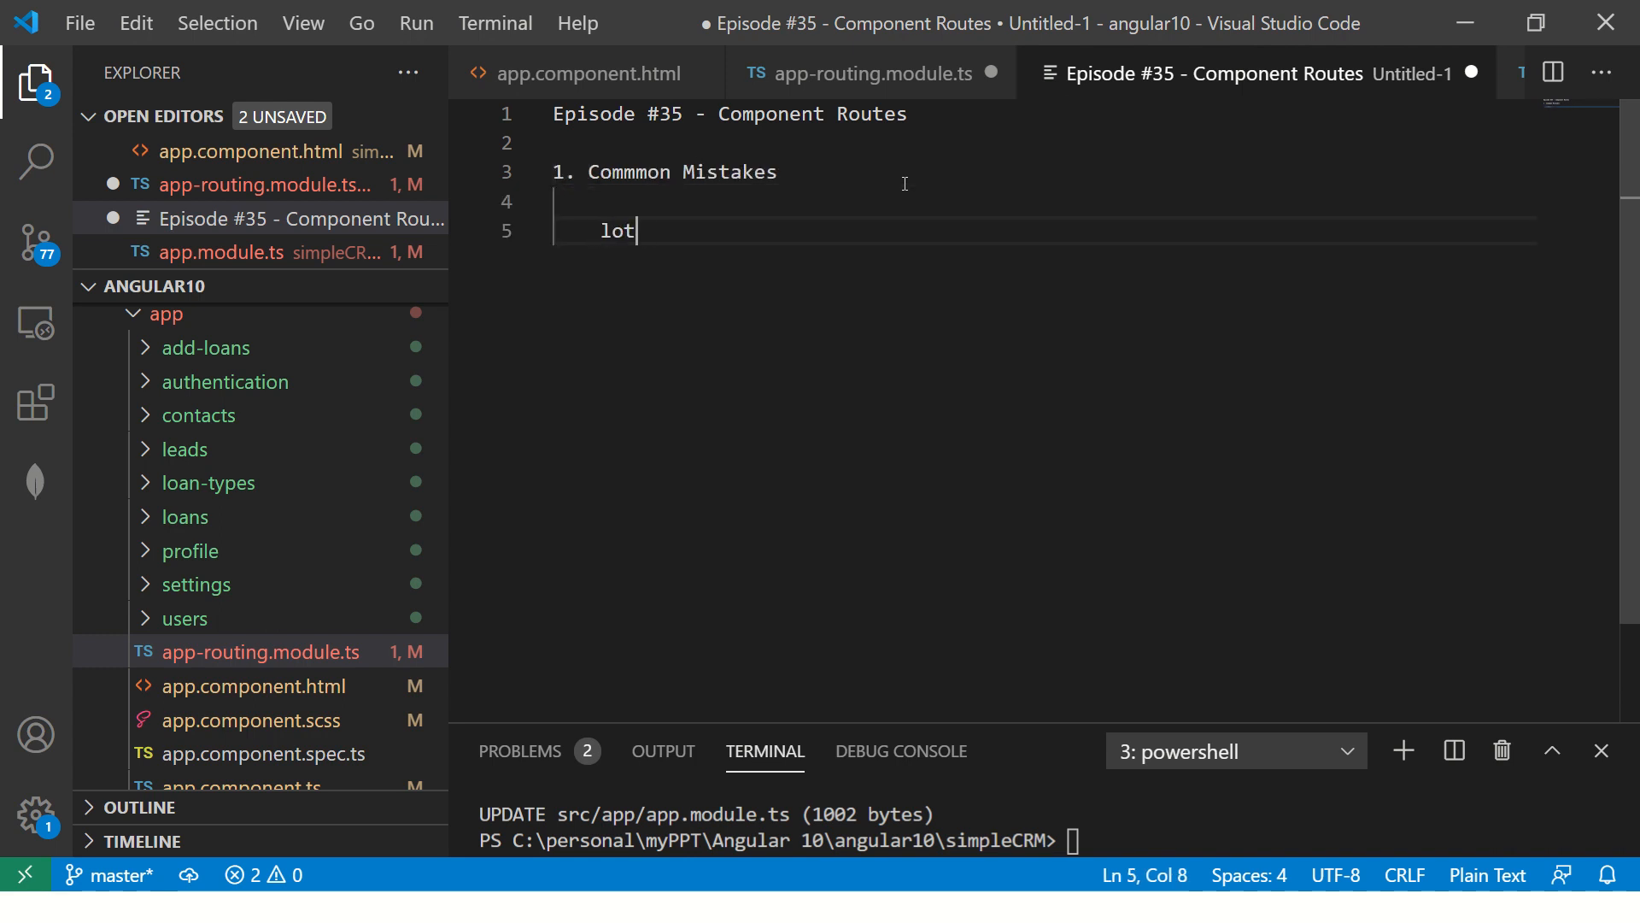
{"action": "type", "text": "people"}
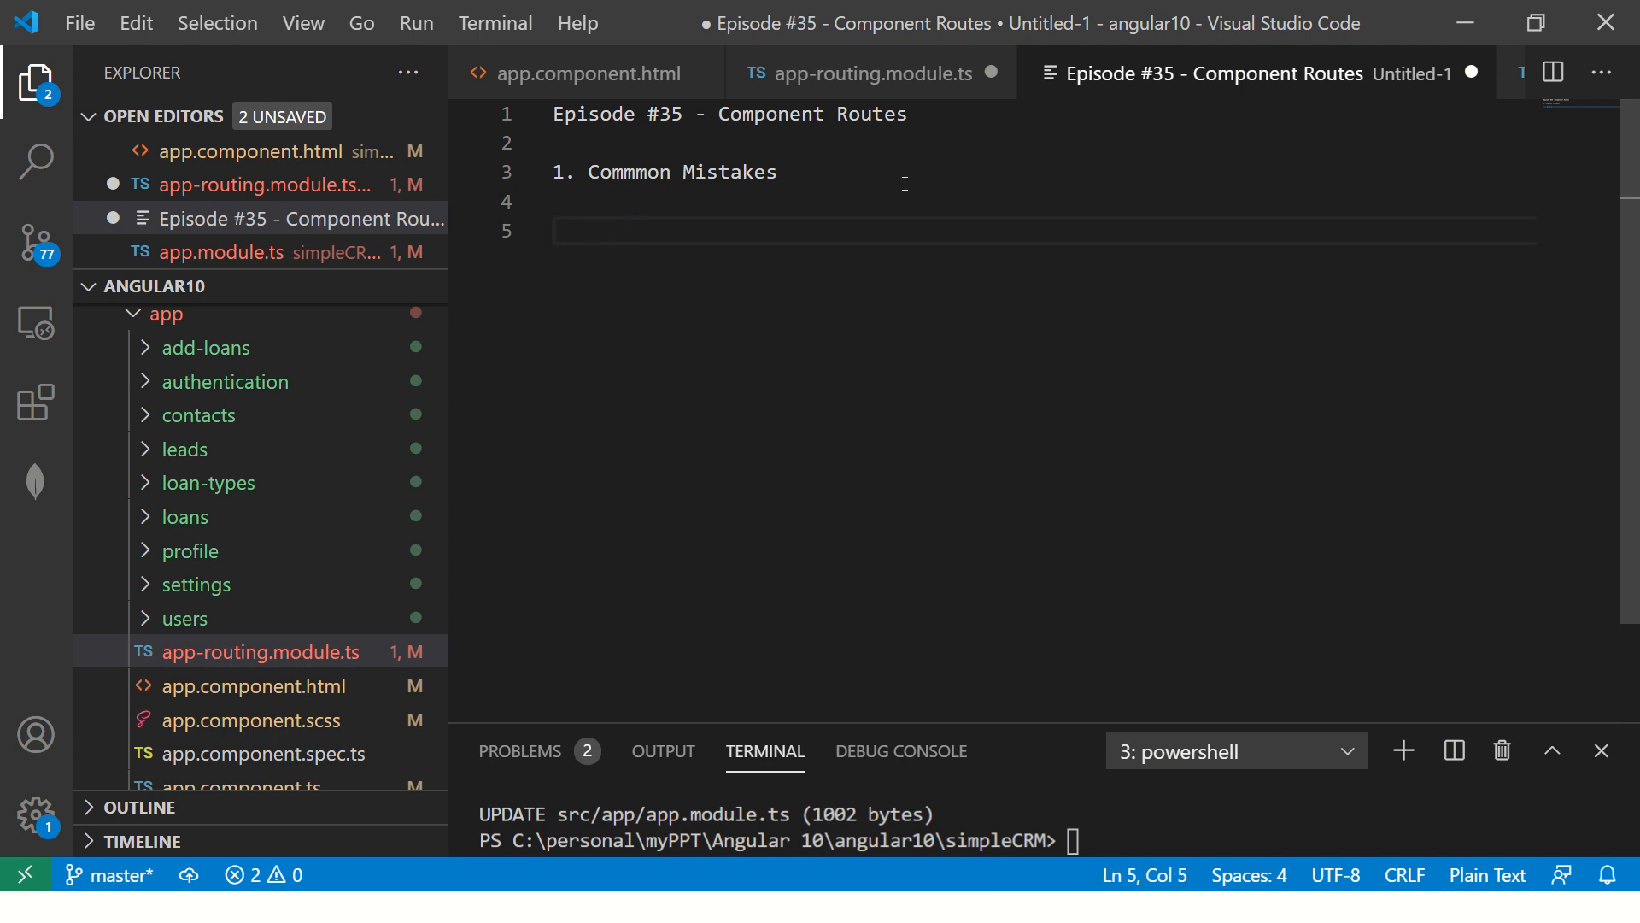
Note the first mistake, developers adding "/" in path, then return to the routing file.
{"action": "type", "text": "dev"}
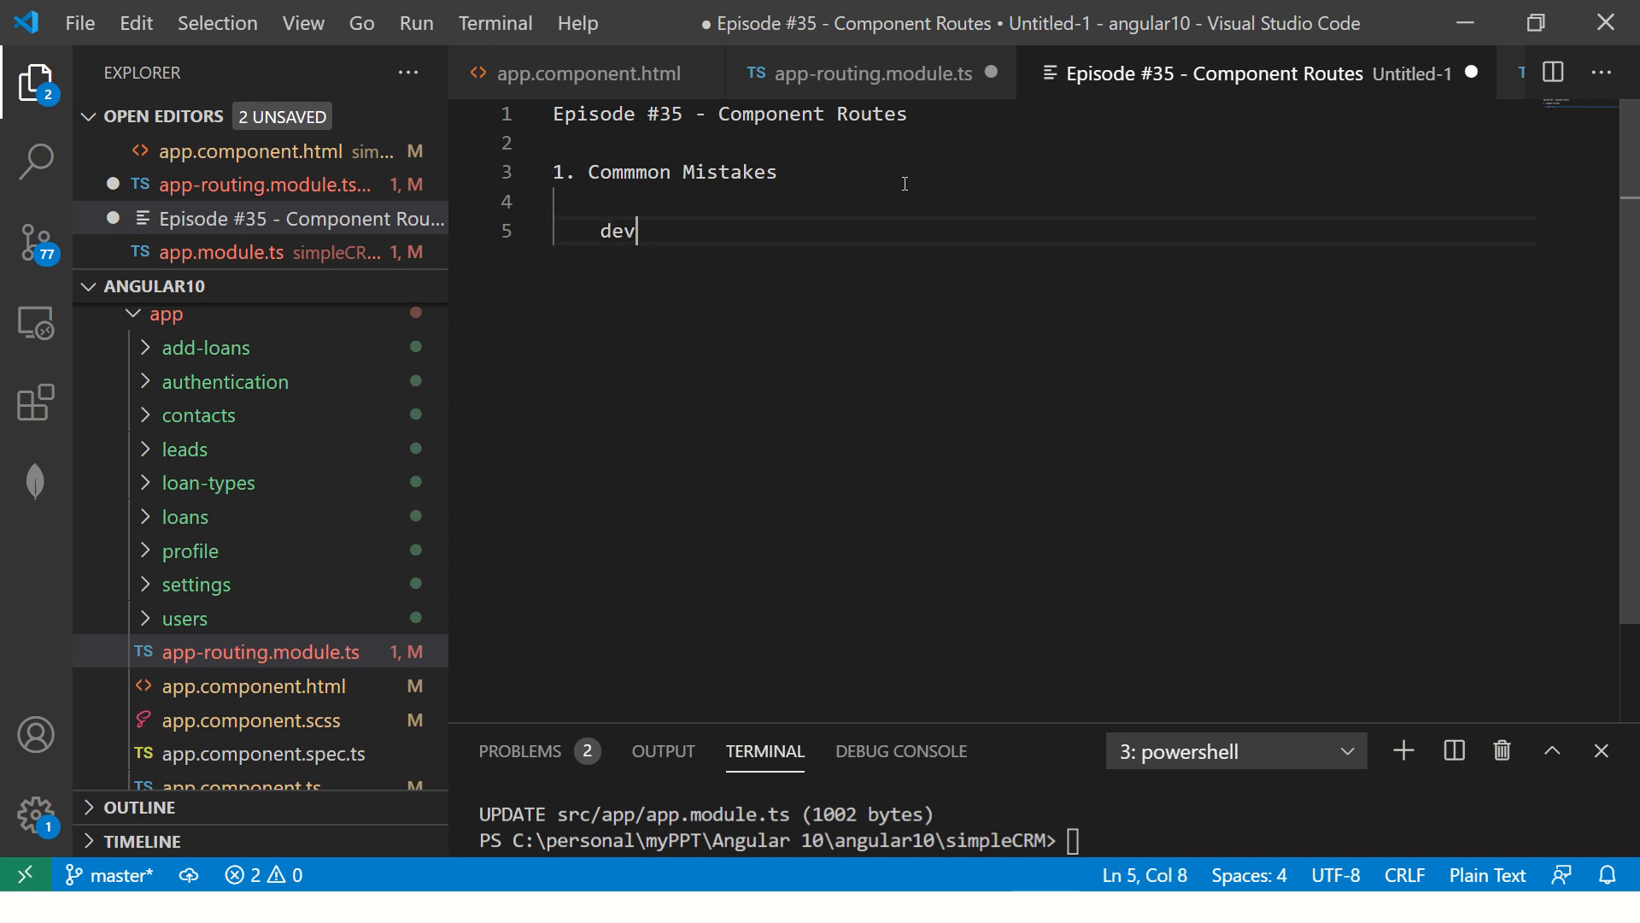
{"action": "type", "text": "eloe"}
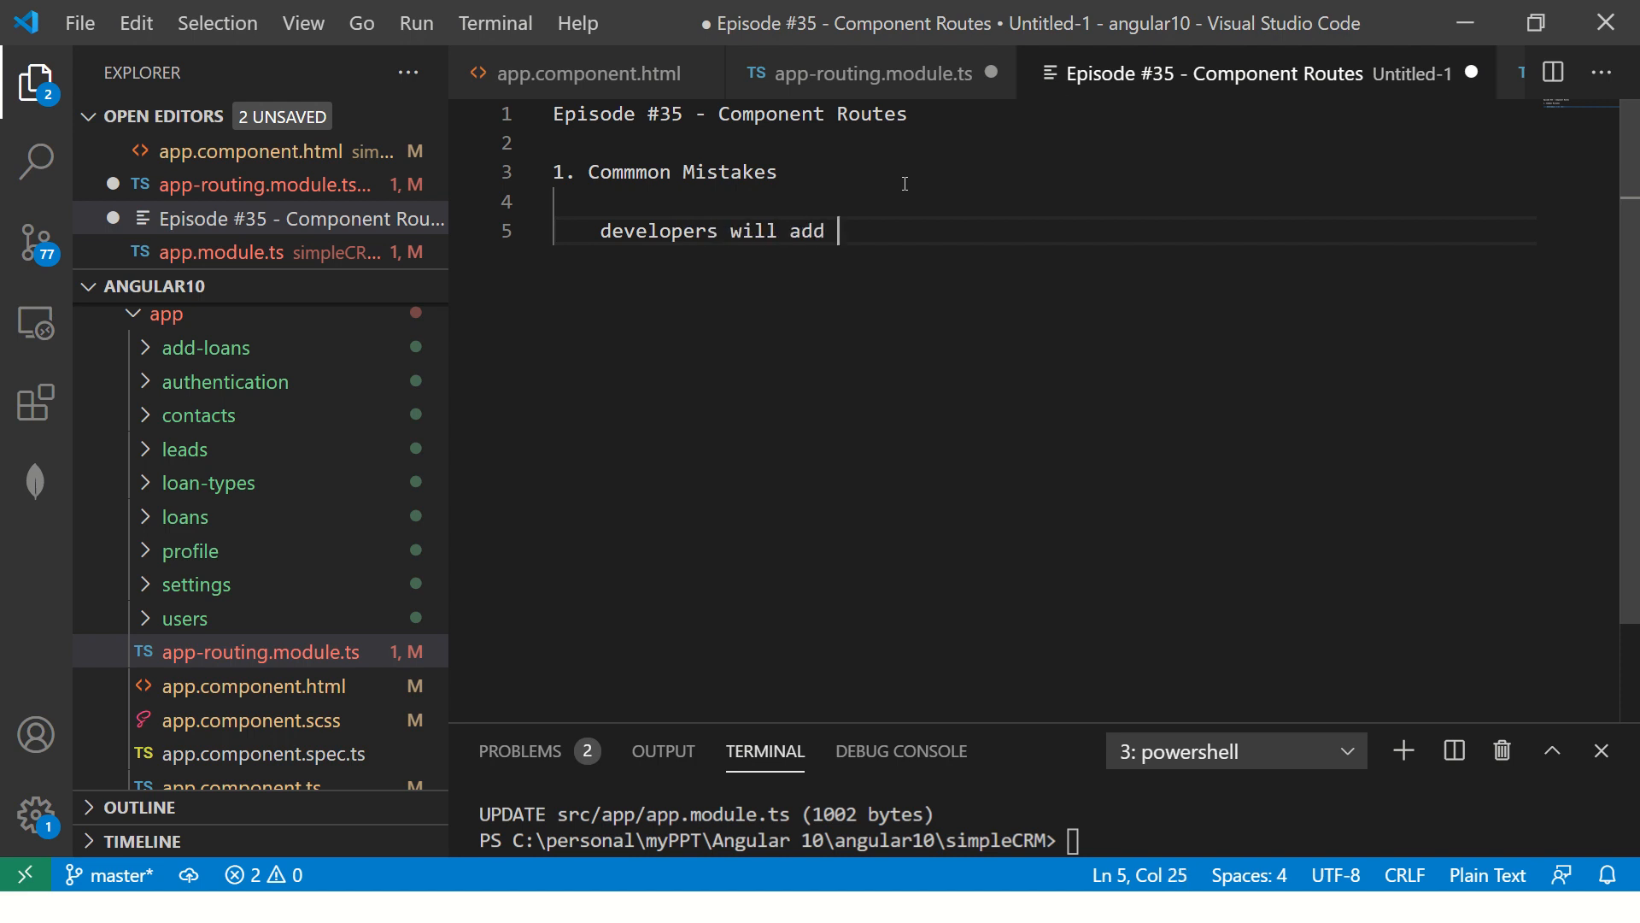
{"action": "type", "text": "\"/\" kn"}
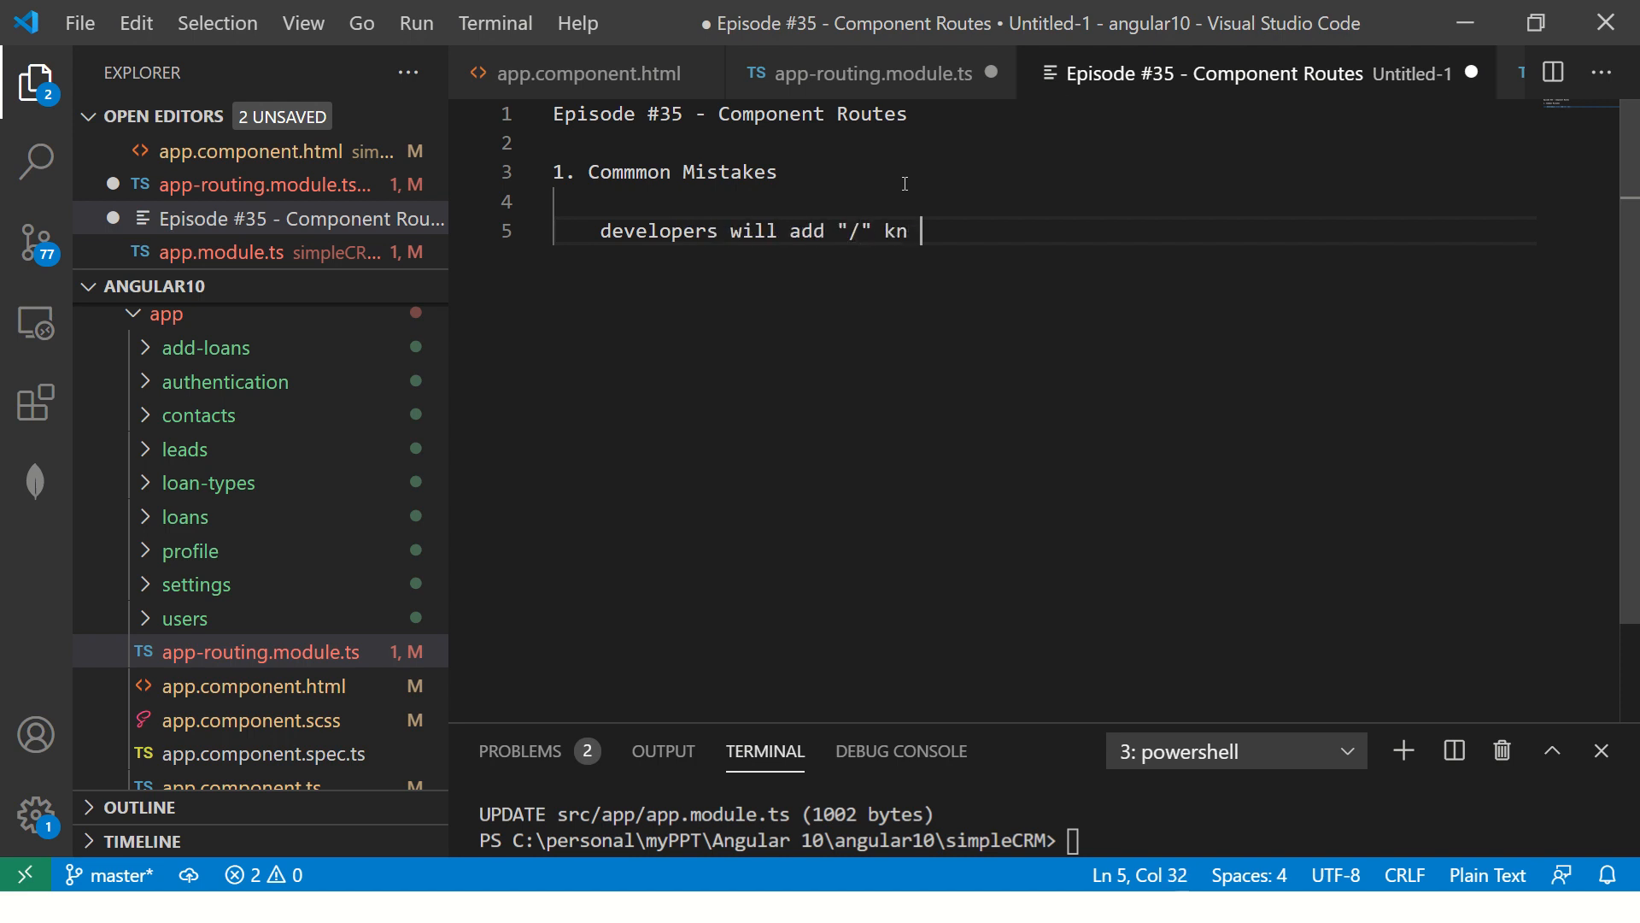
{"action": "type", "text": "in path"}
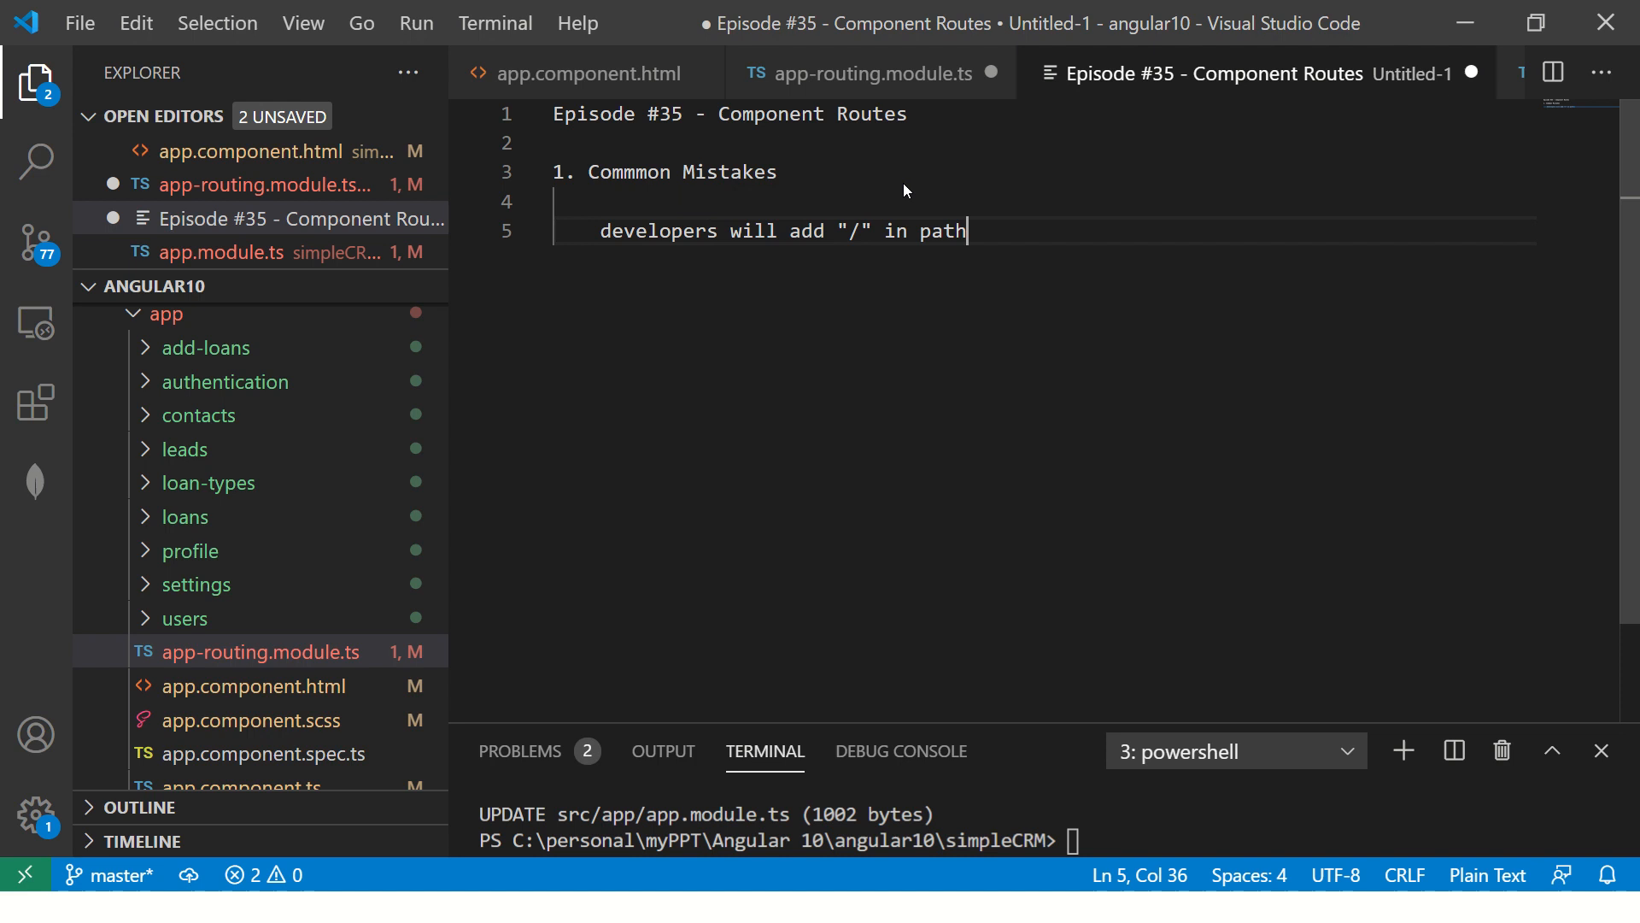
{"action": "left_click", "coordinate": [870, 73]}
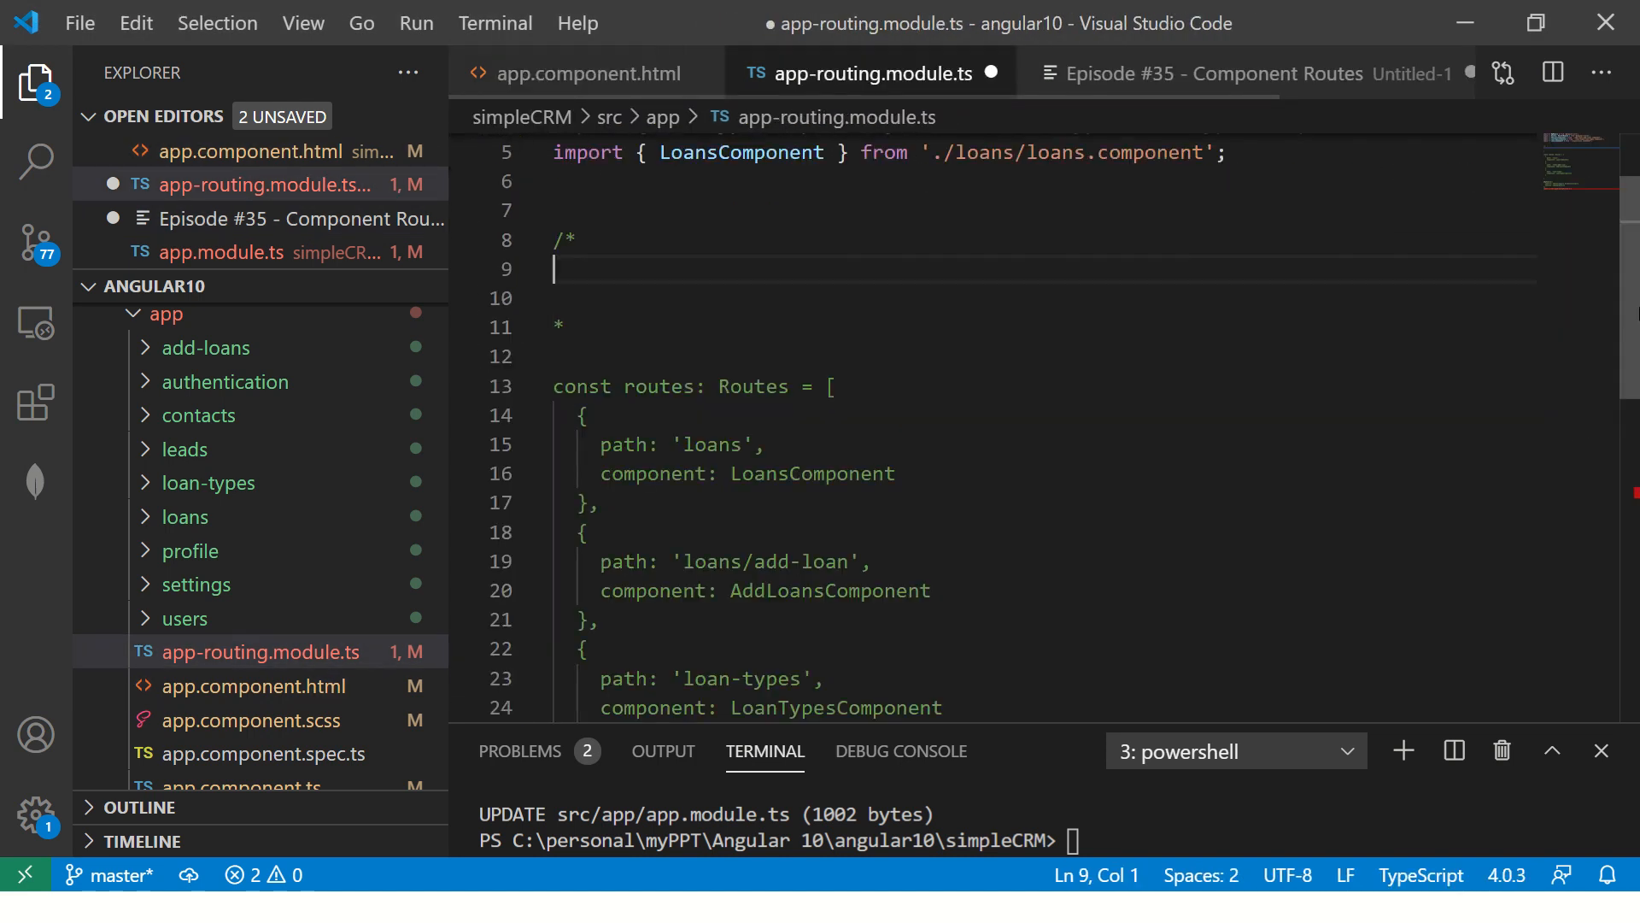
Delete the stray /* comment lines, save, and change the loans path to '/loans'.
{"action": "scroll", "scroll_direction": "down", "scroll_amount": 3}
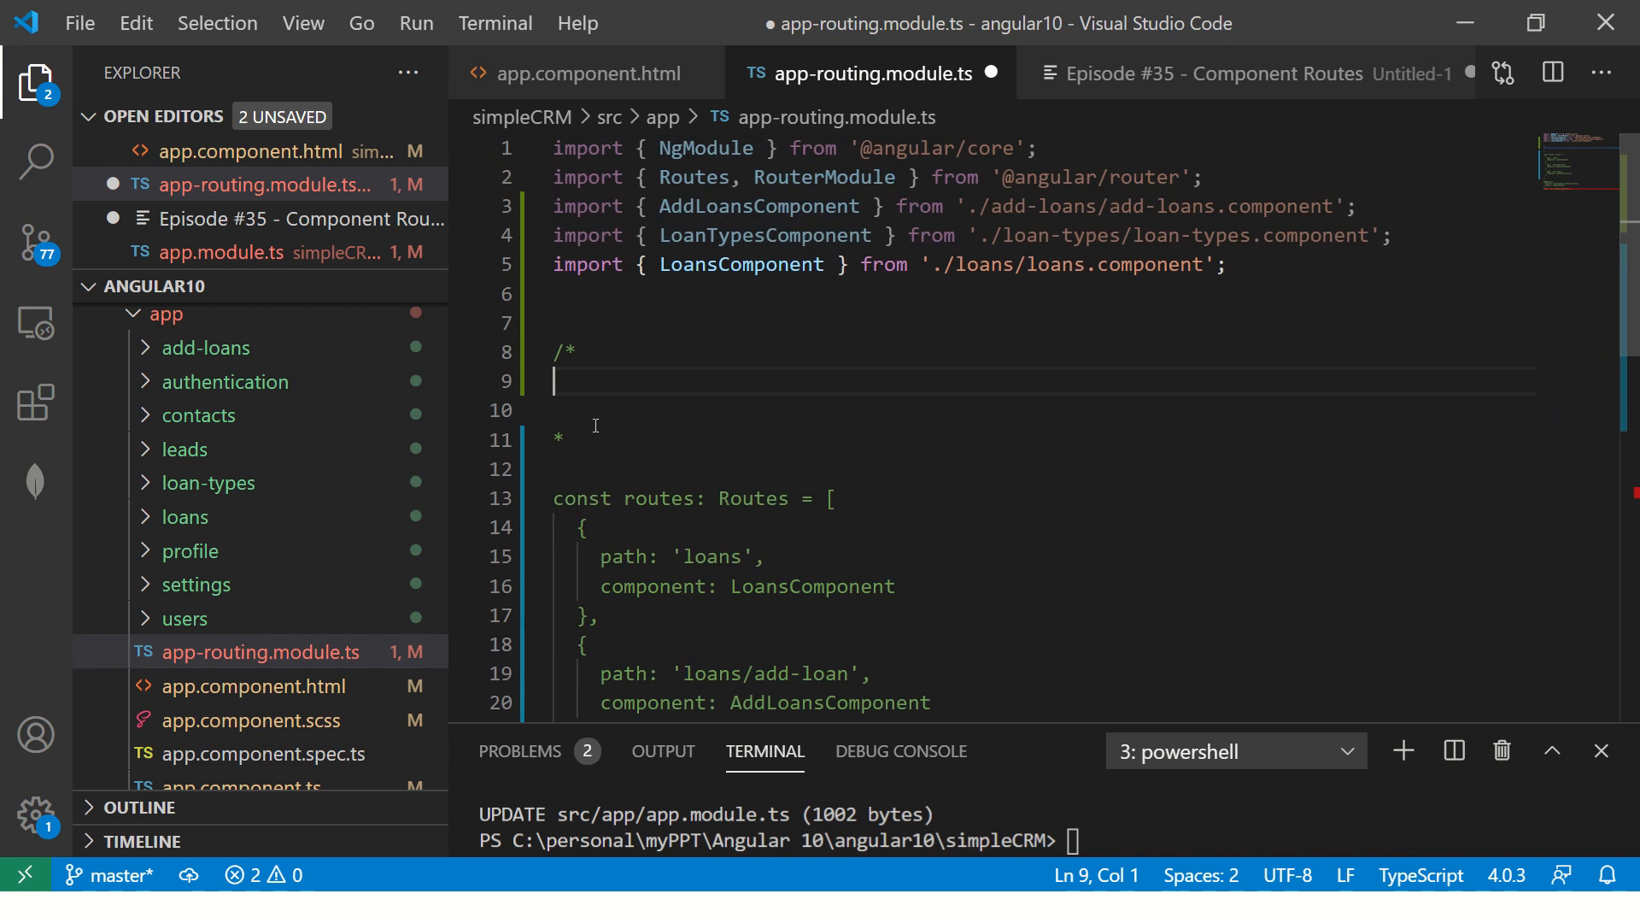
{"action": "key", "text": "Backspace"}
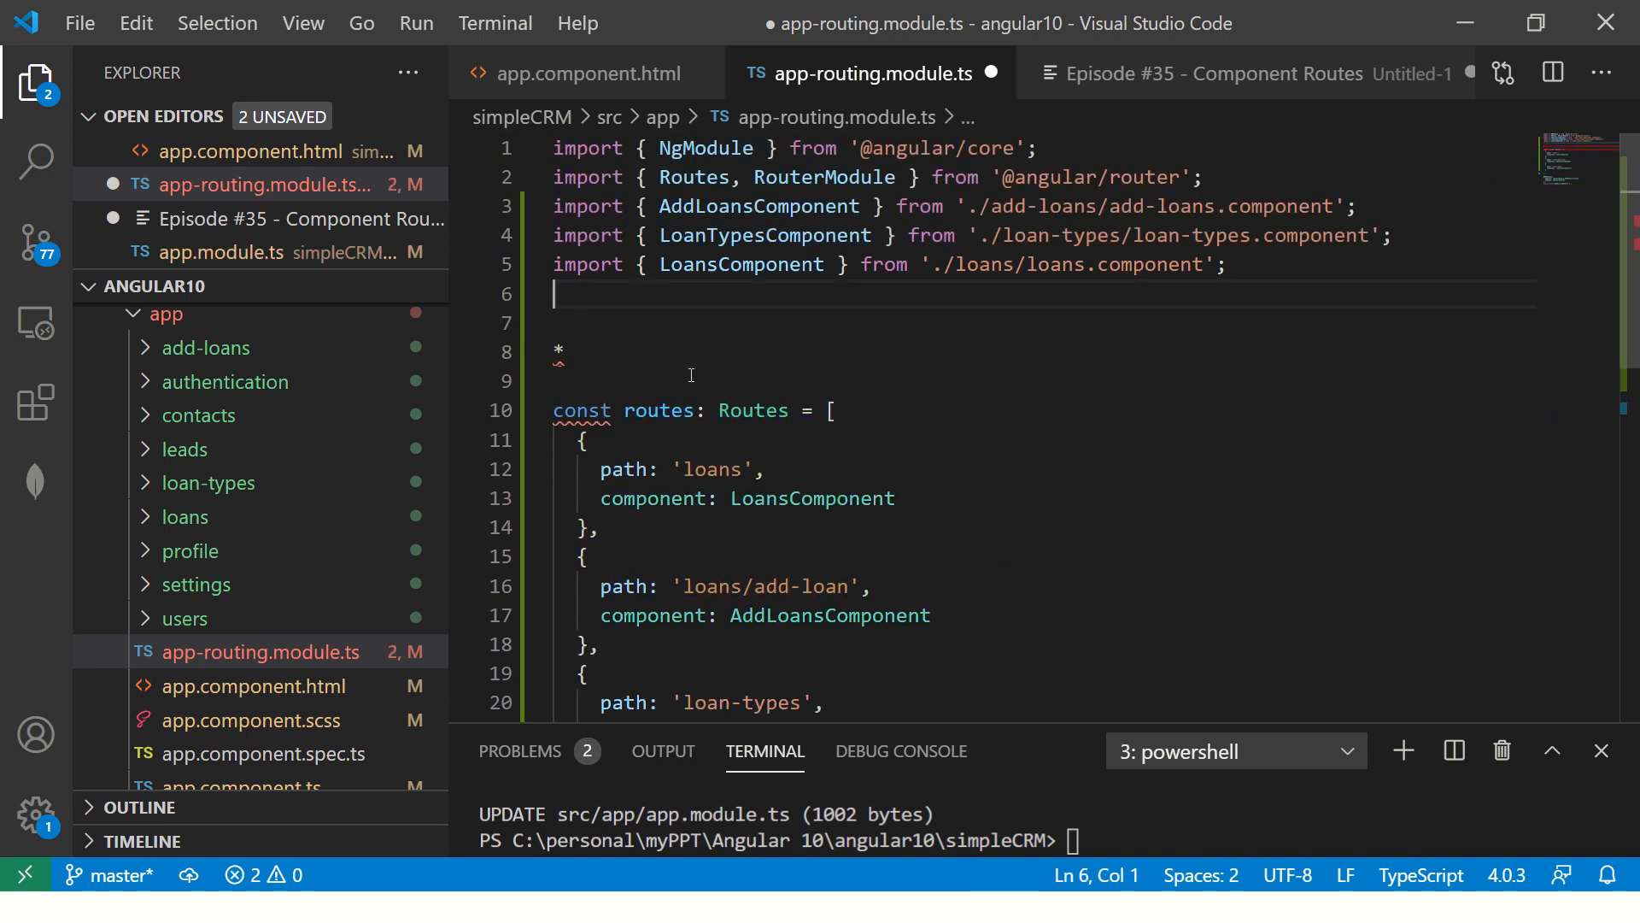
{"action": "key", "text": "ctrl+s"}
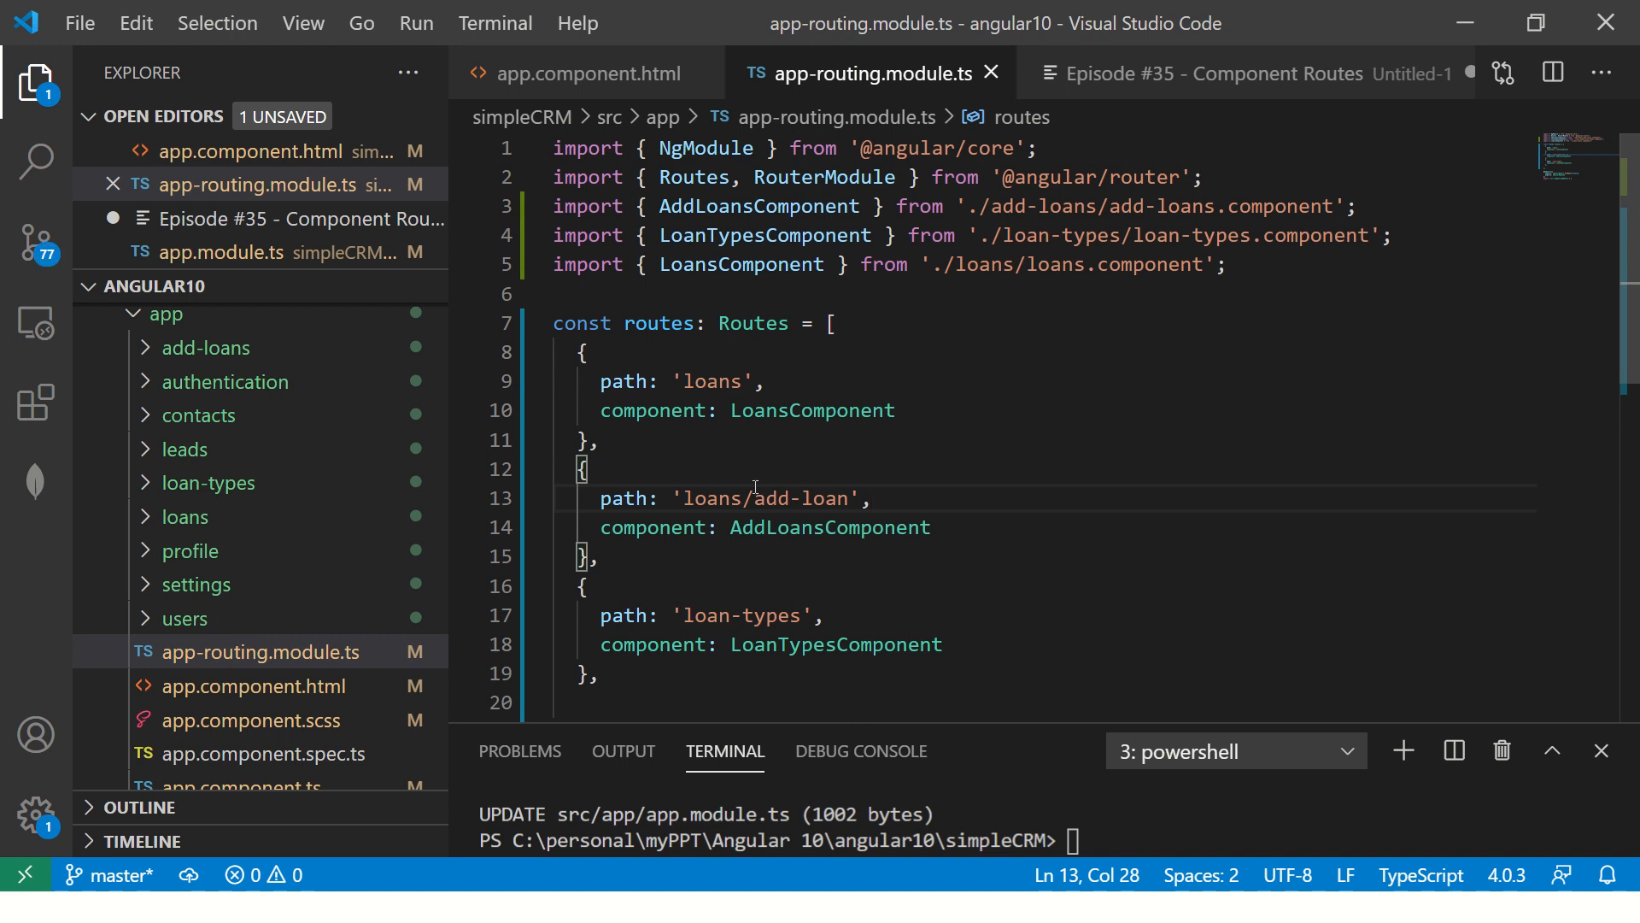
{"action": "double_click", "coordinate": [828, 528]}
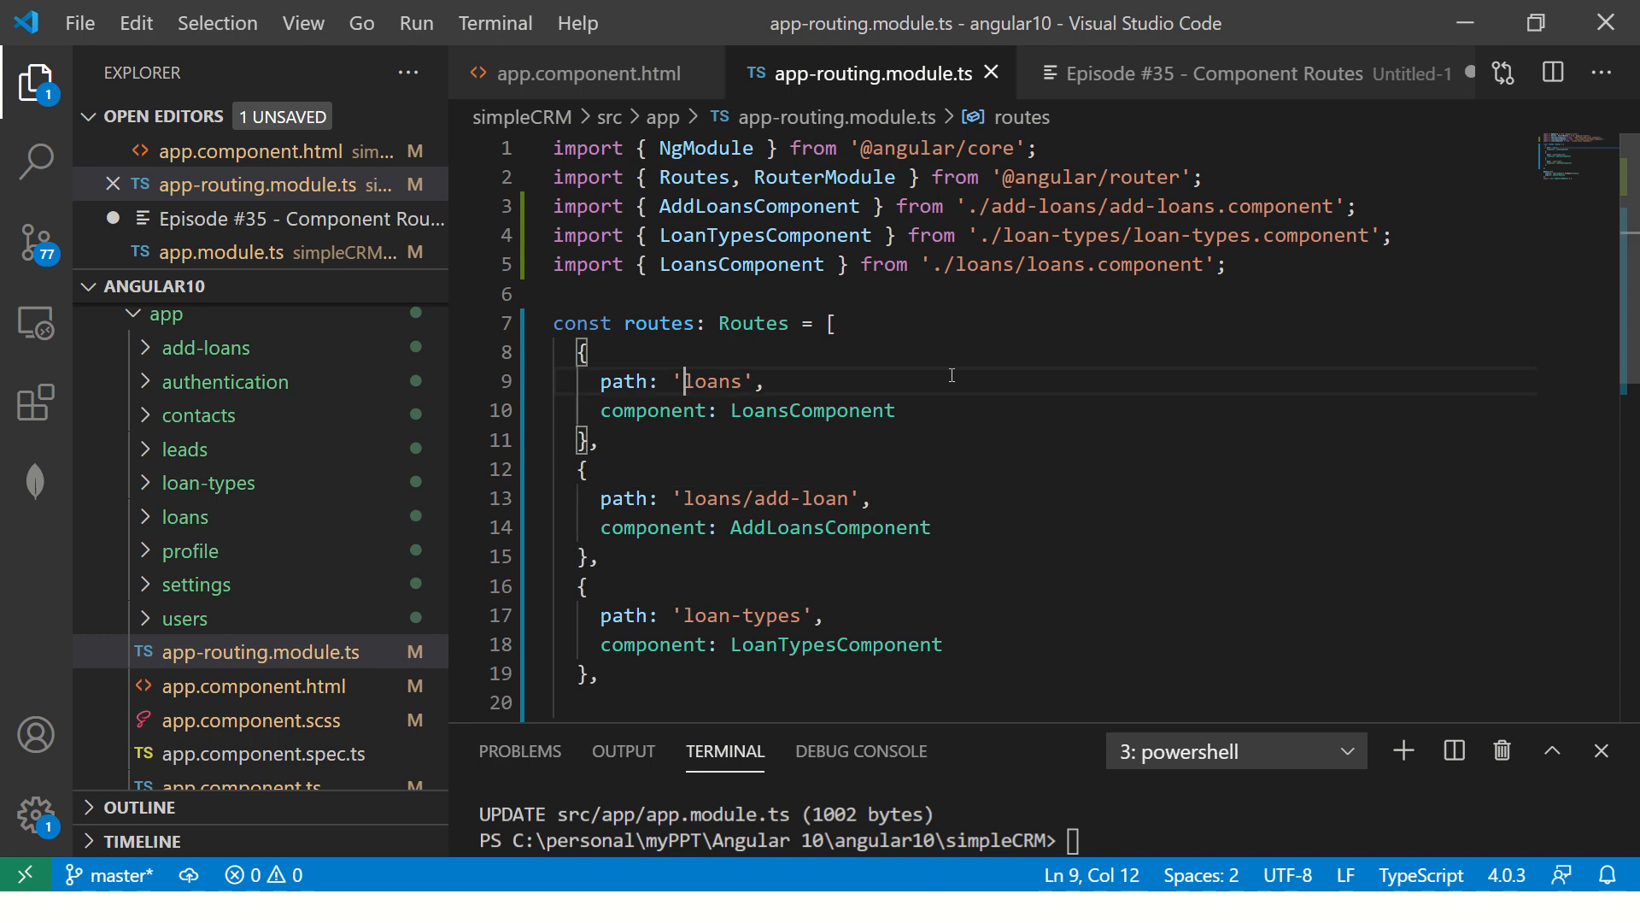
{"action": "type", "text": "/"}
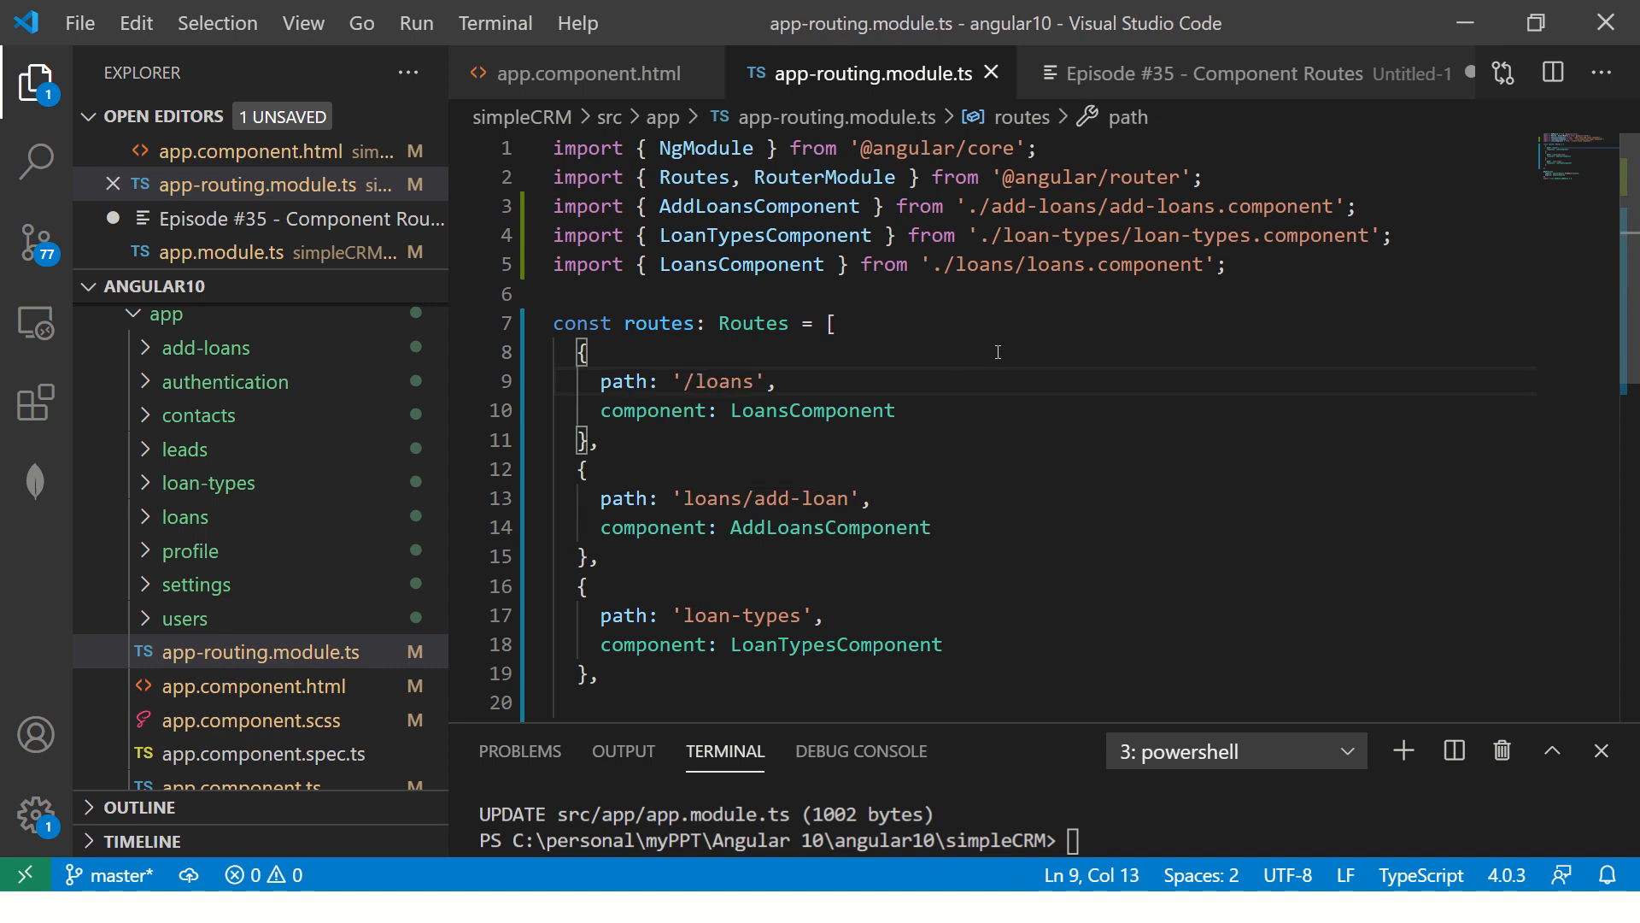
Load localhost:4200/loans in the browser to test the loans route.
{"action": "left_click", "coordinate": [601, 439]}
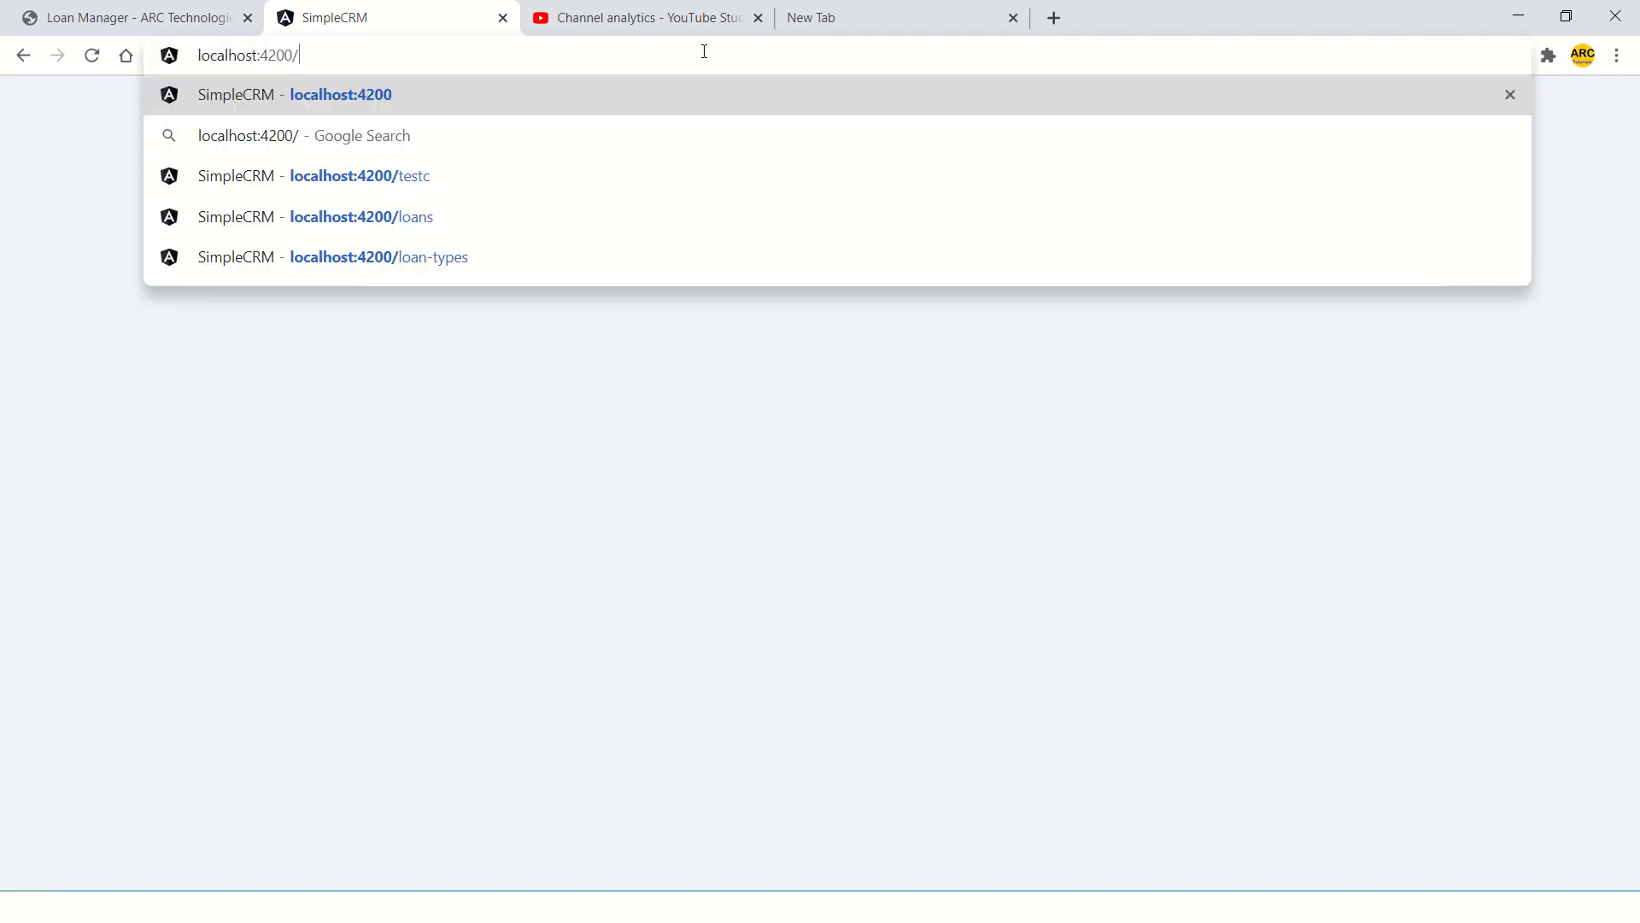
{"action": "left_click", "coordinate": [361, 217]}
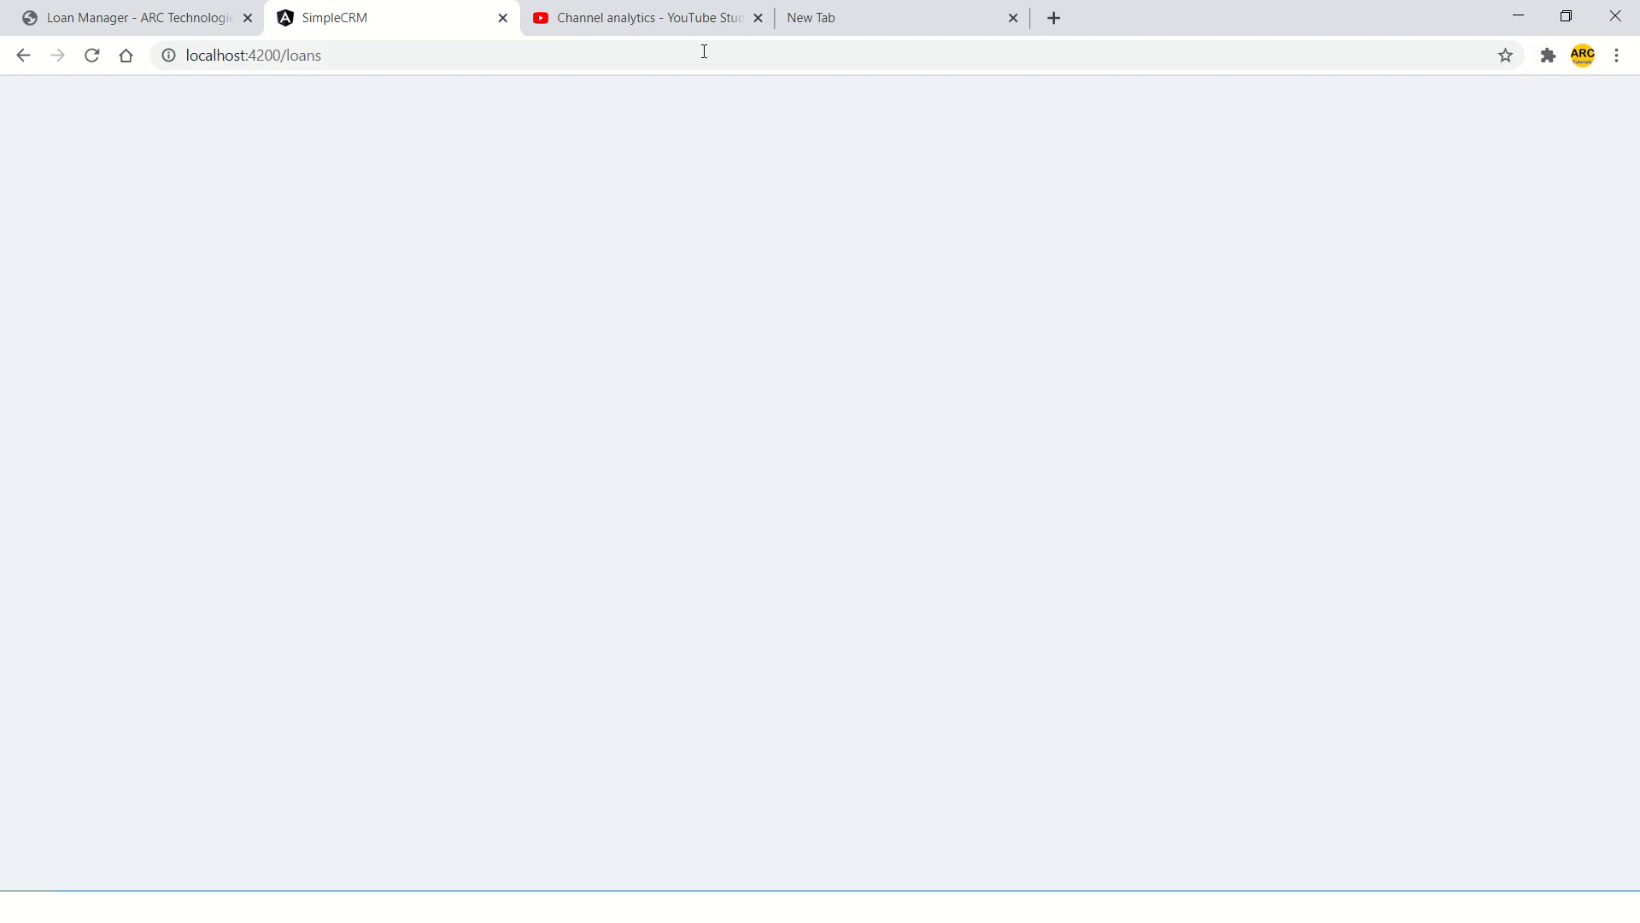
{"action": "key", "text": "F12"}
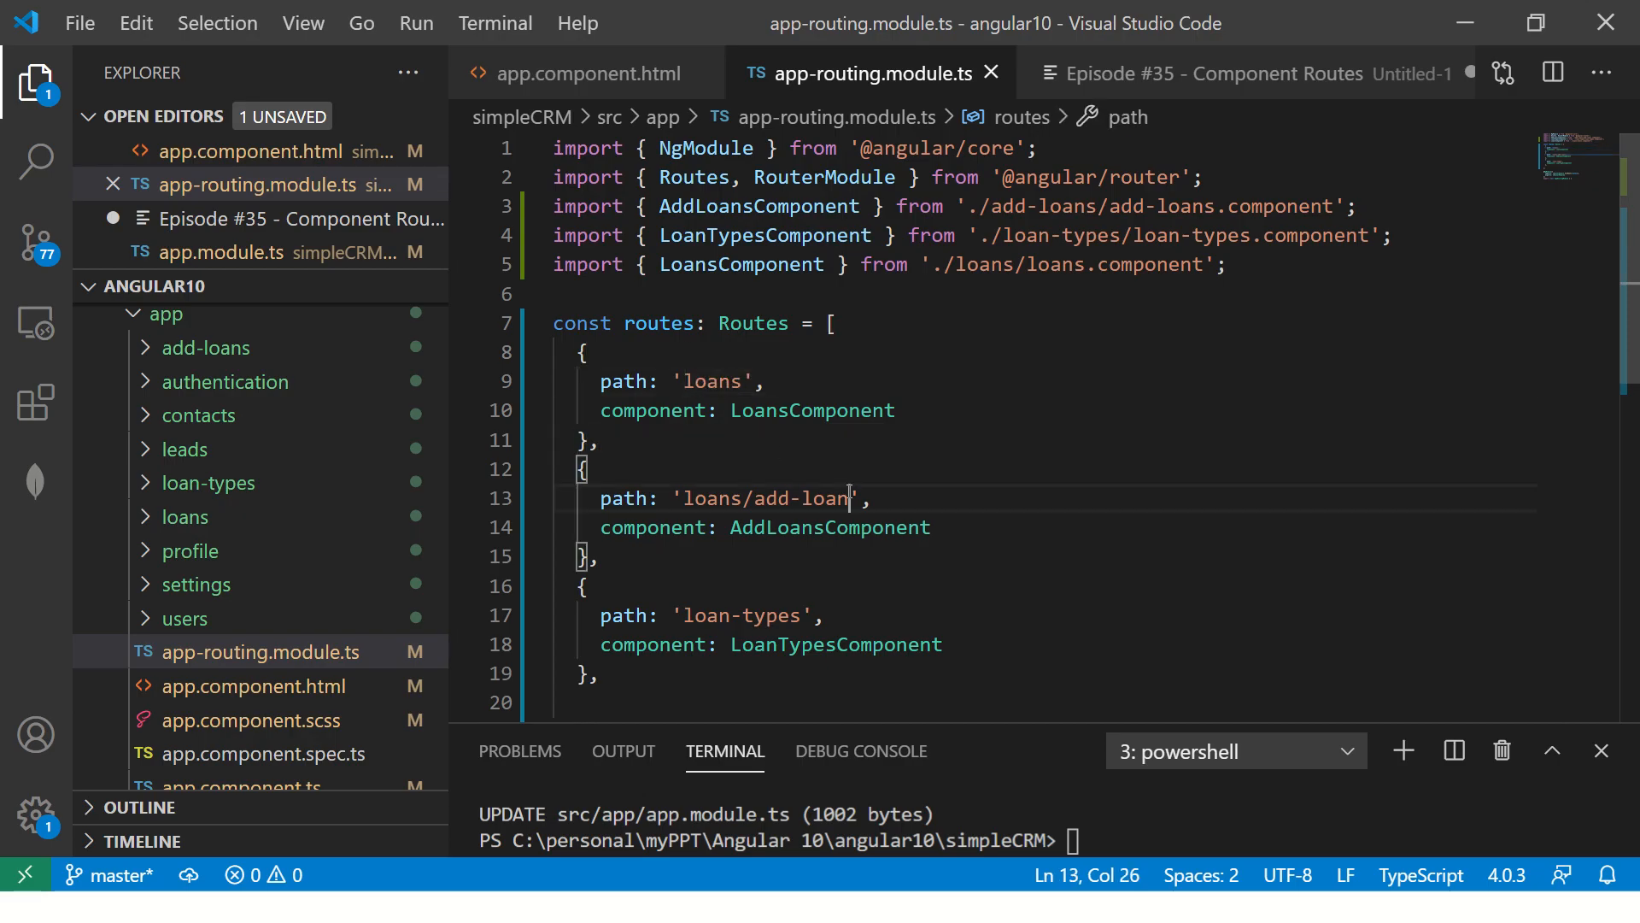
Add note 1.2 about component names in quotes, then unquote LoansComponent in the routes.
{"action": "left_click", "coordinate": [1203, 74]}
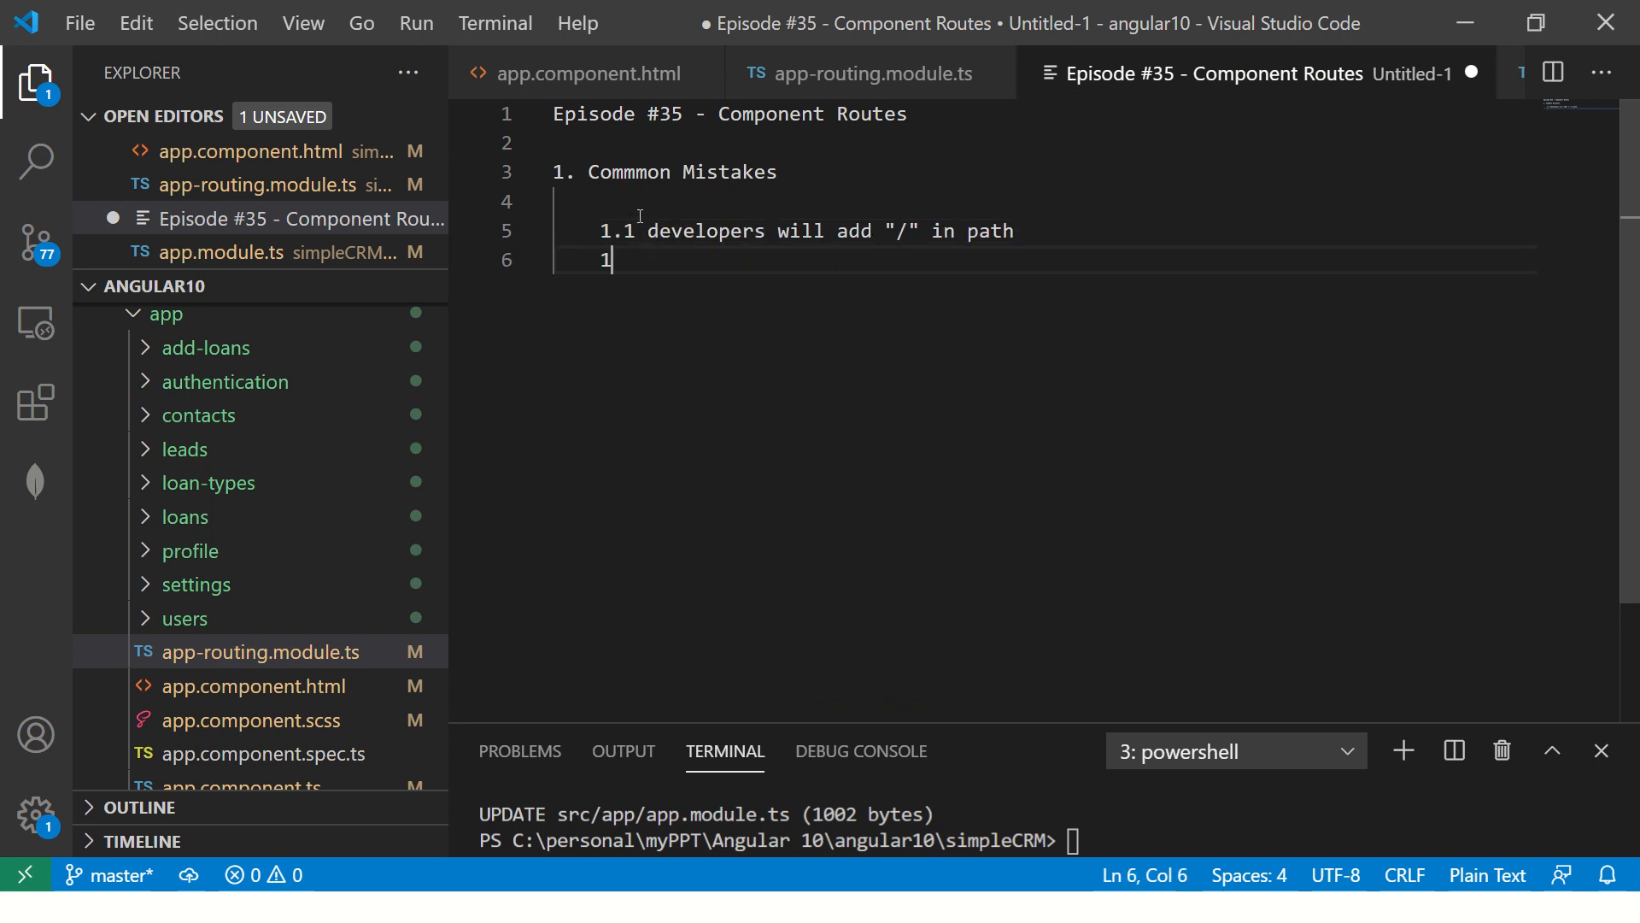
{"action": "type", "text": ".2 component name in qoutes"}
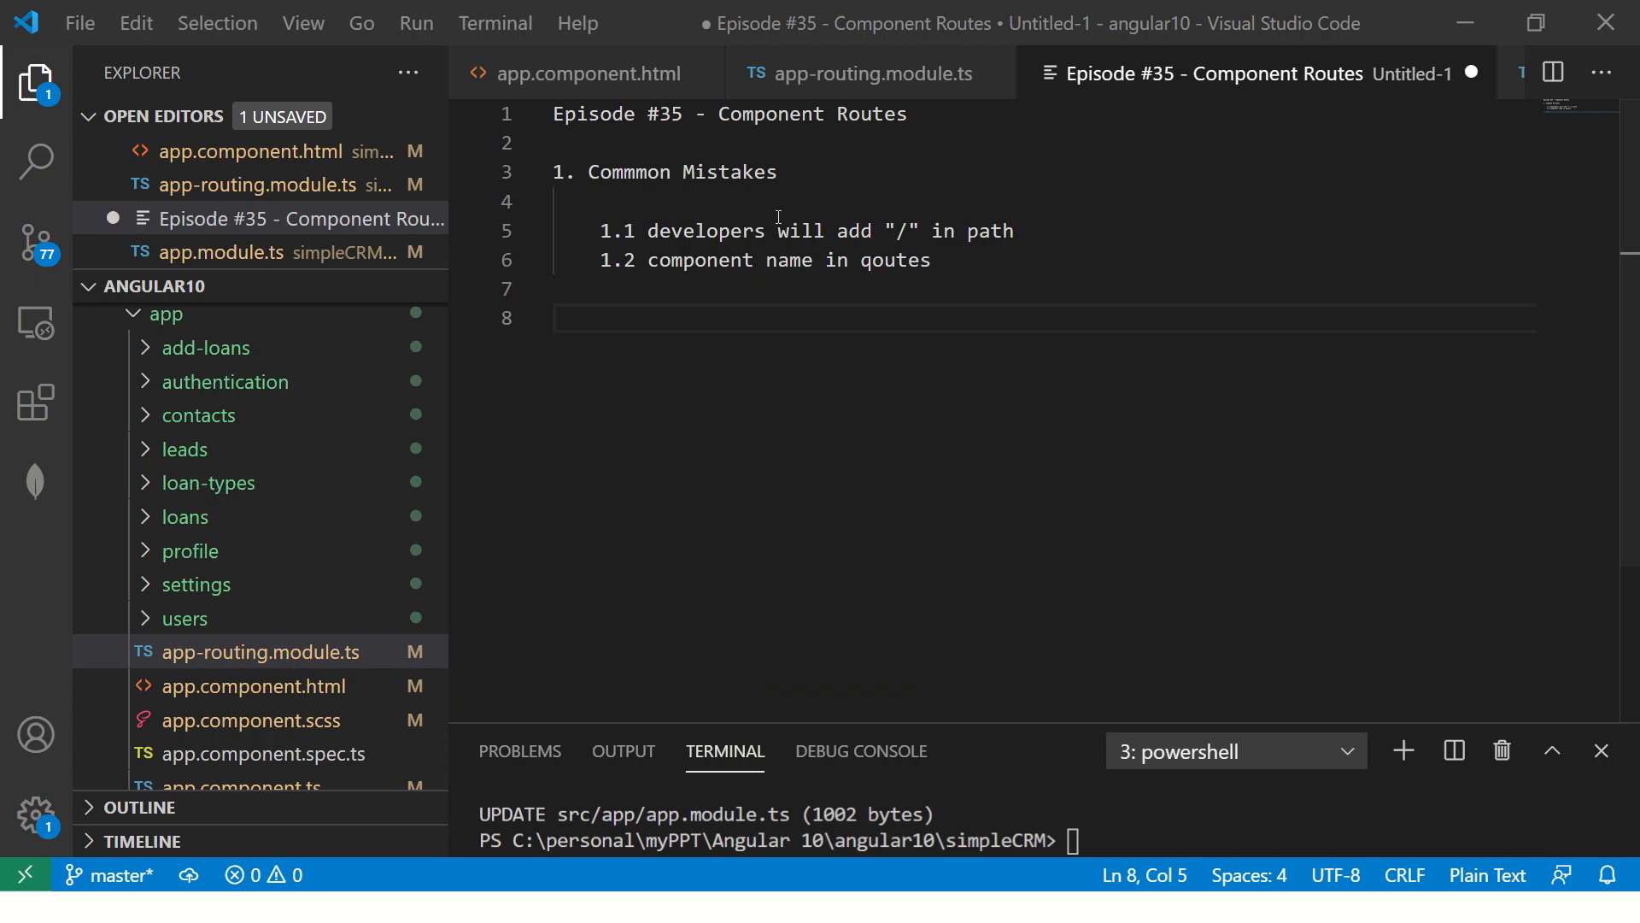
{"action": "left_click", "coordinate": [868, 74]}
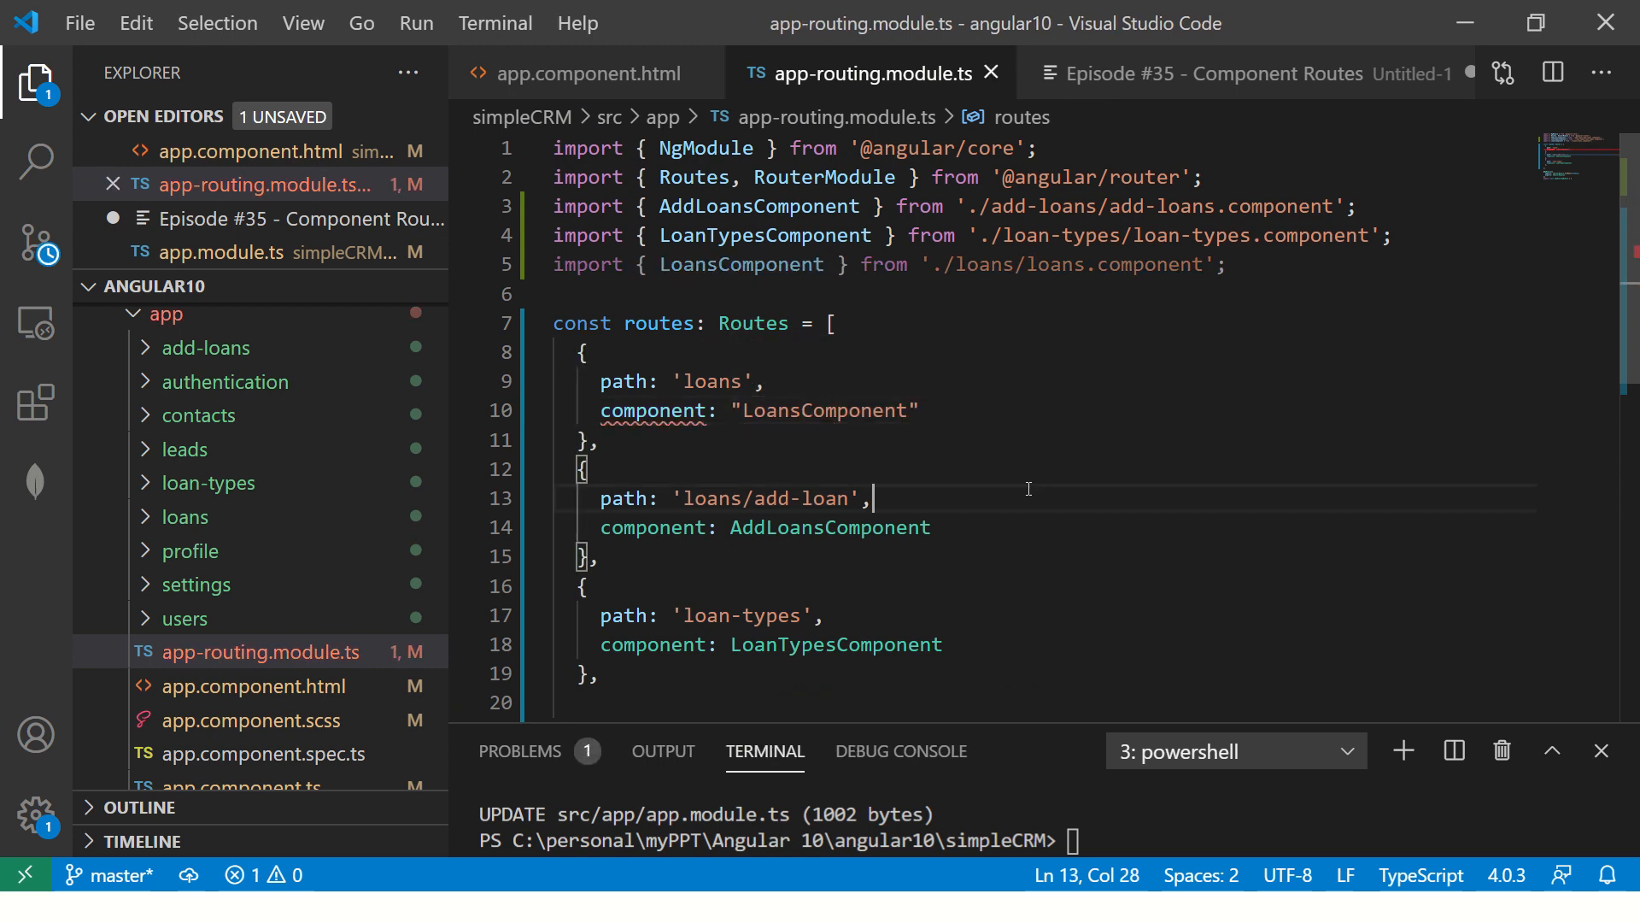
{"action": "double_click", "coordinate": [825, 410]}
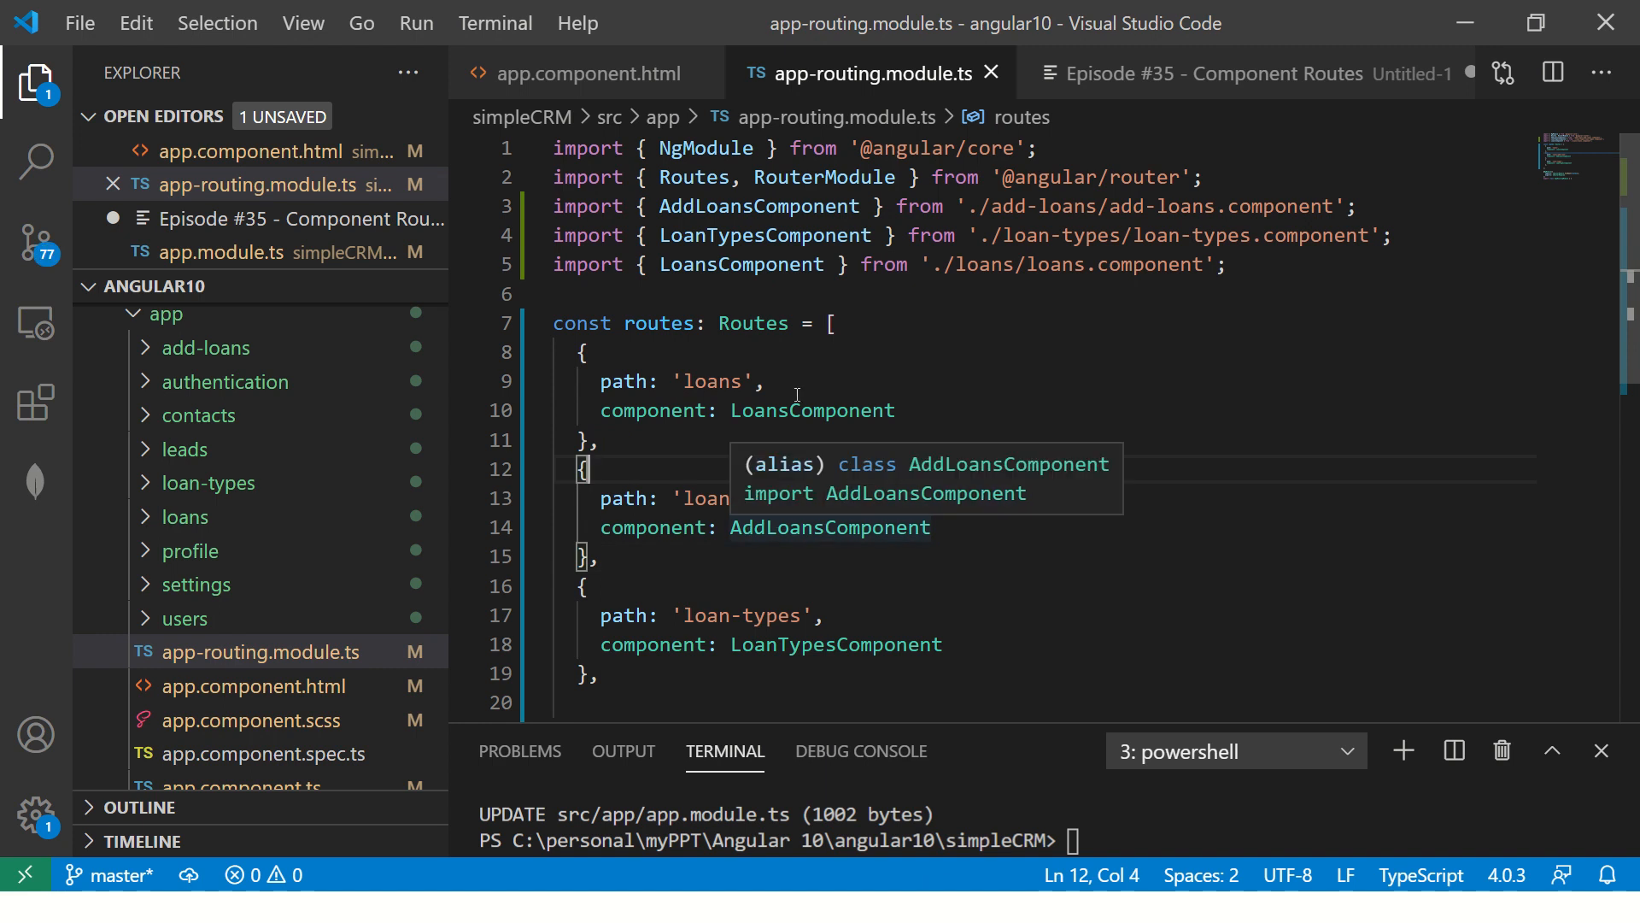
Add note 1.3 about a badly formed routes array.
{"action": "left_click", "coordinate": [1245, 74]}
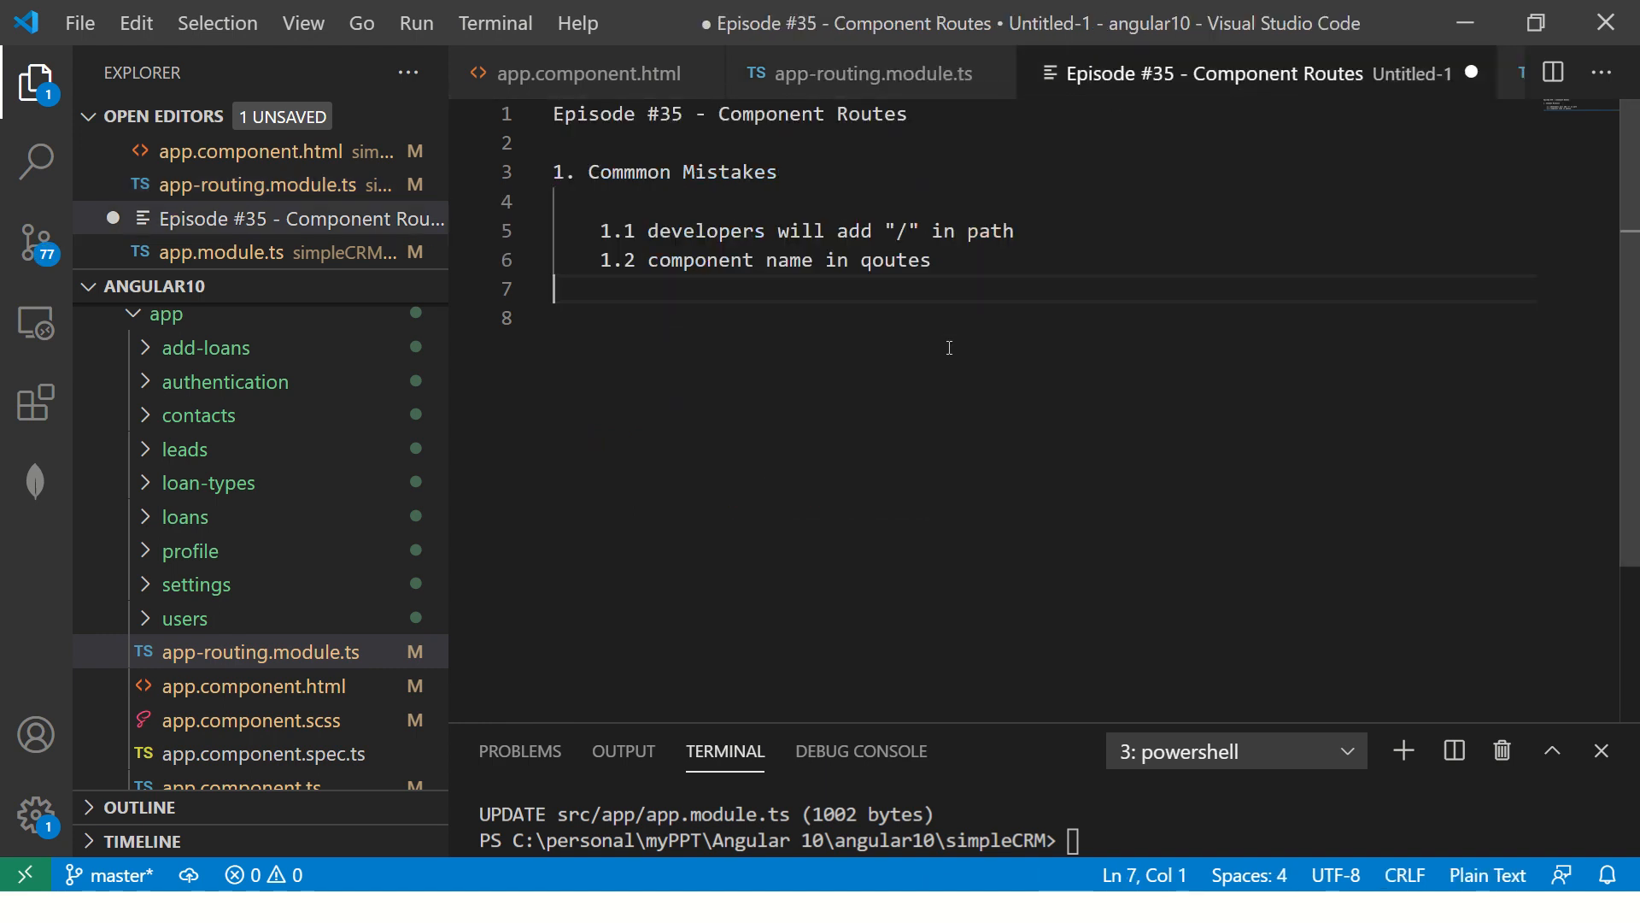
{"action": "type", "text": "1.3 bad formed array of routes"}
{"action": "left_click", "coordinate": [1044, 318]}
{"action": "type", "text": "1.4"}
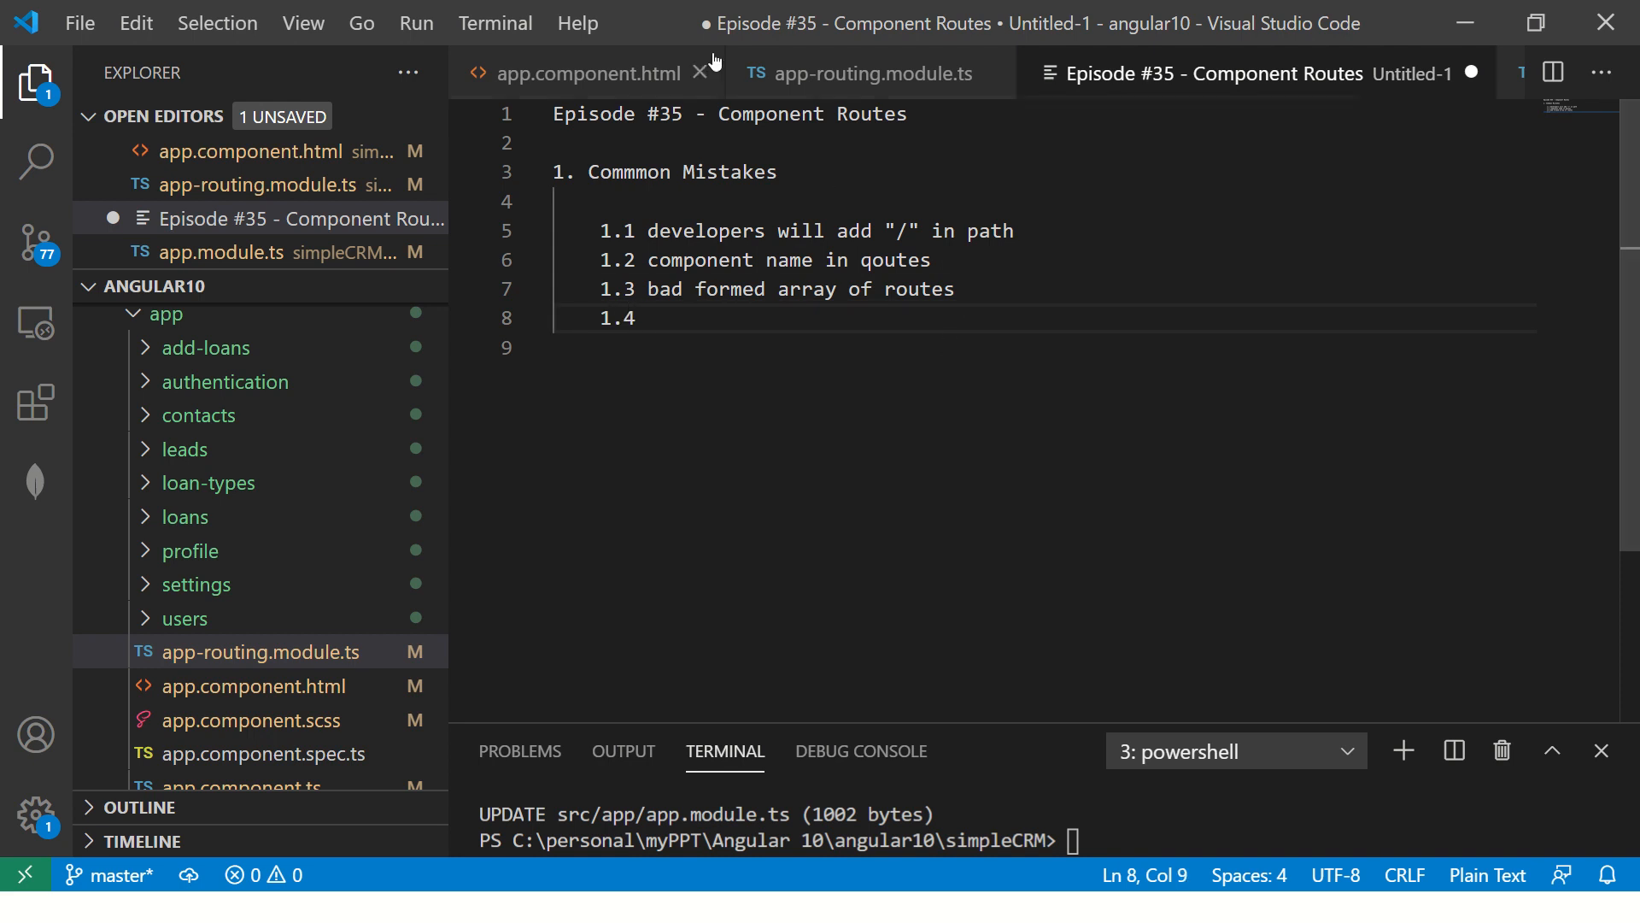
Add note 1.4: sometimes your editor does not import components correctly.
{"action": "left_click", "coordinate": [872, 74]}
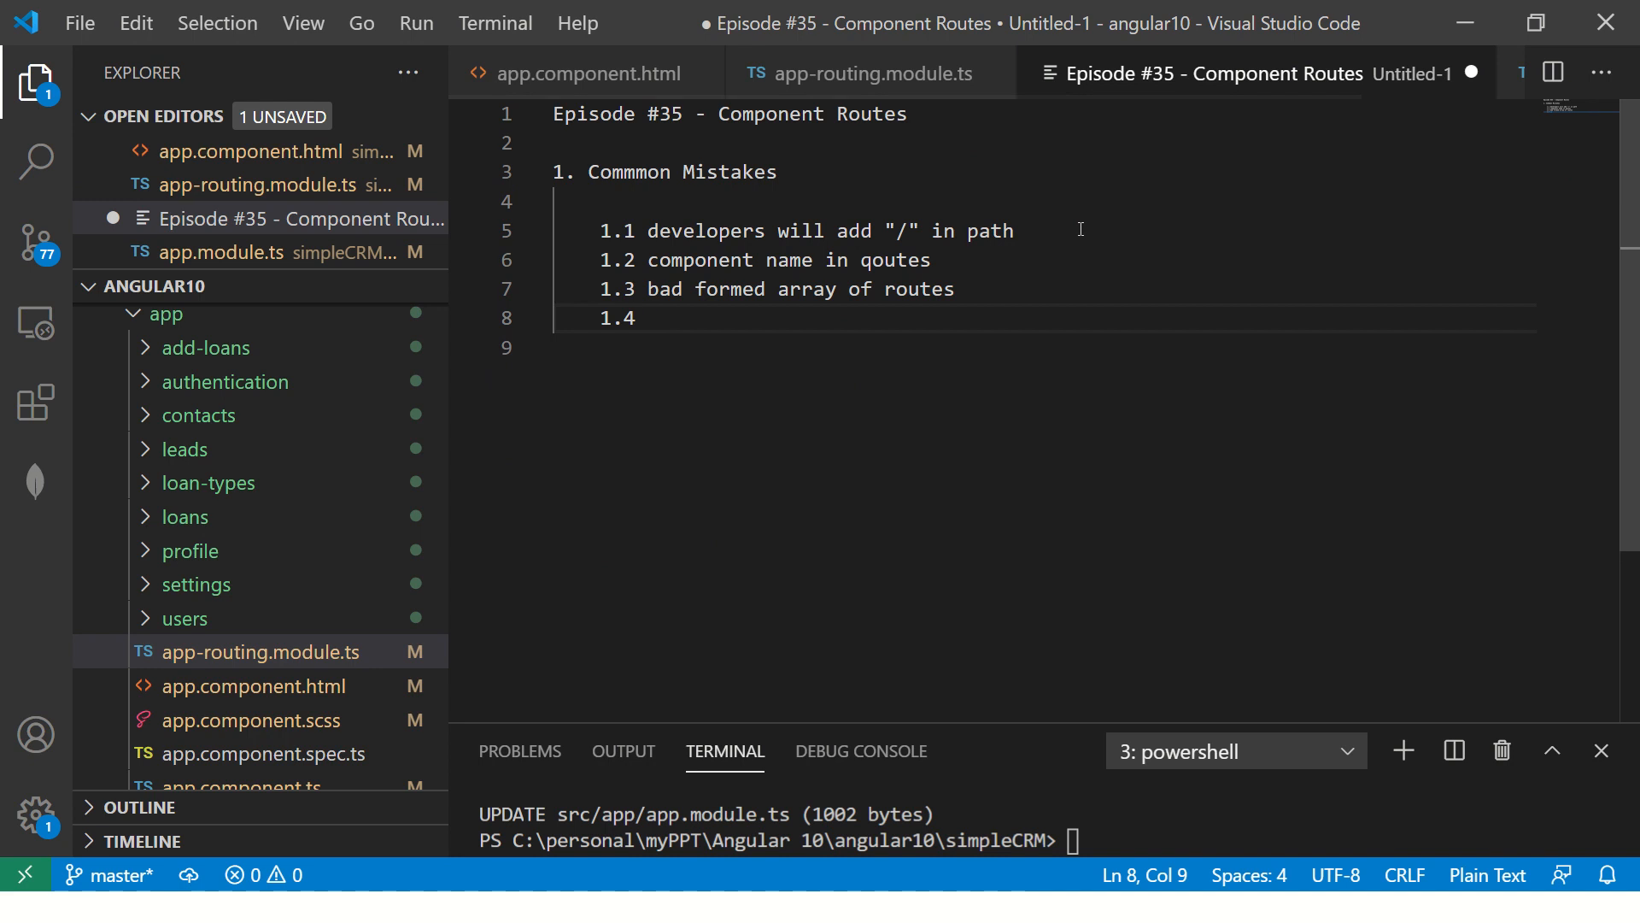
{"action": "type", "text": "Sometimes"}
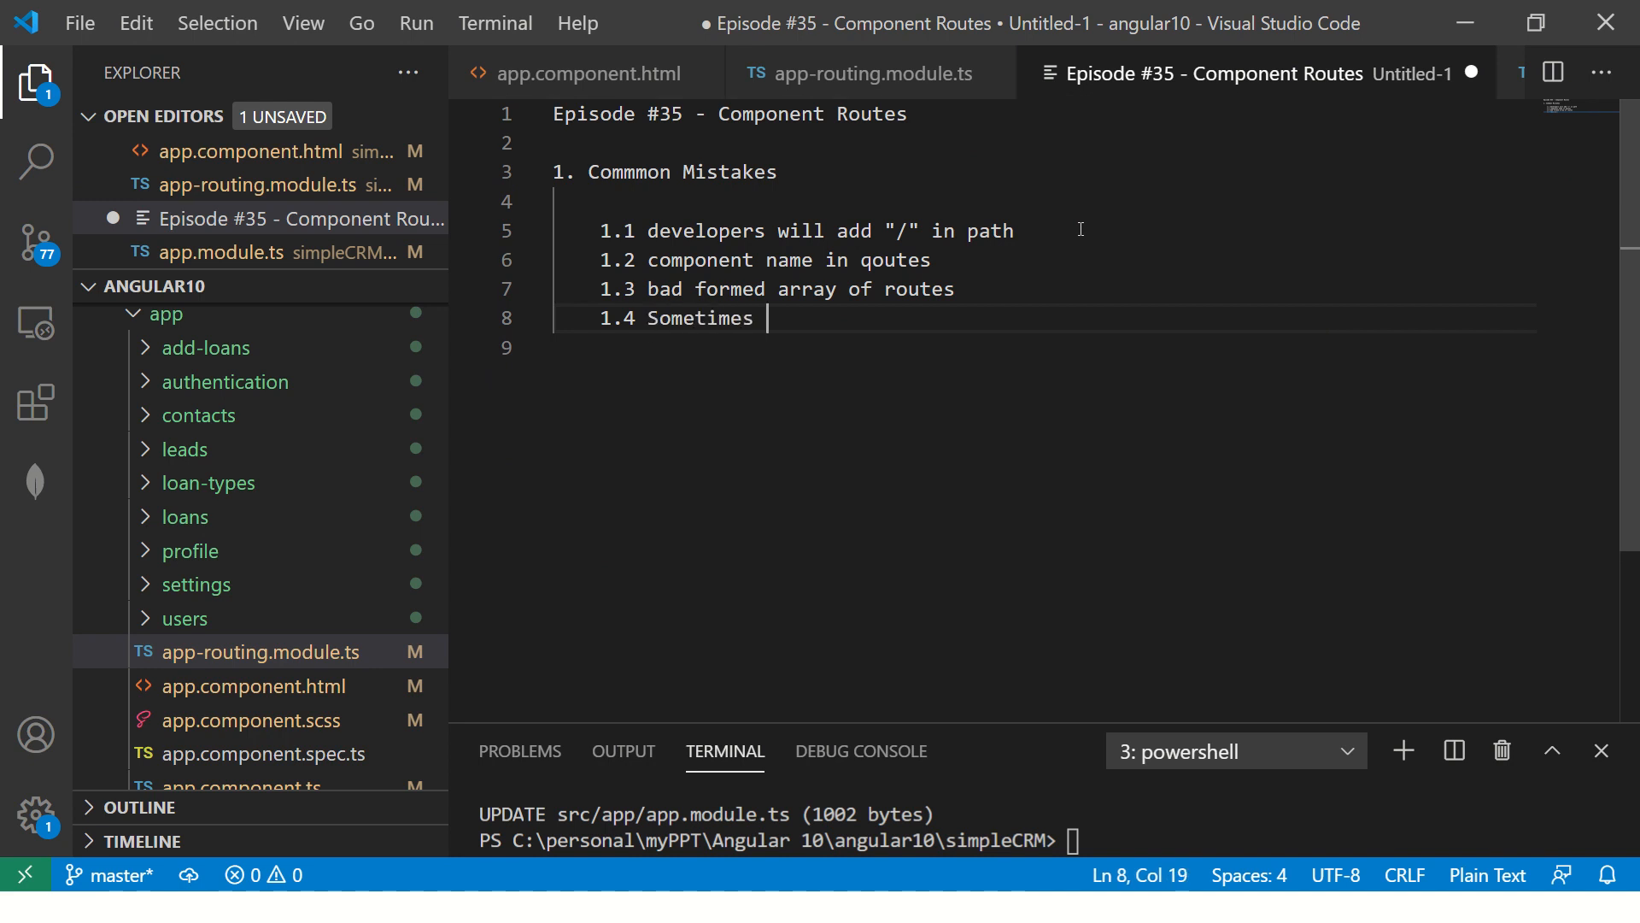
{"action": "type", "text": "y"}
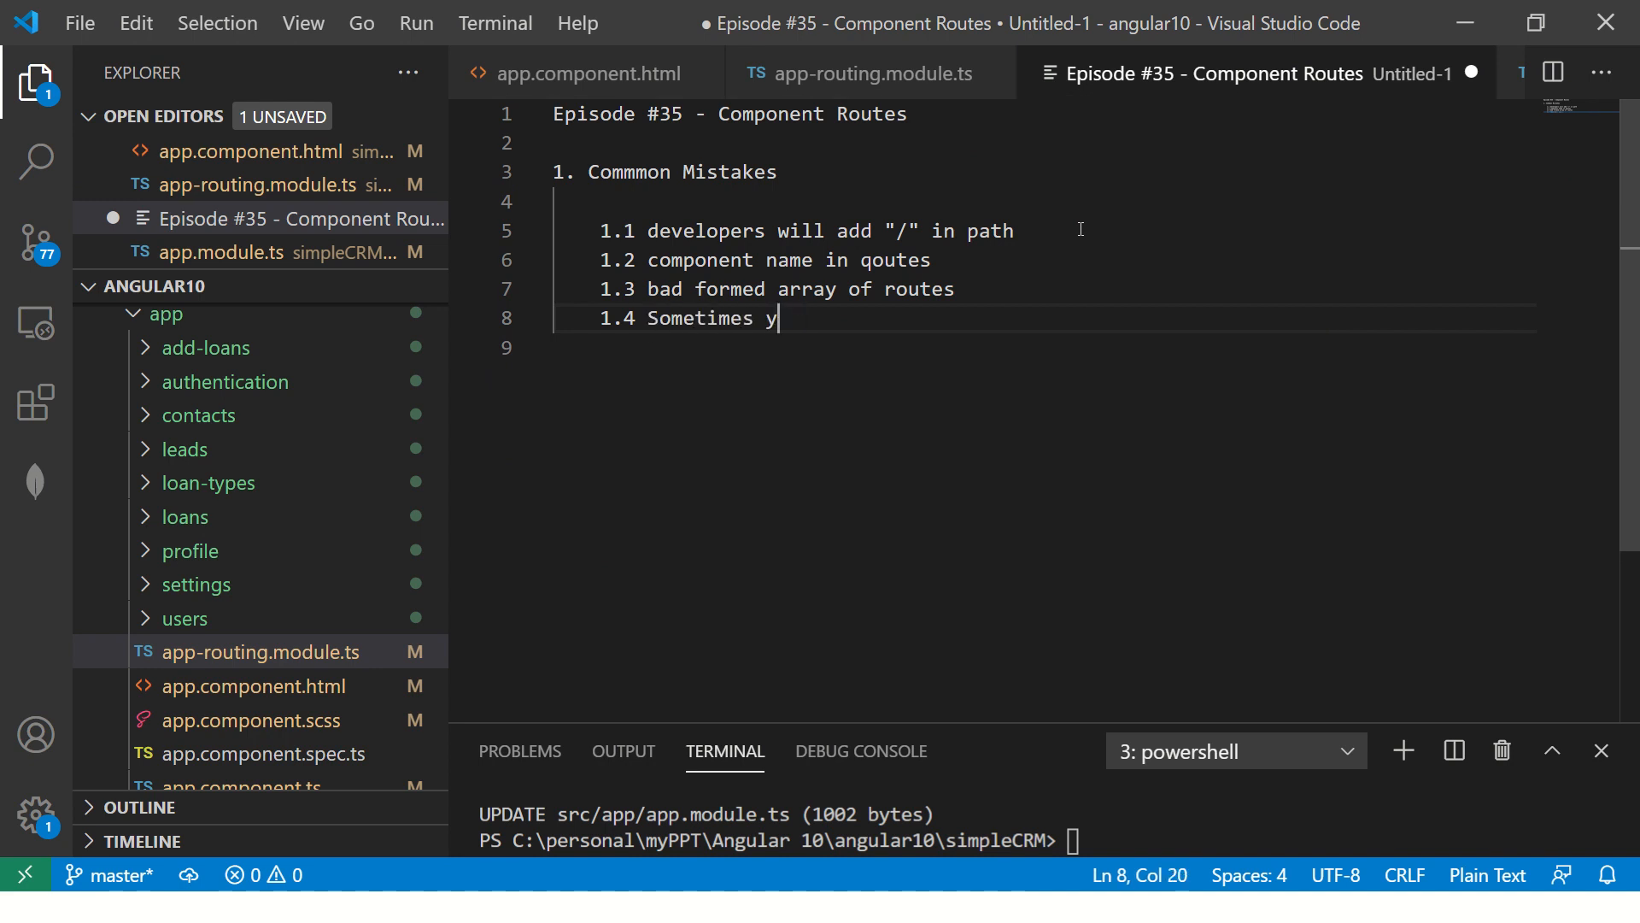
{"action": "type", "text": "our editor is not impor"}
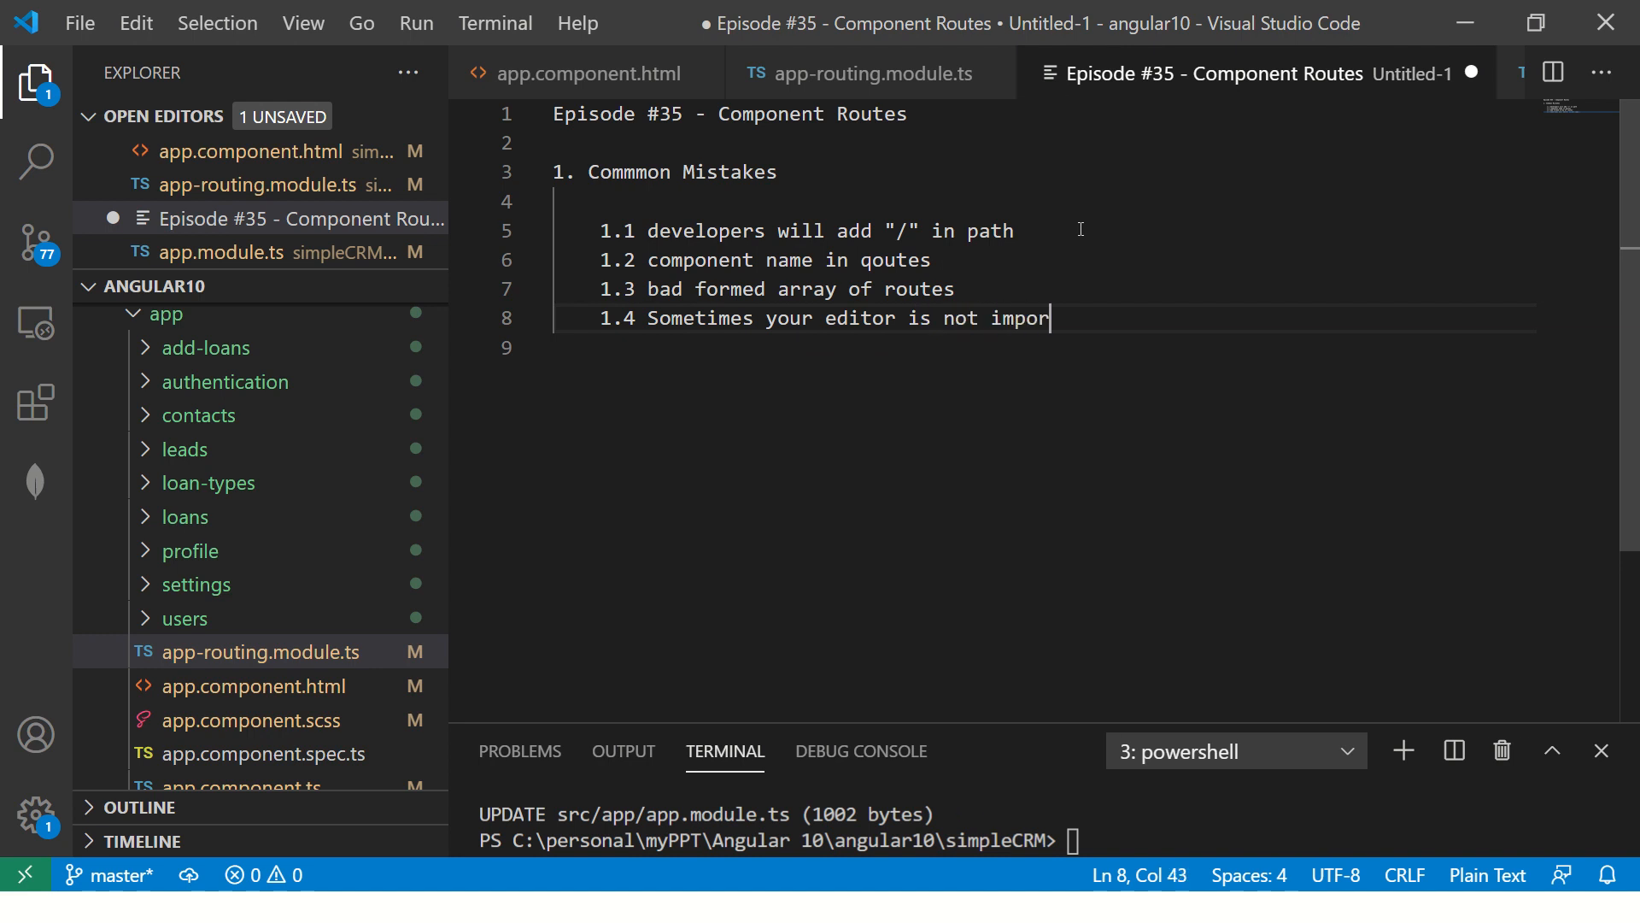
{"action": "type", "text": "ting component correc"}
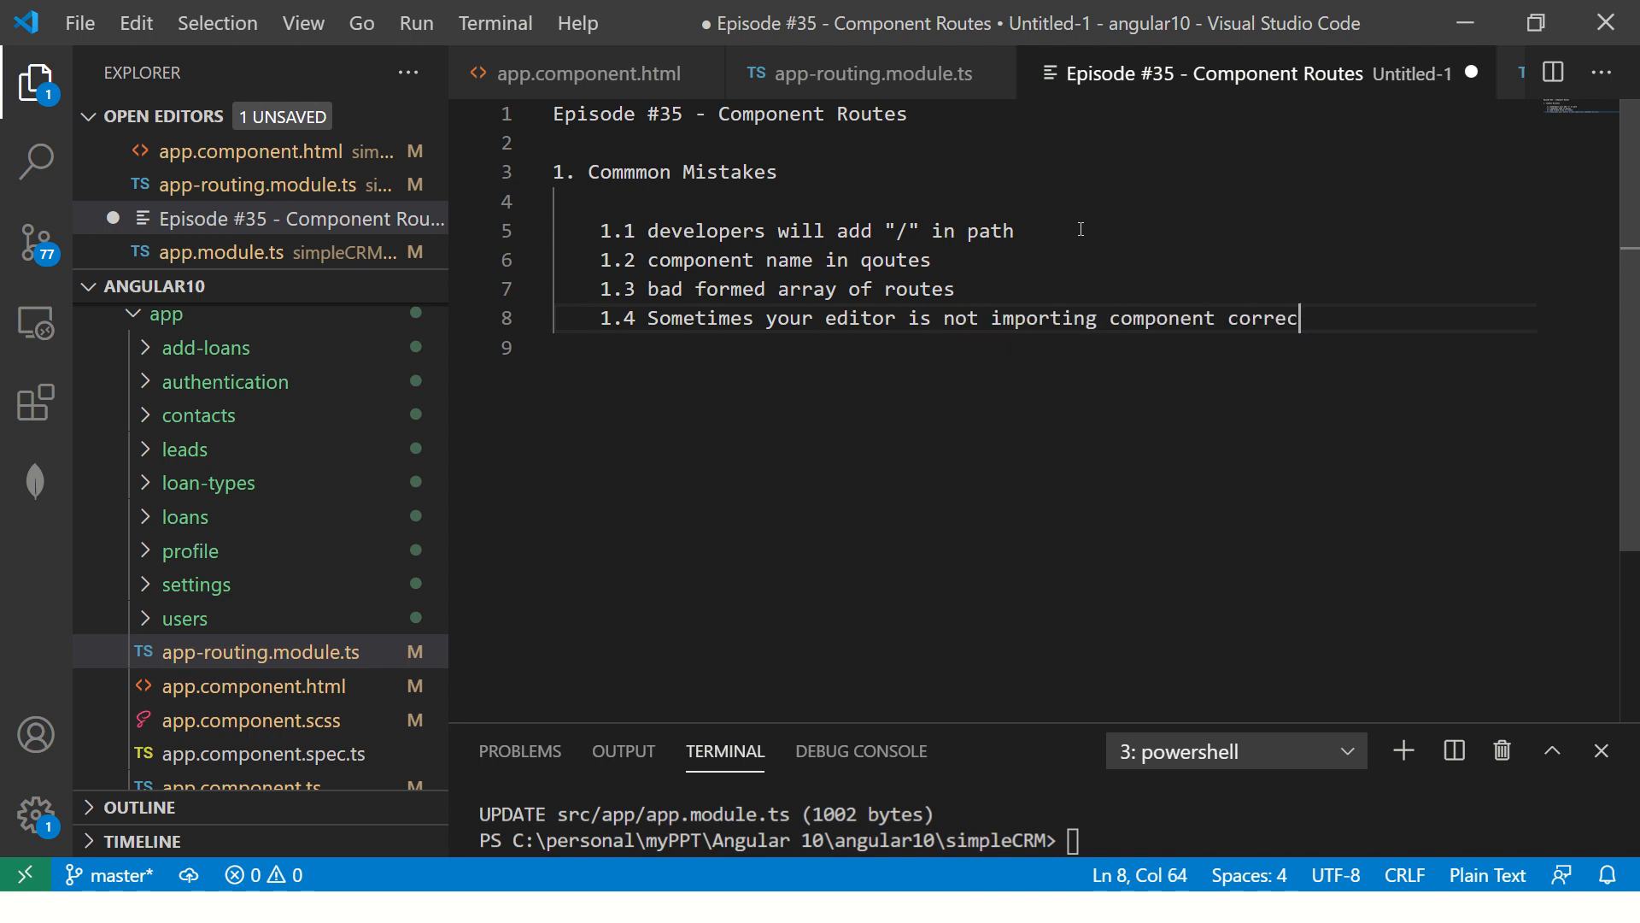
{"action": "left_click", "coordinate": [861, 74]}
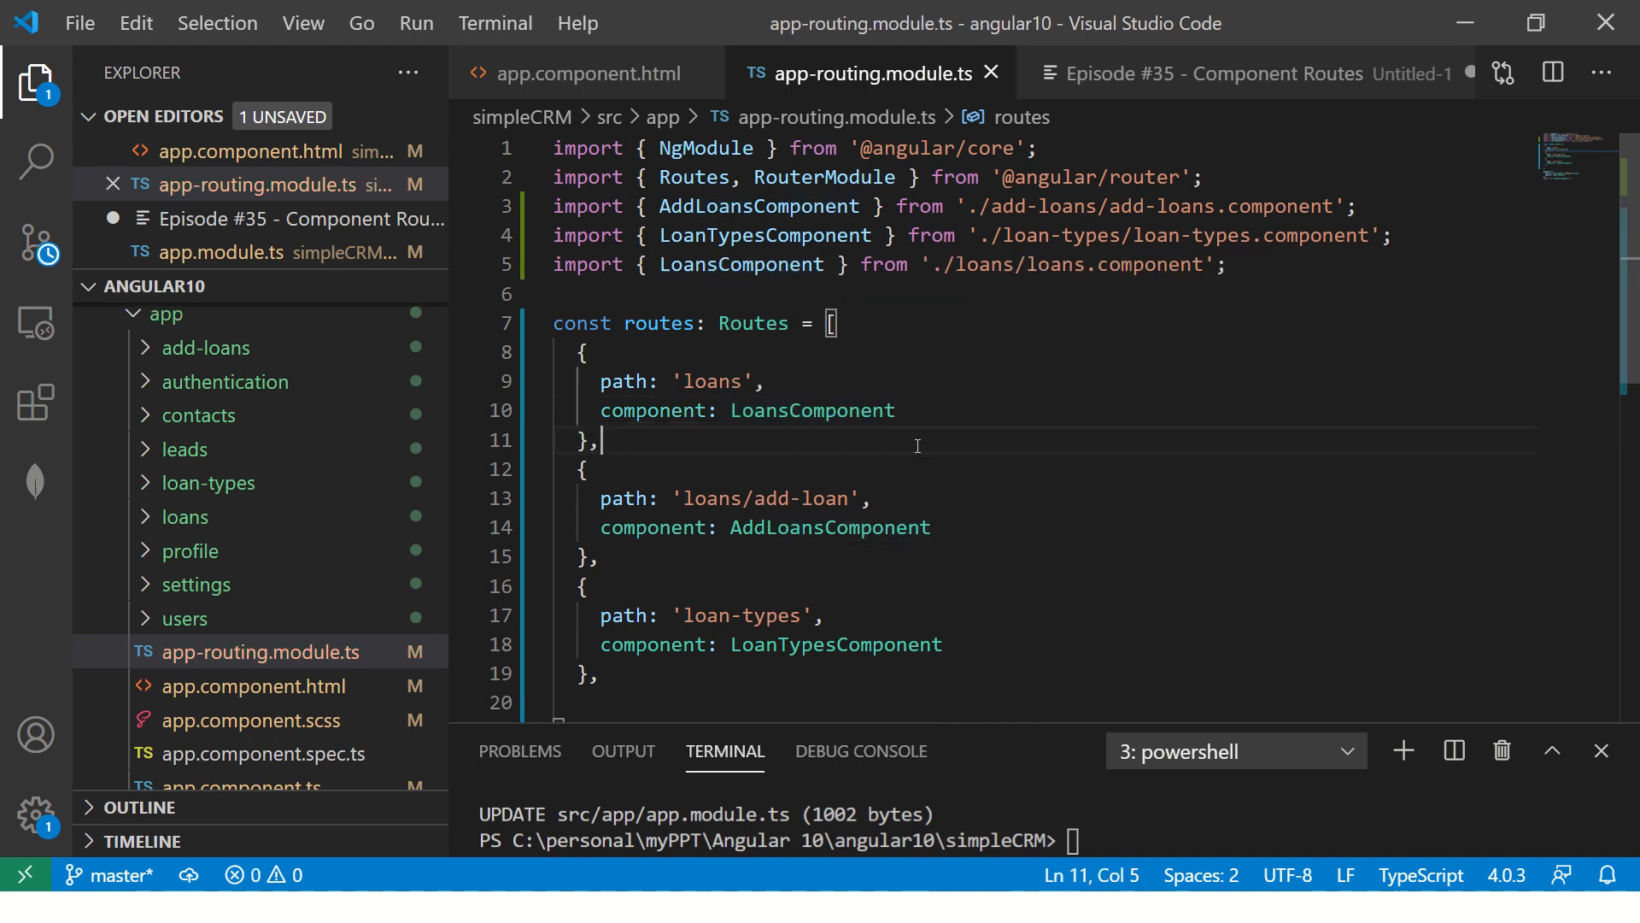
Add note 1.5: a red underline means there is some error.
{"action": "left_click", "coordinate": [1245, 74]}
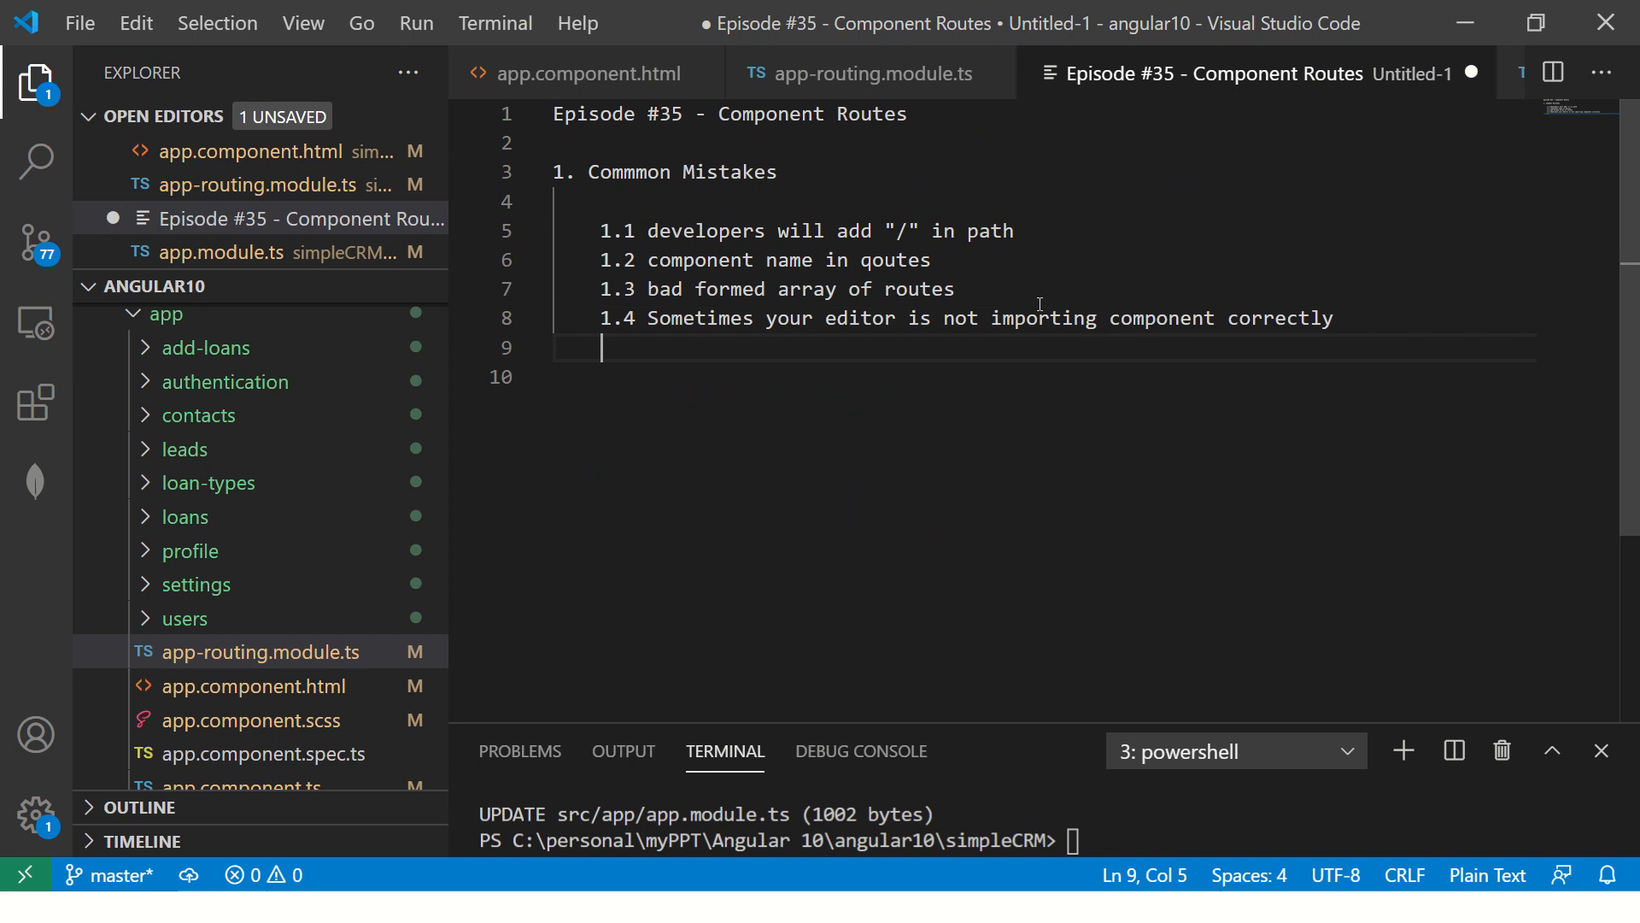
{"action": "type", "text": "1.5 Red colo"}
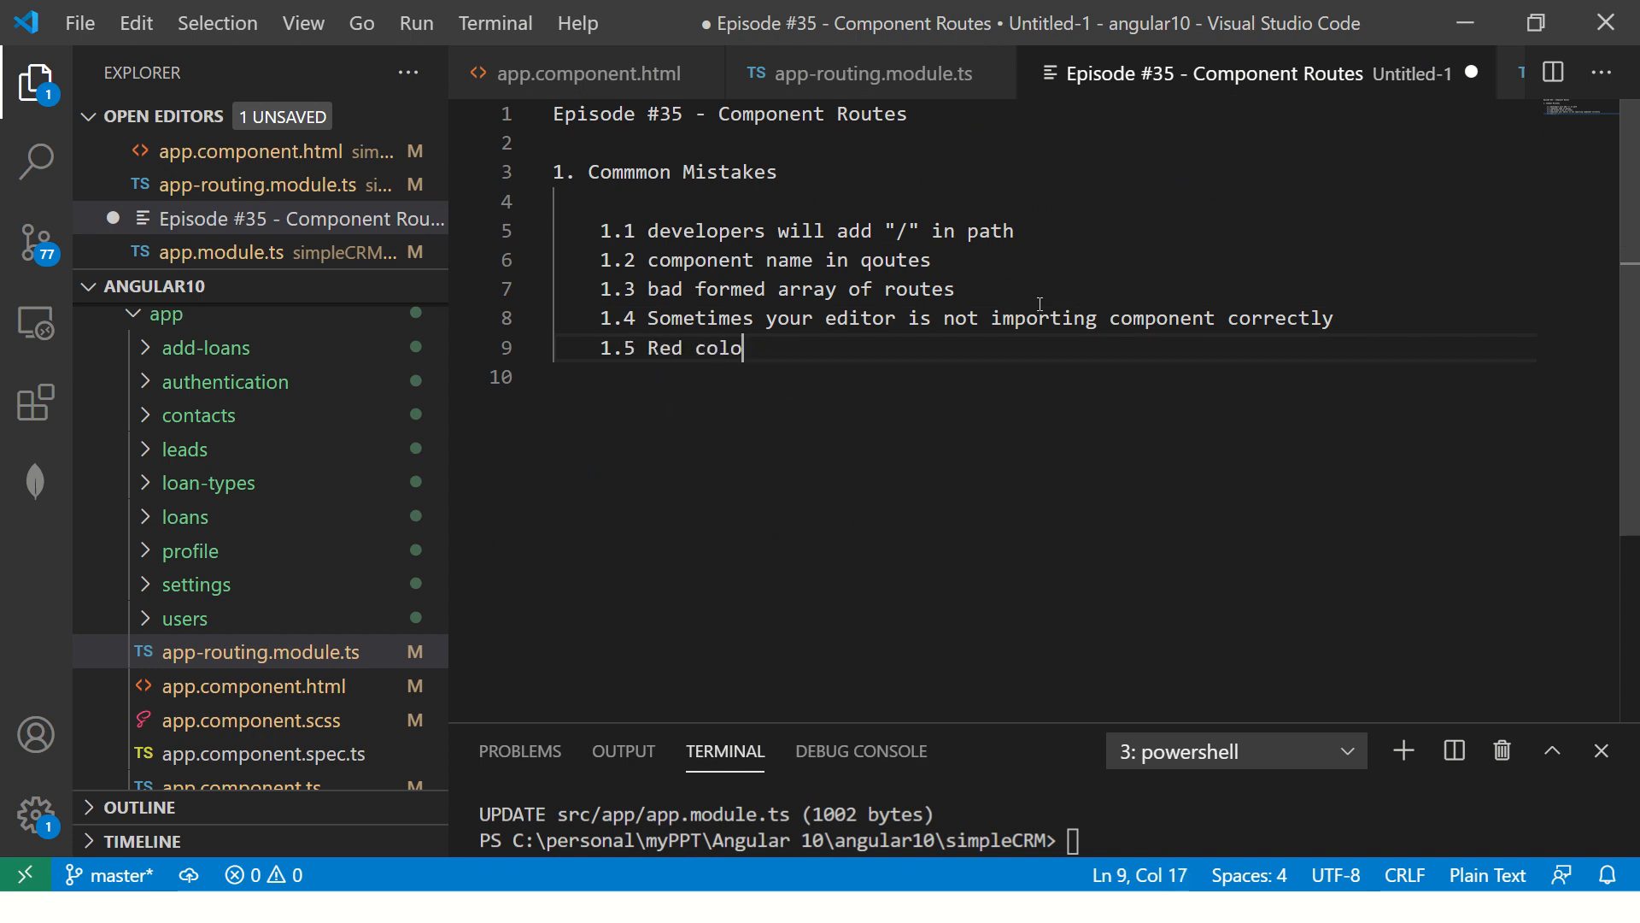
{"action": "type", "text": "r underline means there is some error"}
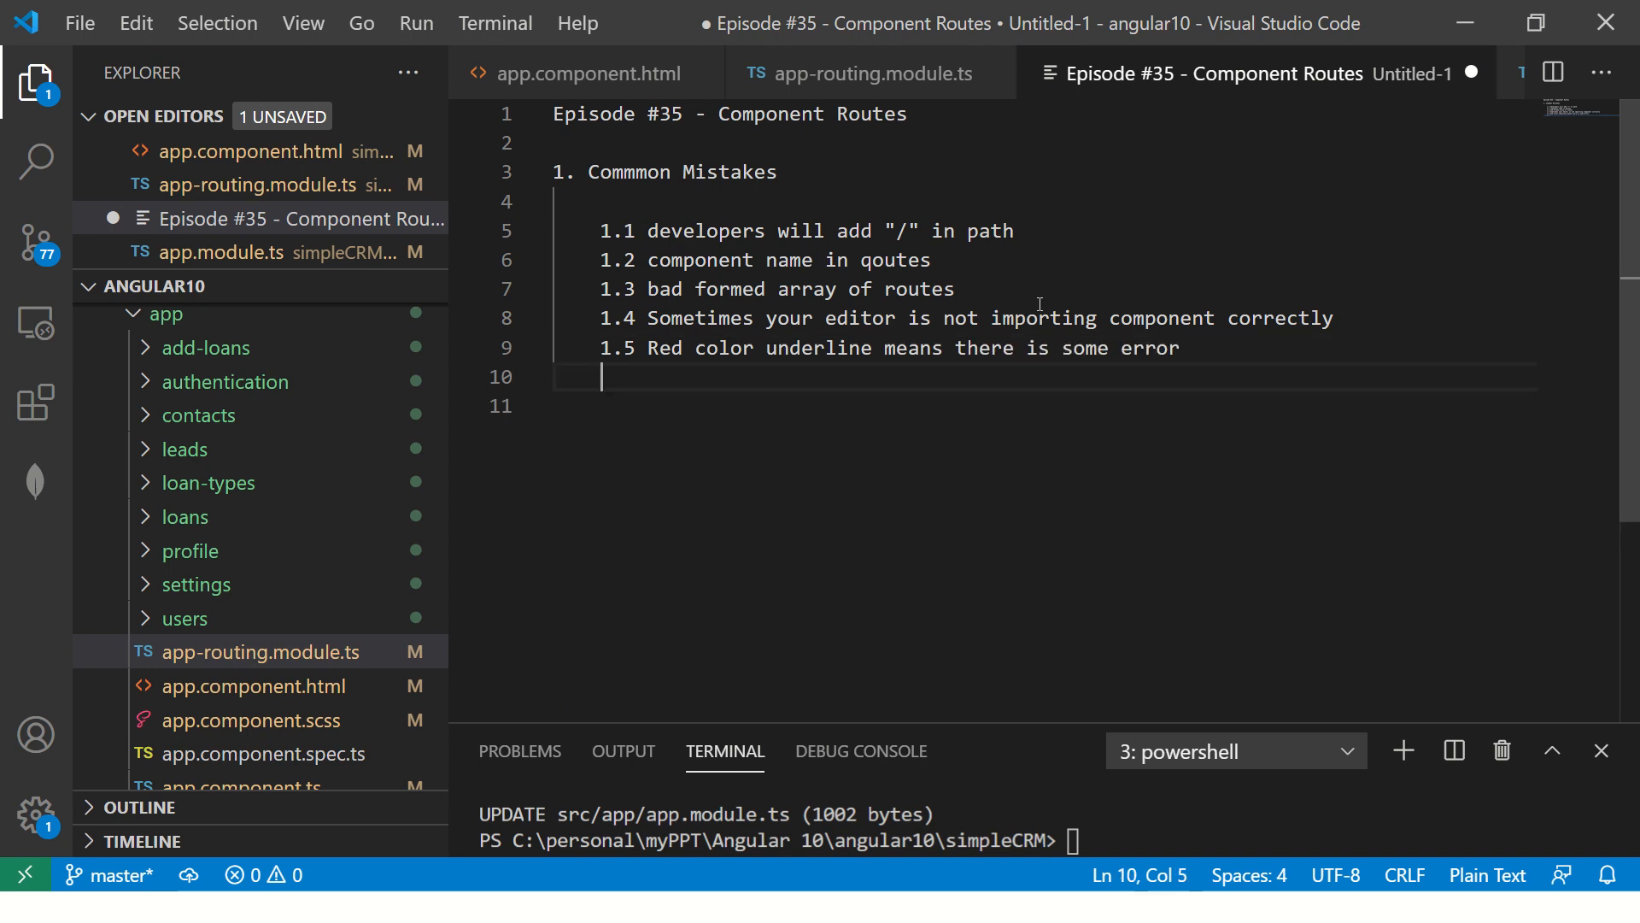
Demonstrate the red squiggle on LoansComponent in the routing module, then restore the name.
{"action": "left_click", "coordinate": [868, 74]}
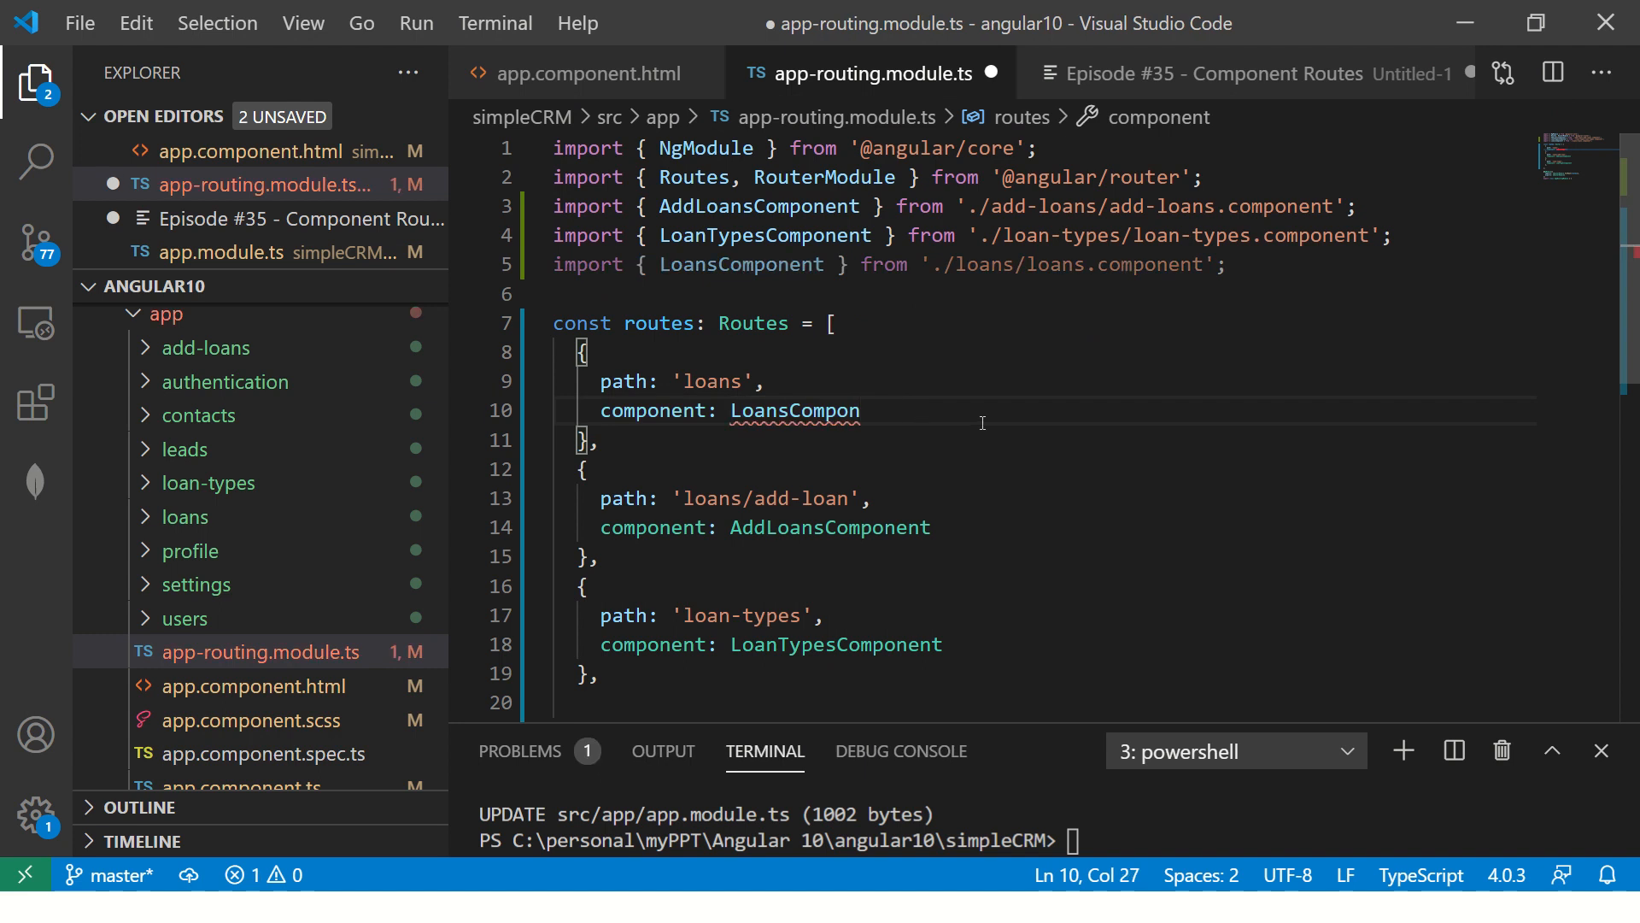
{"action": "left_click", "coordinate": [587, 584]}
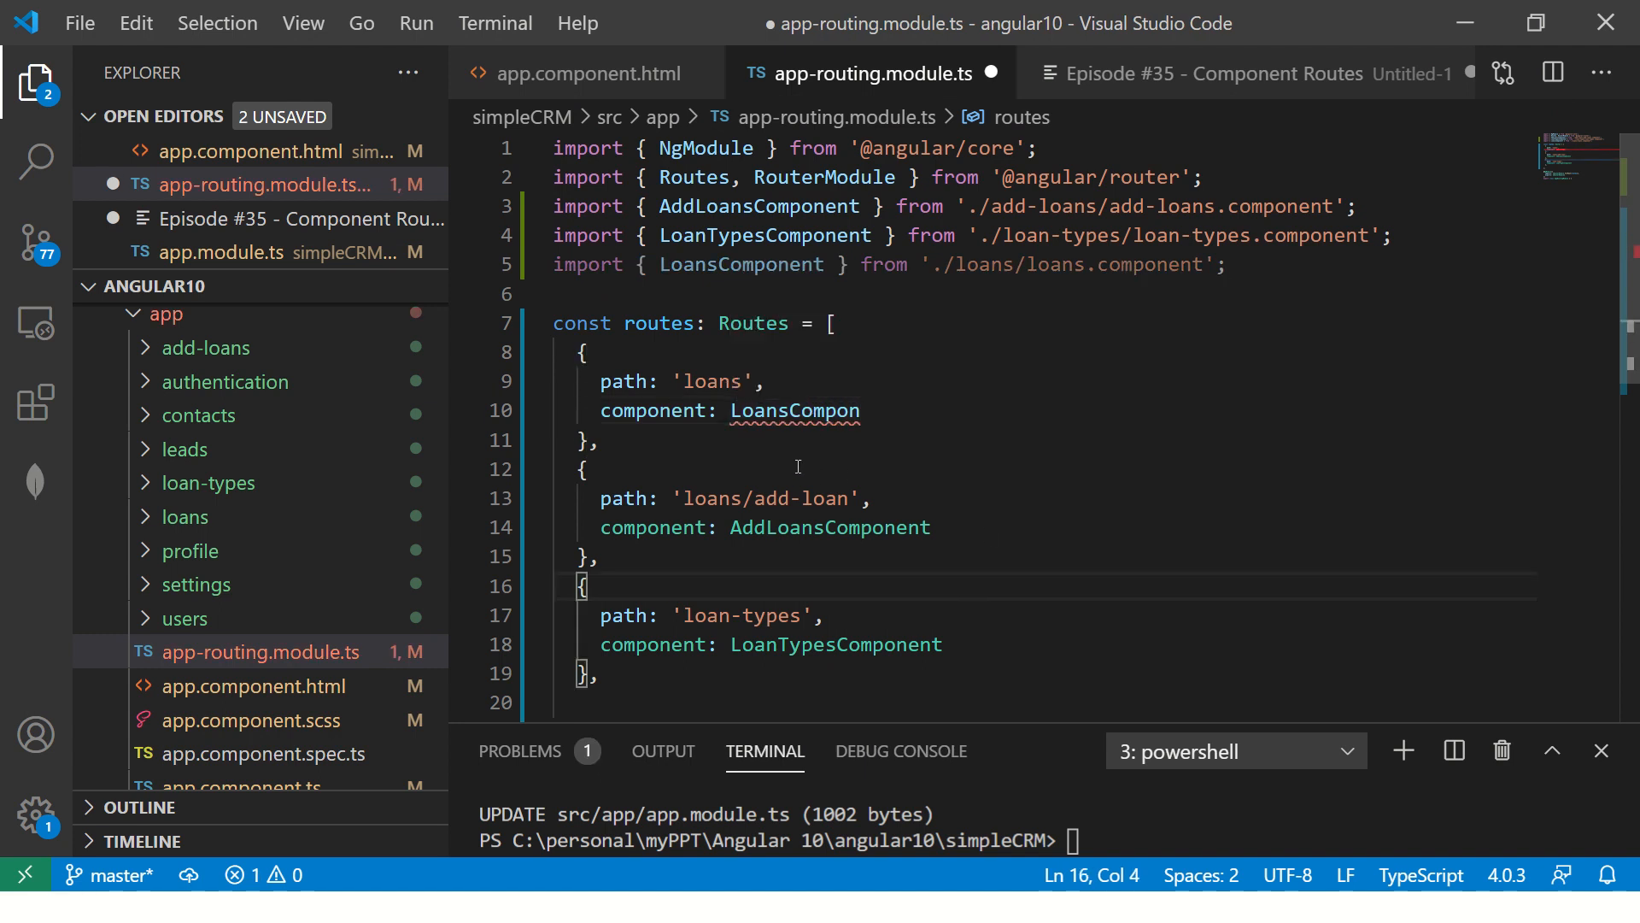
{"action": "mouse_move", "coordinate": [795, 410]}
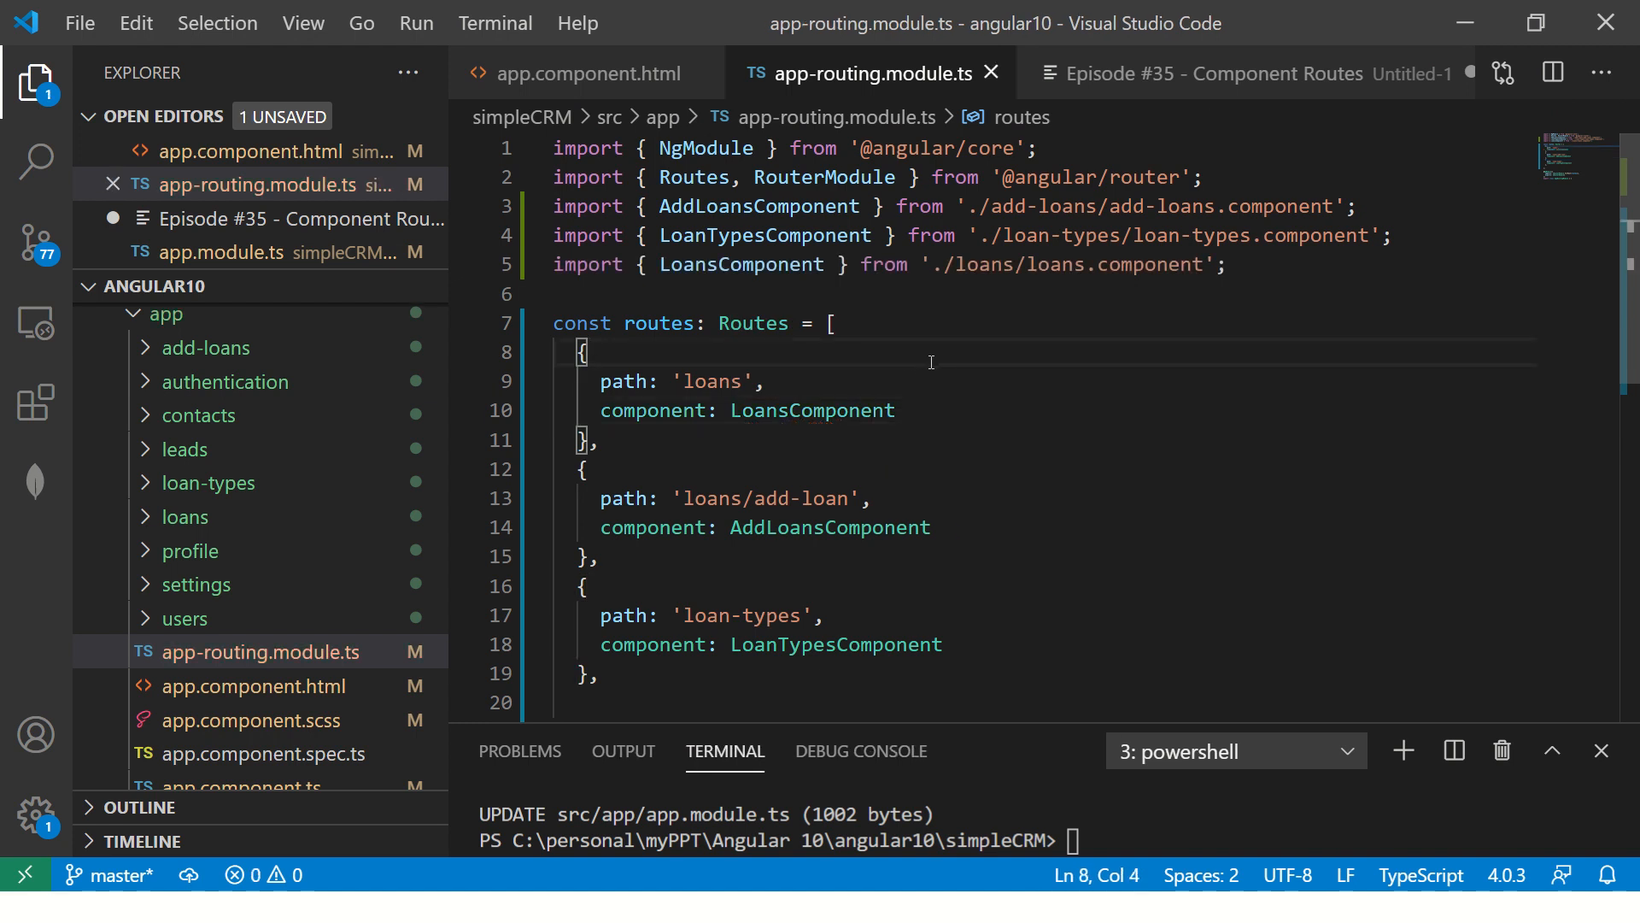
{"action": "scroll", "scroll_direction": "down", "scroll_amount": 3}
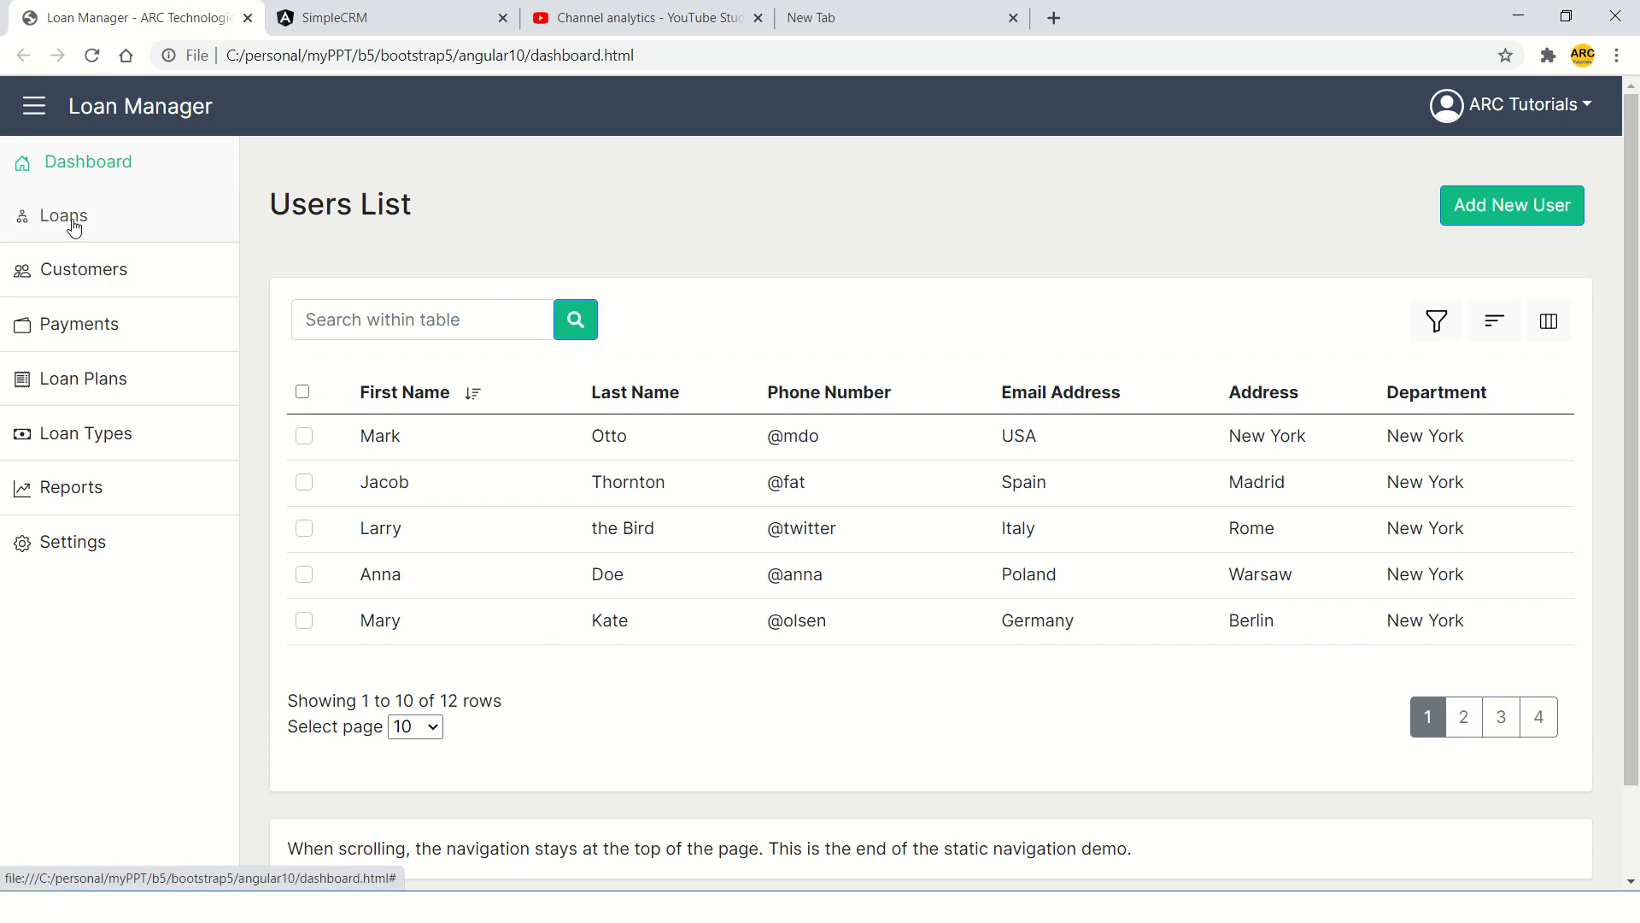
{"action": "mouse_move", "coordinate": [82, 372]}
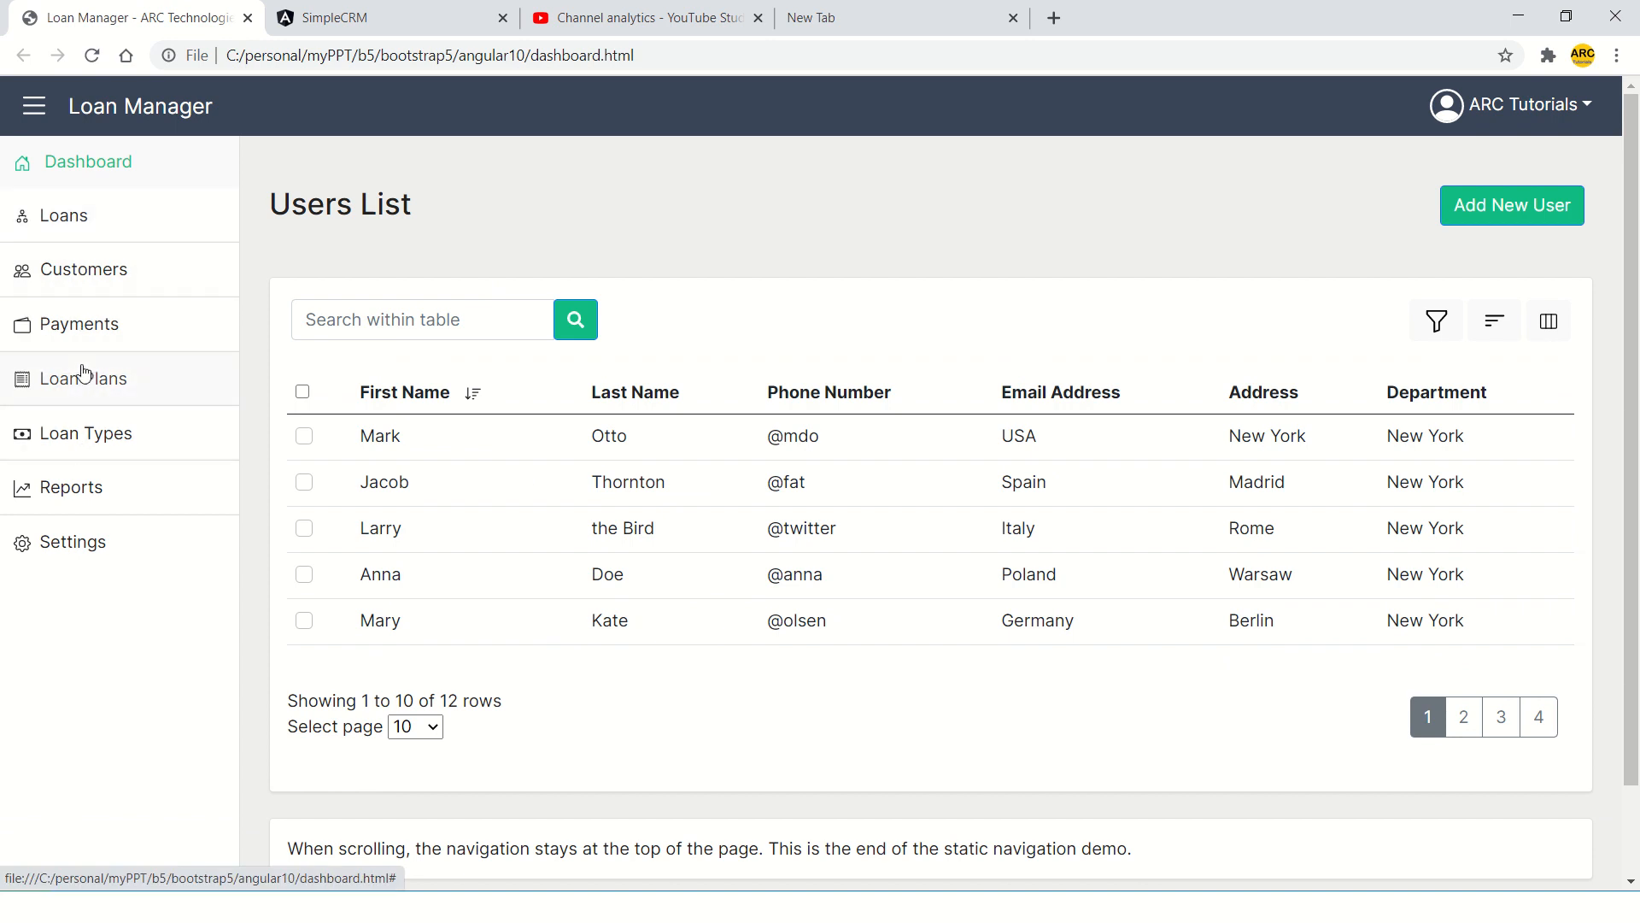
{"action": "mouse_move", "coordinate": [100, 301]}
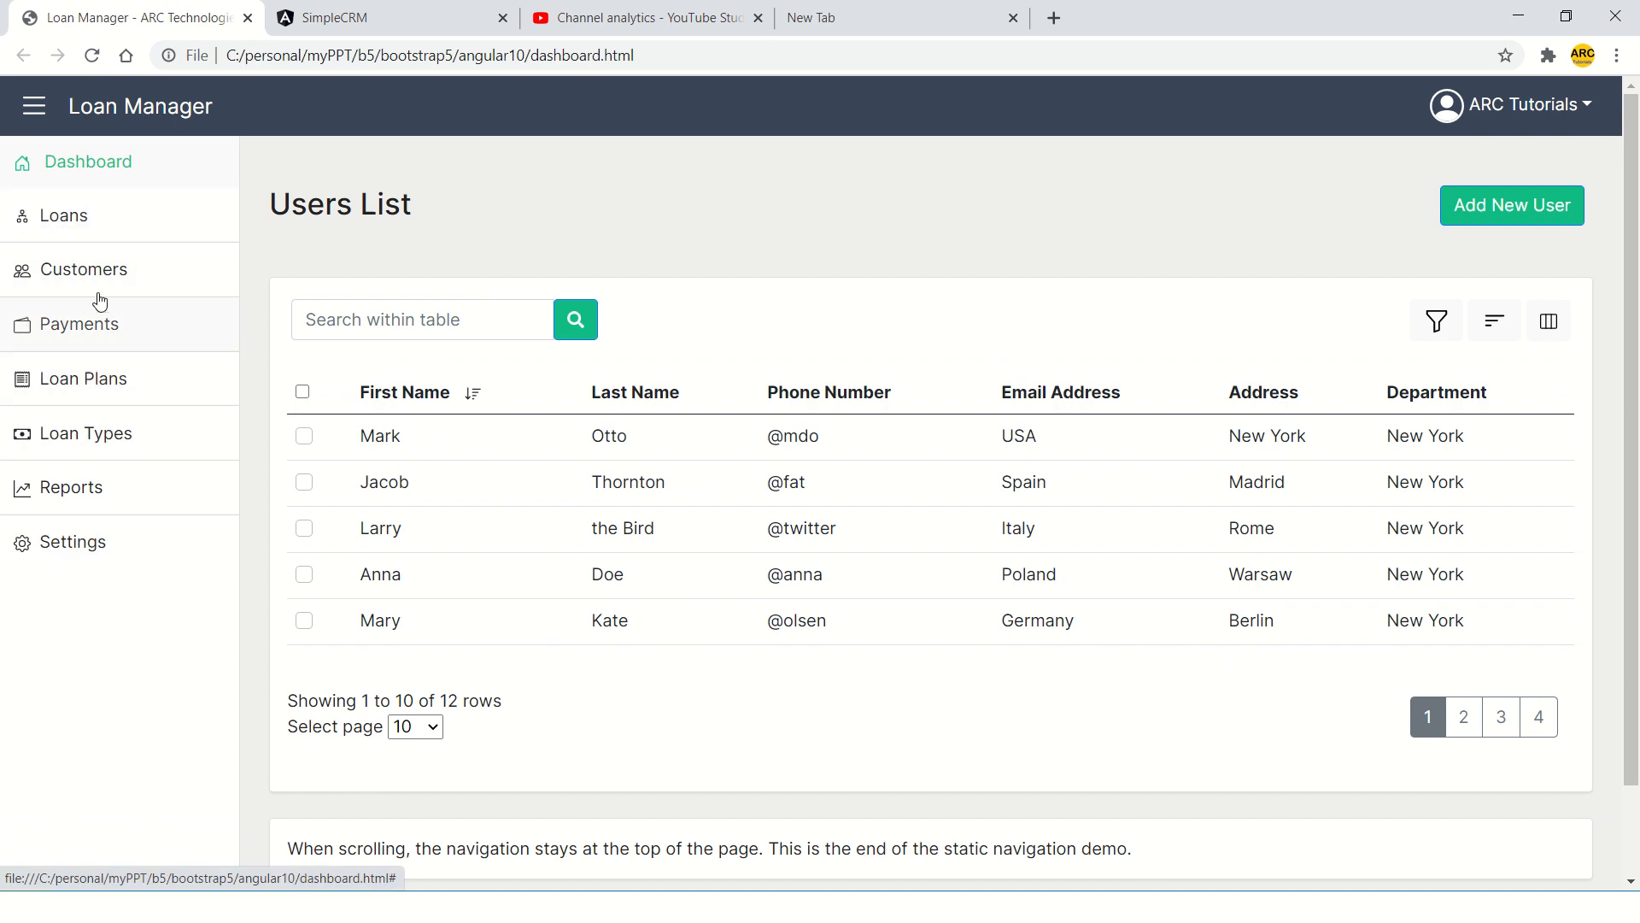
{"action": "mouse_move", "coordinate": [106, 407]}
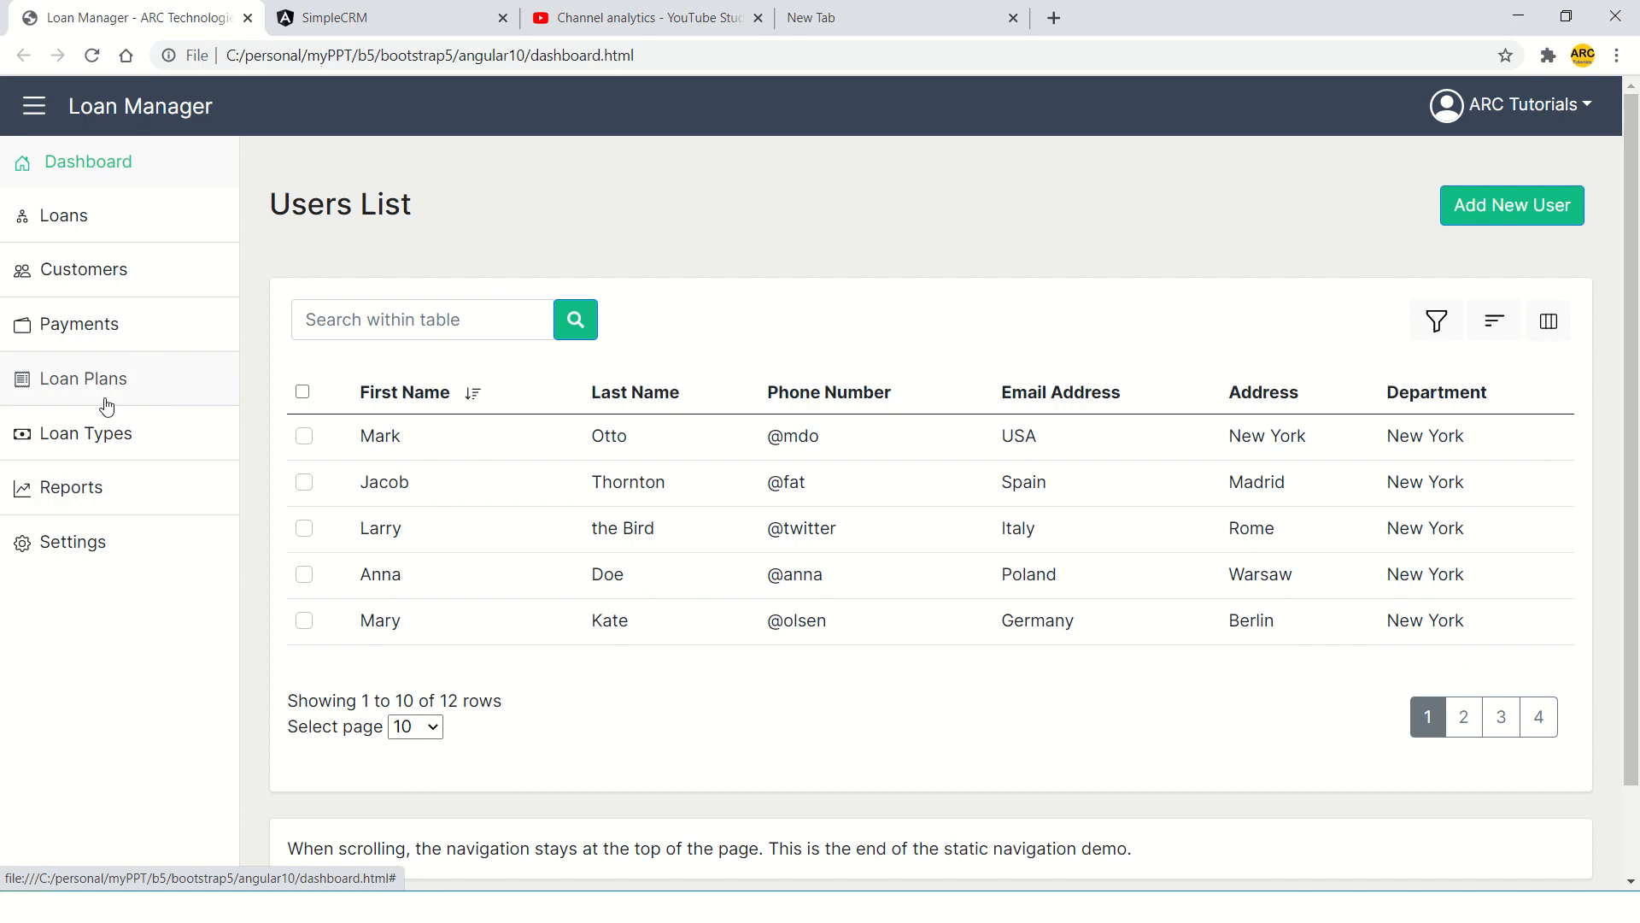
{"action": "mouse_move", "coordinate": [74, 362]}
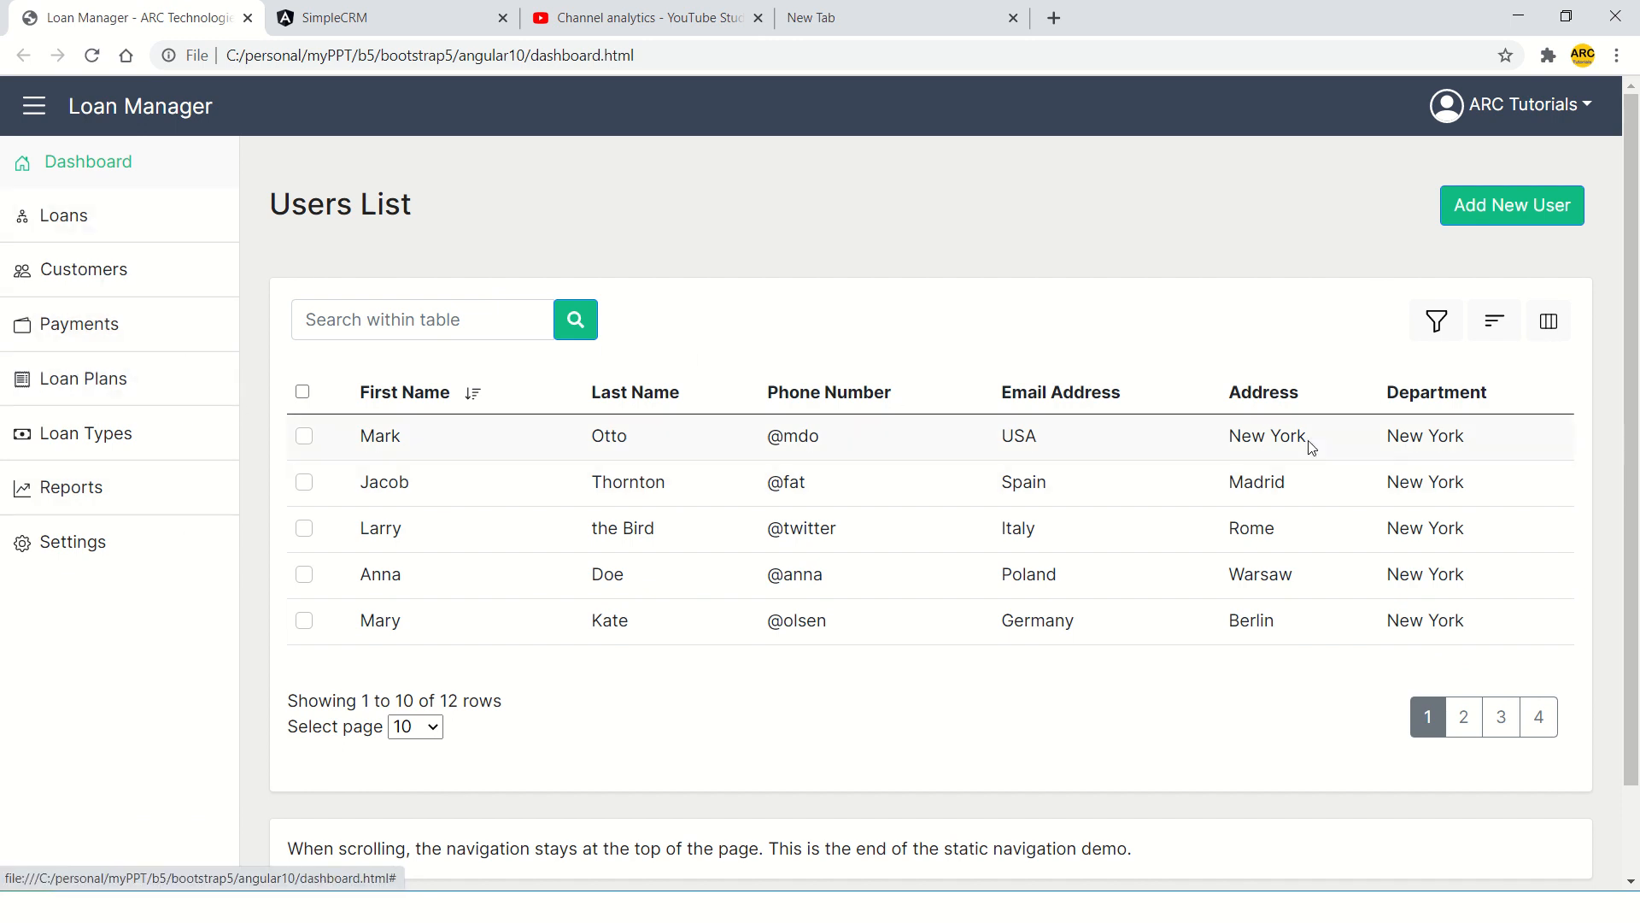
{"action": "mouse_move", "coordinate": [915, 277]}
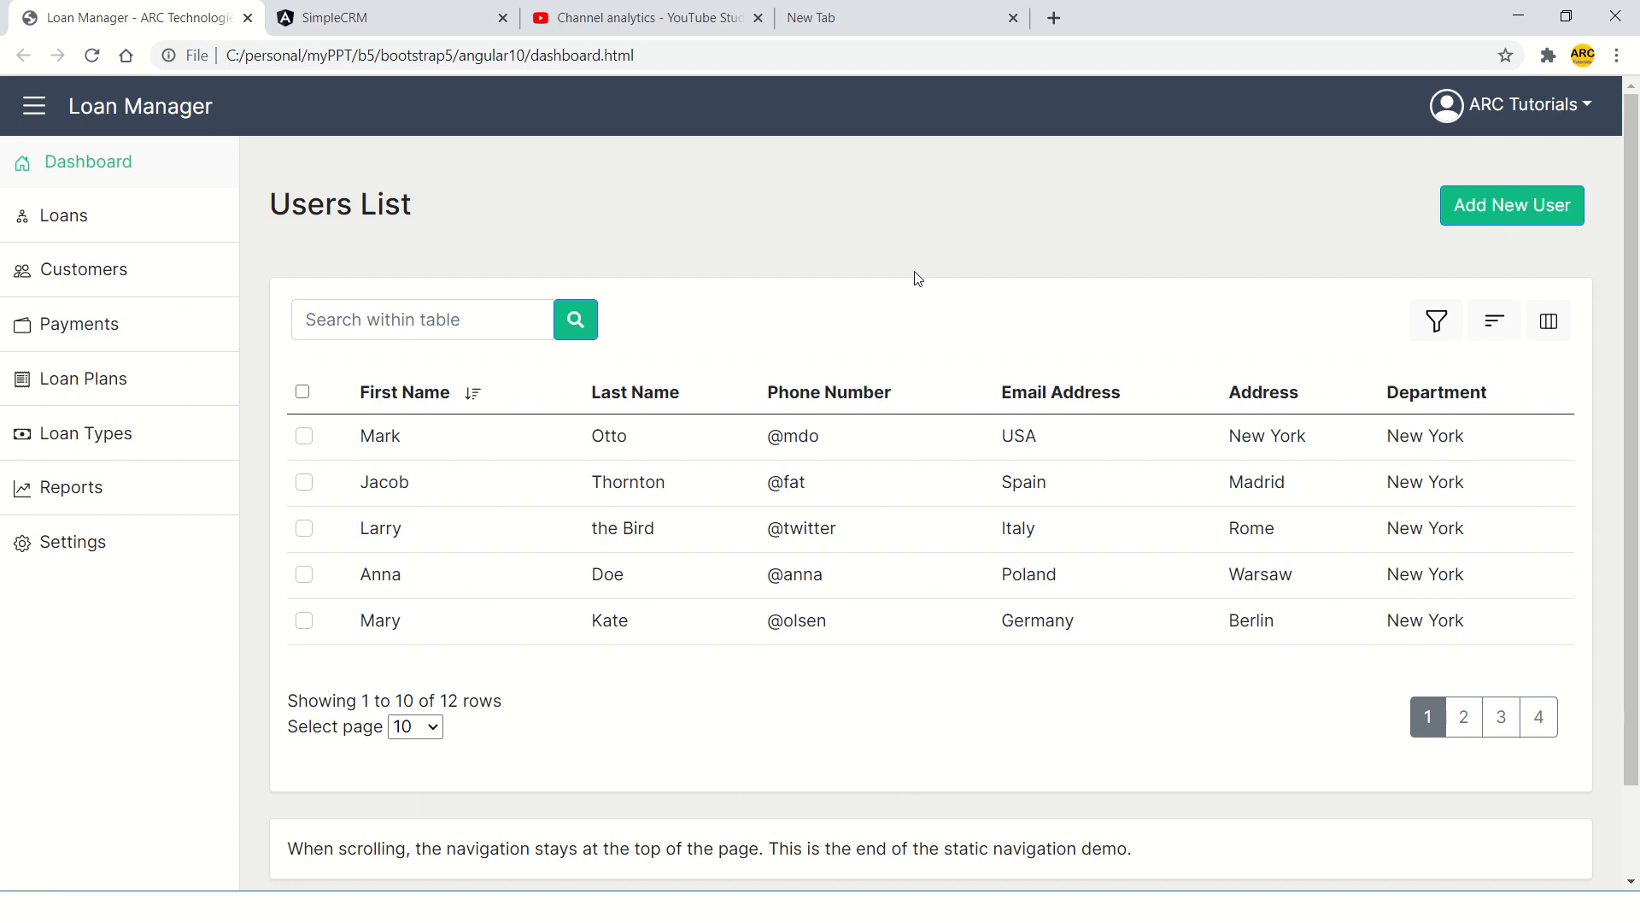
{"action": "mouse_move", "coordinate": [92, 481]}
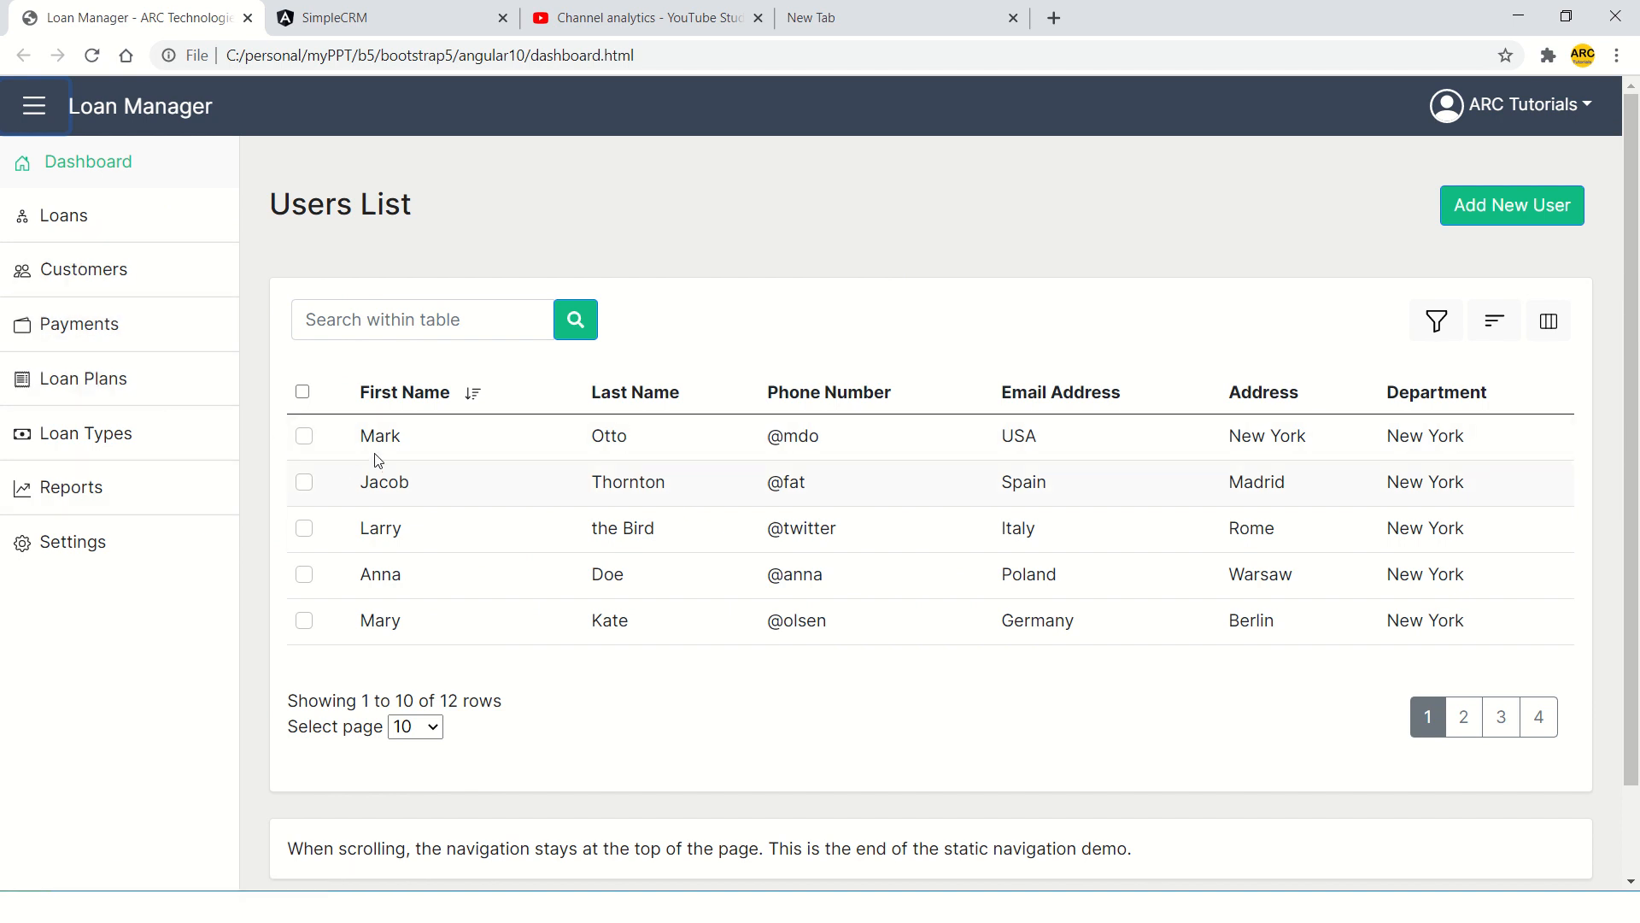
{"action": "left_click", "coordinate": [422, 319]}
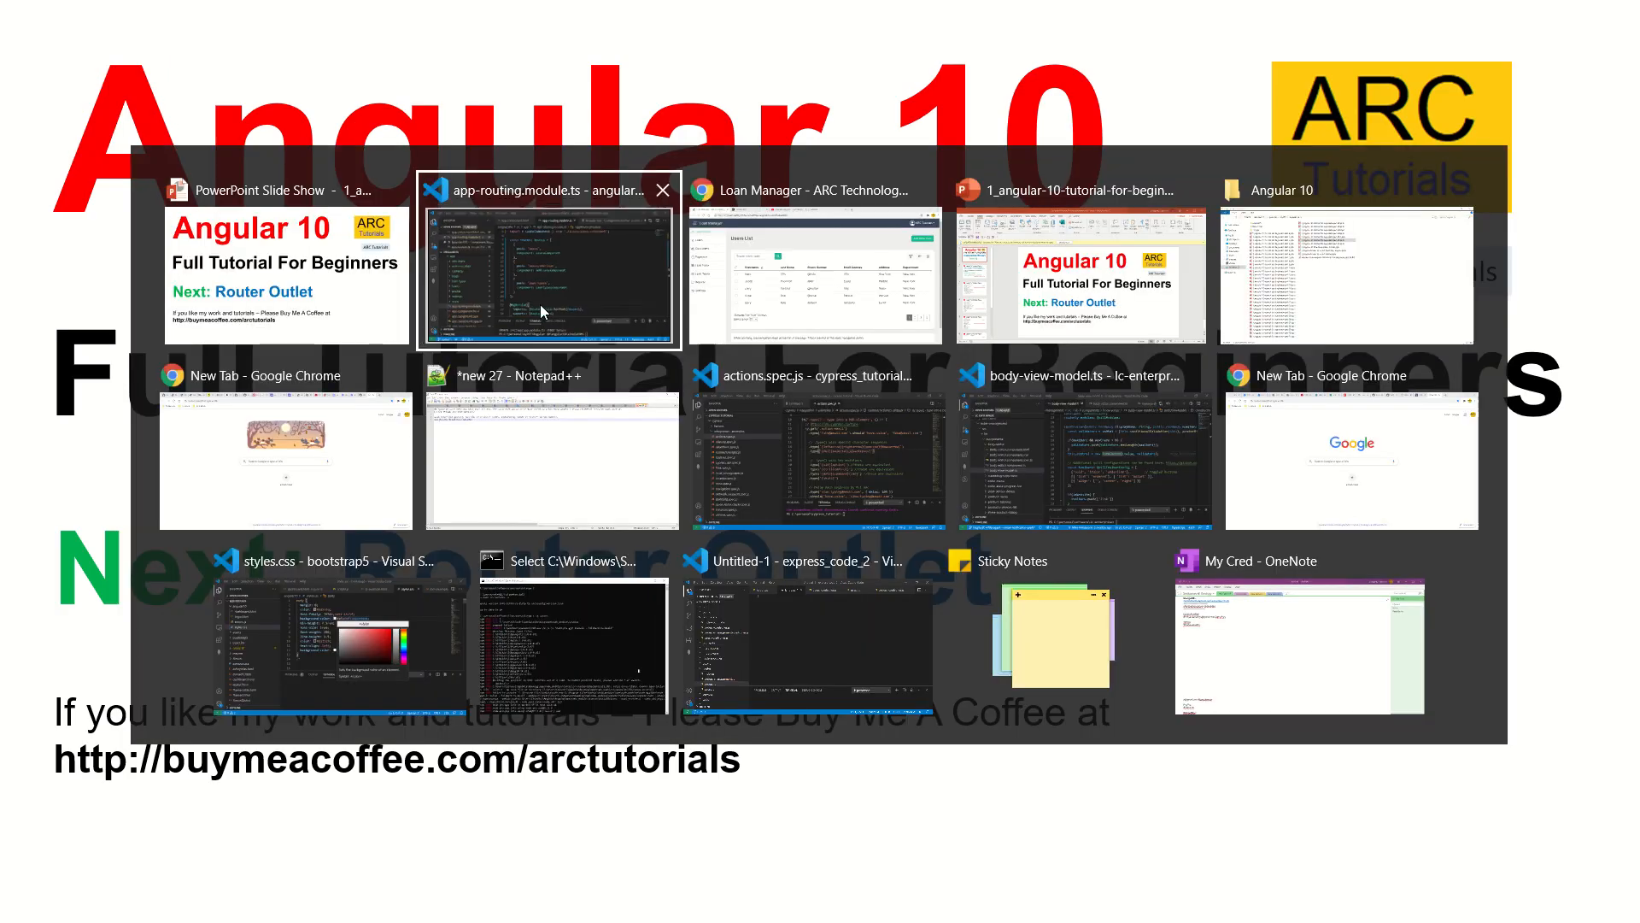
Highlight the <router-outlet> line in app.component.html, then switch windows.
{"action": "left_click", "coordinate": [549, 272]}
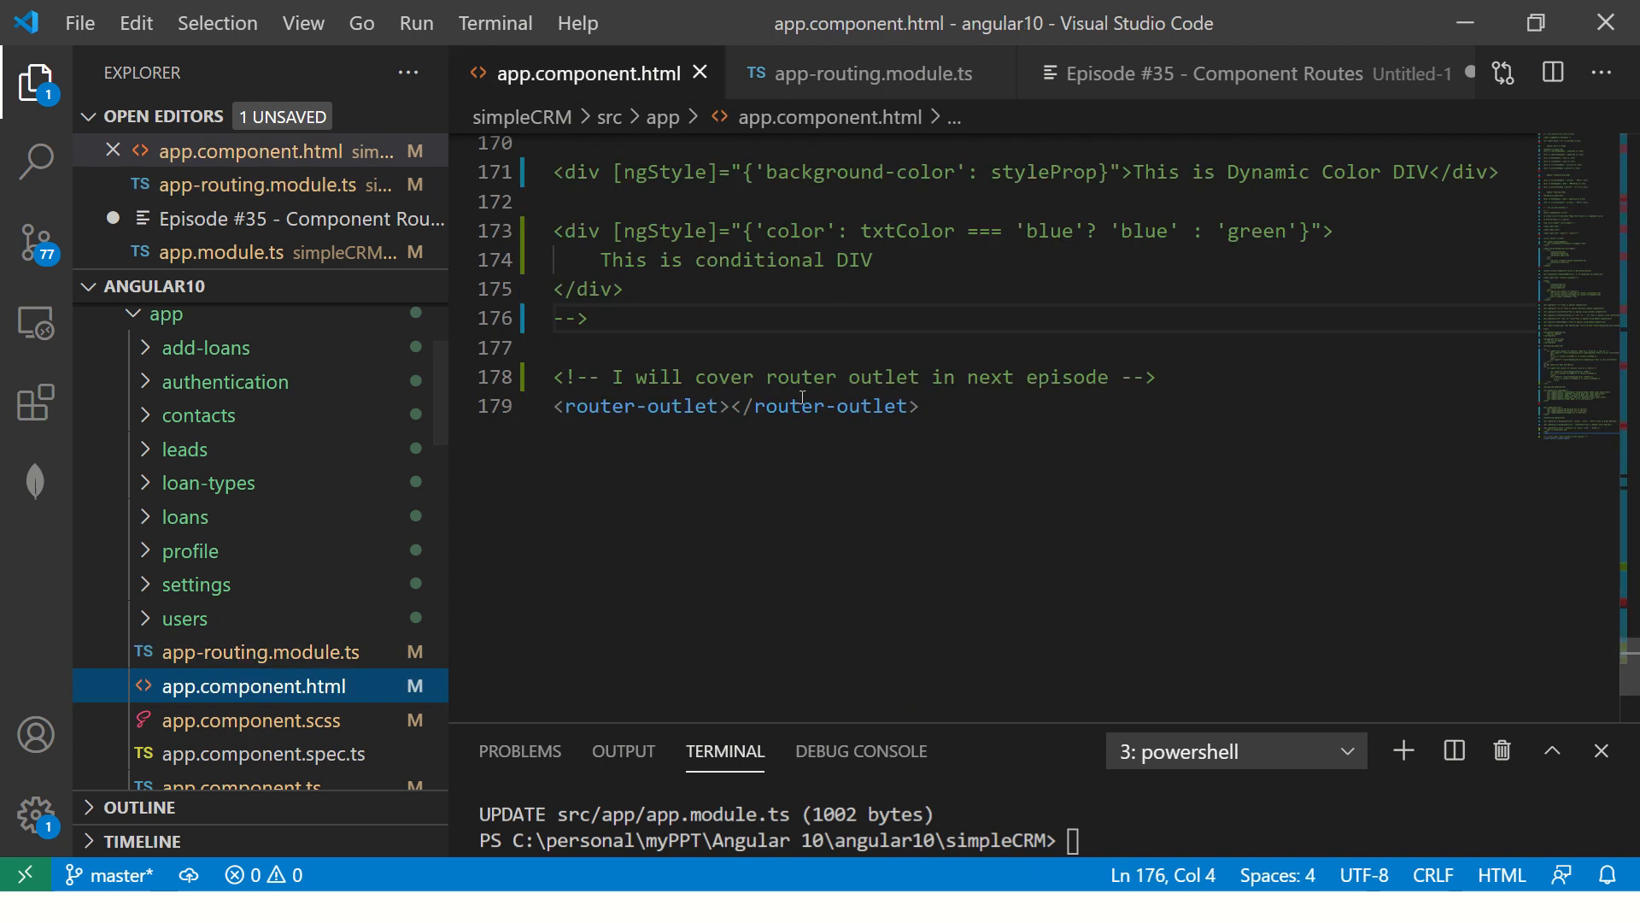
{"action": "left_click", "coordinate": [920, 407]}
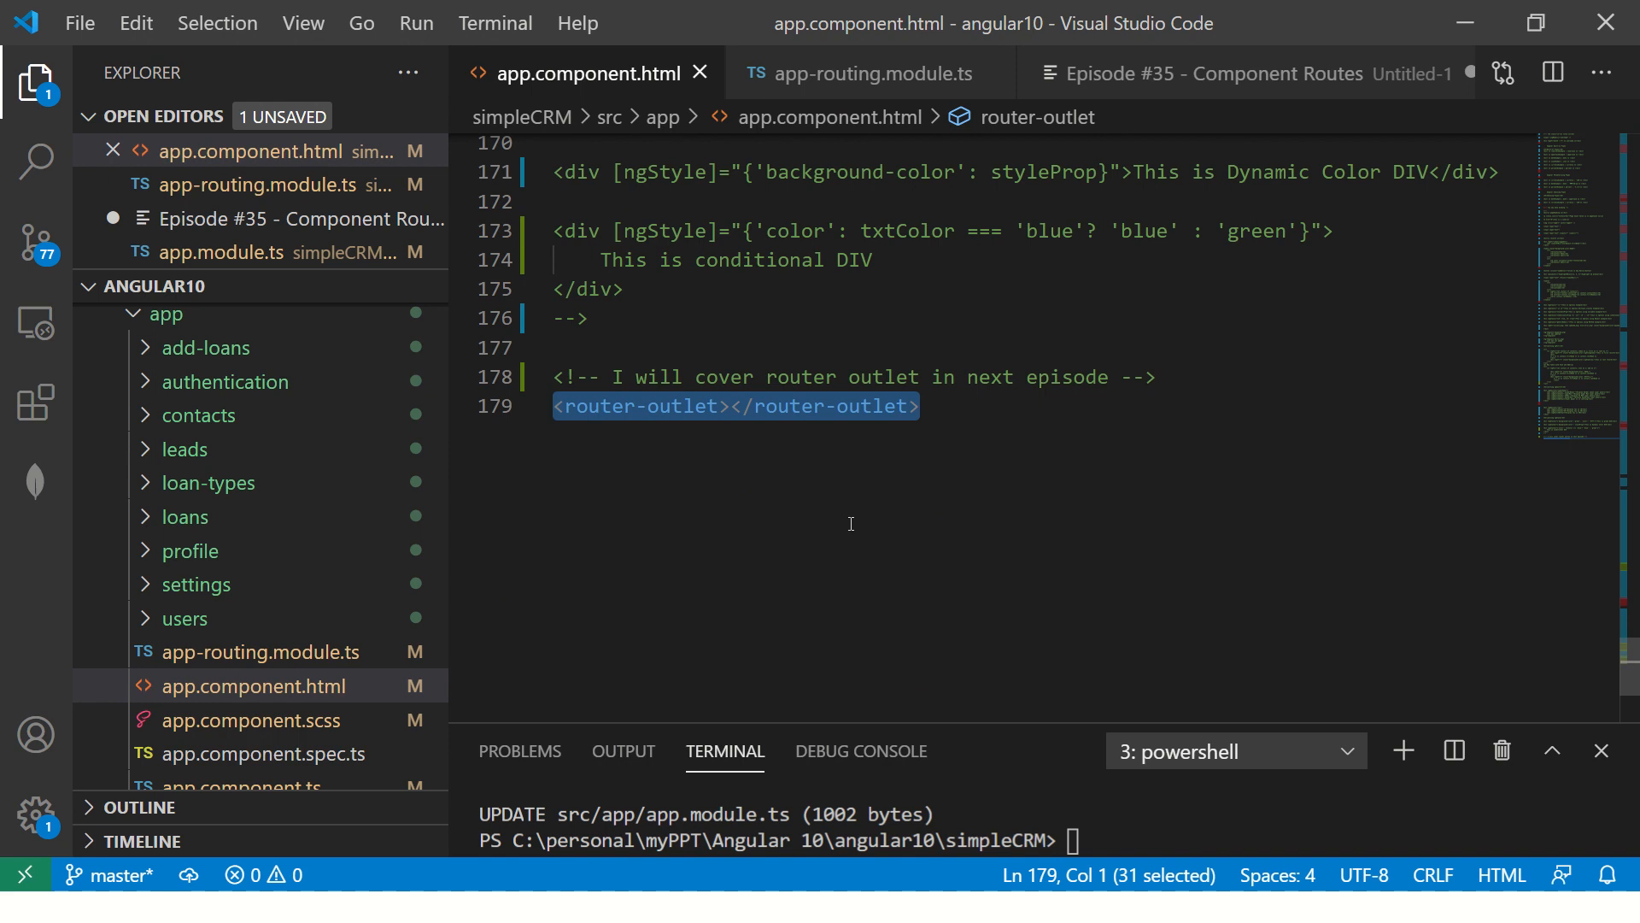
{"action": "mouse_move", "coordinate": [875, 510]}
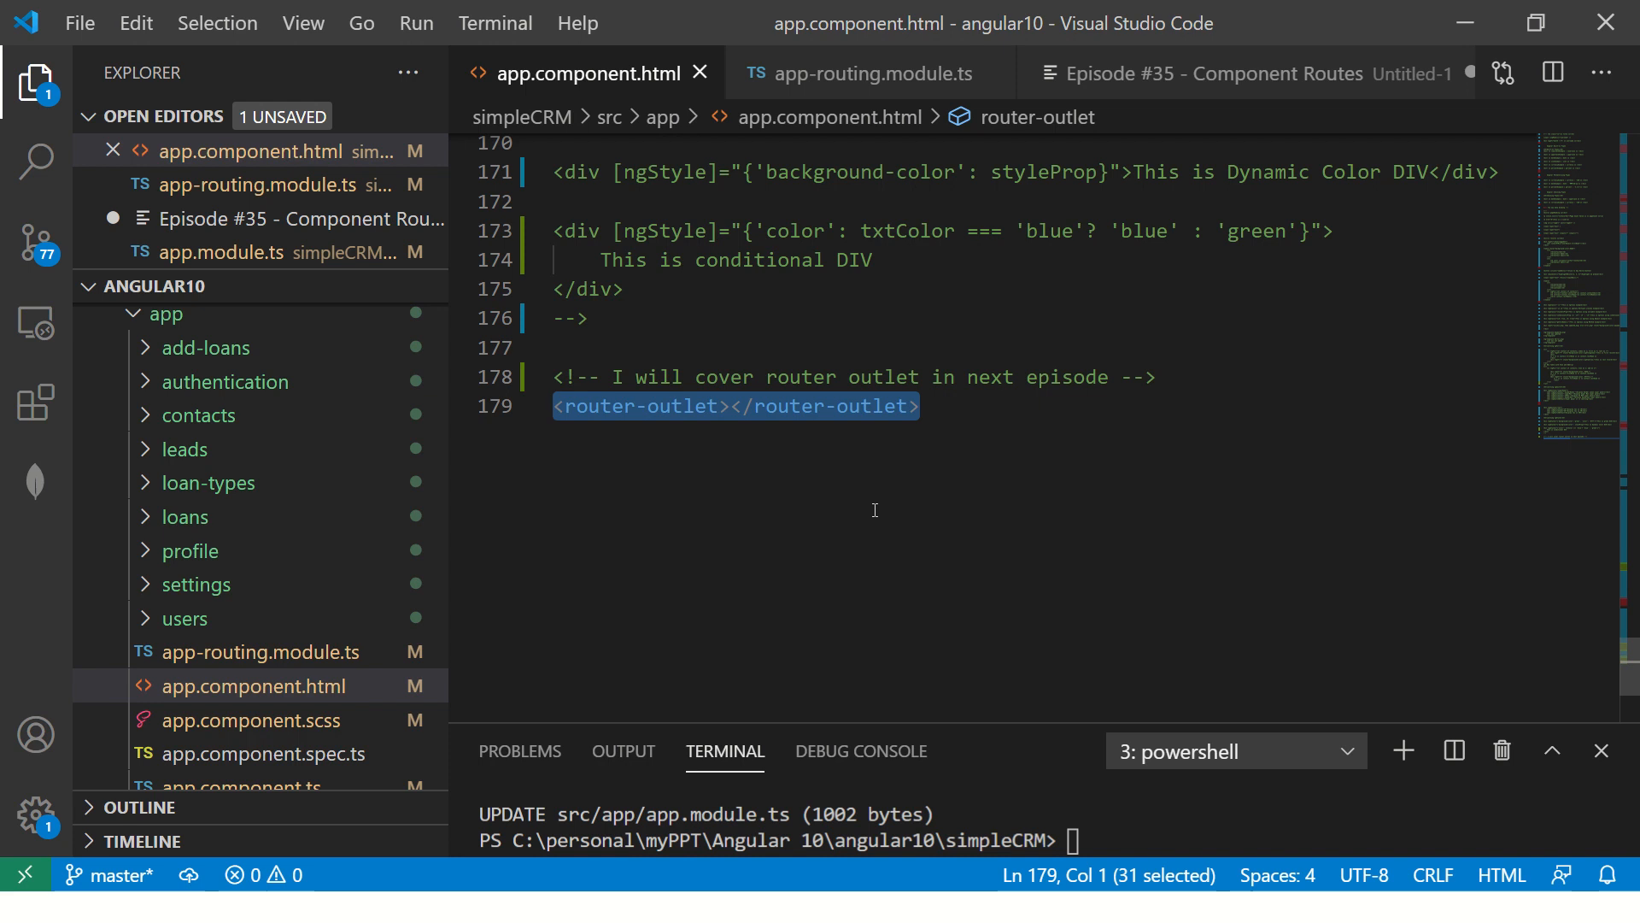
{"action": "key", "text": "alt+tab"}
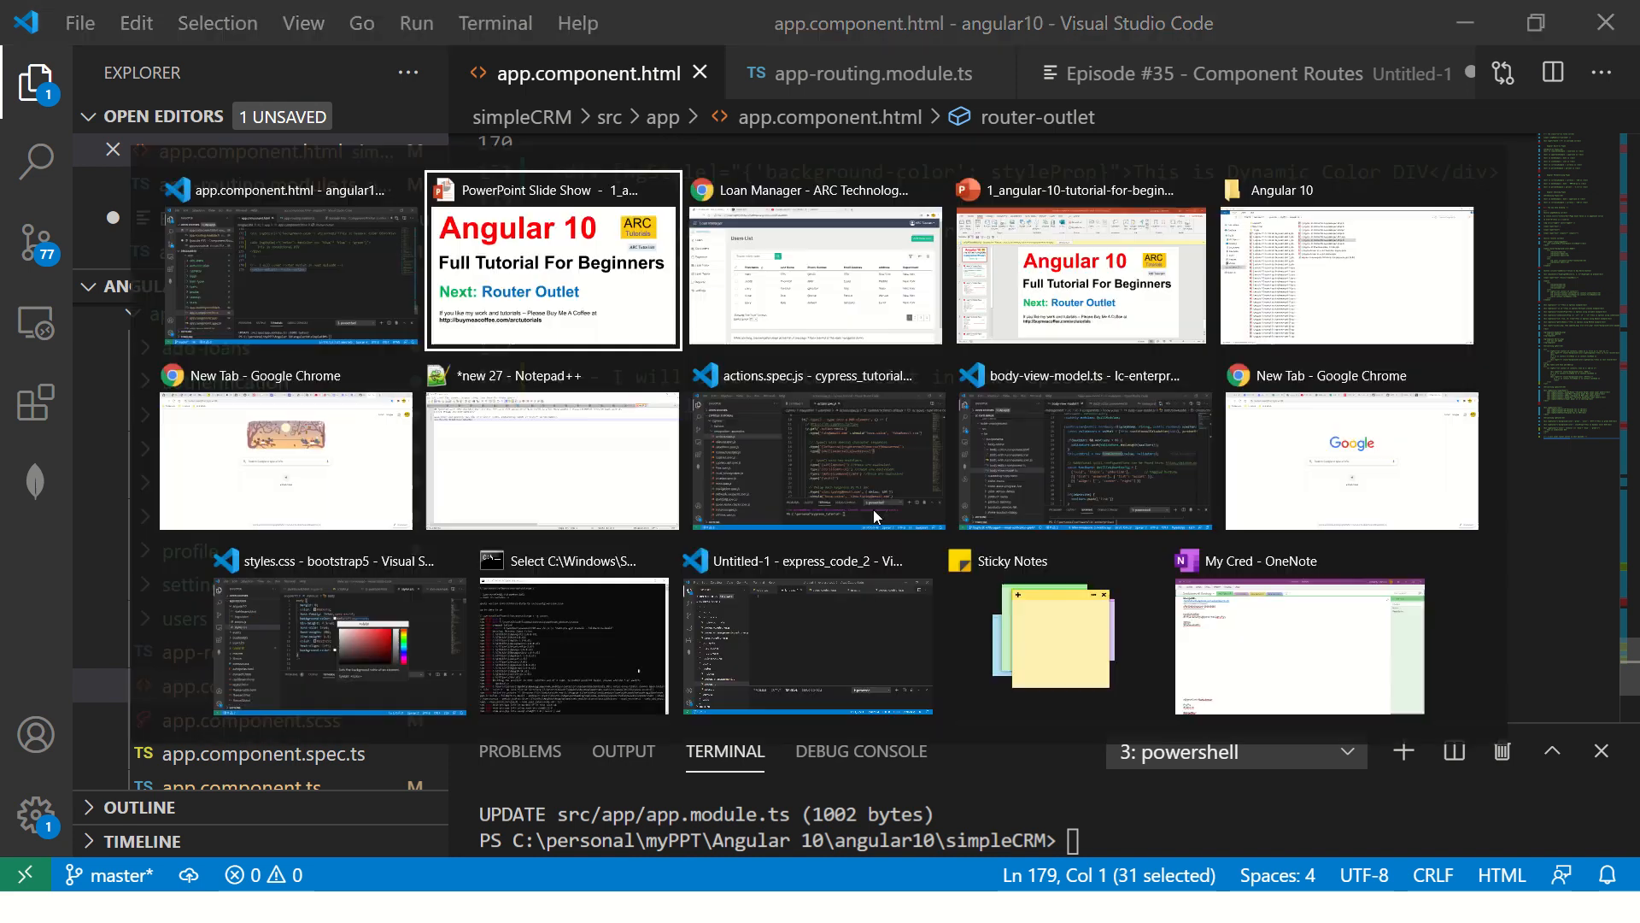